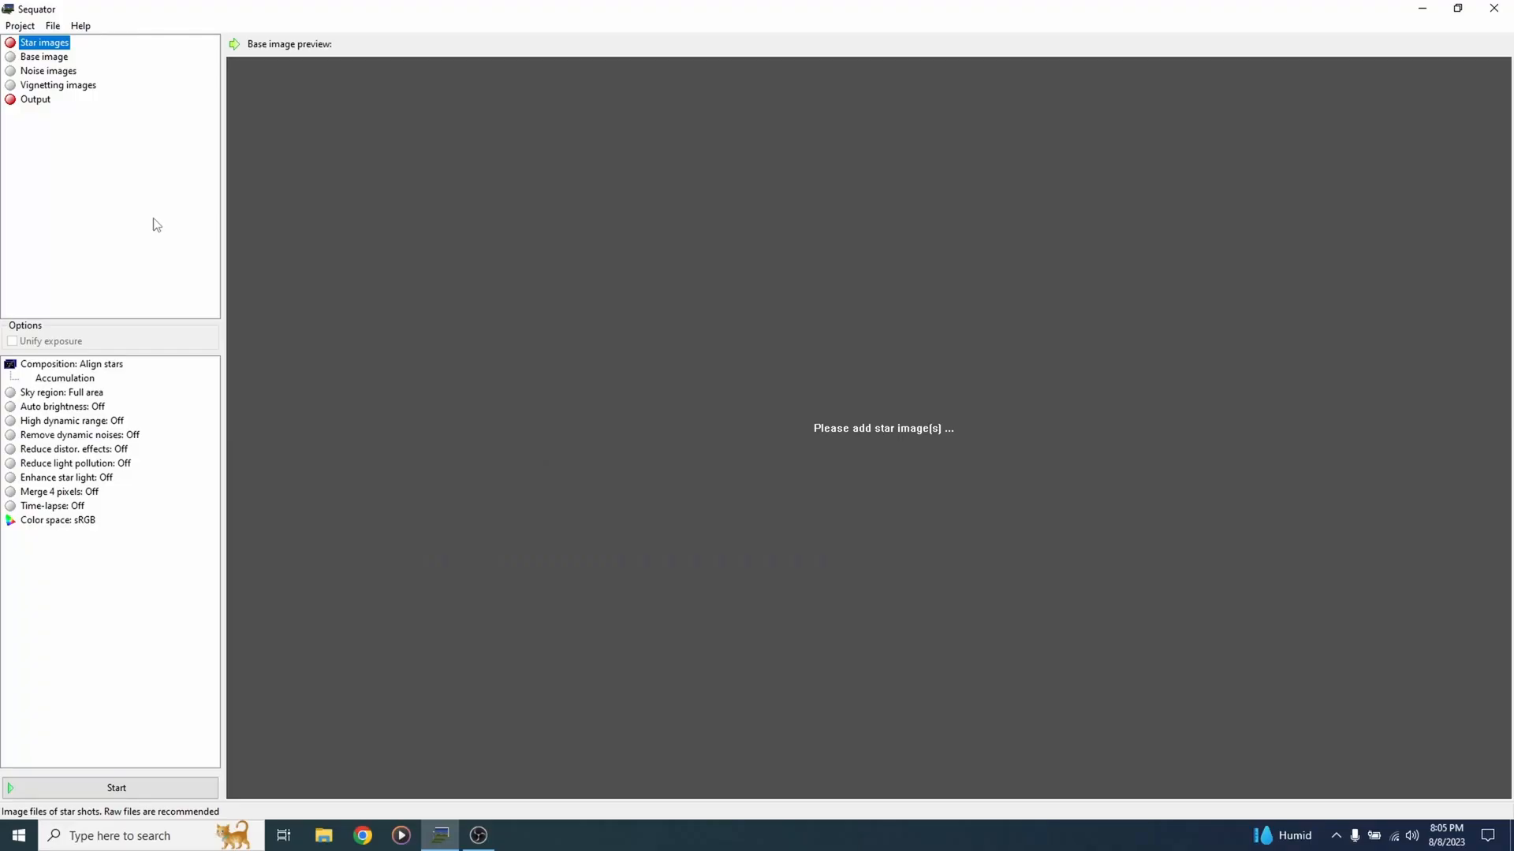
mouse_move(107, 175)
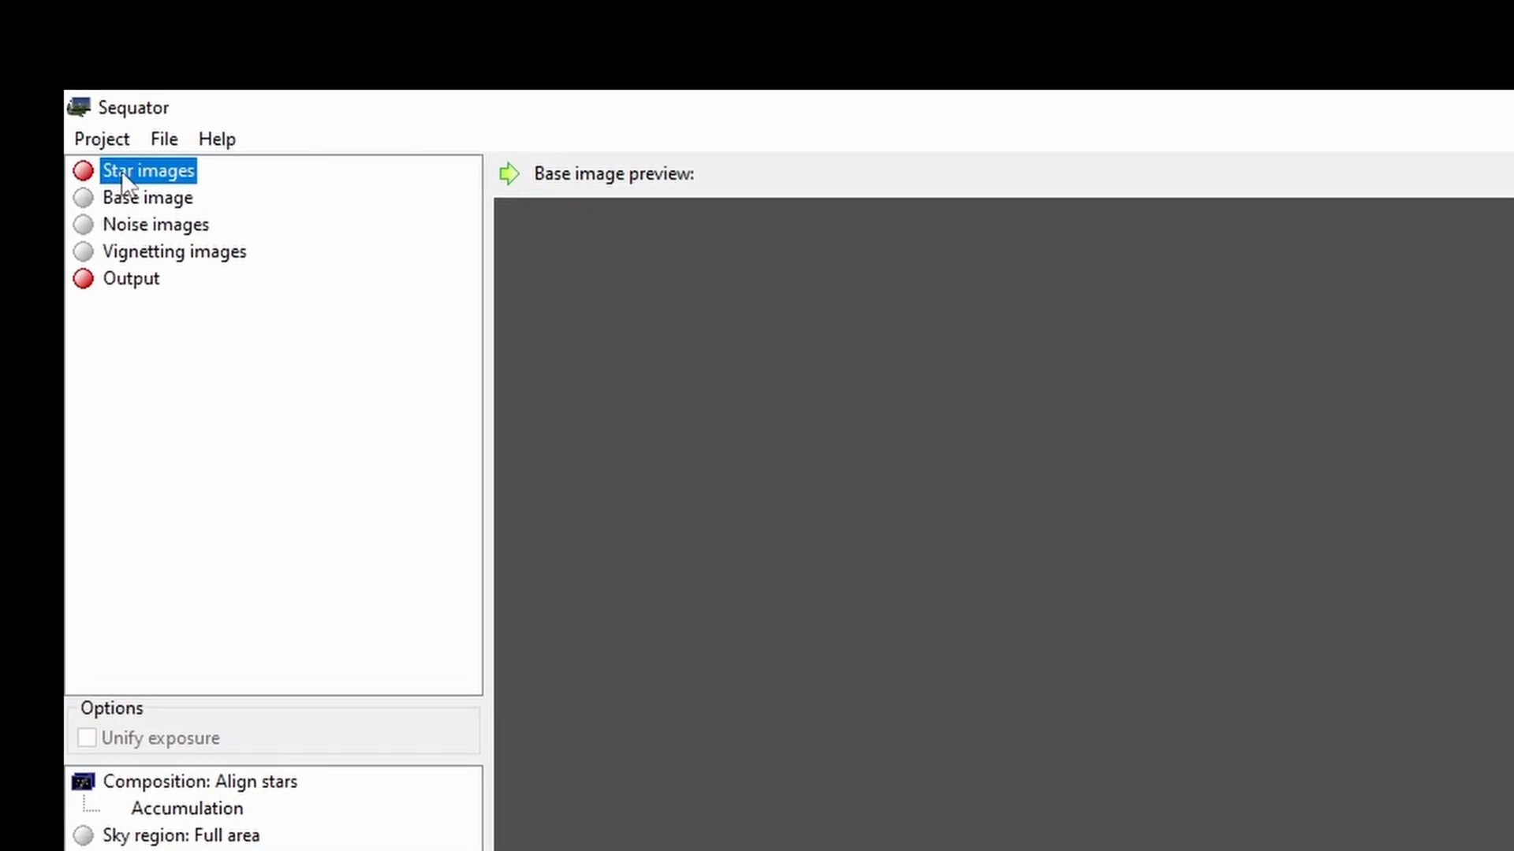
Step: Load all the Milky Way CR2 frames as star images, with IMG_1948 as the base image
left_click(147, 172)
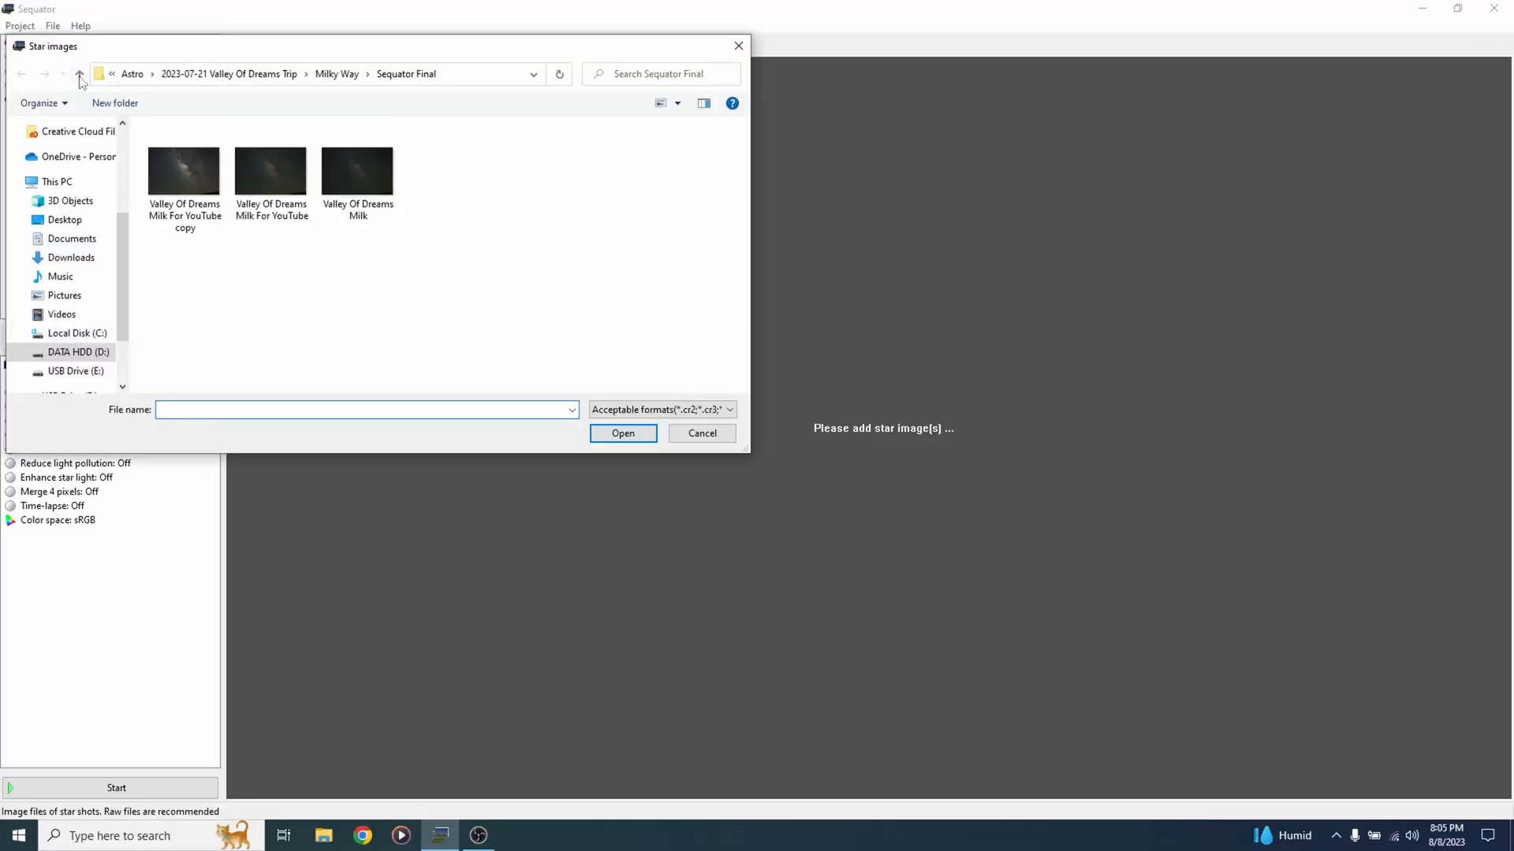
left_click(79, 74)
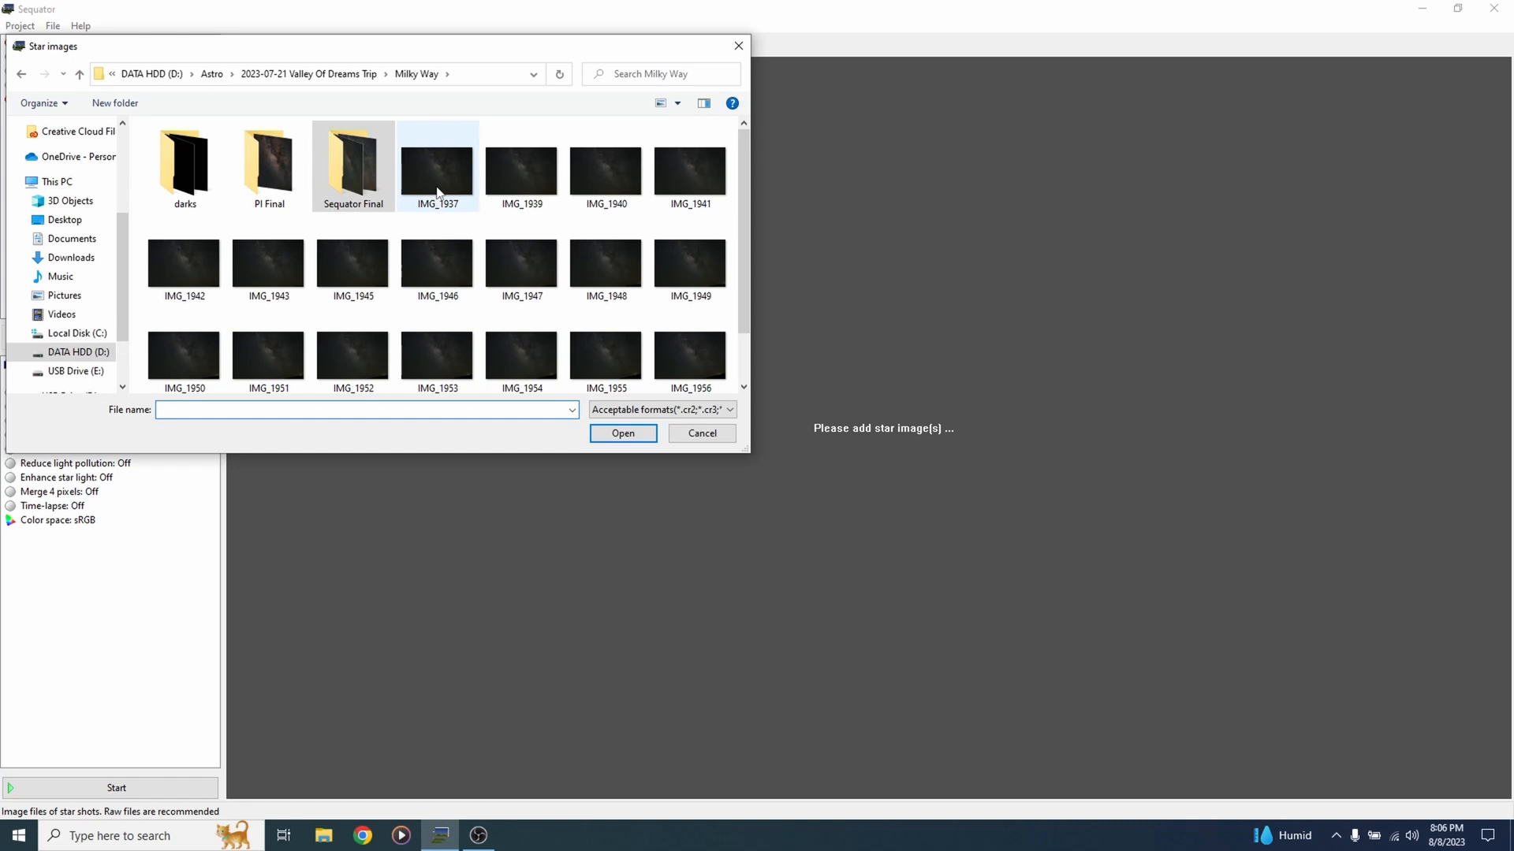
left_click(436, 169)
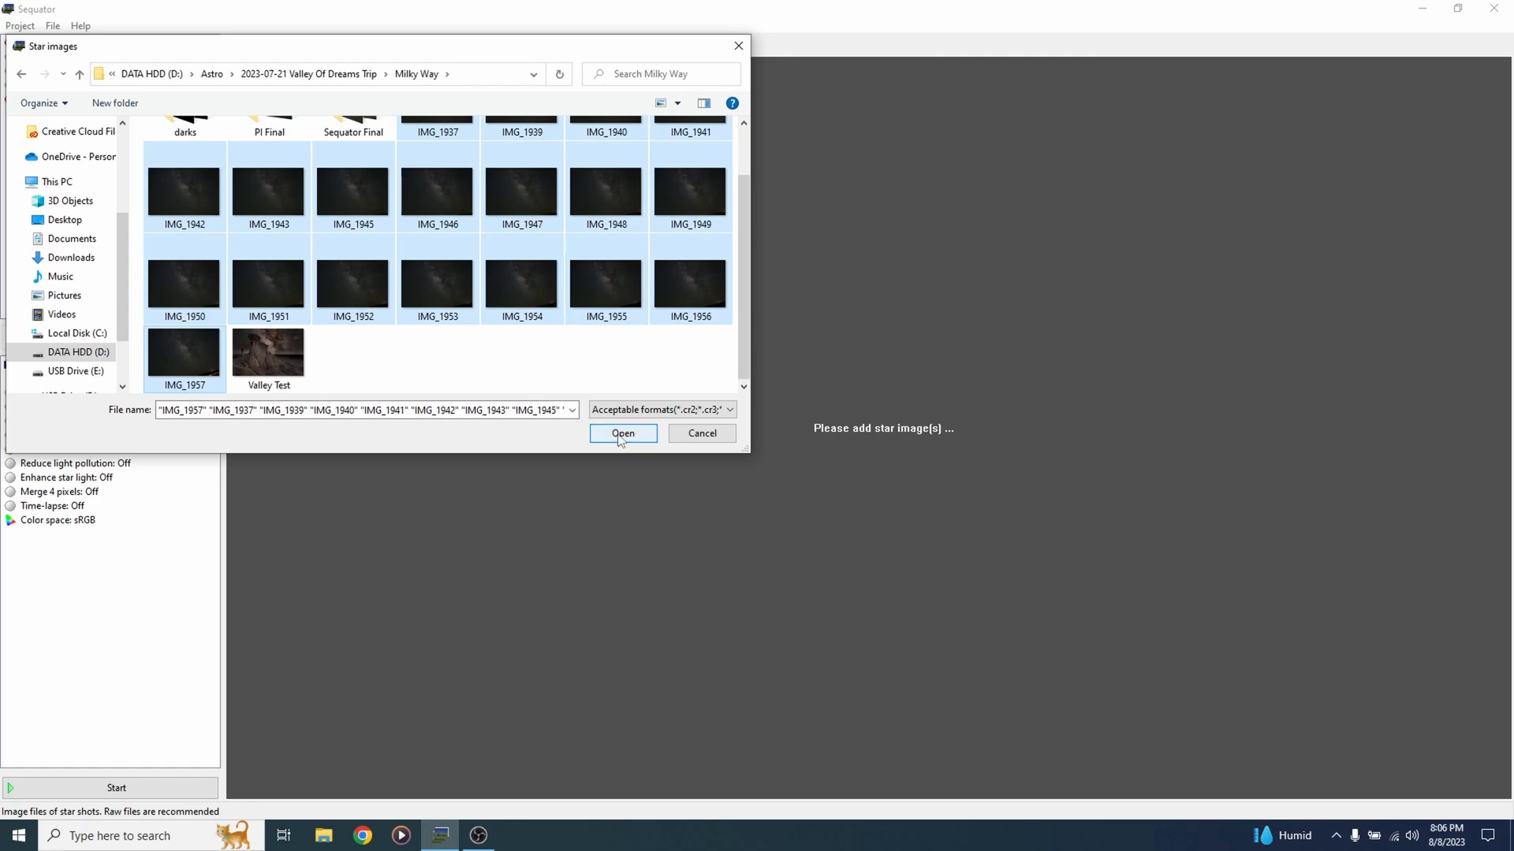
left_click(623, 433)
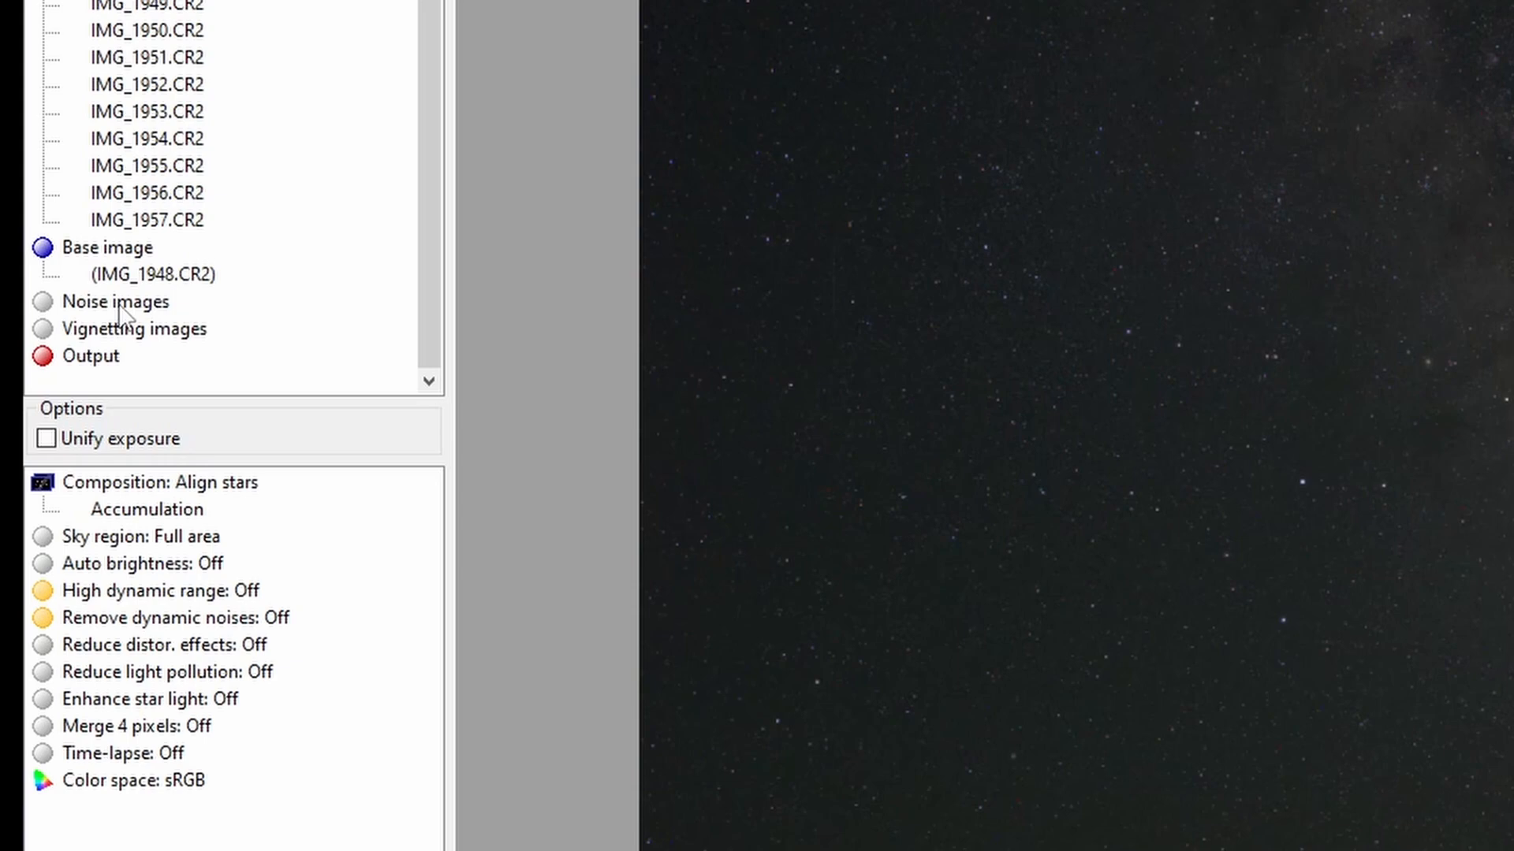
Step: Add dark frames IMG_1958 through IMG_1967 from the darks folder as noise images
left_click(115, 301)
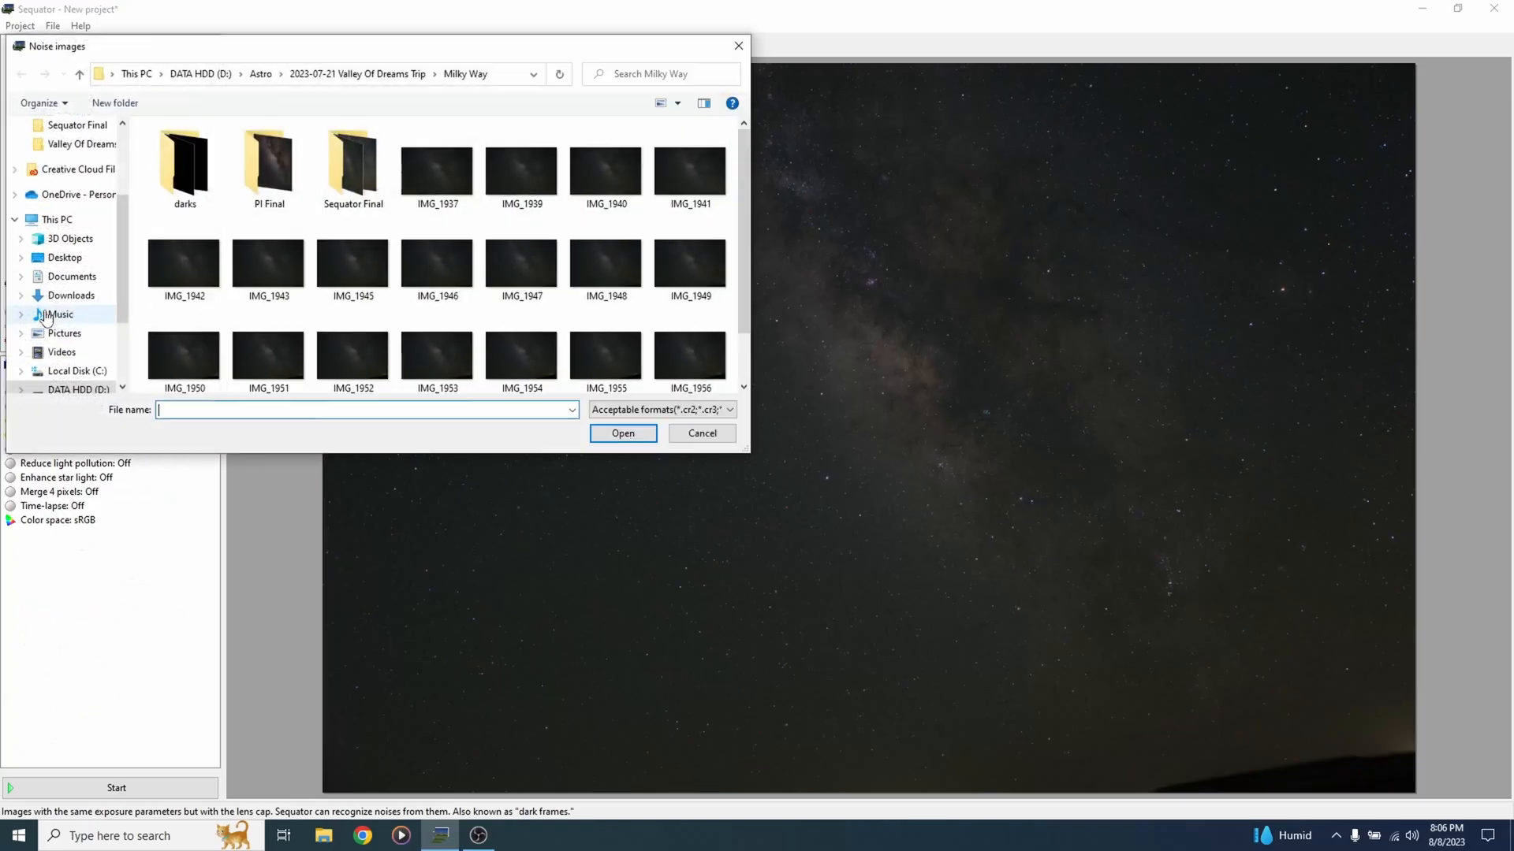
left_click(184, 164)
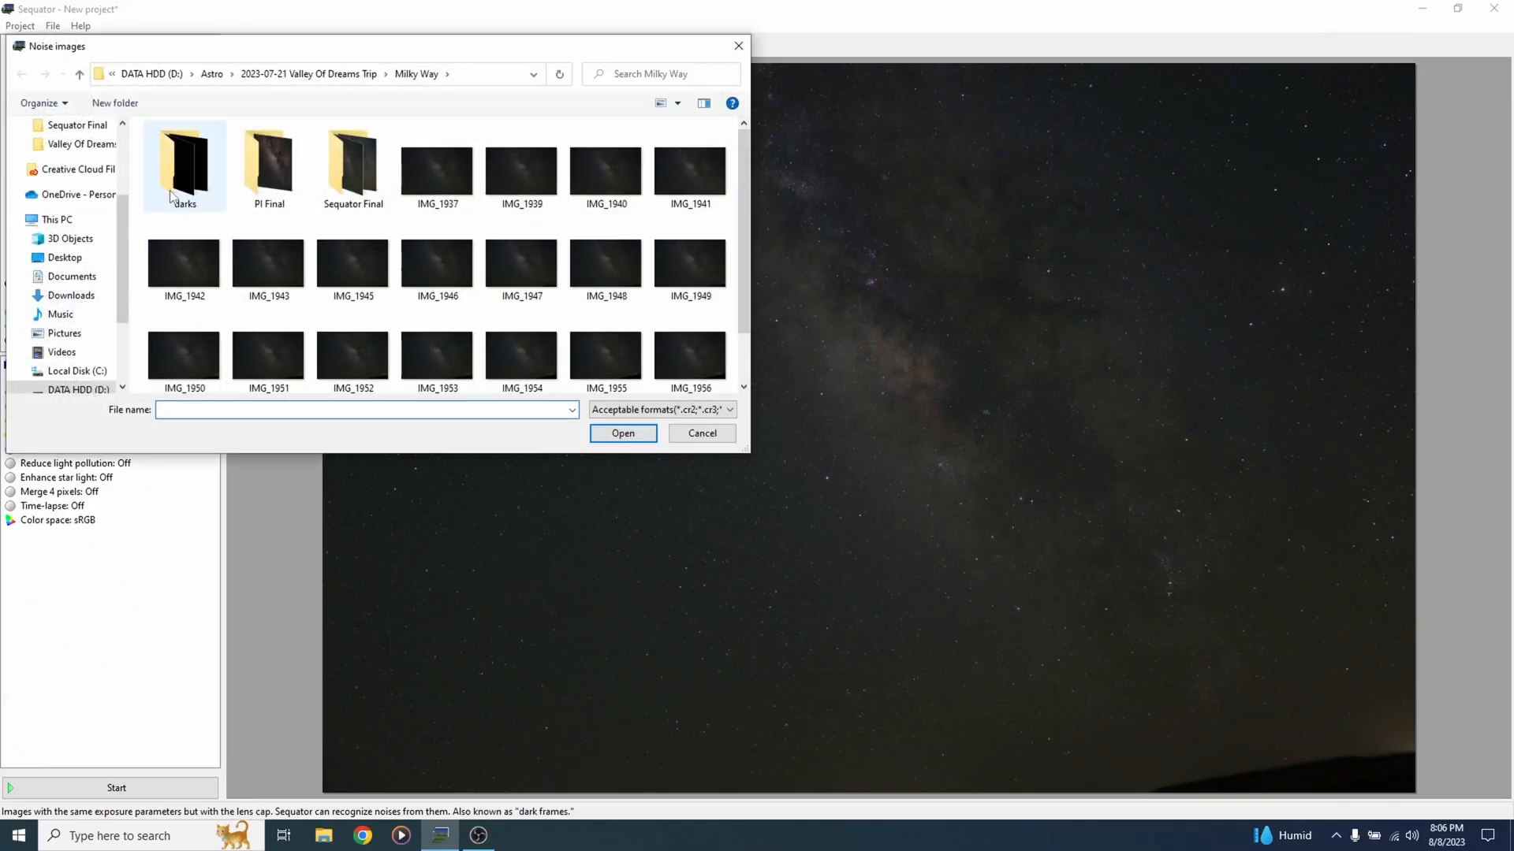
mouse_move(183, 164)
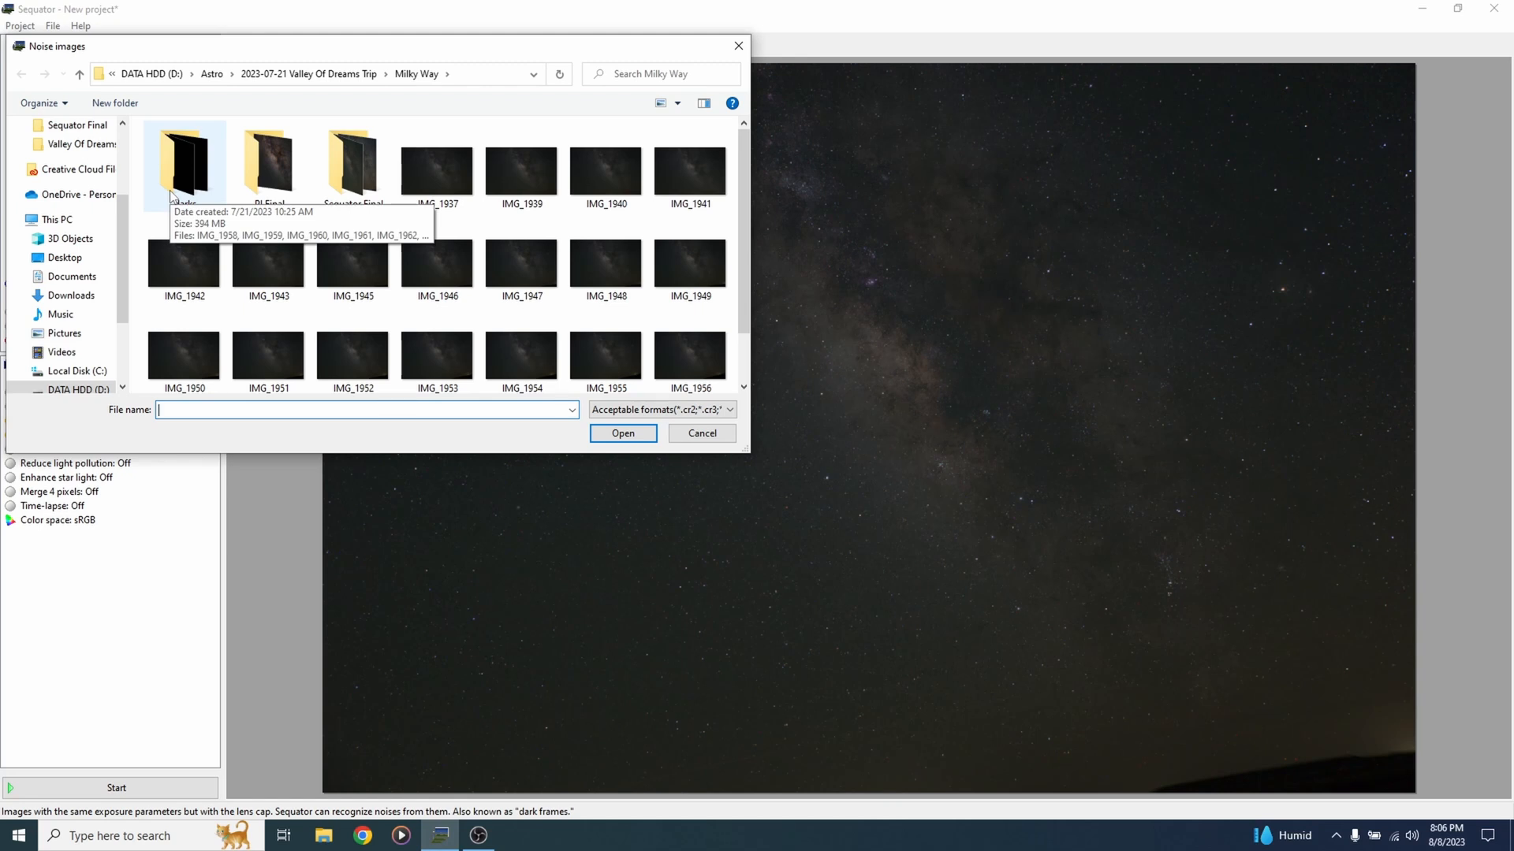
double_click(184, 162)
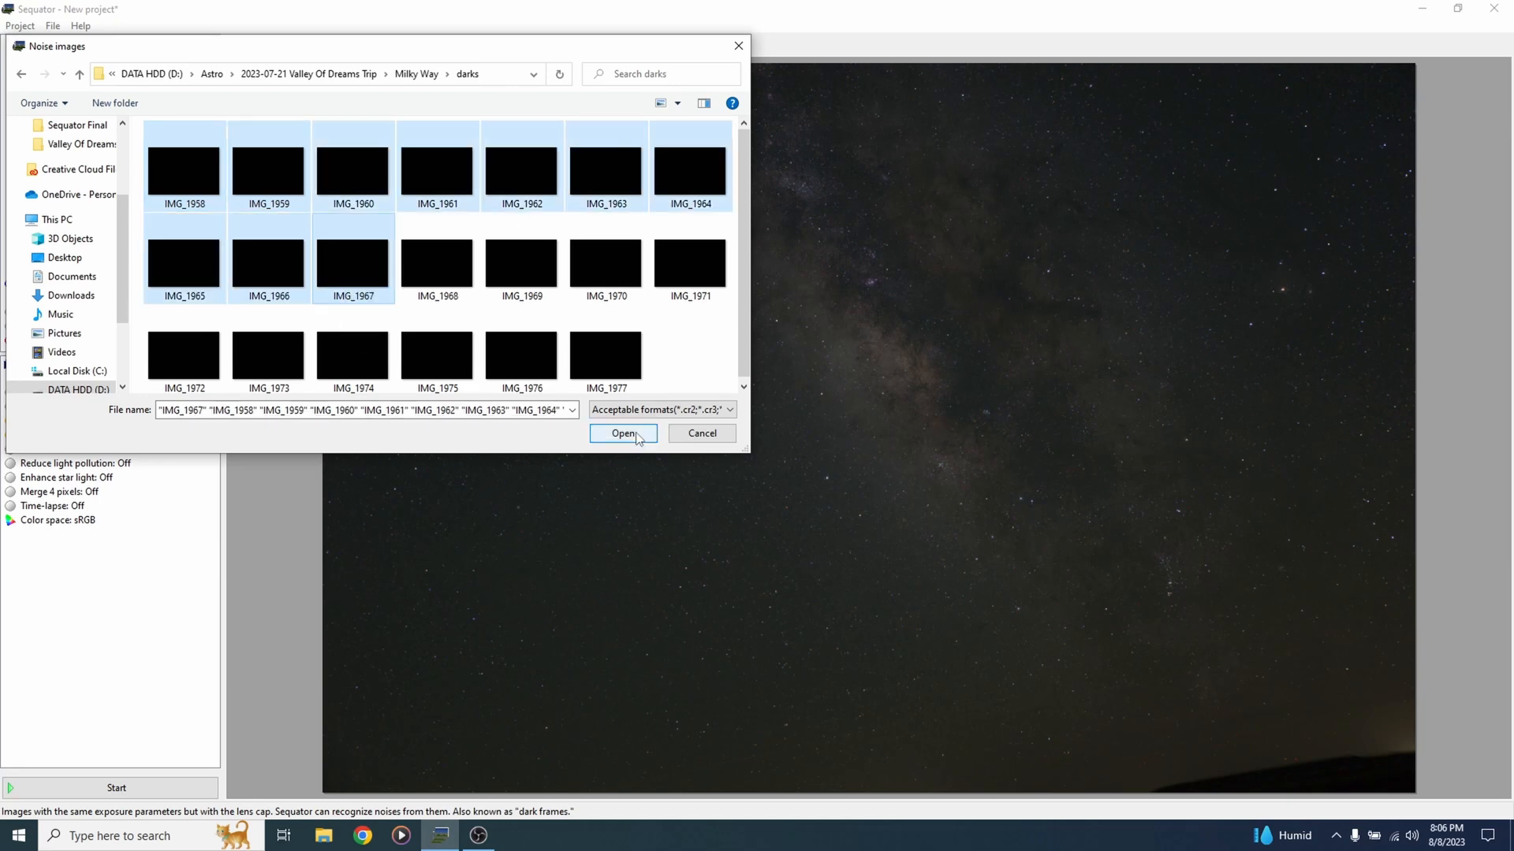
left_click(623, 433)
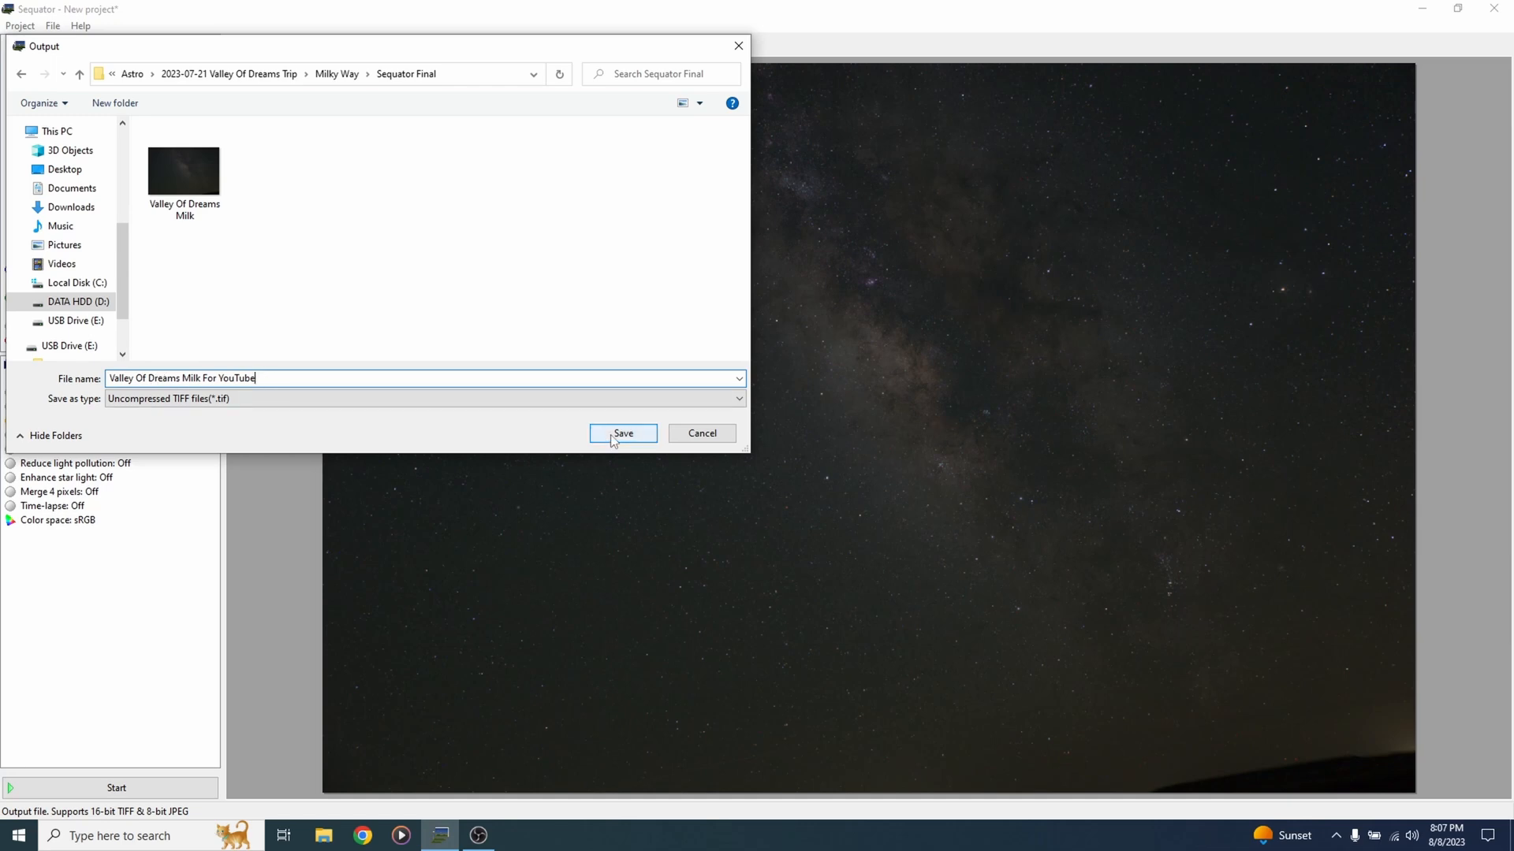
Step: Stack into the 'Valley Of Dreams Milk For YouTube' TIFF with best pixels and high dynamic range on
left_click(622, 433)
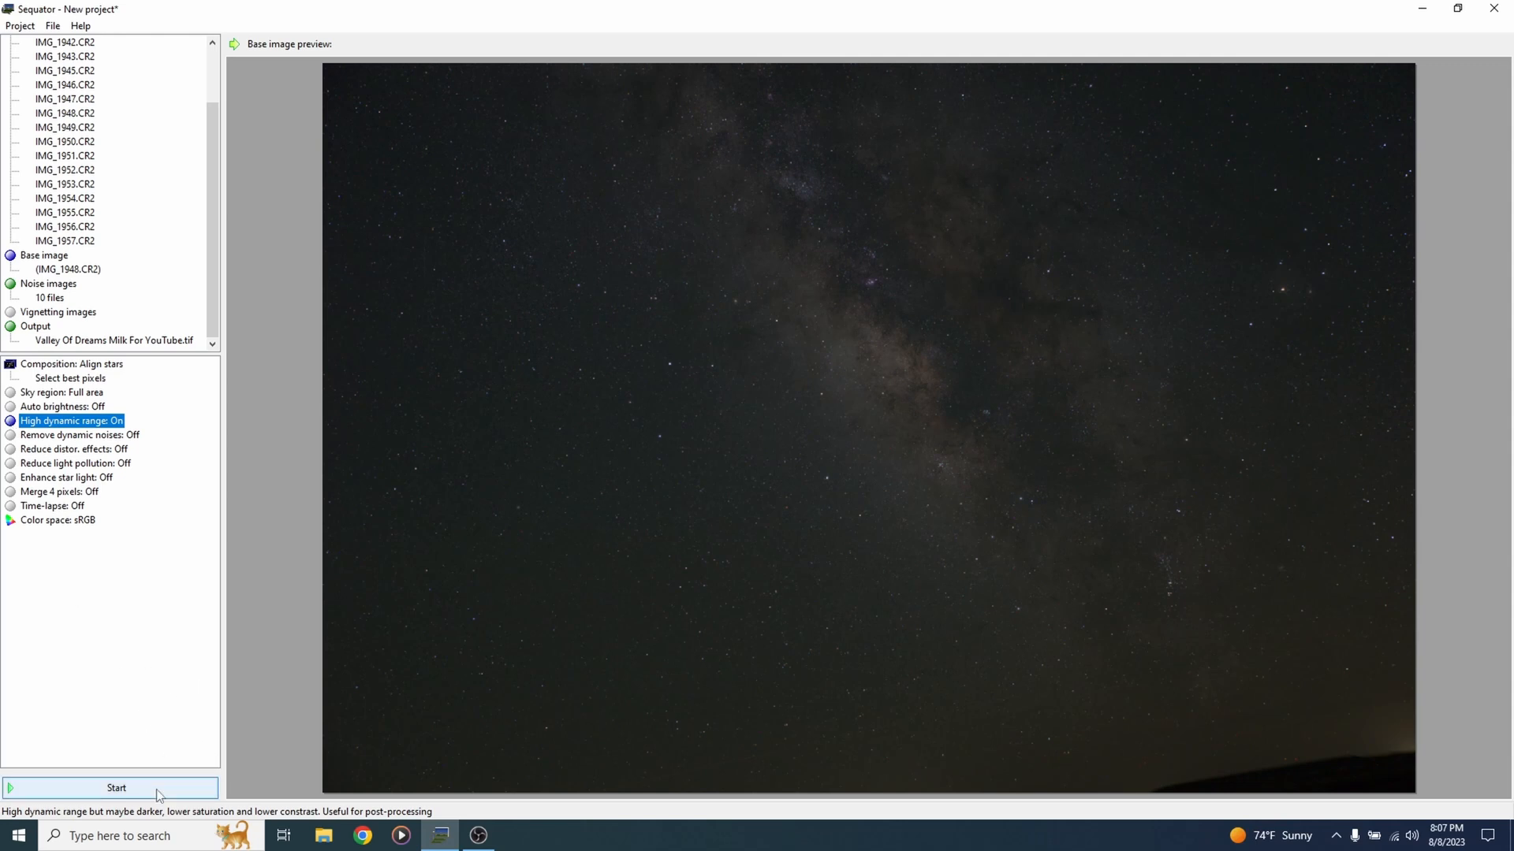
left_click(116, 787)
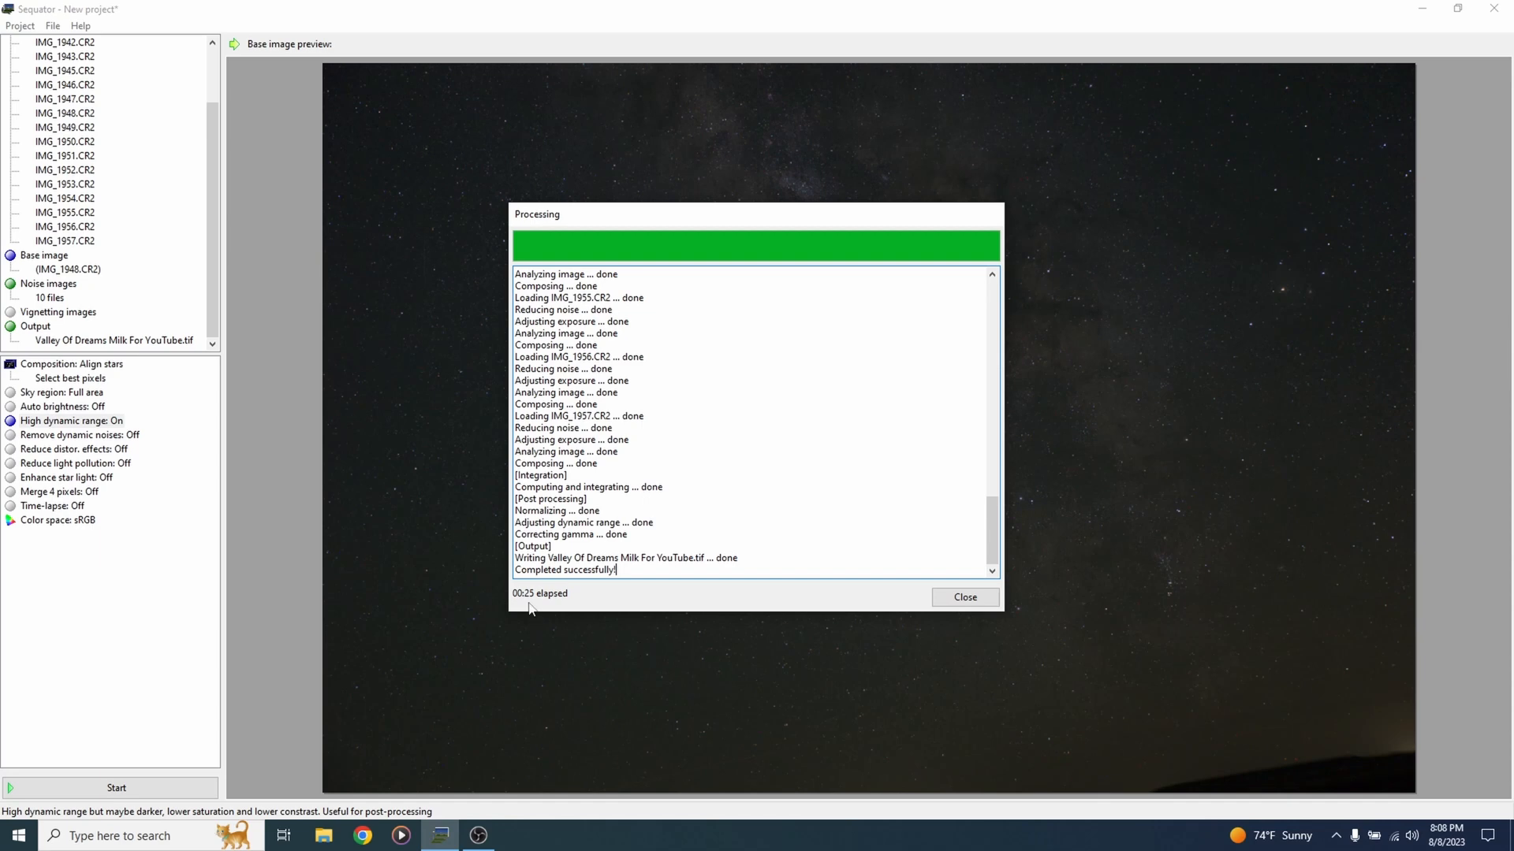
left_click(963, 597)
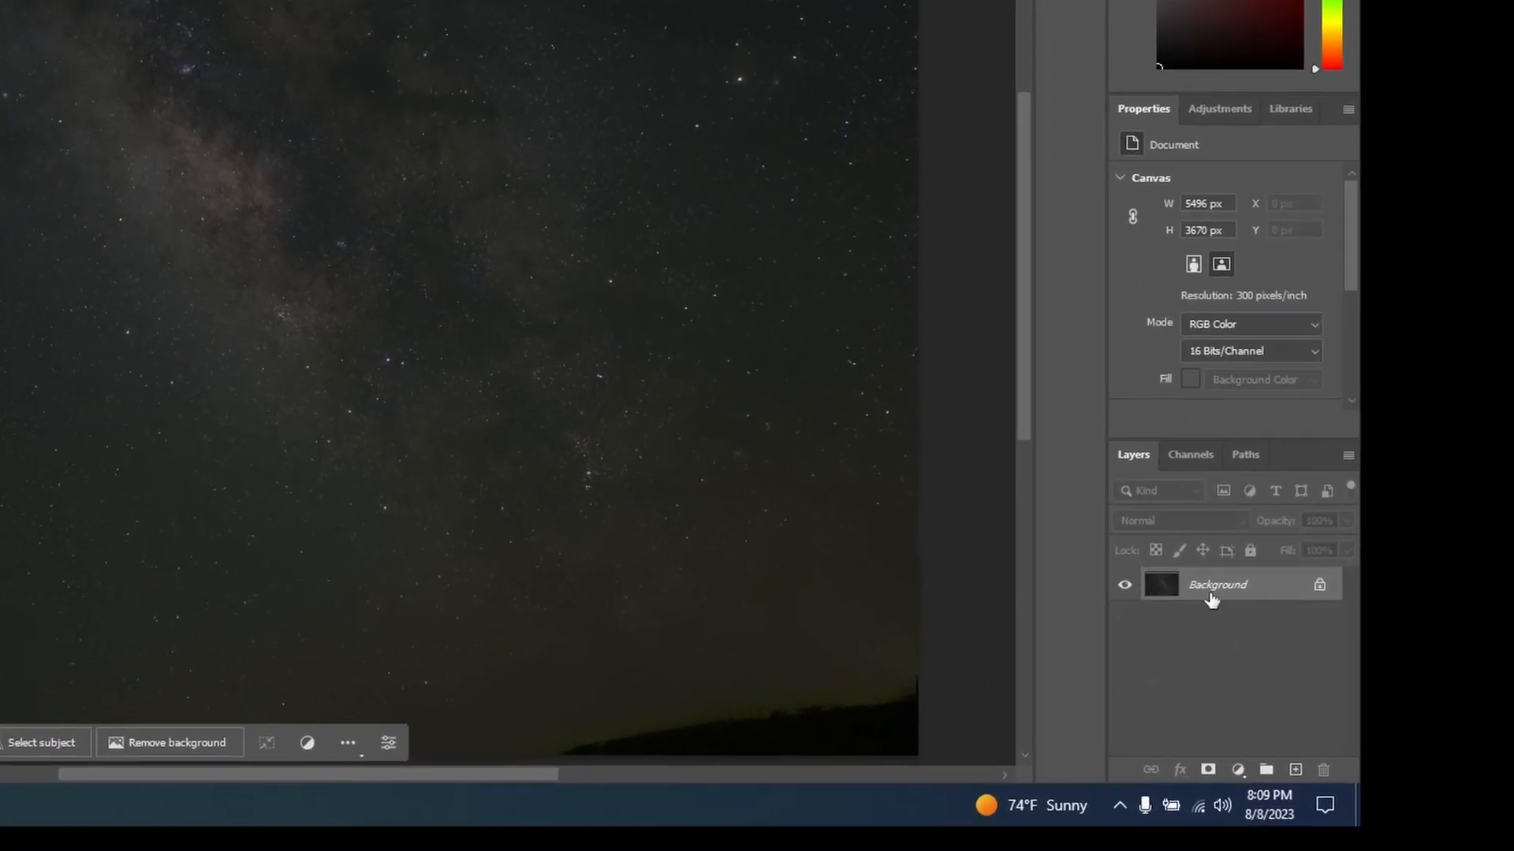
Step: Duplicate the stacked image's Background layer into Layer 1
right_click(1212, 584)
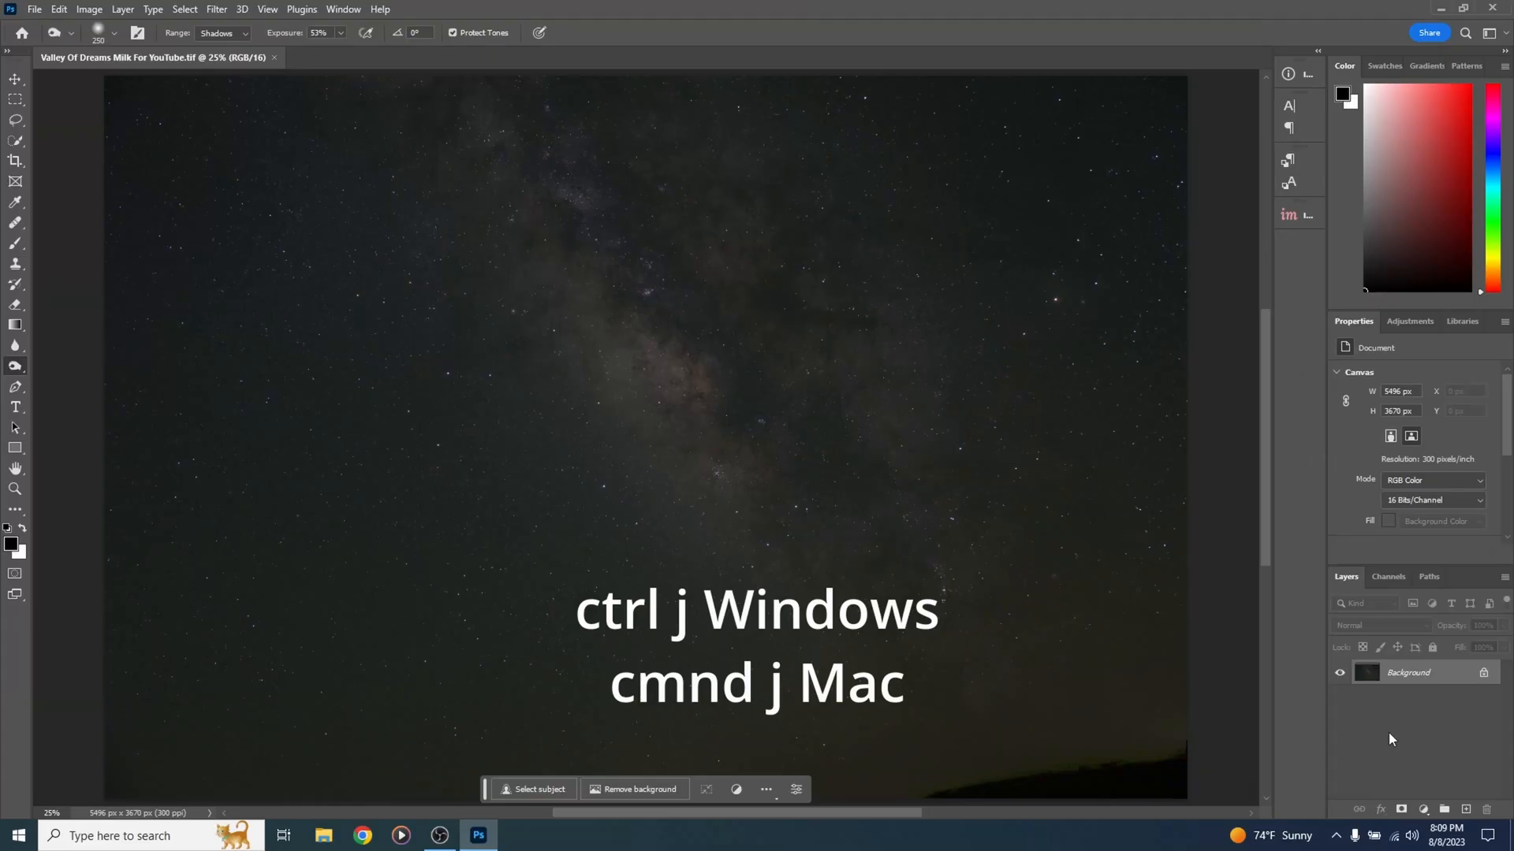
key("ctrl+j")
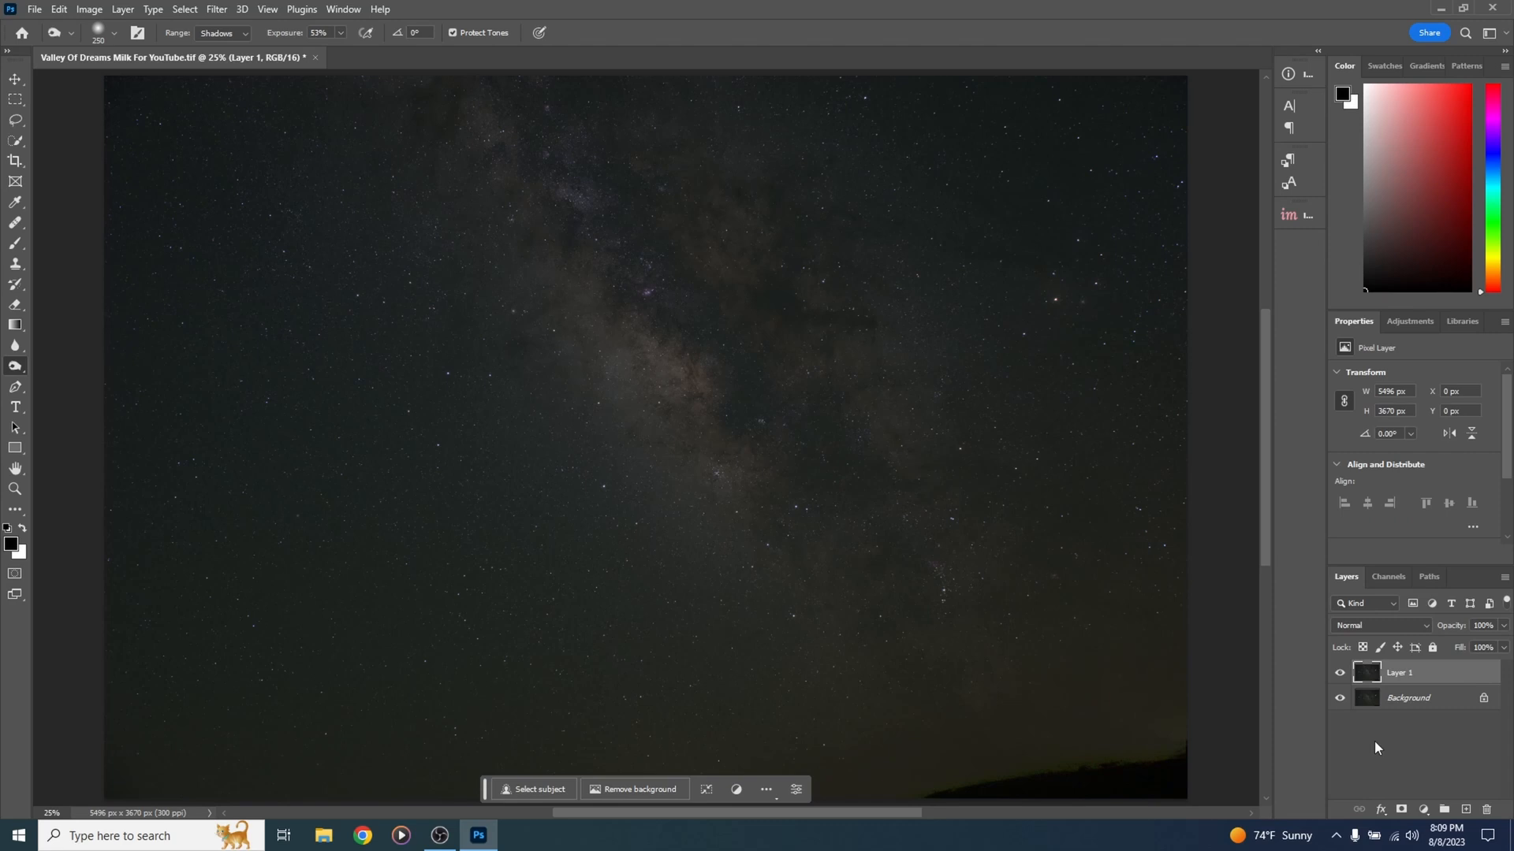
mouse_move(1193, 647)
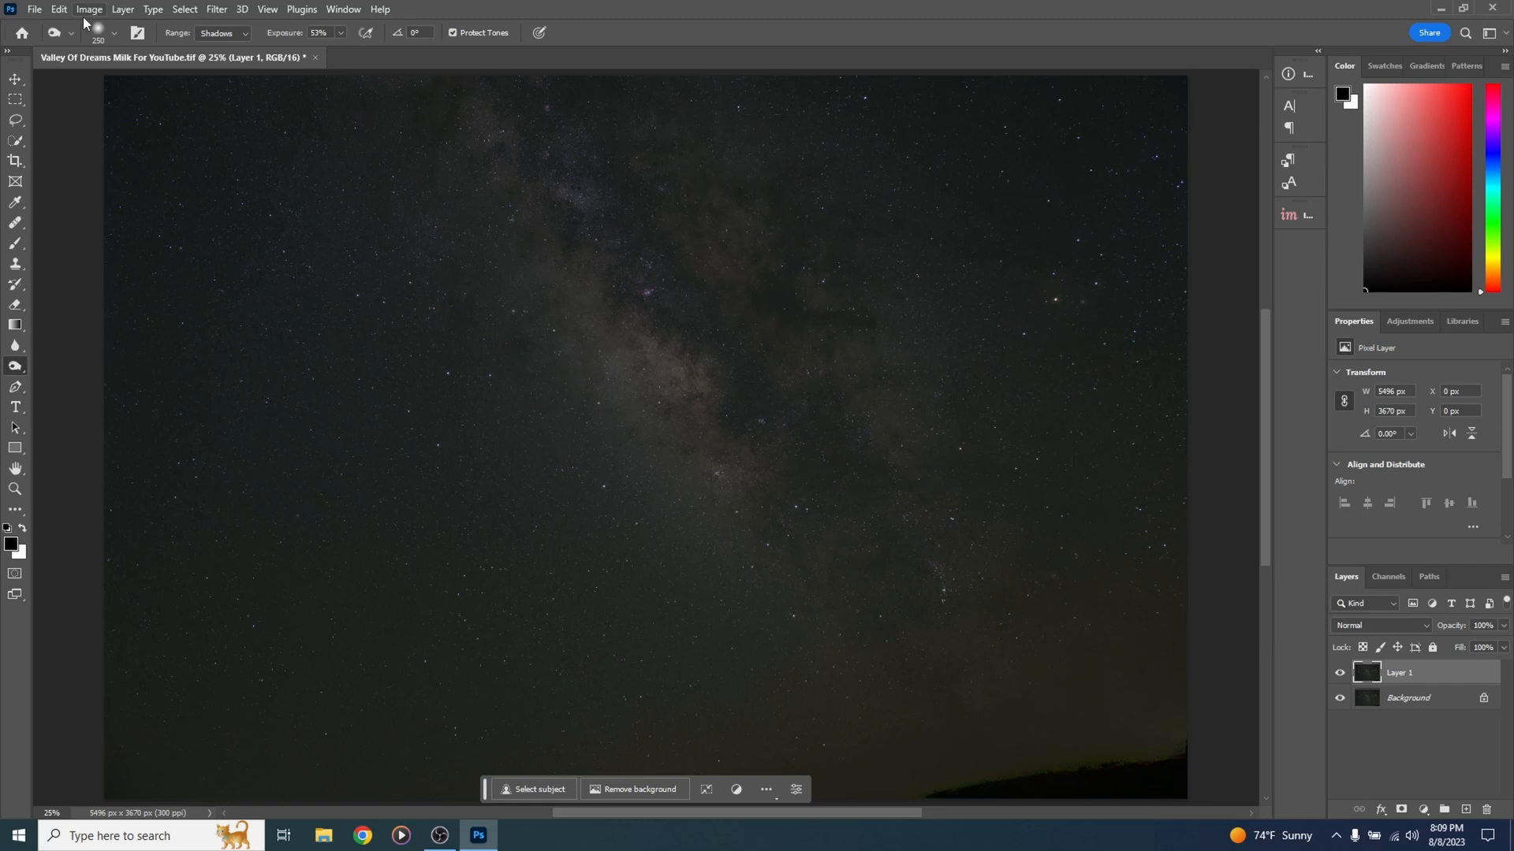
left_click(89, 9)
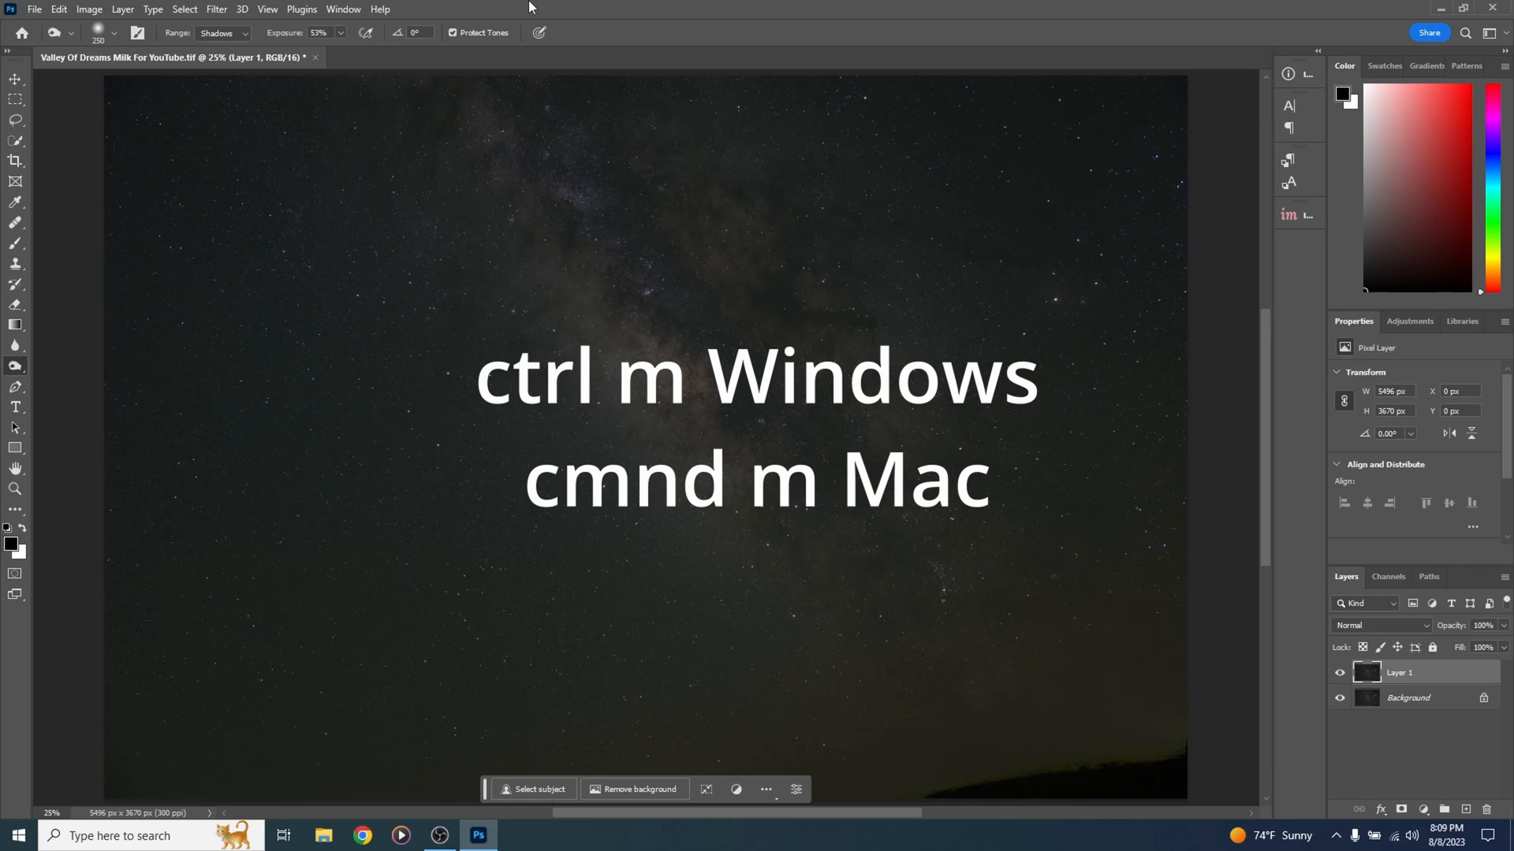
key("ctrl+m")
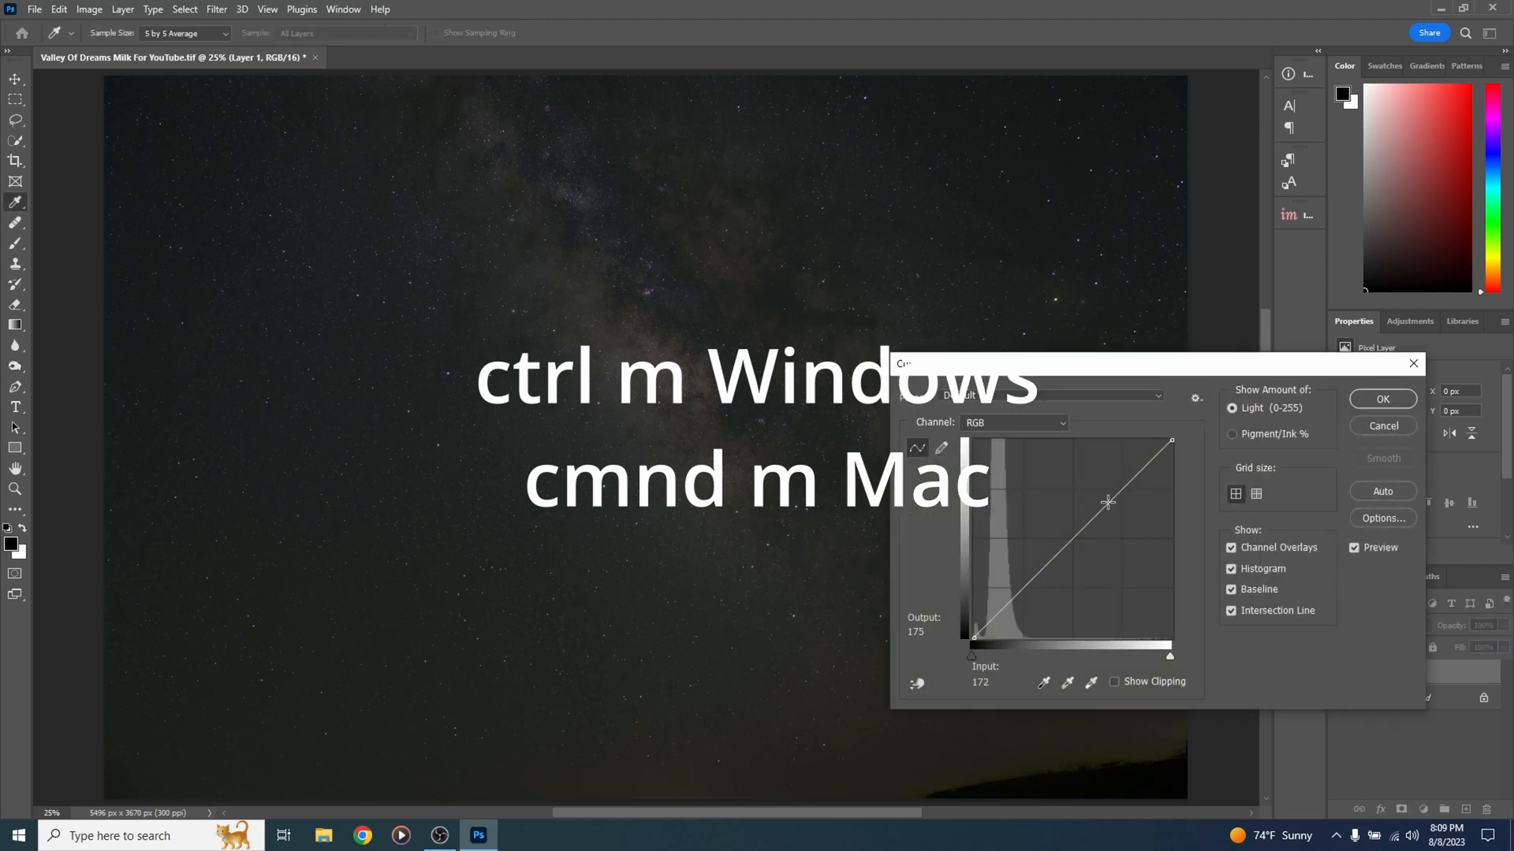
left_click_drag(1107, 502, 1101, 487)
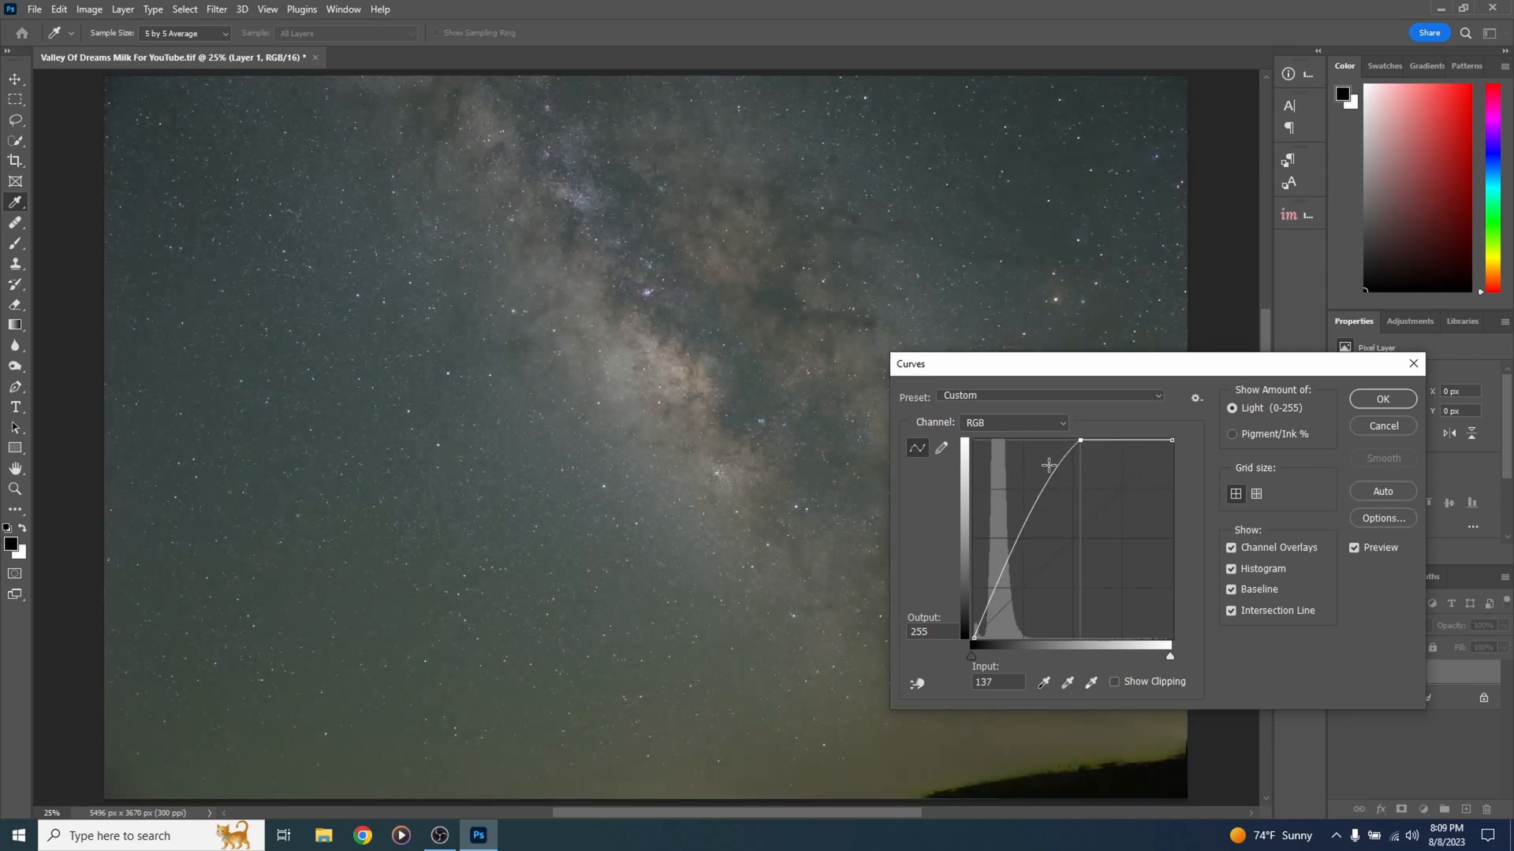
left_click_drag(1080, 440, 1088, 454)
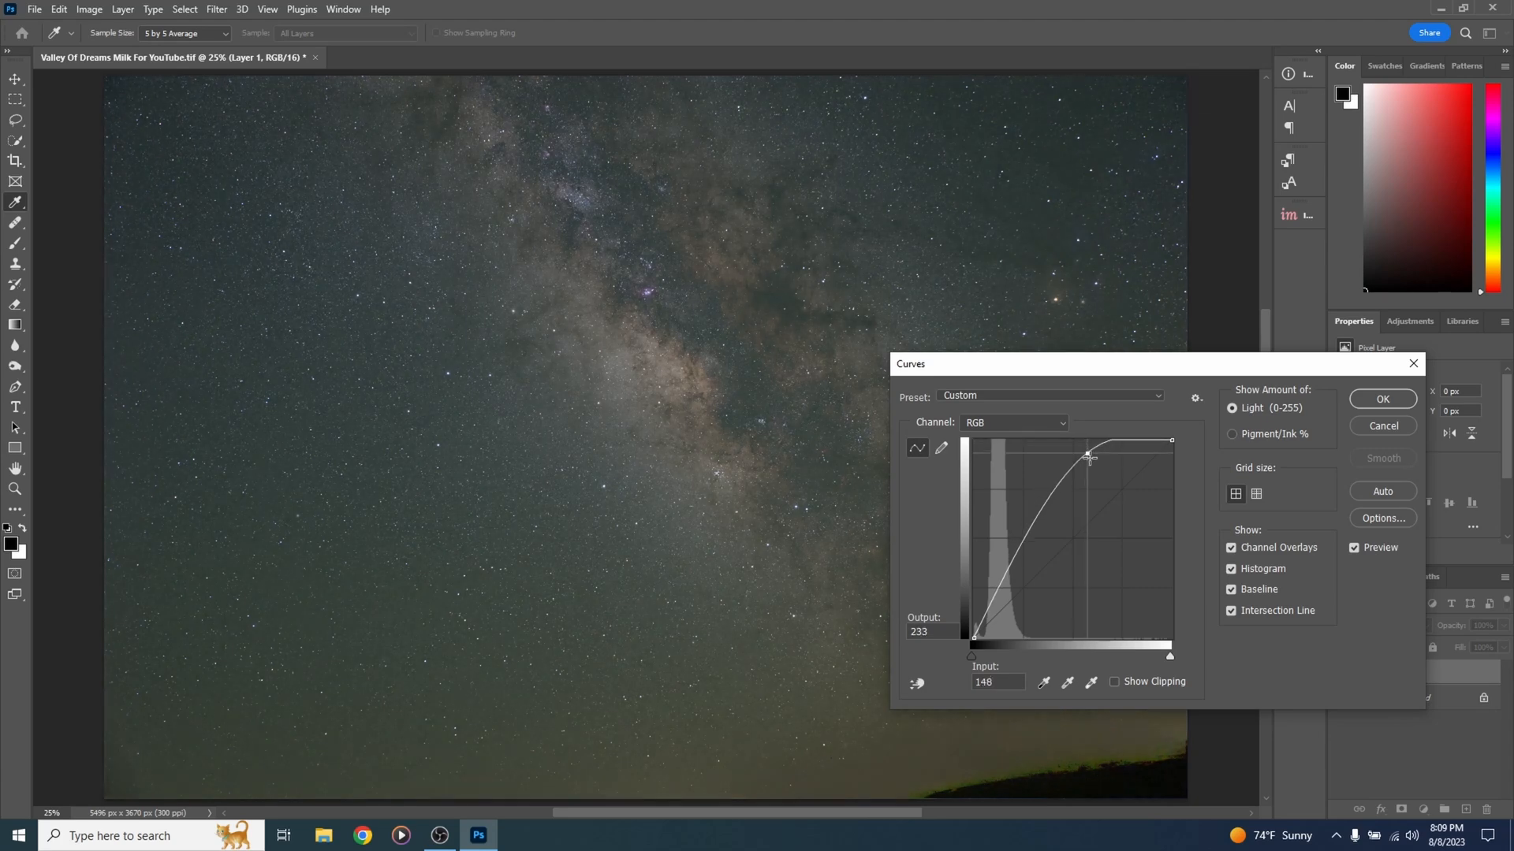
left_click_drag(1088, 455, 1100, 473)
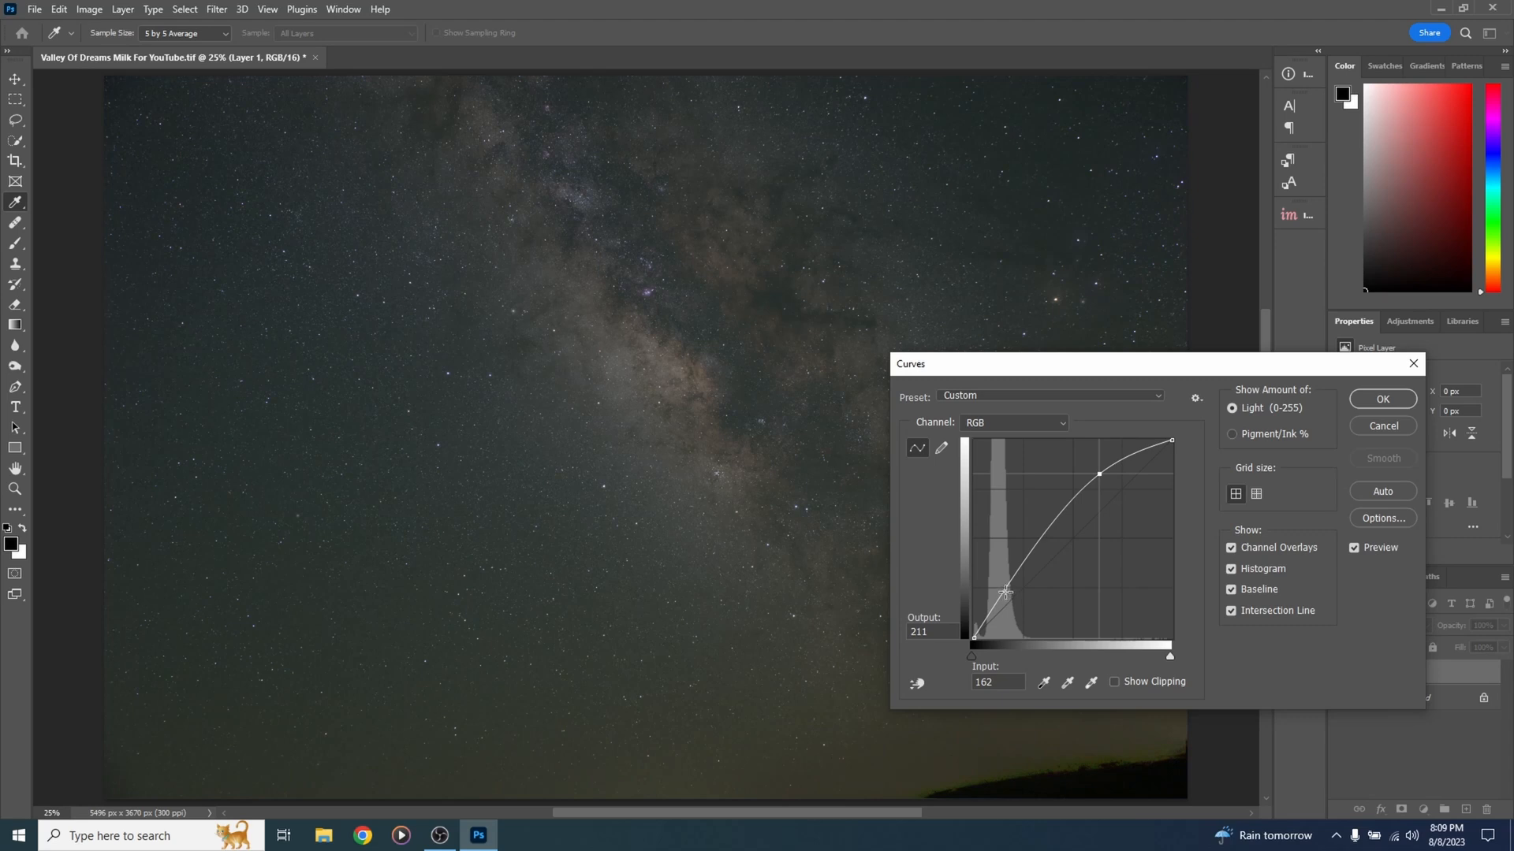
left_click_drag(1006, 592, 1011, 597)
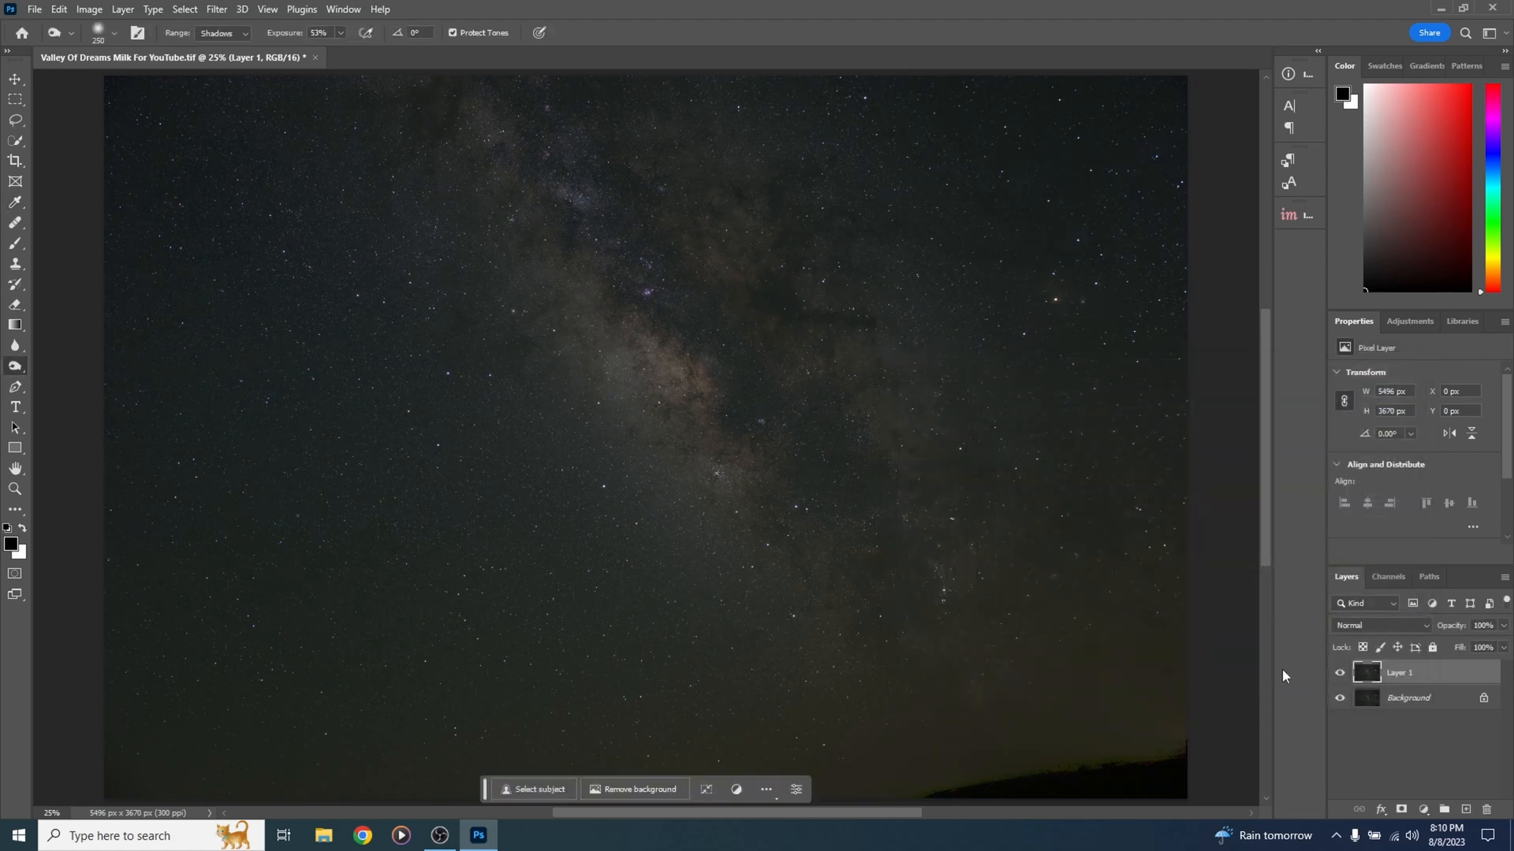
mouse_move(1375, 668)
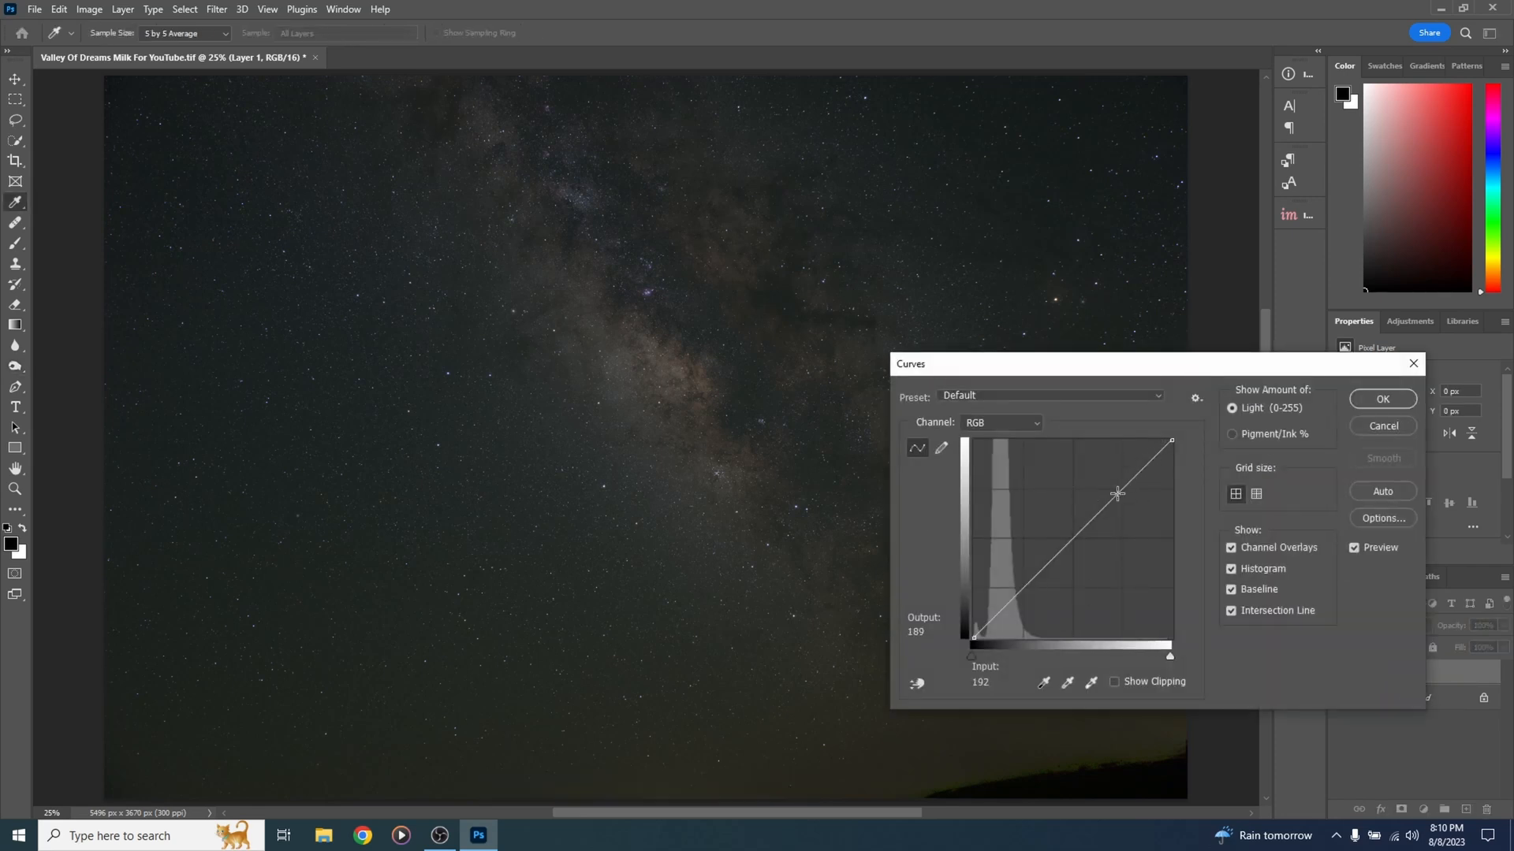
left_click_drag(1117, 494, 1110, 477)
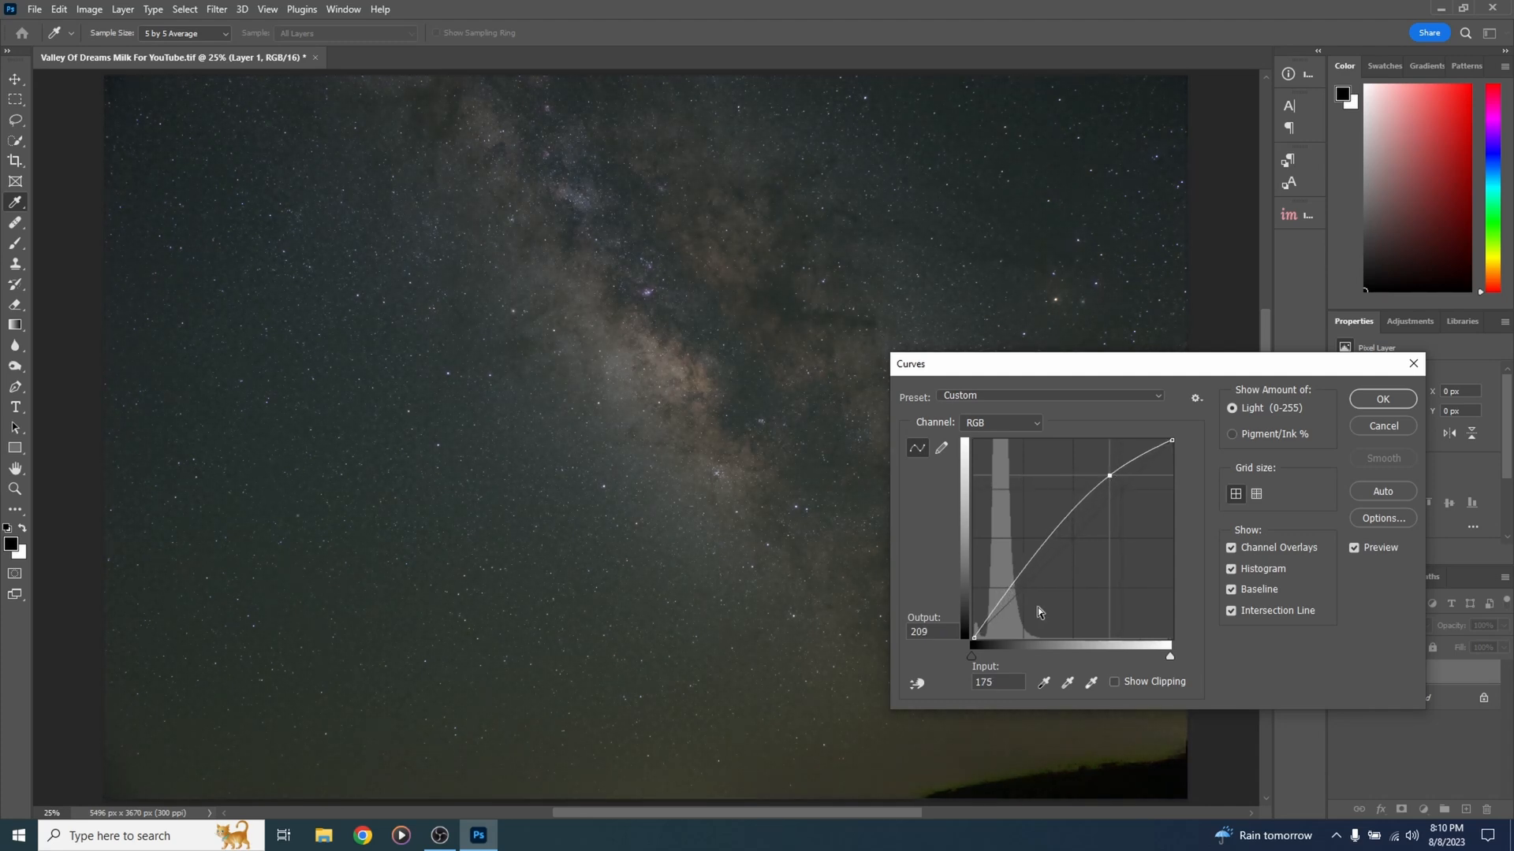
left_click_drag(1037, 614, 975, 618)
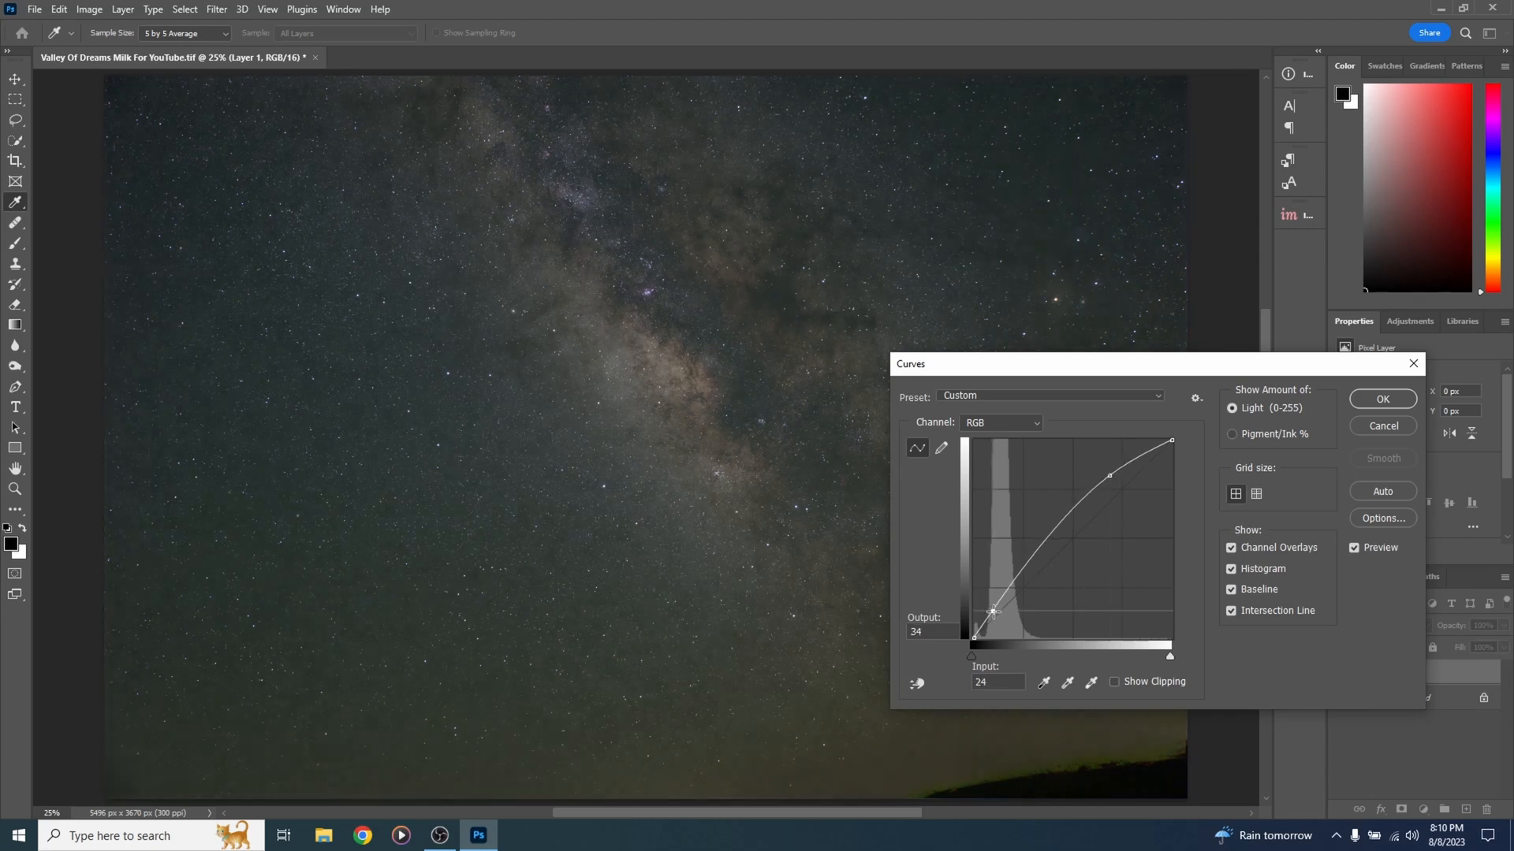
left_click_drag(993, 610, 997, 614)
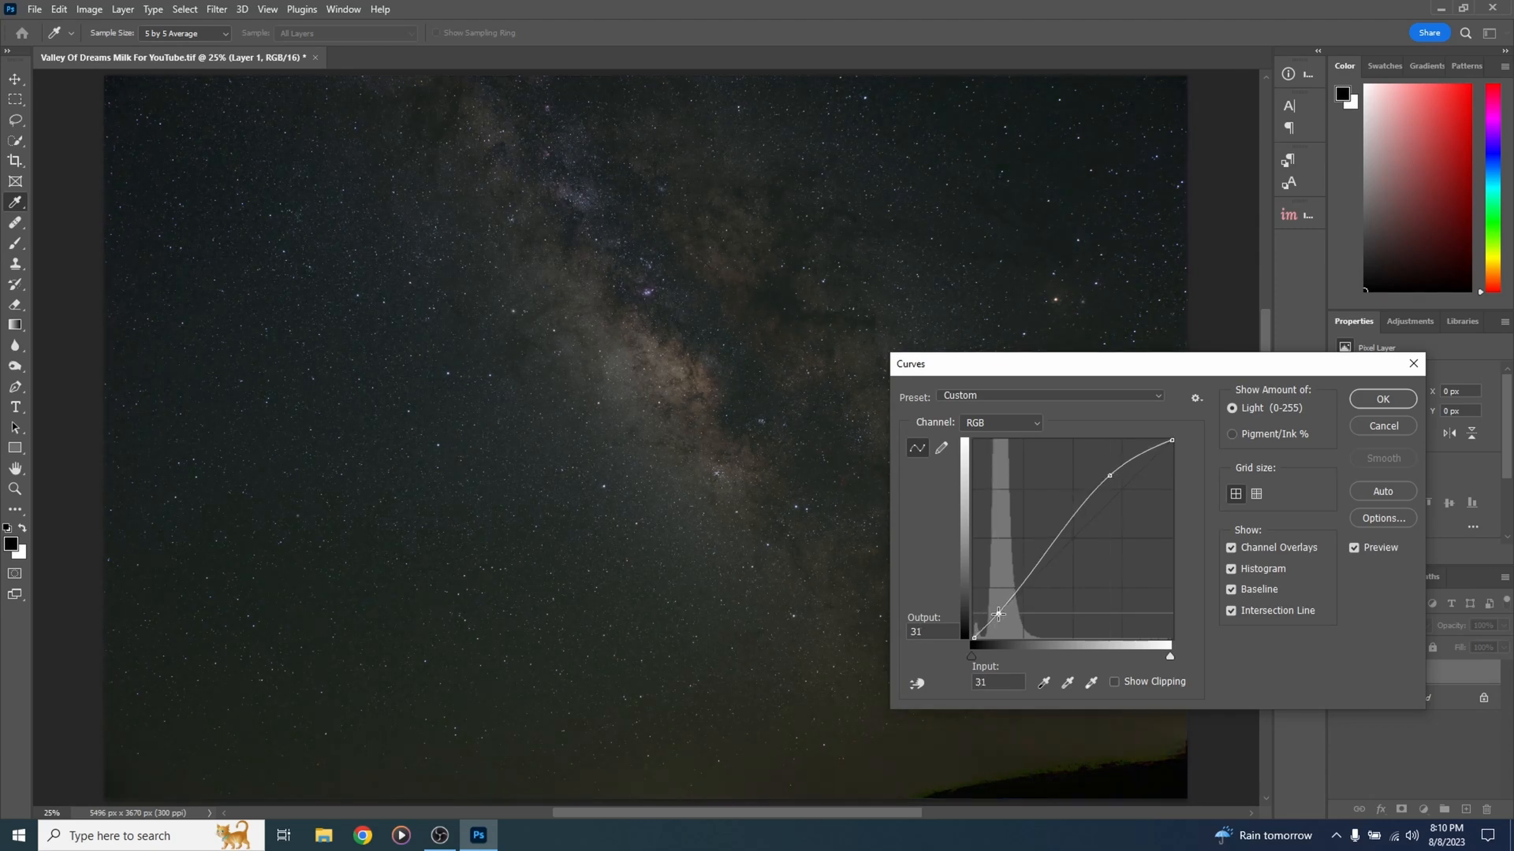
left_click(1381, 399)
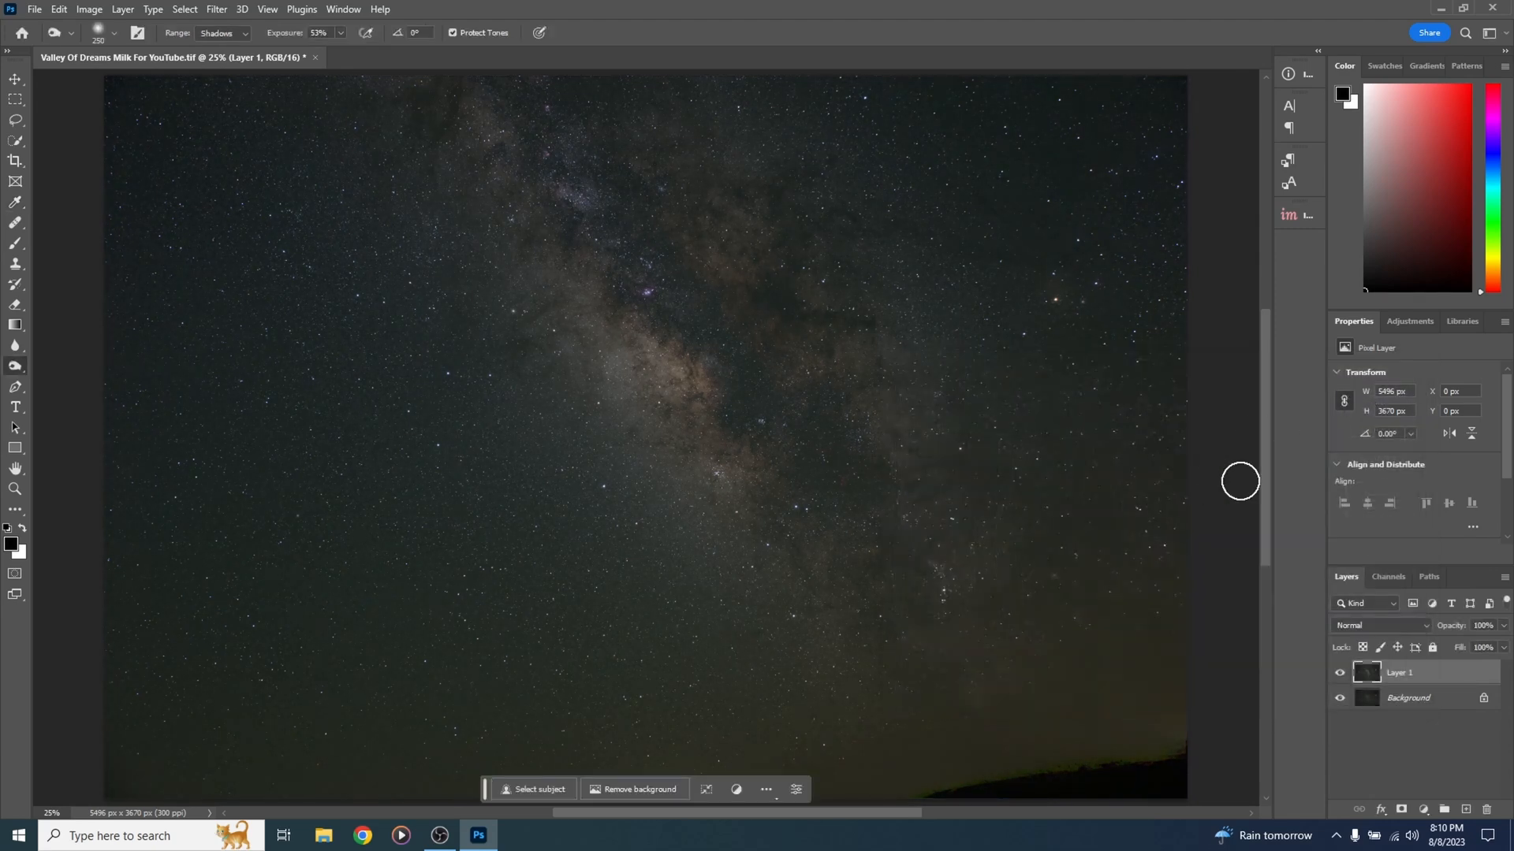
mouse_move(770, 323)
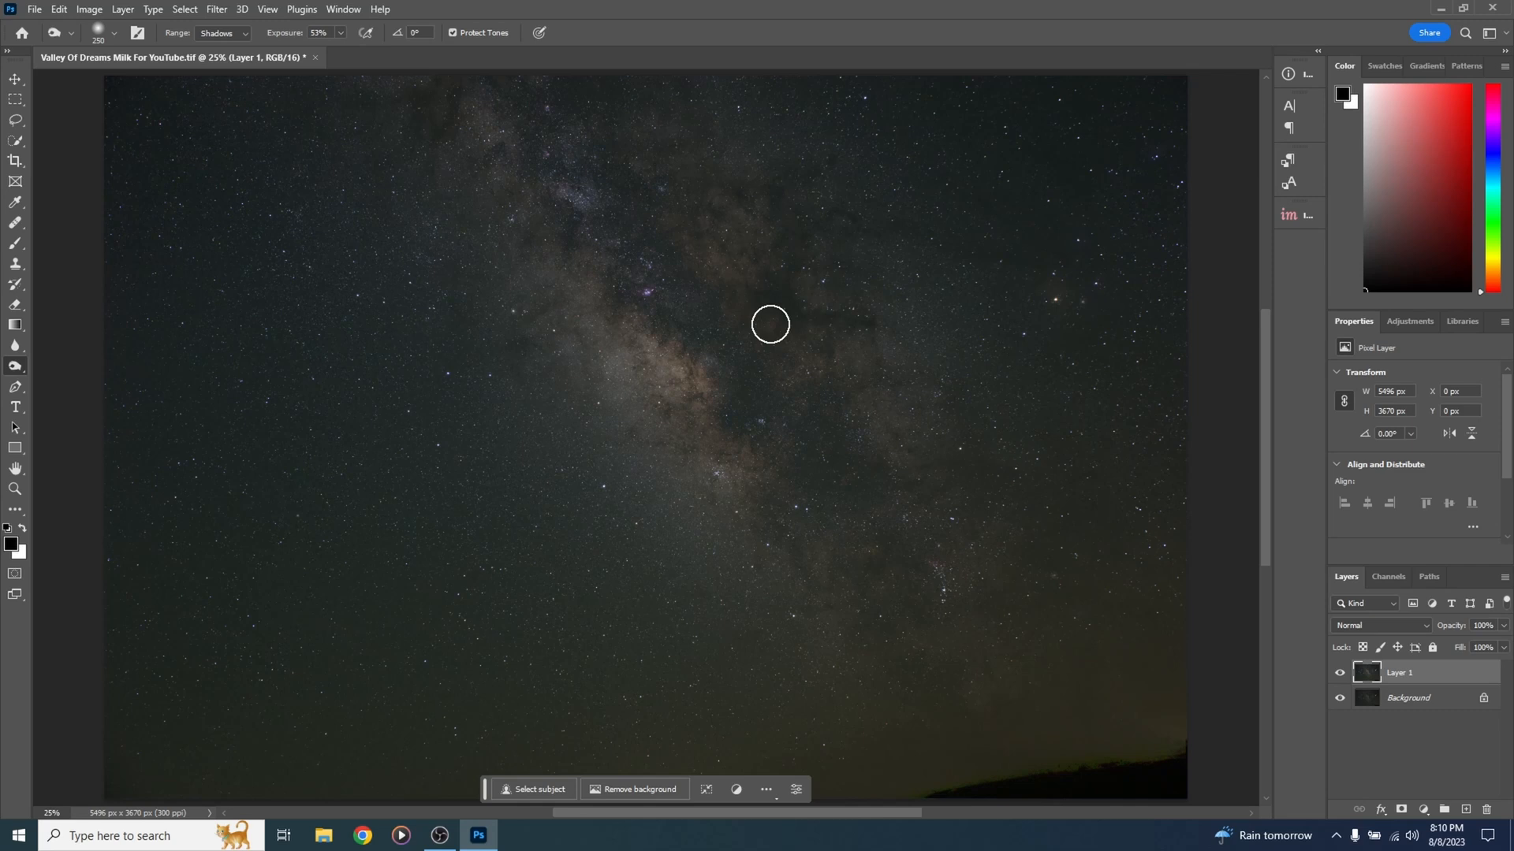
mouse_move(804, 403)
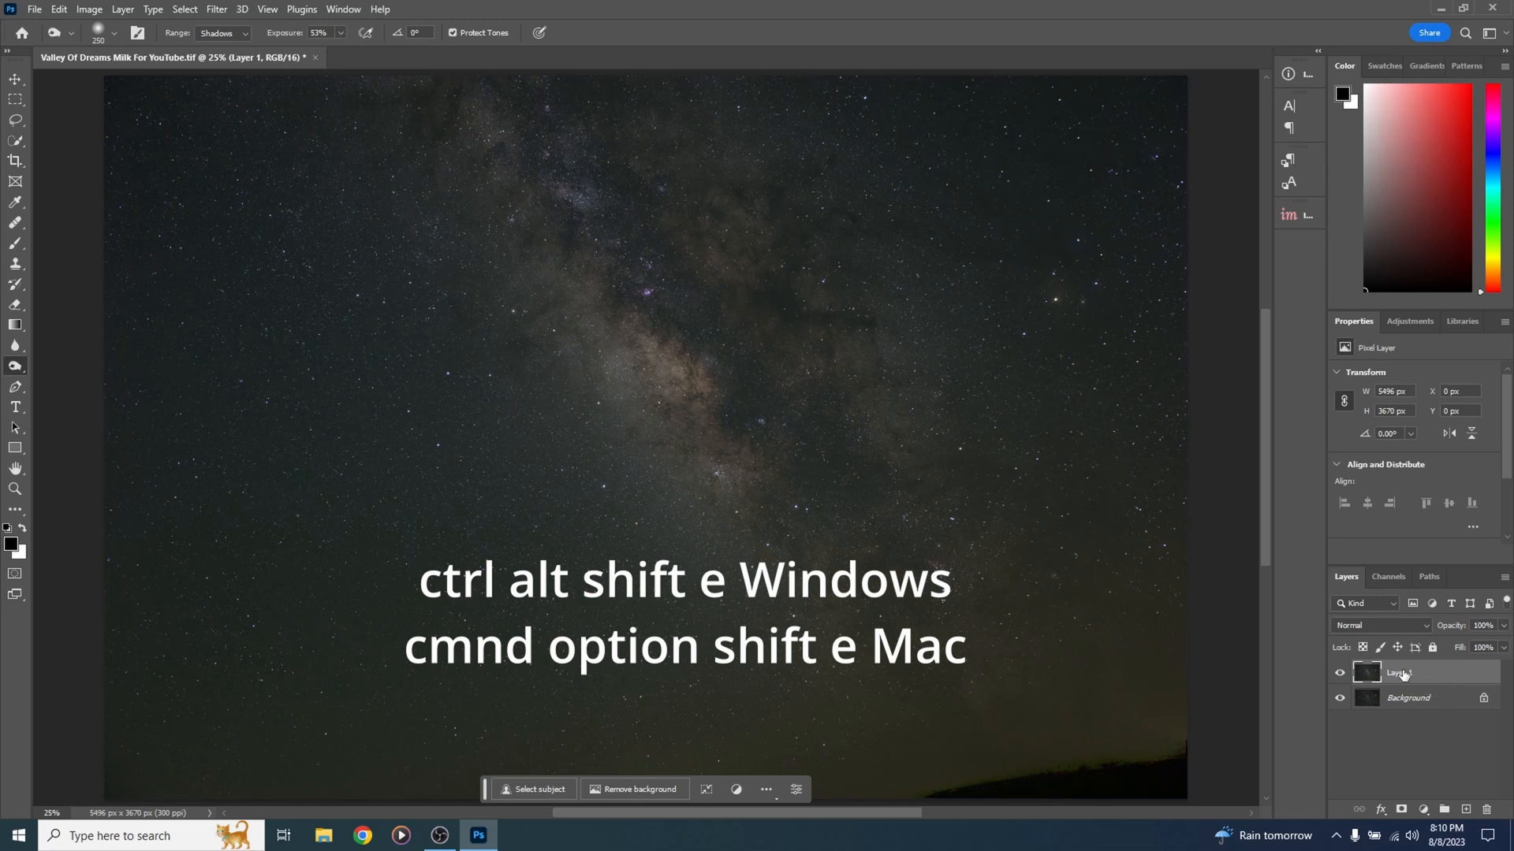
Step: Stamp two merged copies of the visible image and rename them 'starless' and 'stars'
key("ctrl+alt+shift+e")
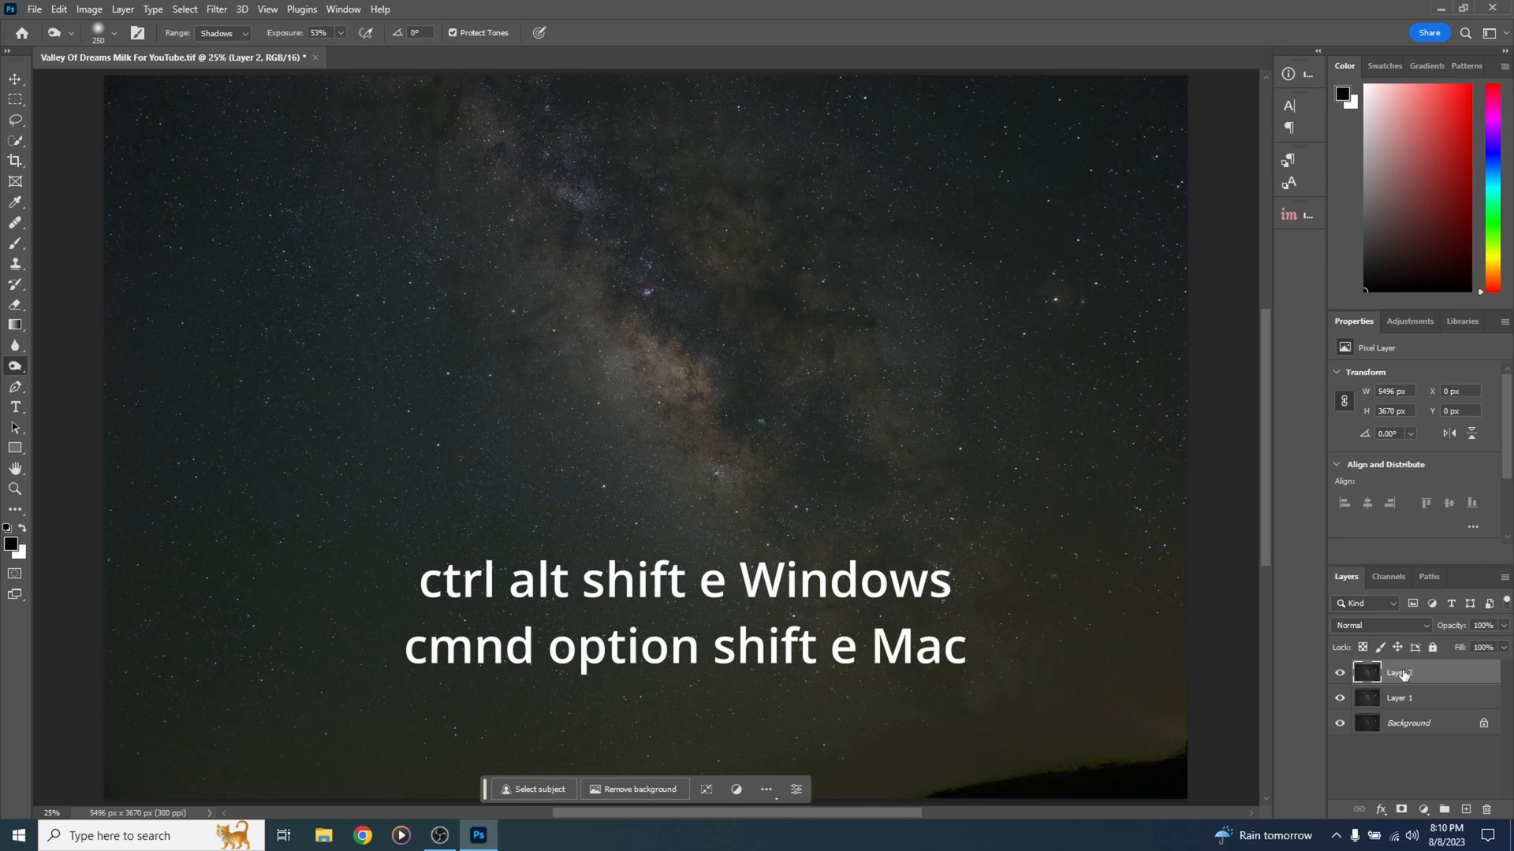
key("ctrl+alt+shift+e")
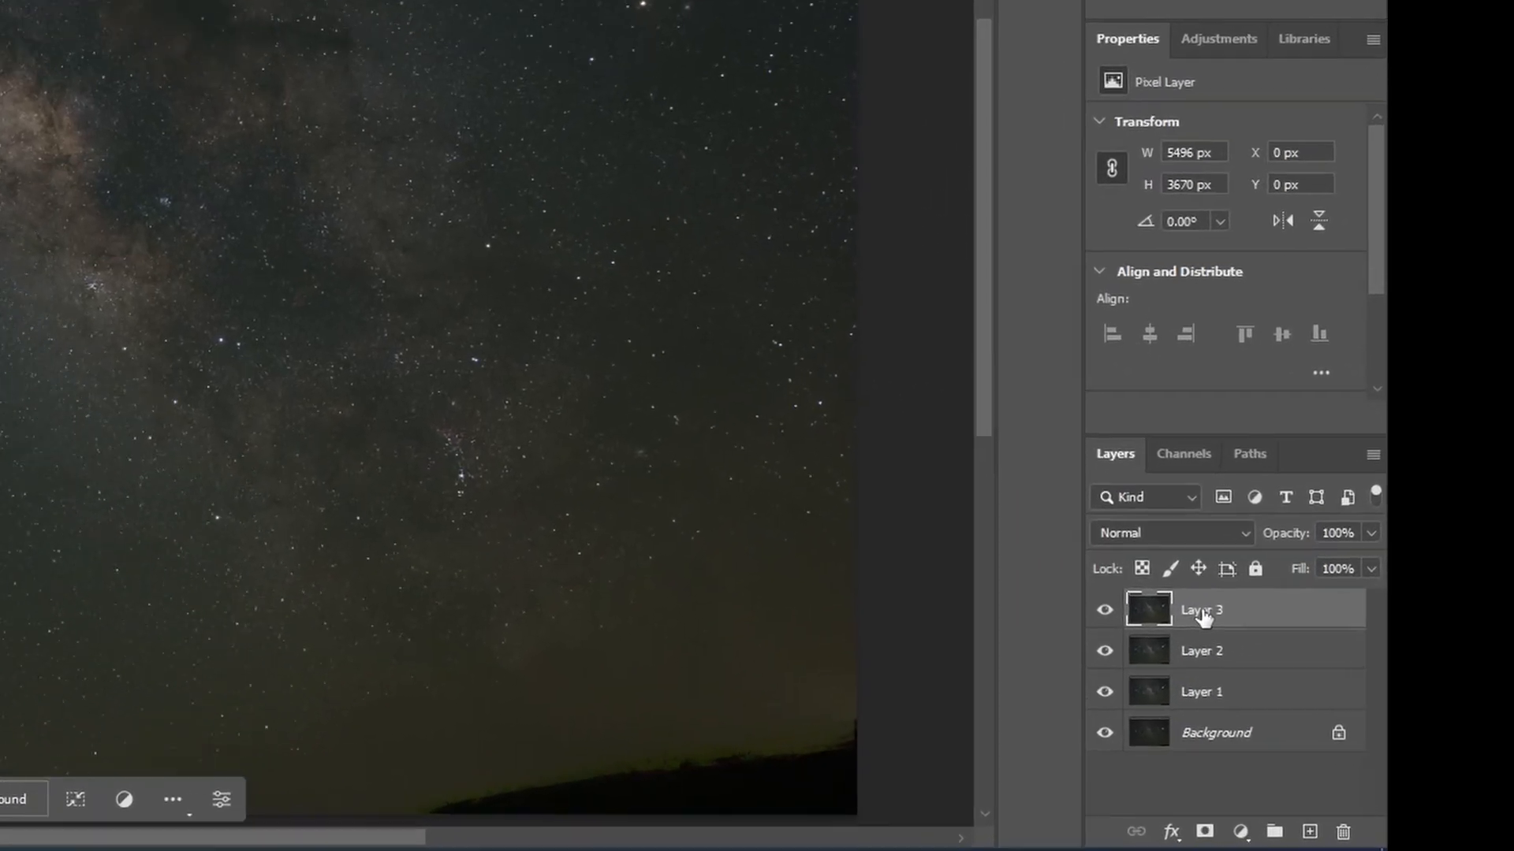
double_click(1202, 610)
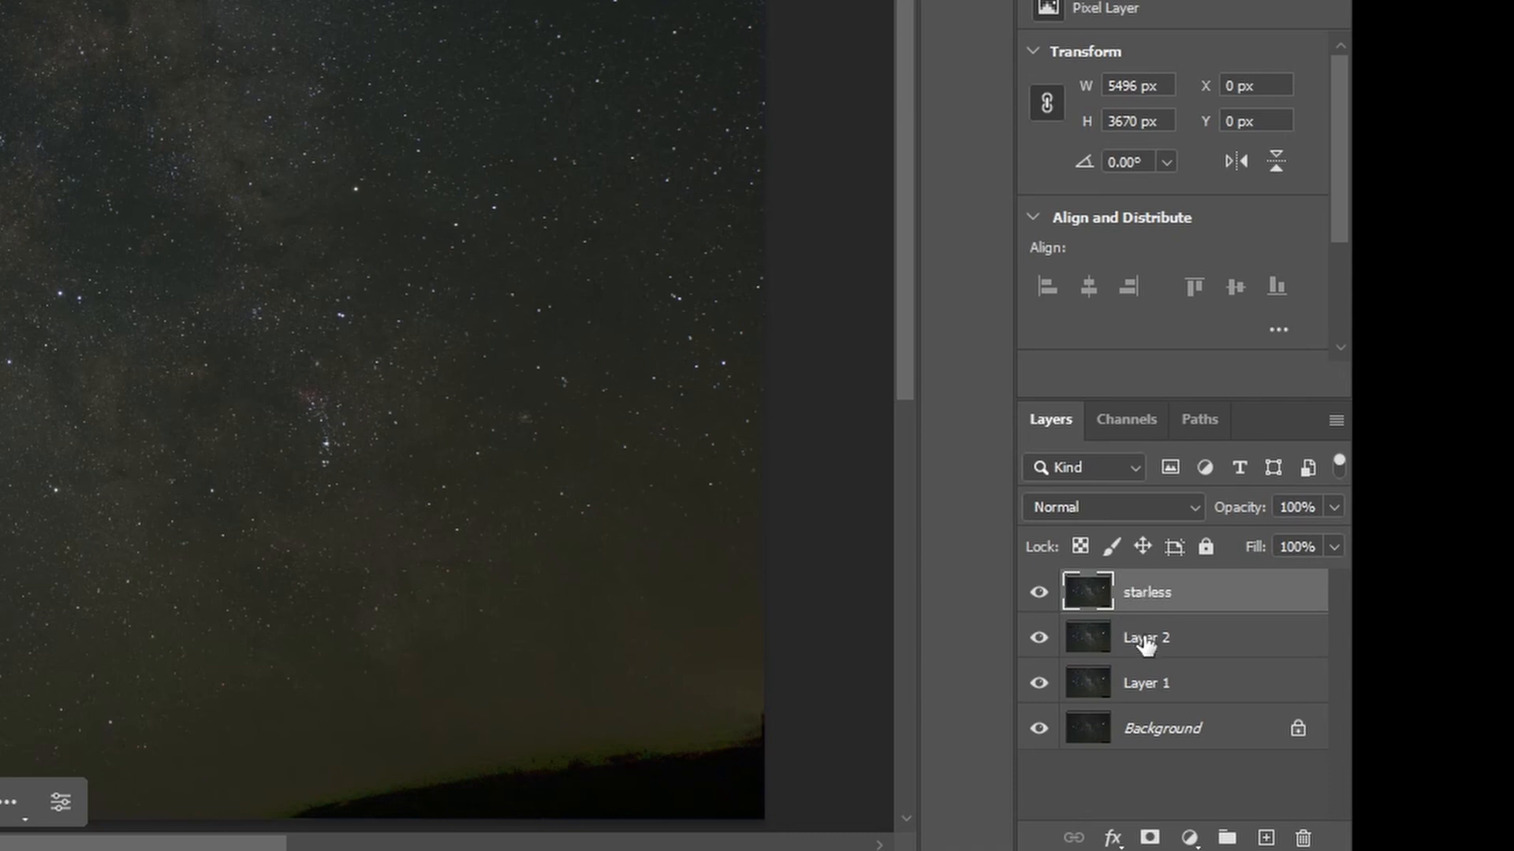
double_click(1145, 637)
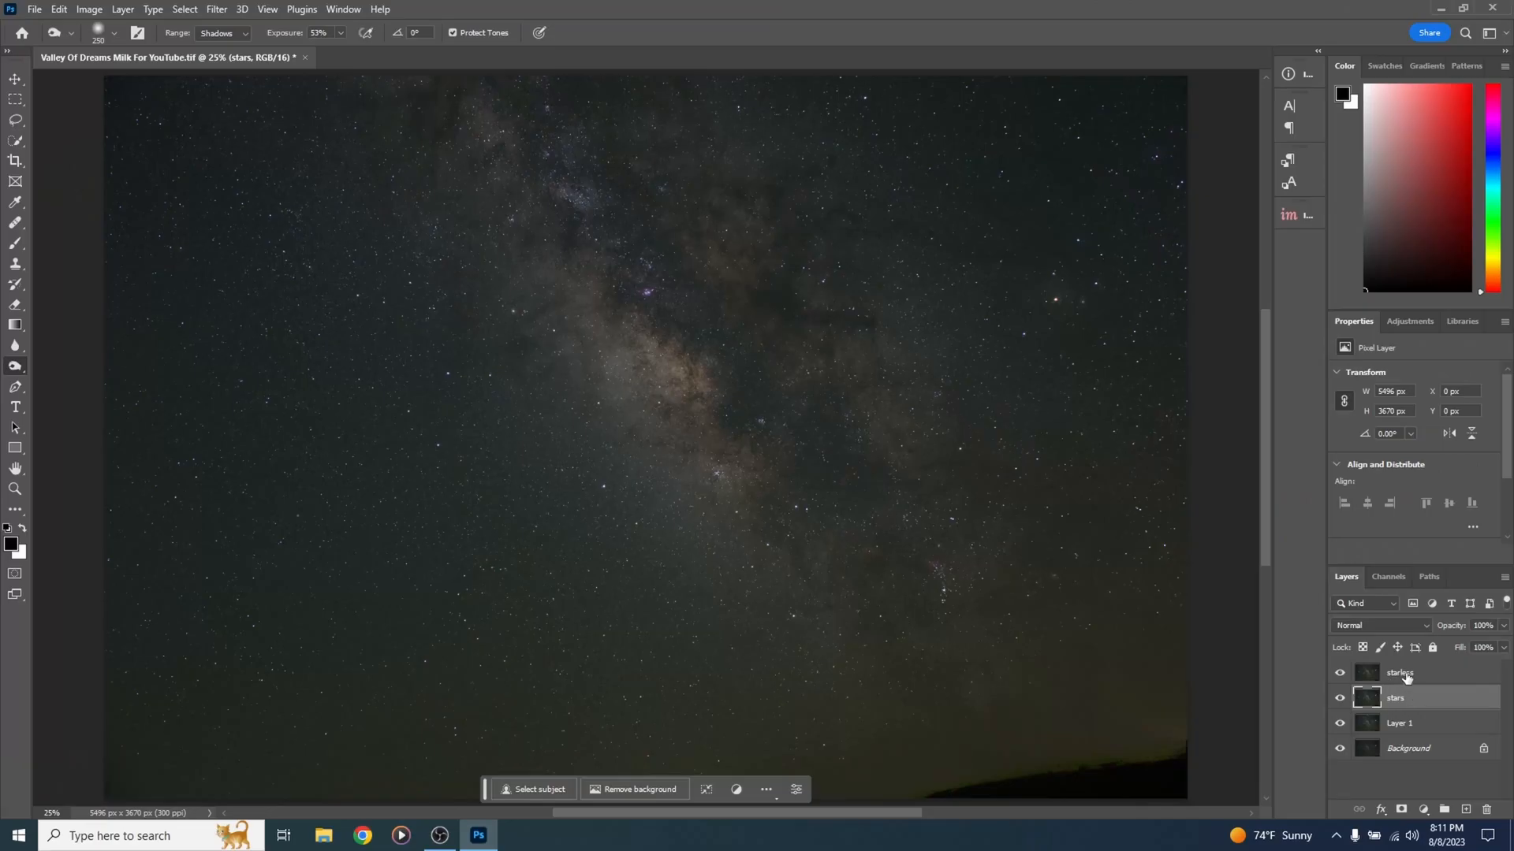
Step: Run RC-Astro StarXTerminator on the starless layer, then hide it
left_click(1400, 672)
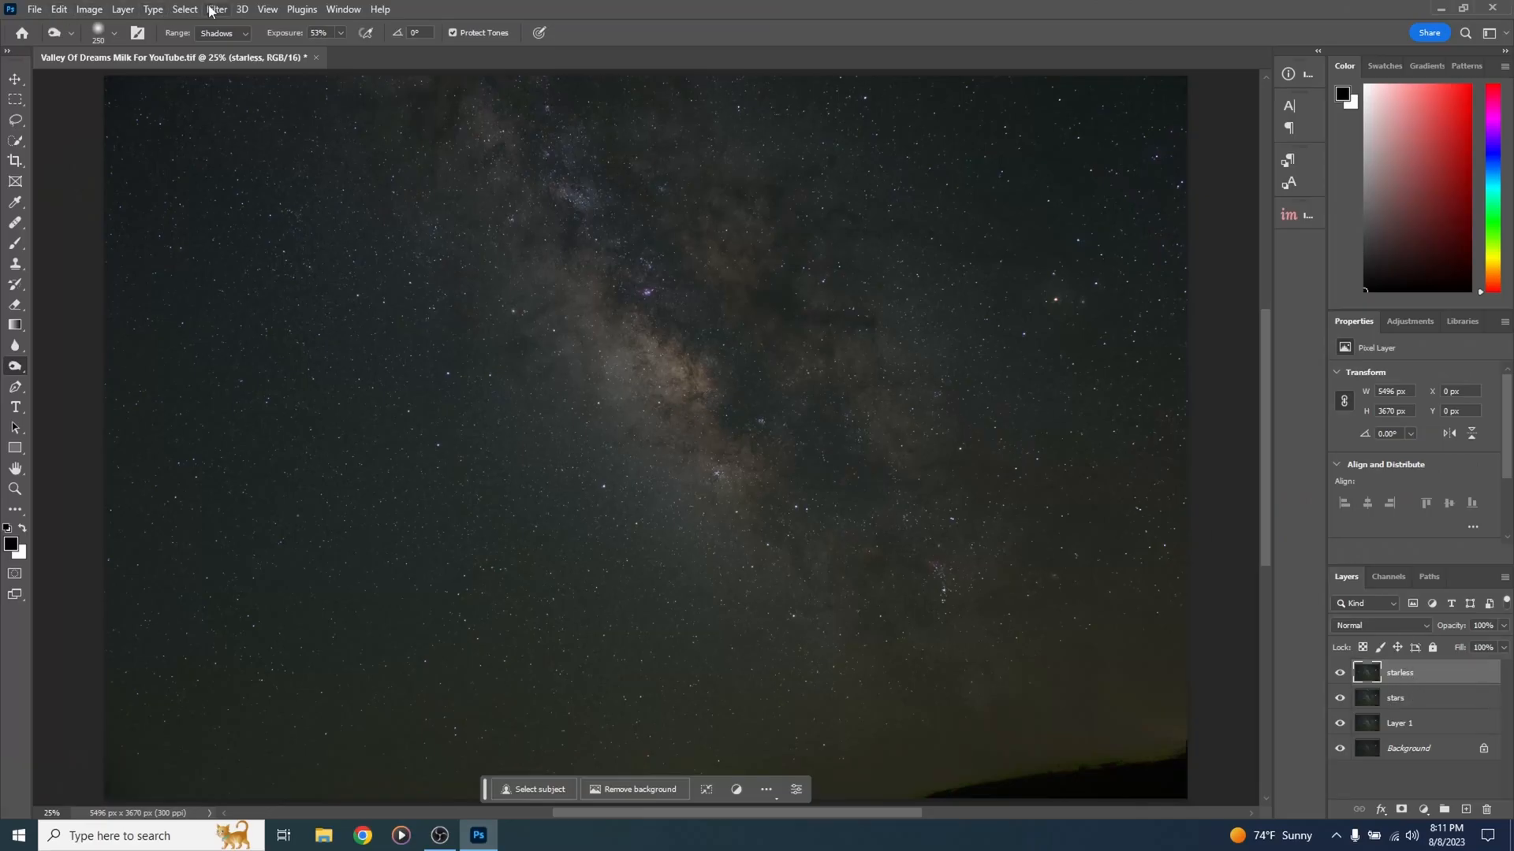
left_click(216, 8)
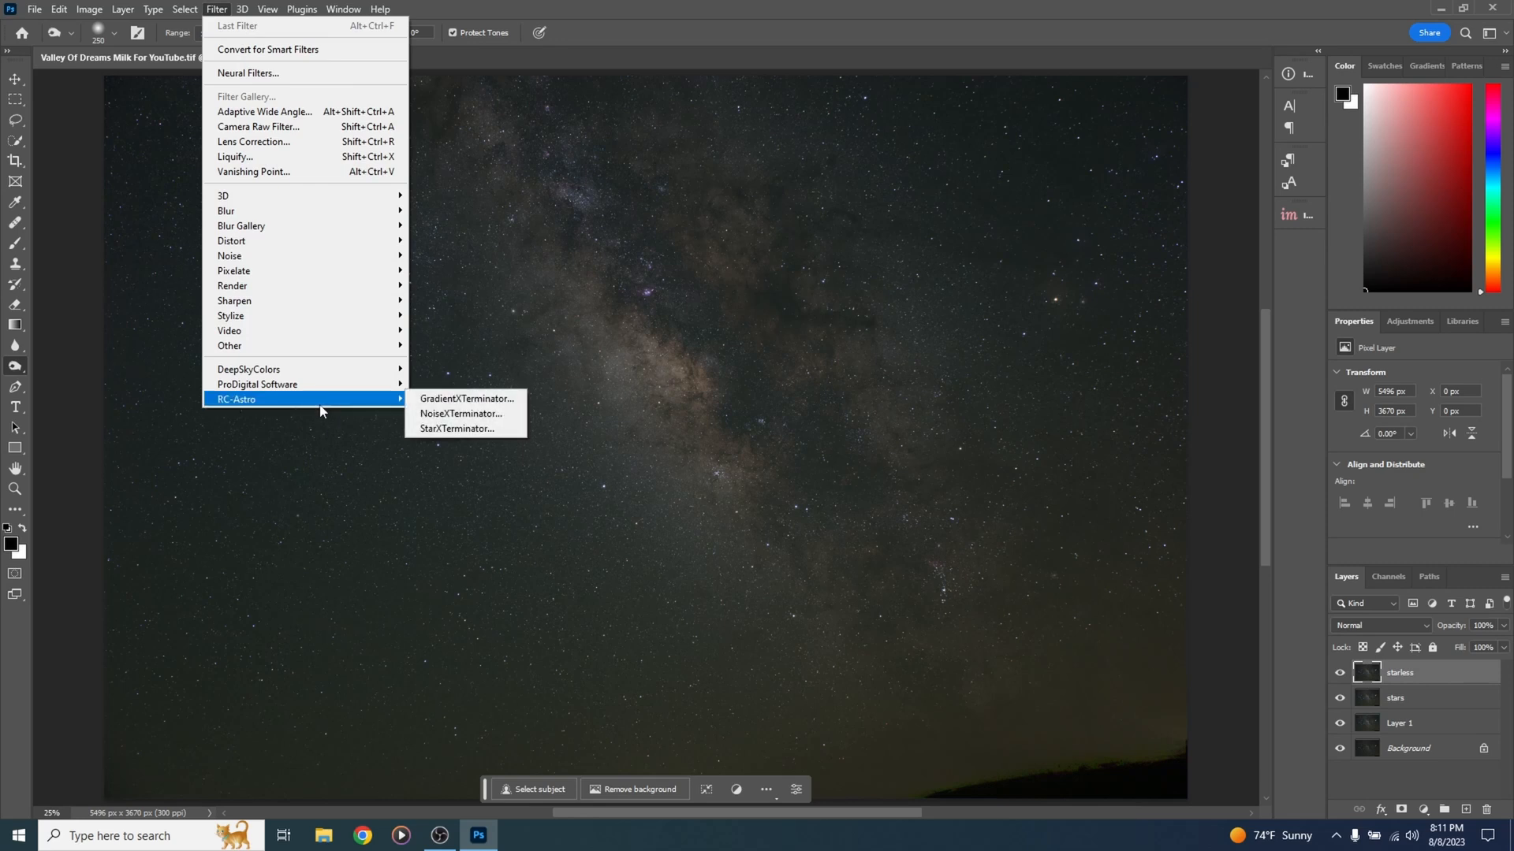
left_click(458, 429)
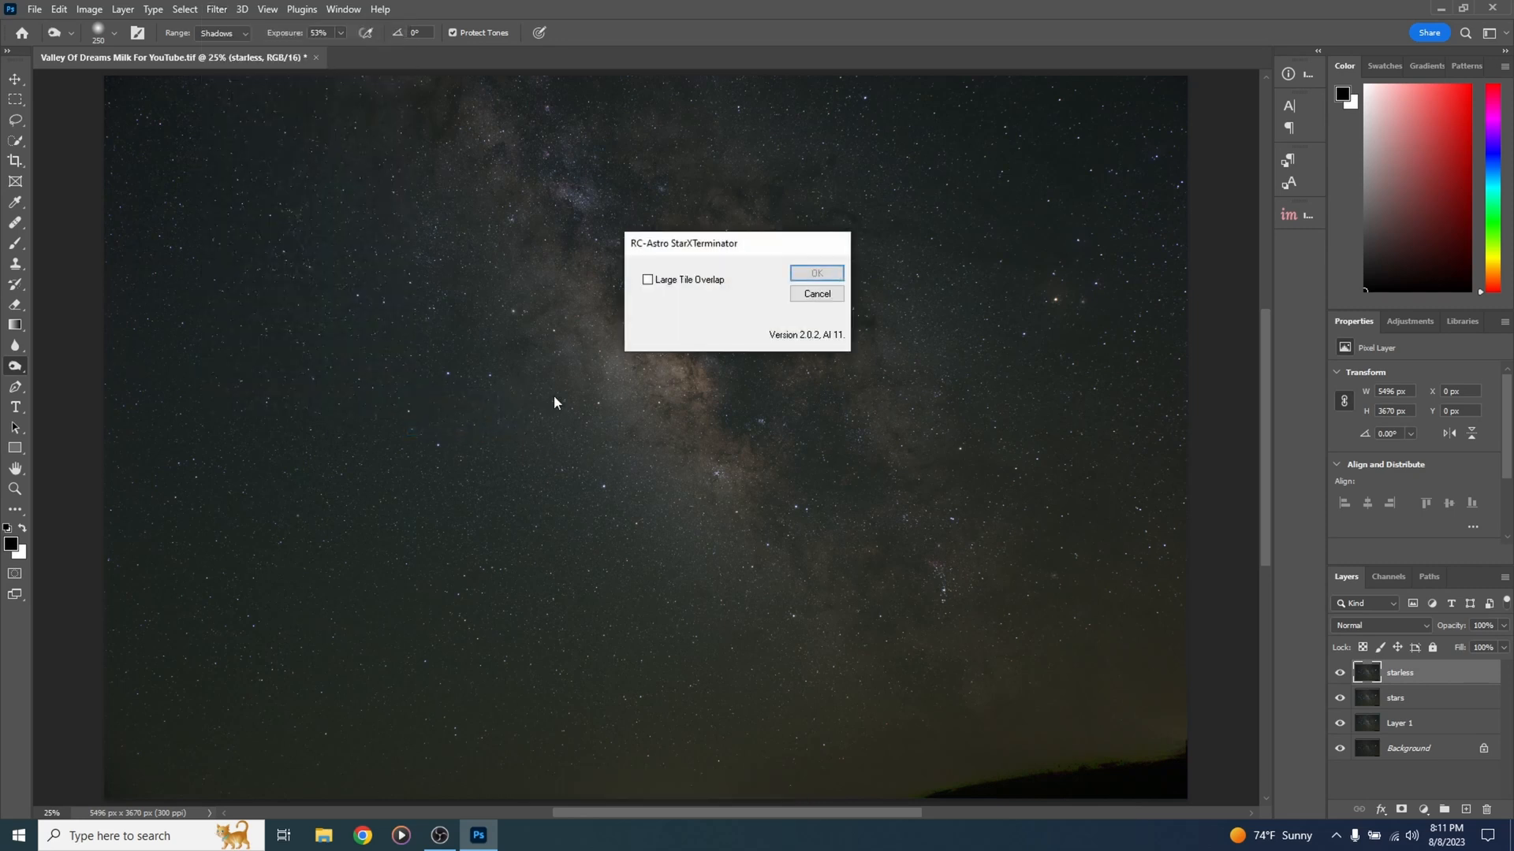
left_click(816, 274)
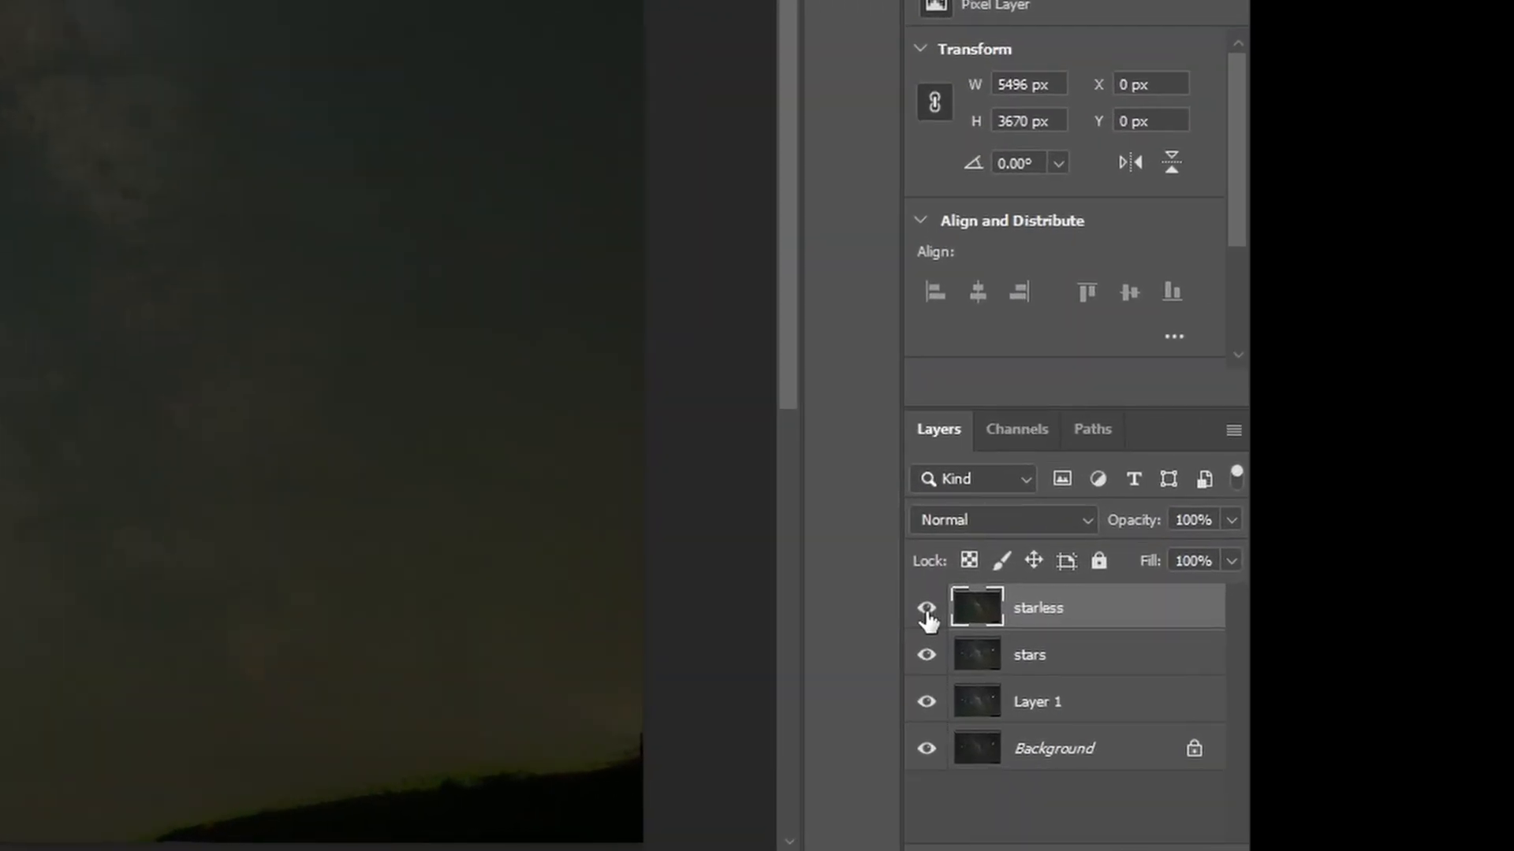
left_click(926, 607)
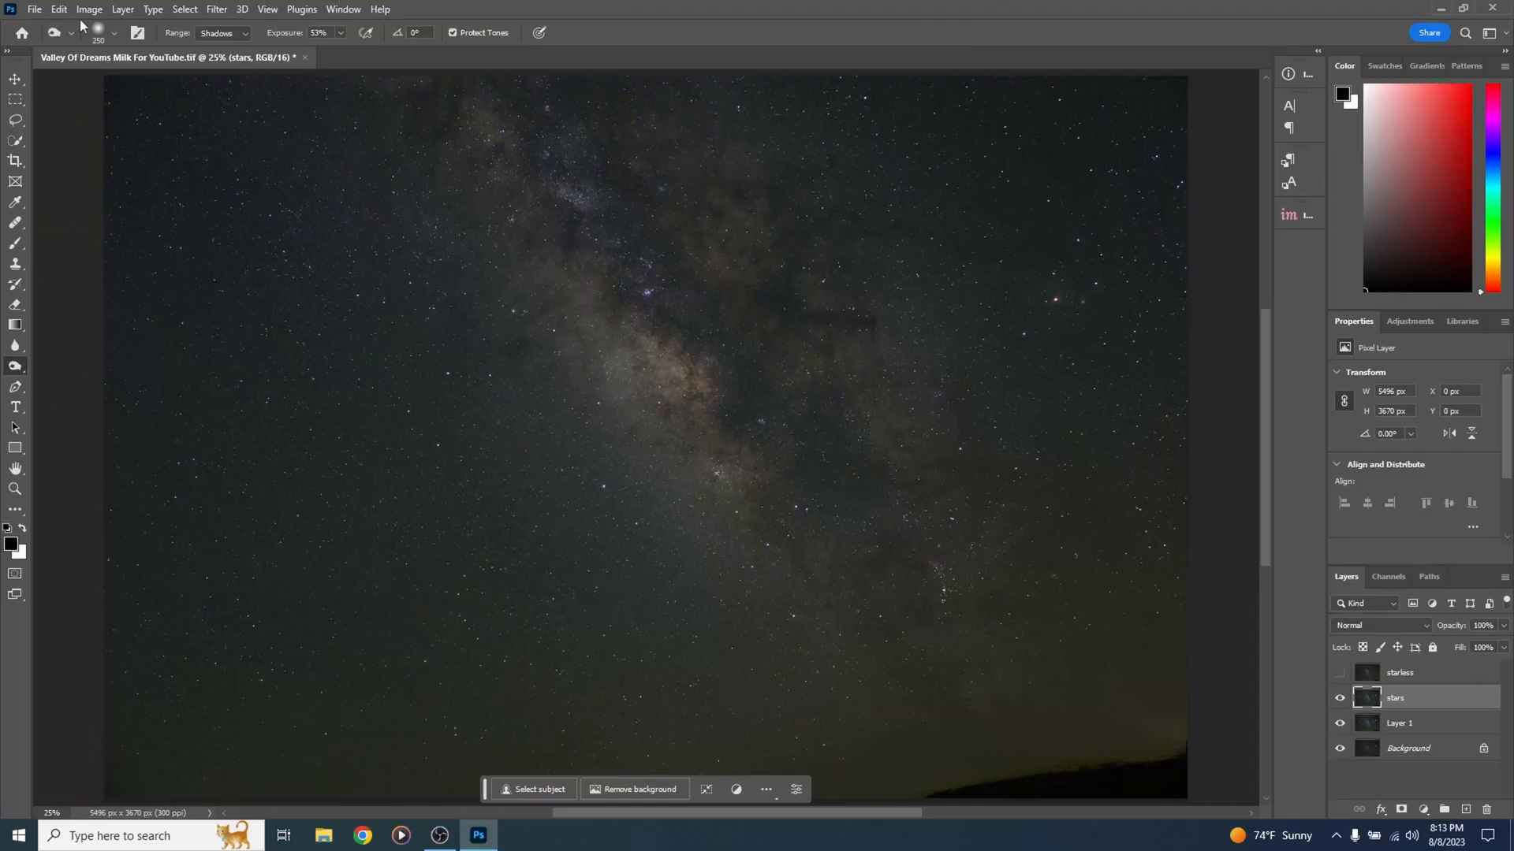
Step: Apply Image with starless as source and Subtract blending so the stars layer holds only stars
left_click(88, 9)
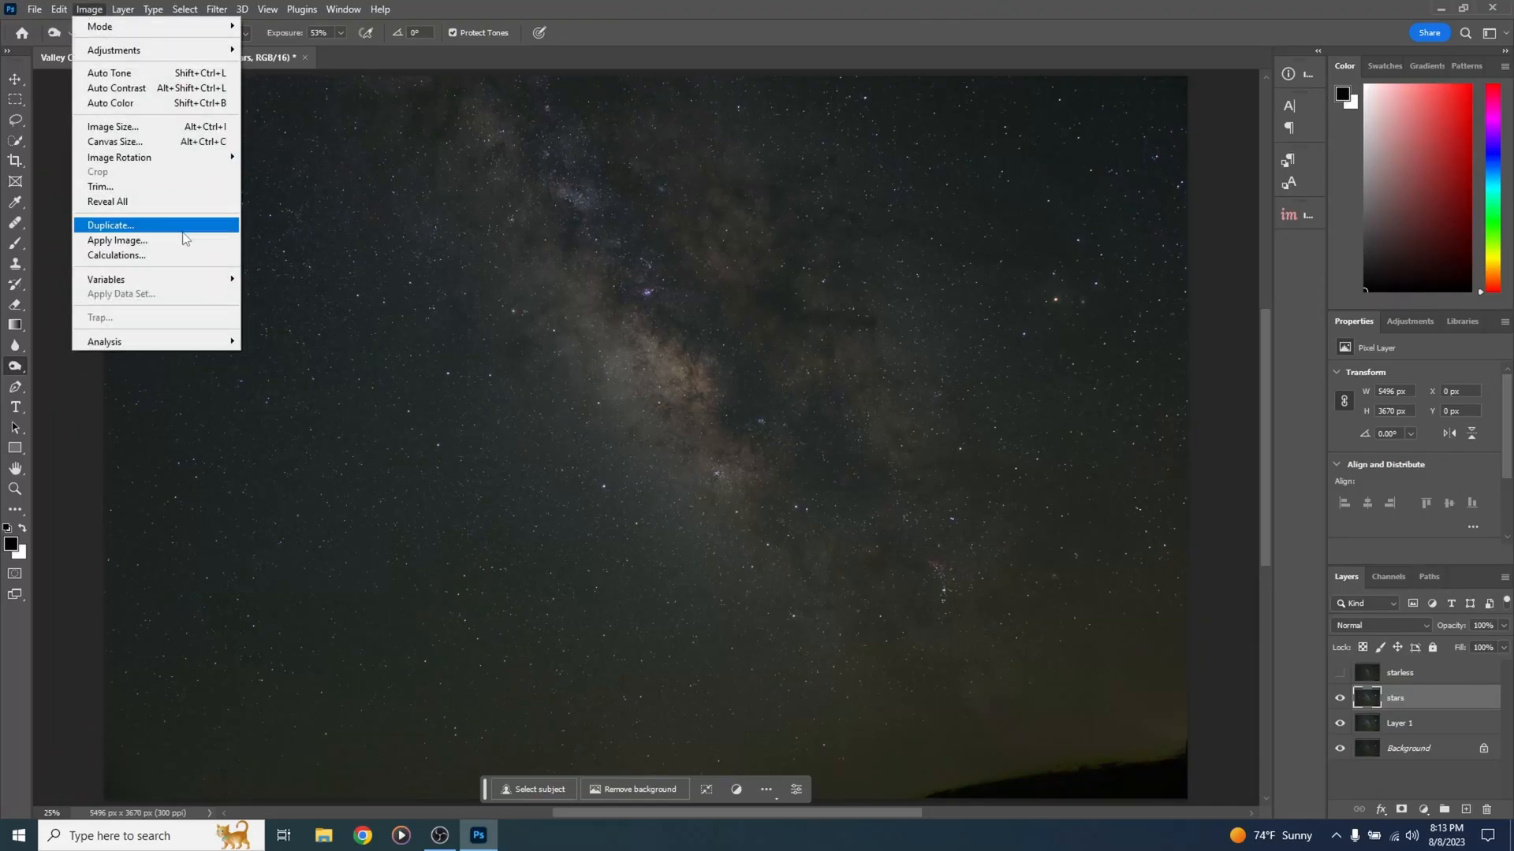
left_click(117, 240)
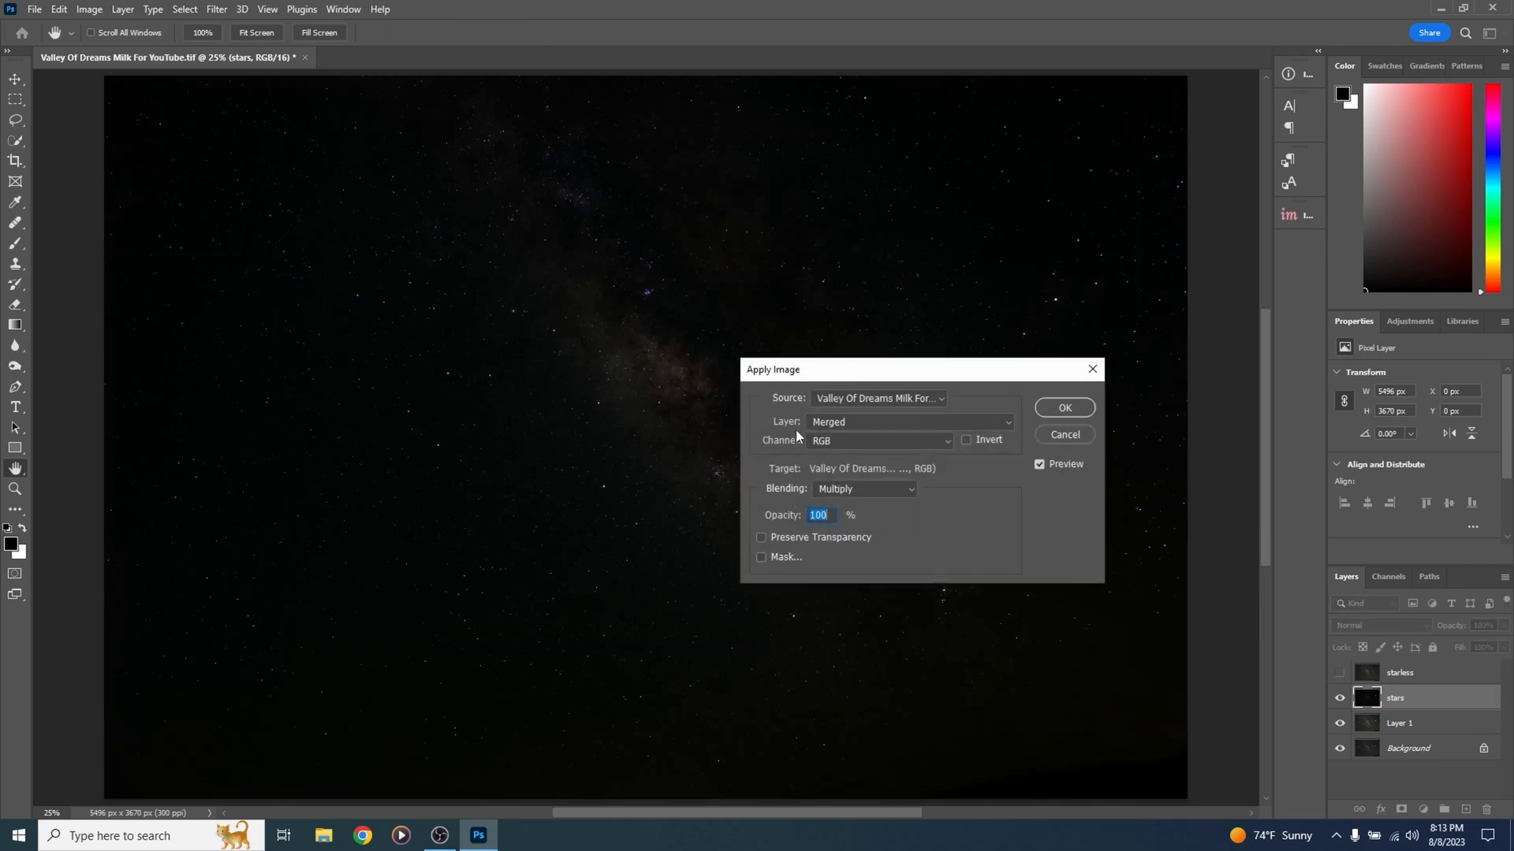
left_click(907, 422)
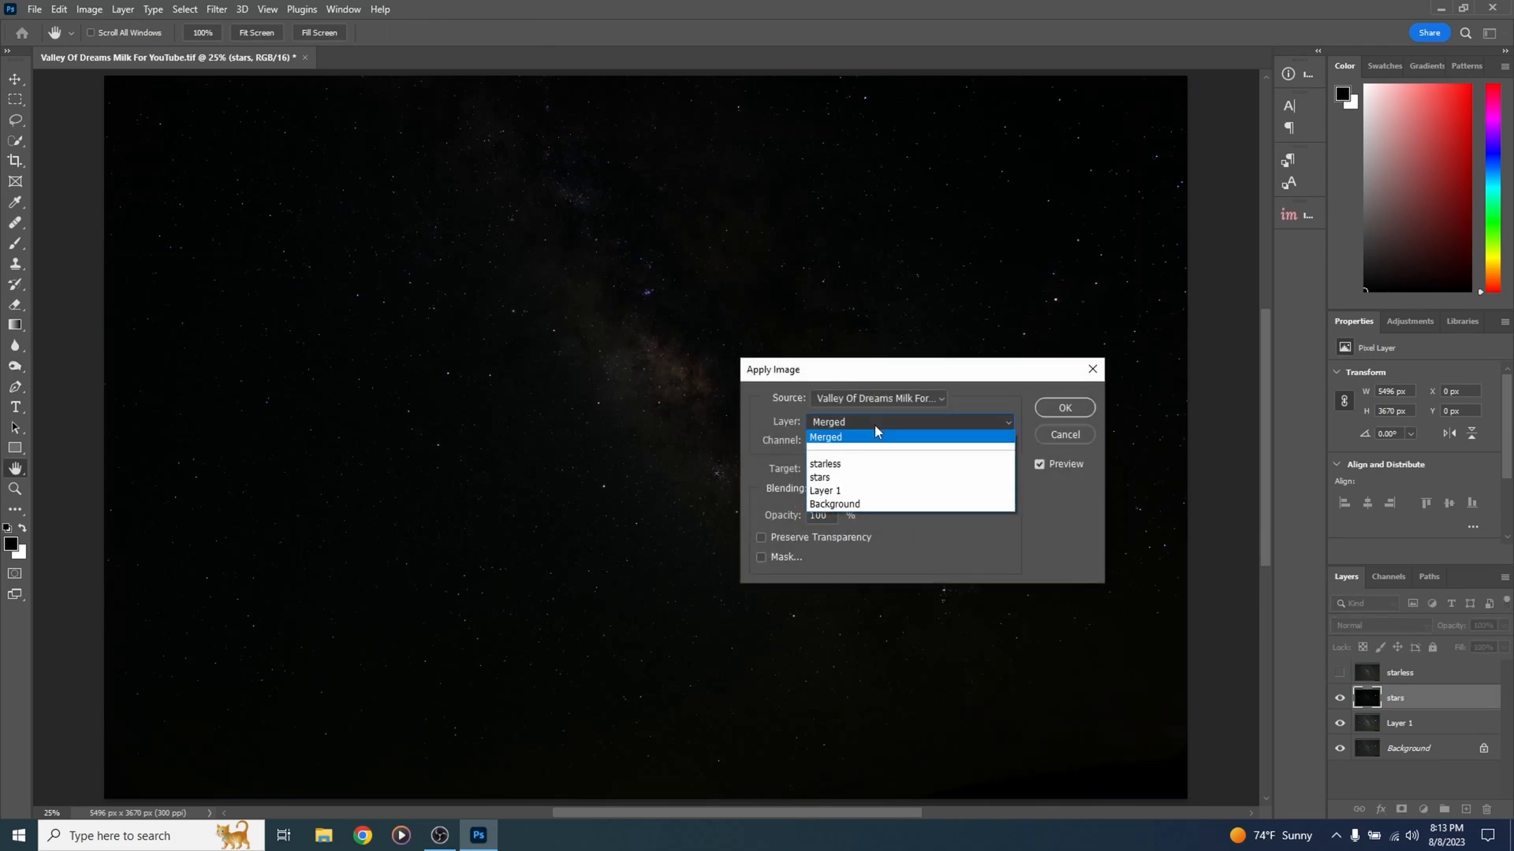
left_click(824, 464)
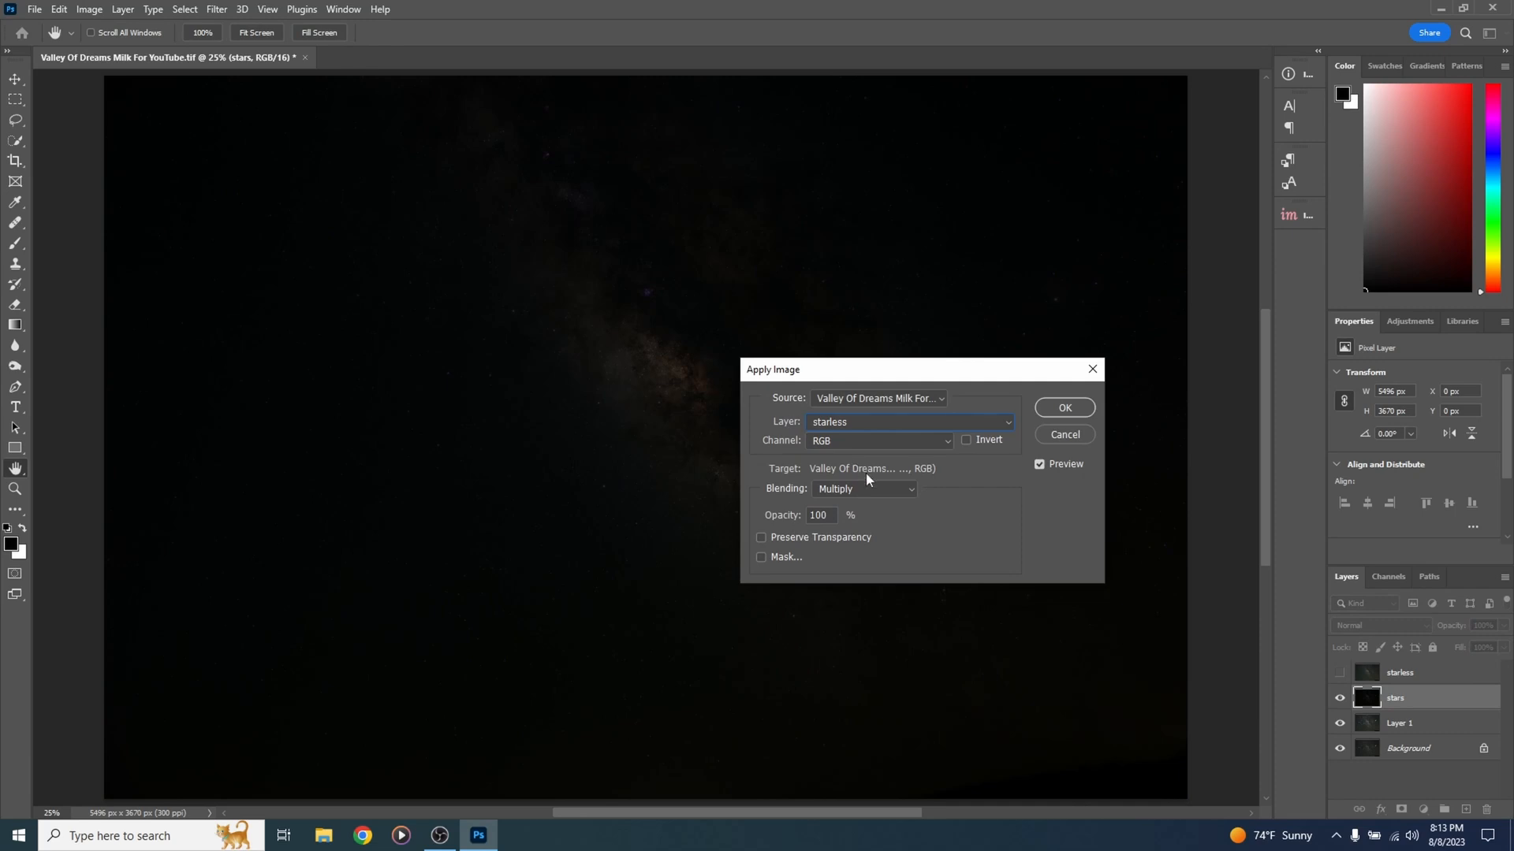
left_click(861, 489)
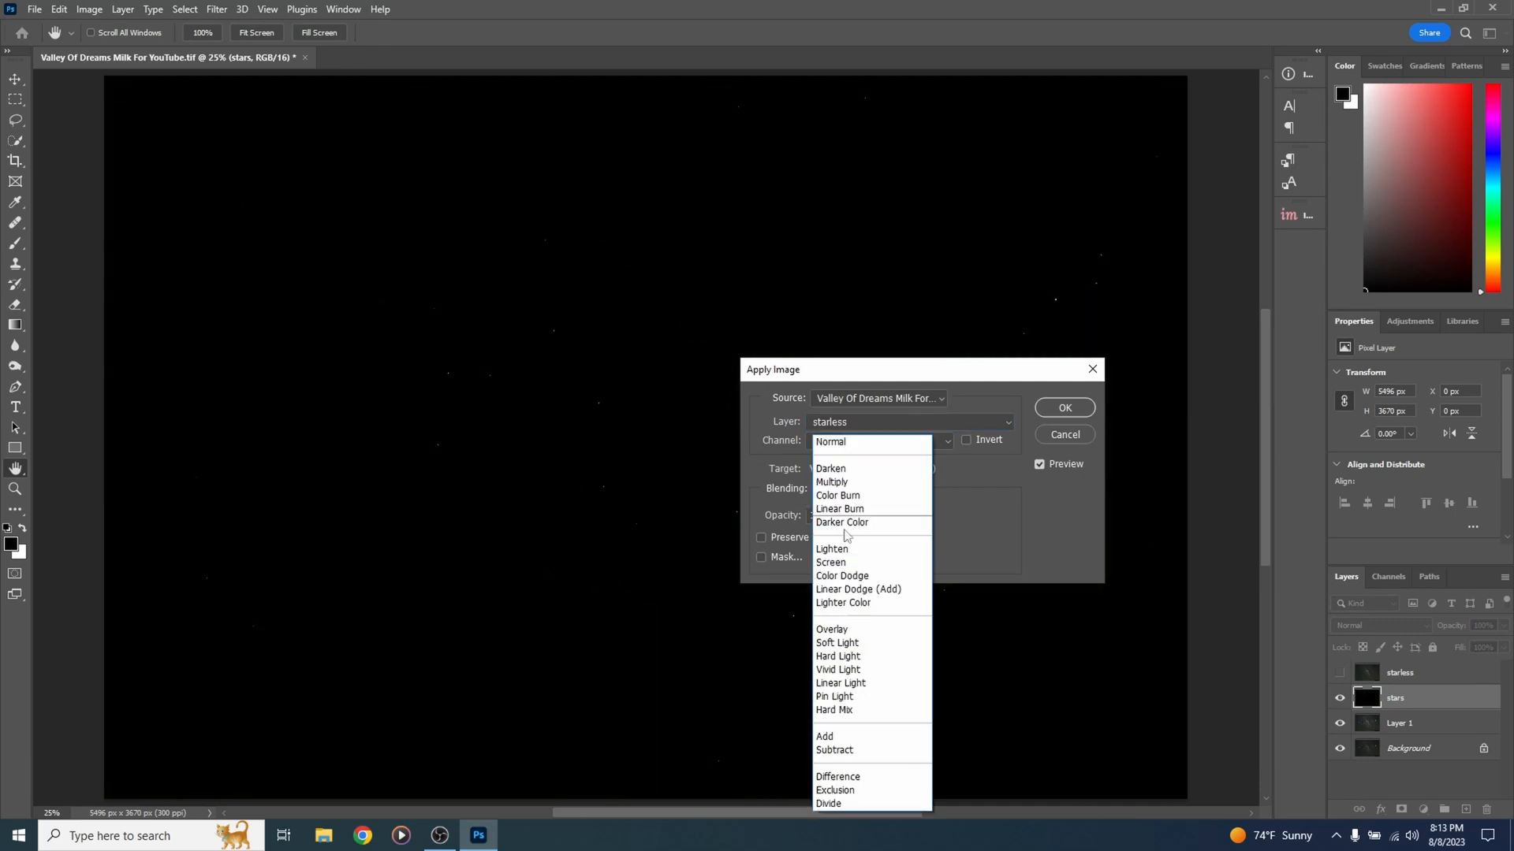
mouse_move(833, 710)
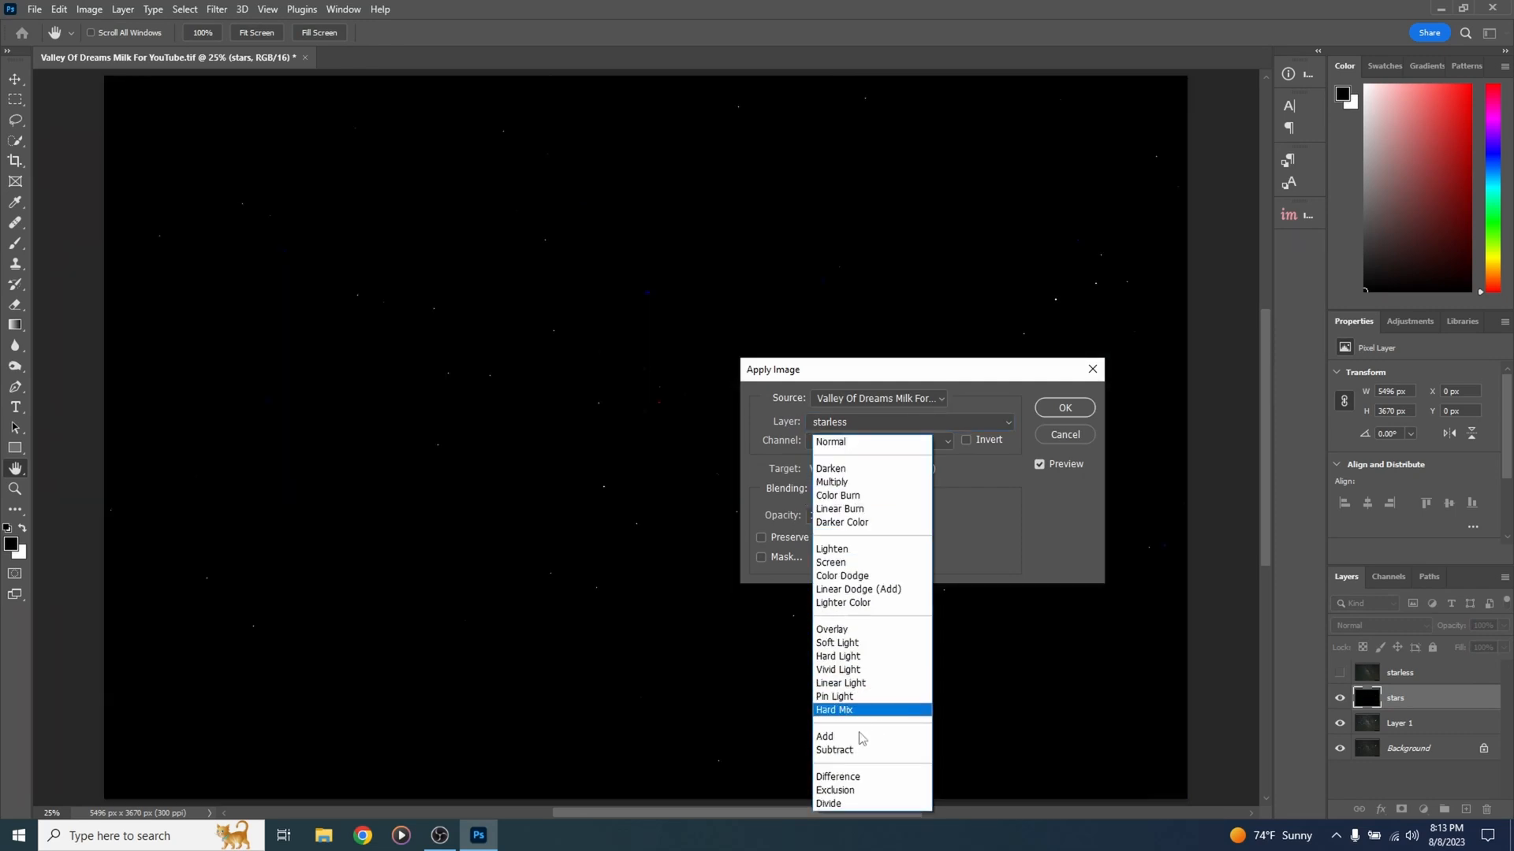
left_click(834, 749)
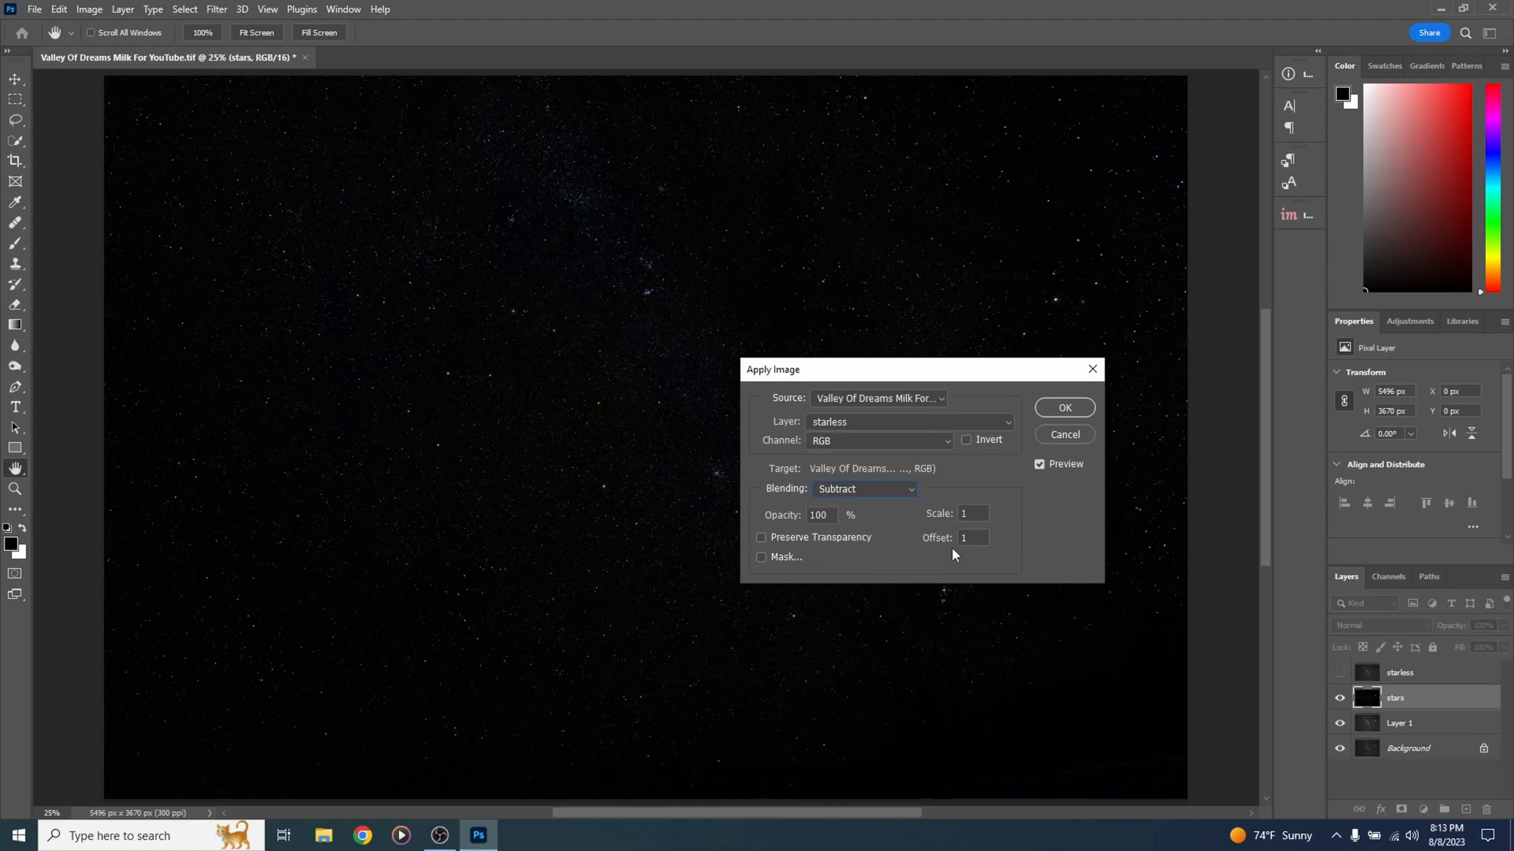
left_click(1063, 407)
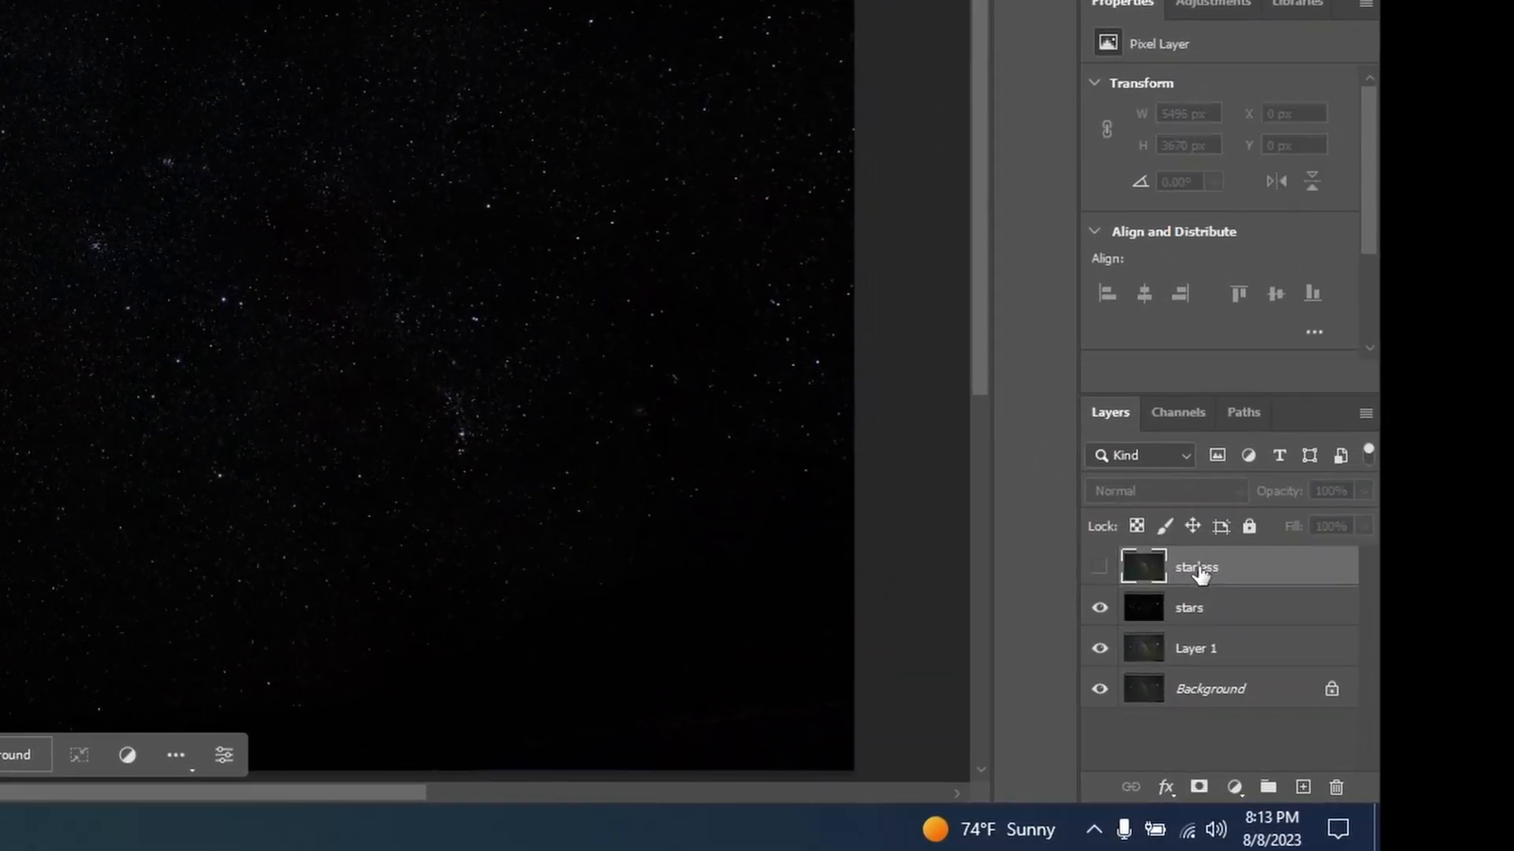
Step: Show the starless layer again and stamp a star-free Layer 2 on top
left_click(1097, 568)
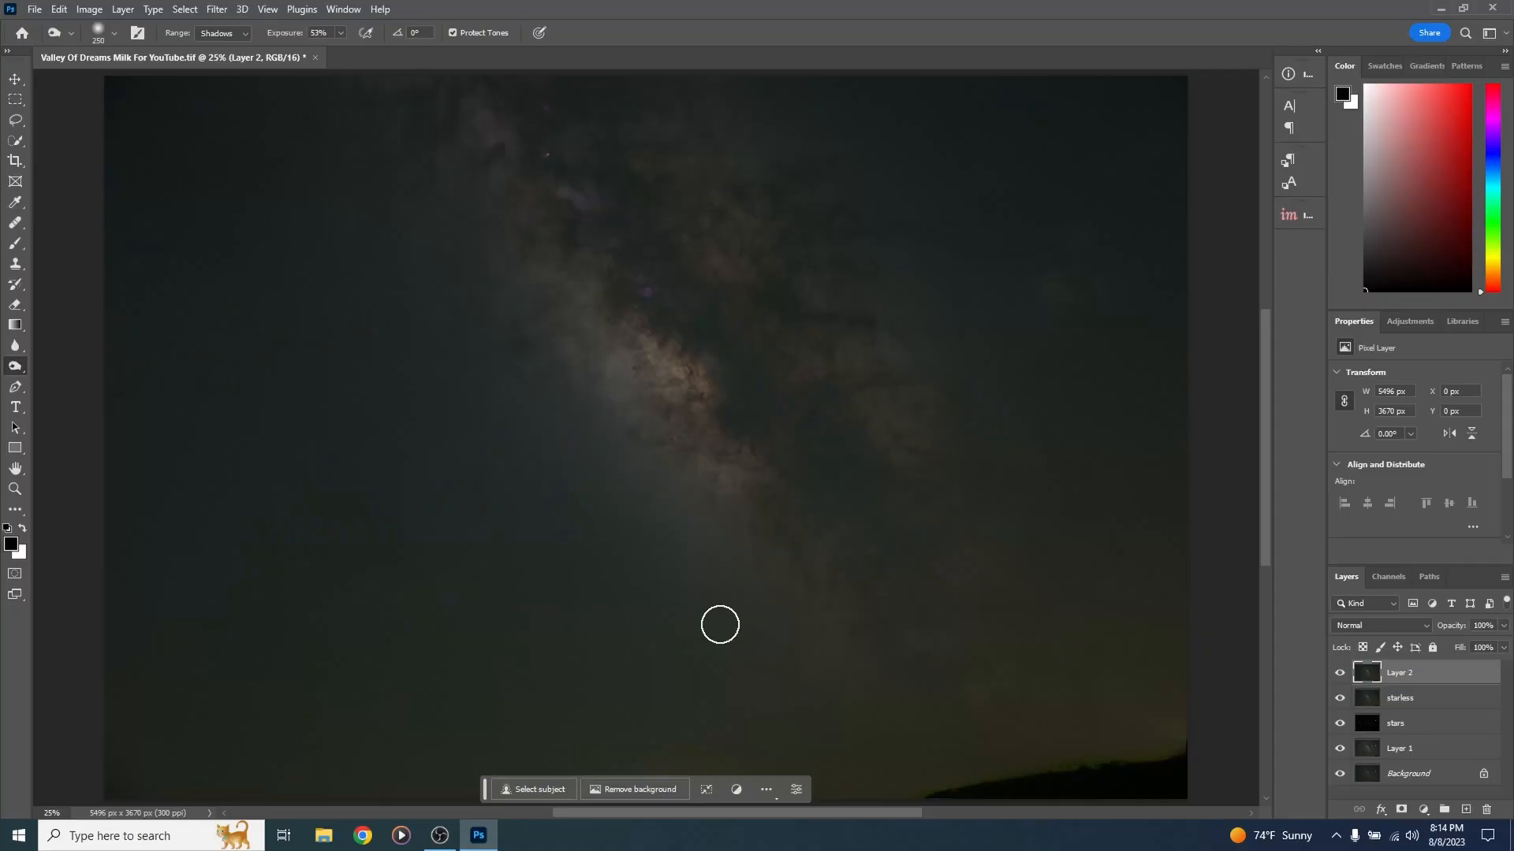
mouse_move(359, 309)
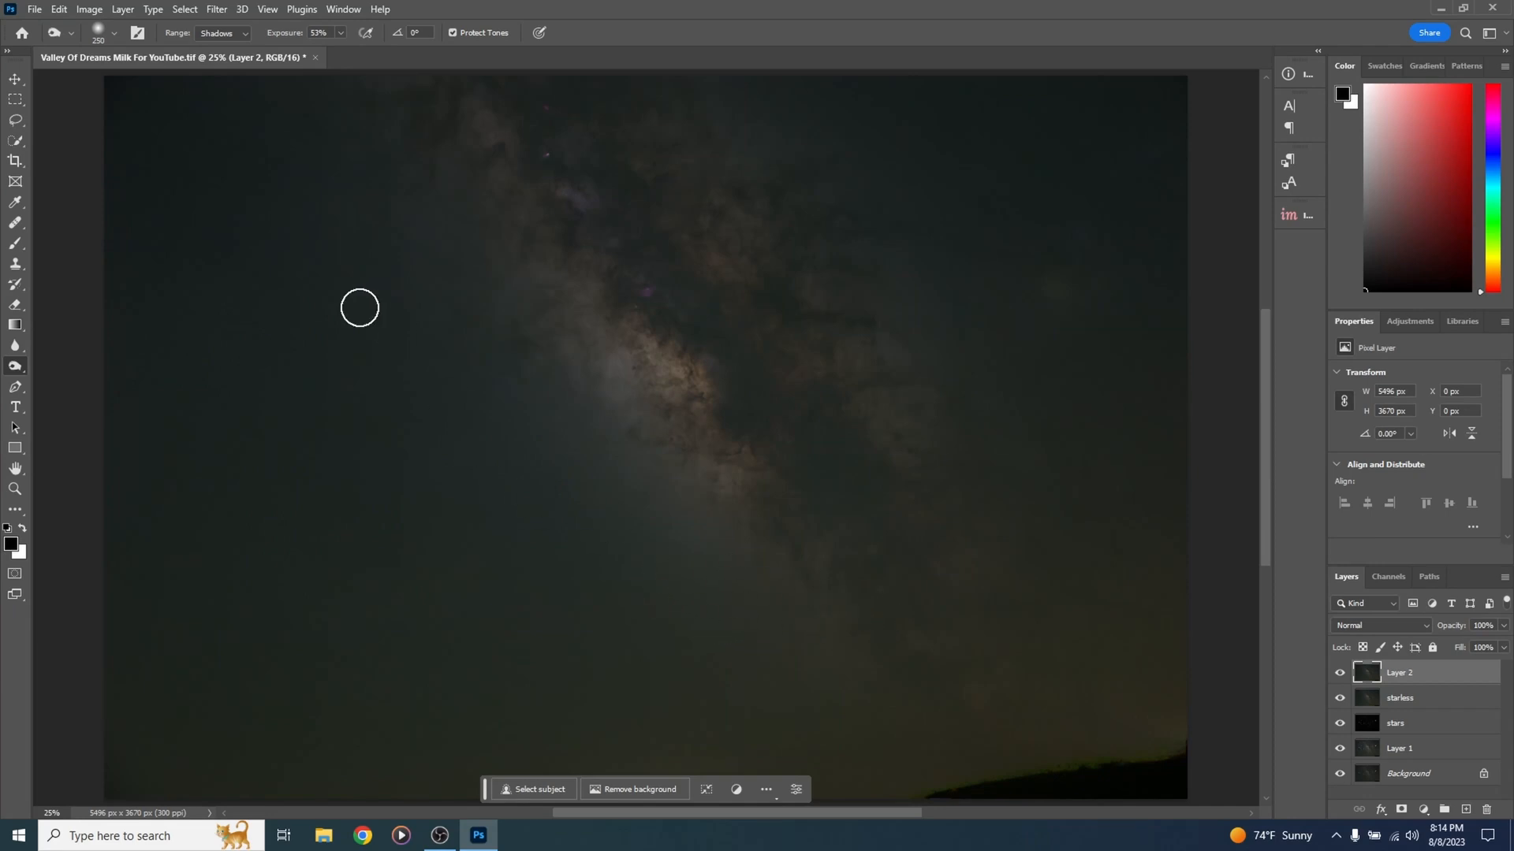
Step: Apply the DeepSkyColors HLVG filter at Medium strength to Layer 2
left_click(216, 9)
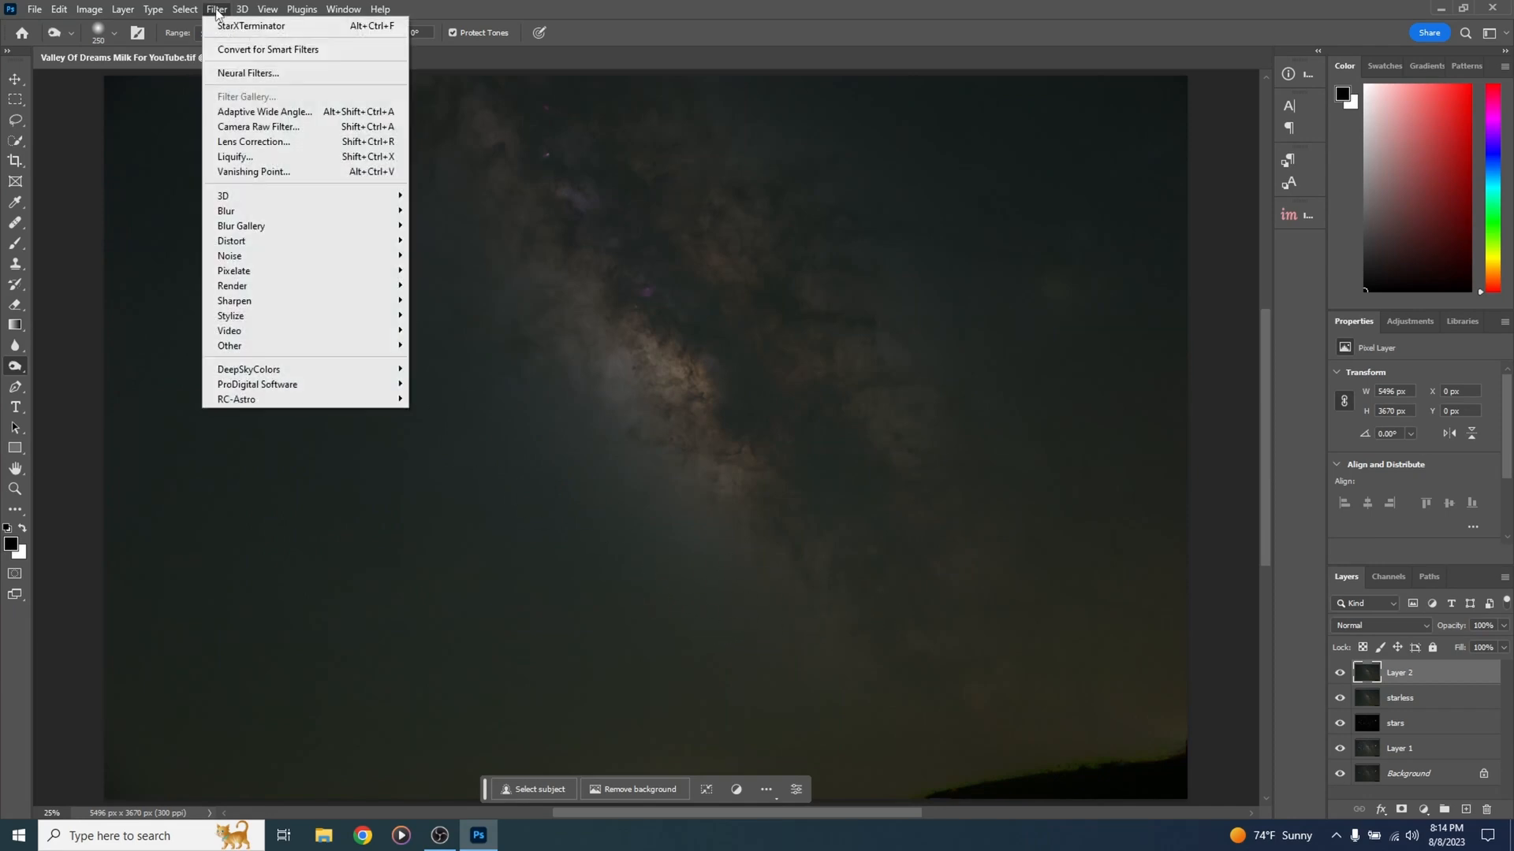
mouse_move(289, 369)
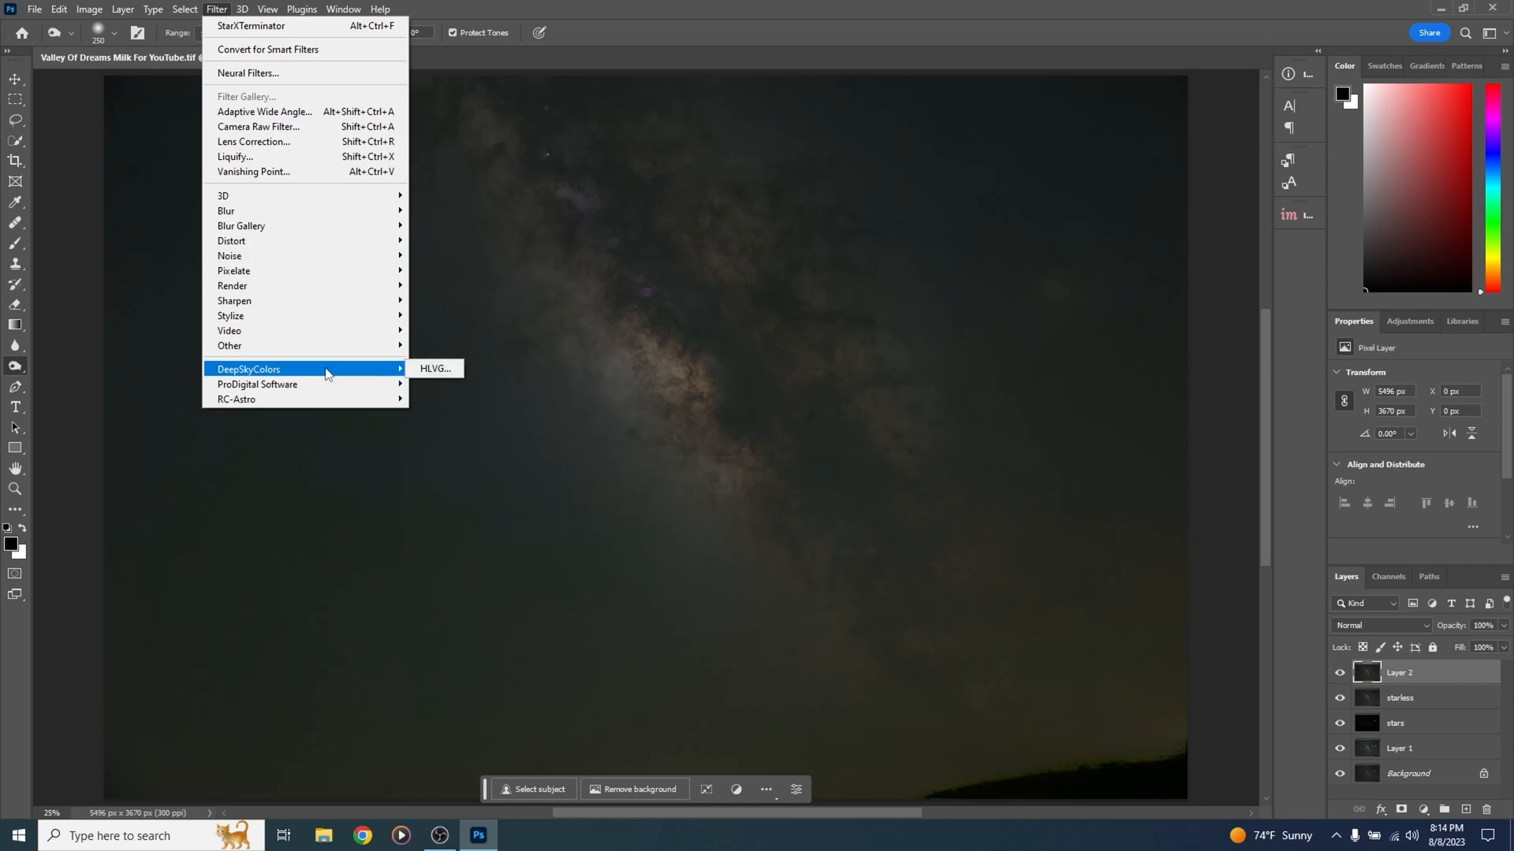
left_click(434, 370)
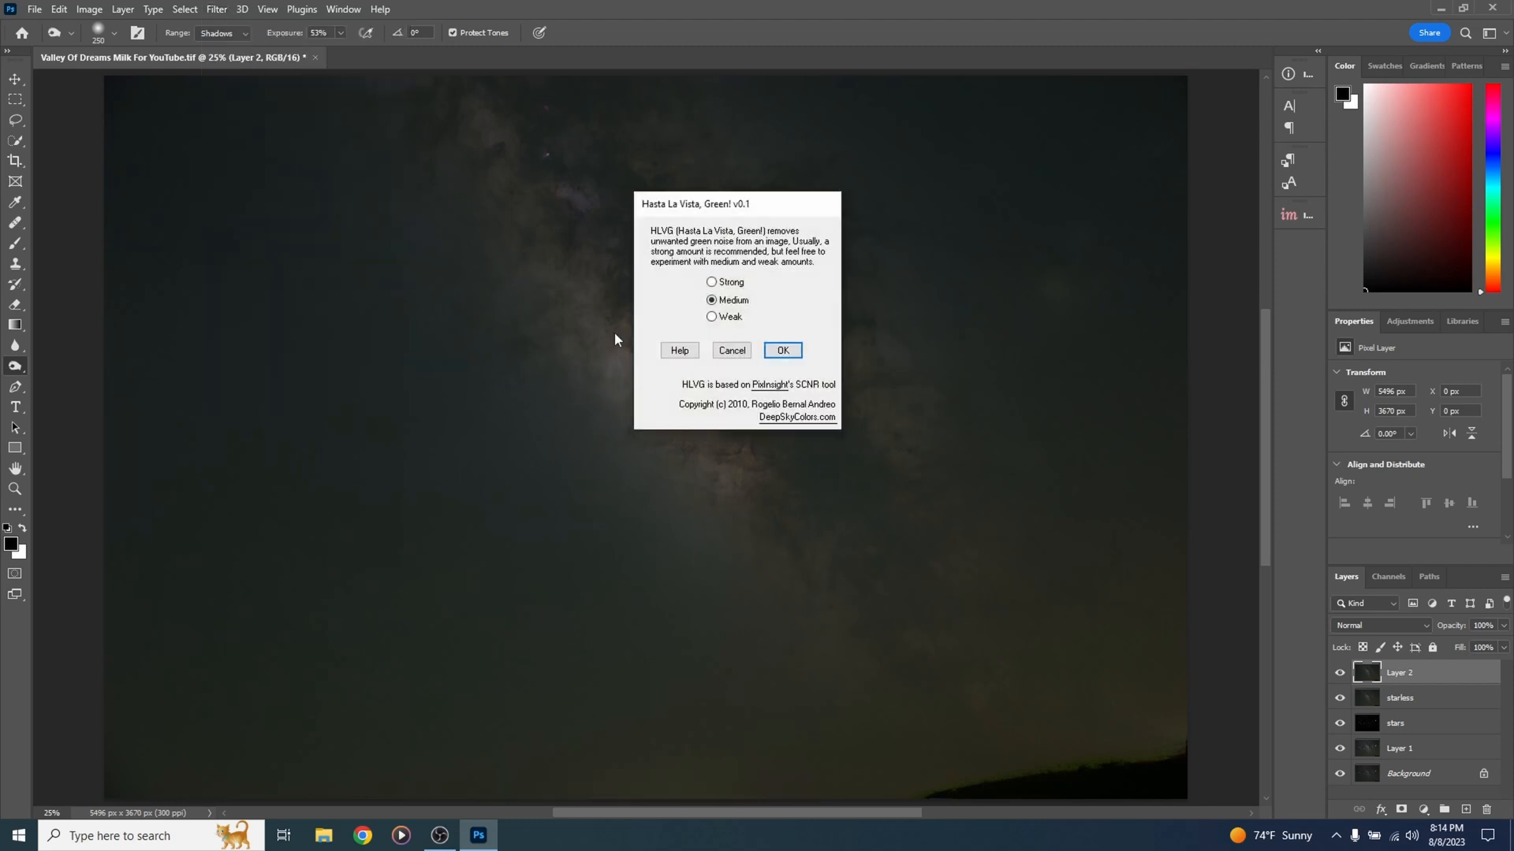
left_click(782, 350)
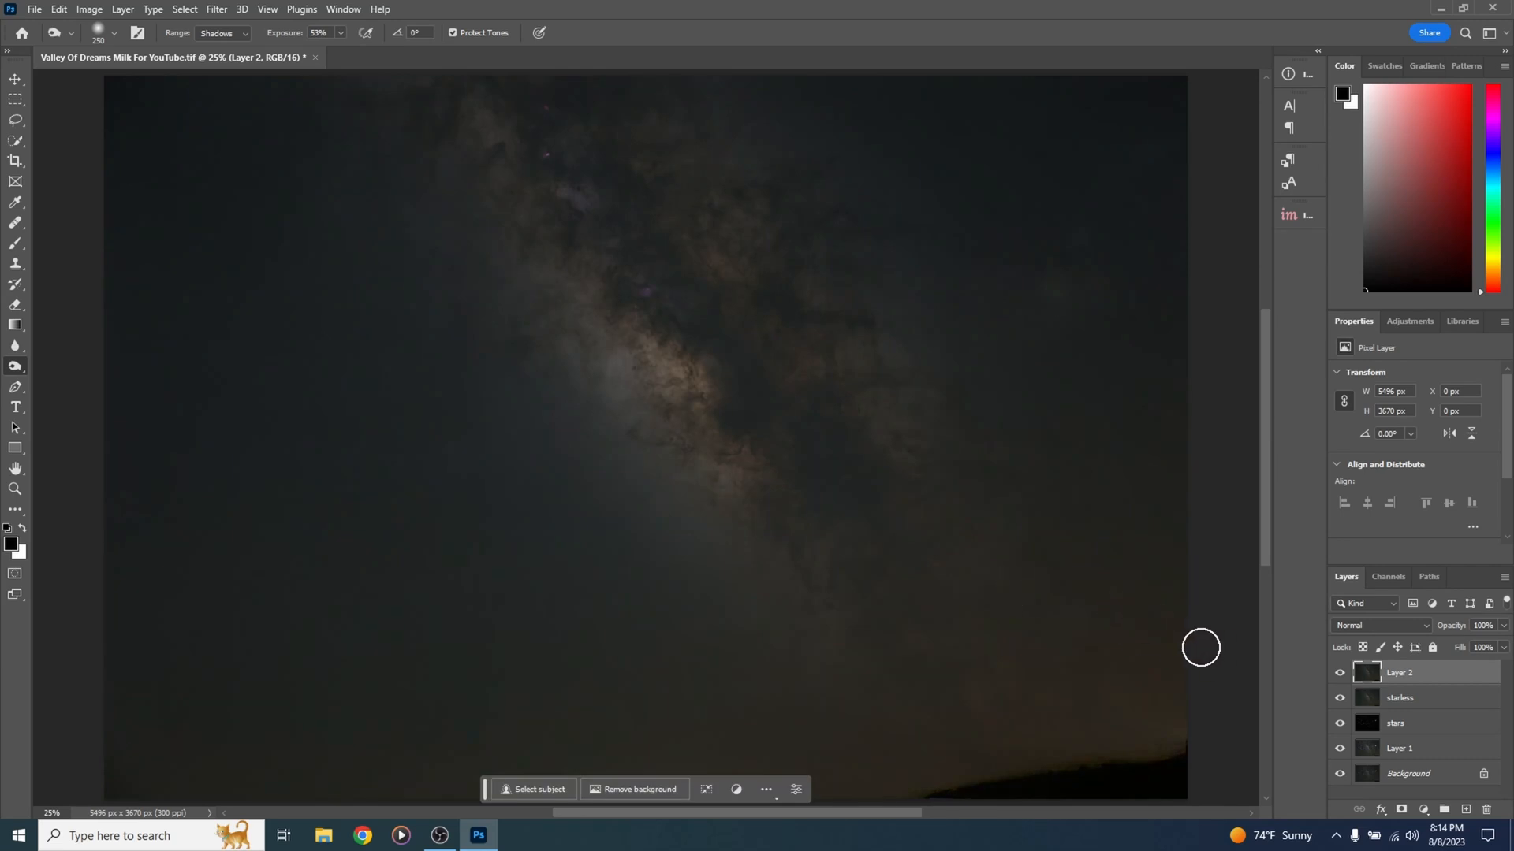
mouse_move(888, 593)
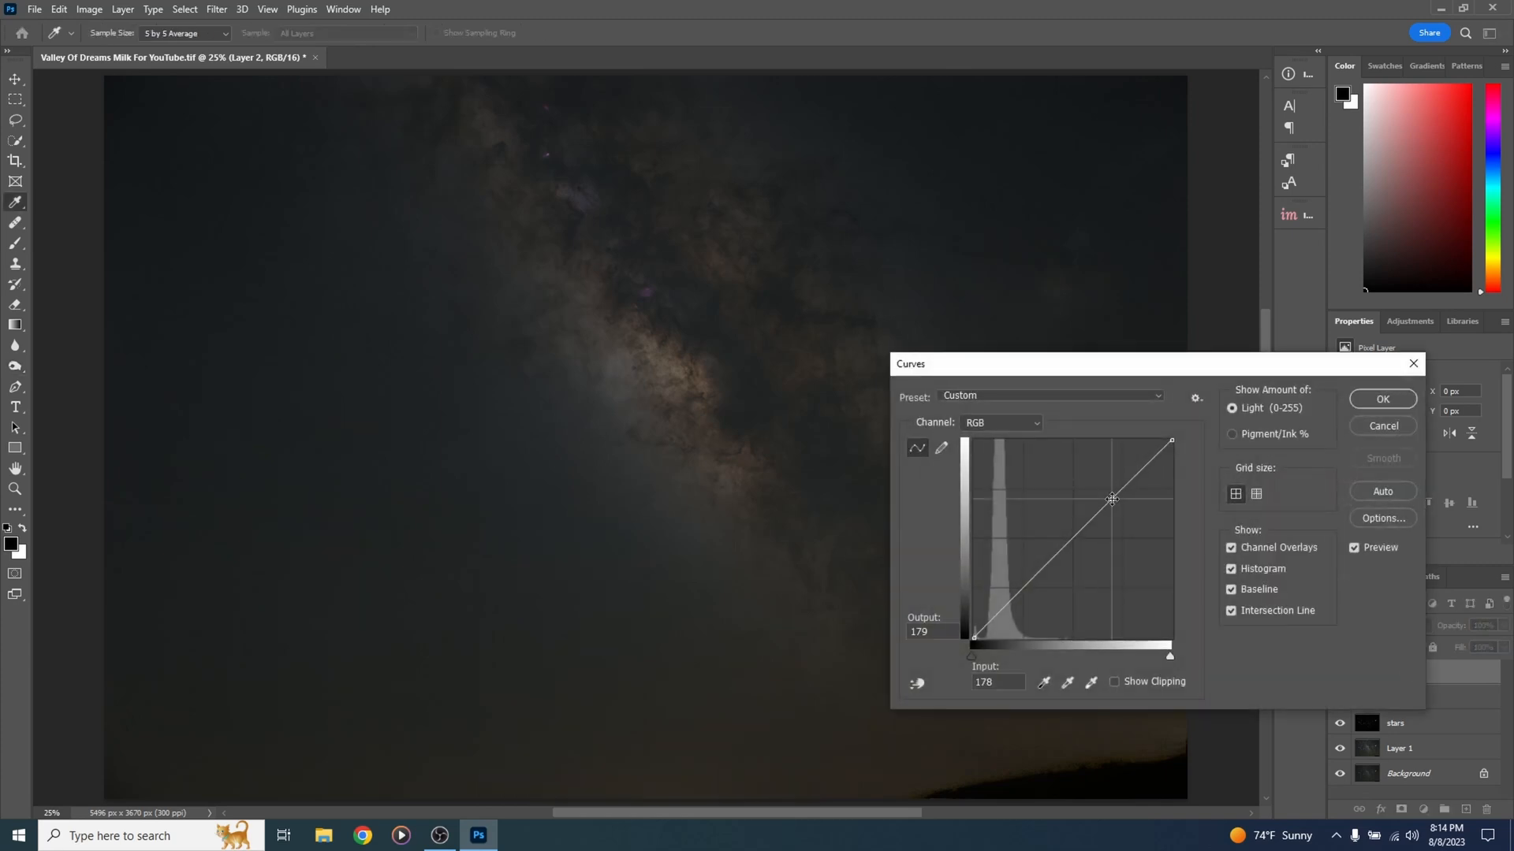
Step: Shape a first tone curve raising the midtones and pulling the shadow point down
left_click_drag(1112, 499, 1098, 480)
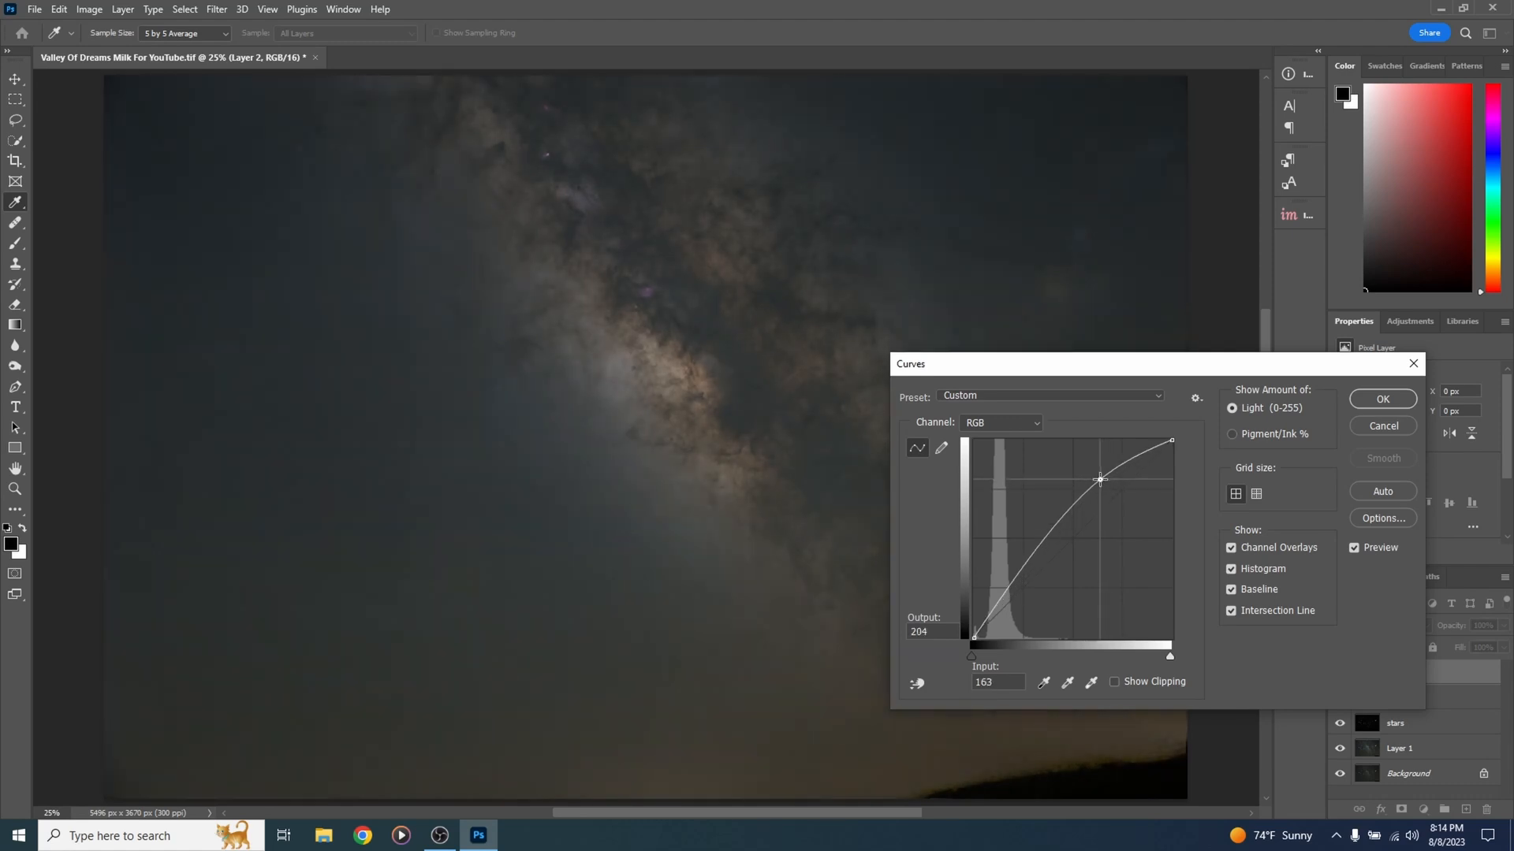
left_click_drag(1098, 480, 1096, 471)
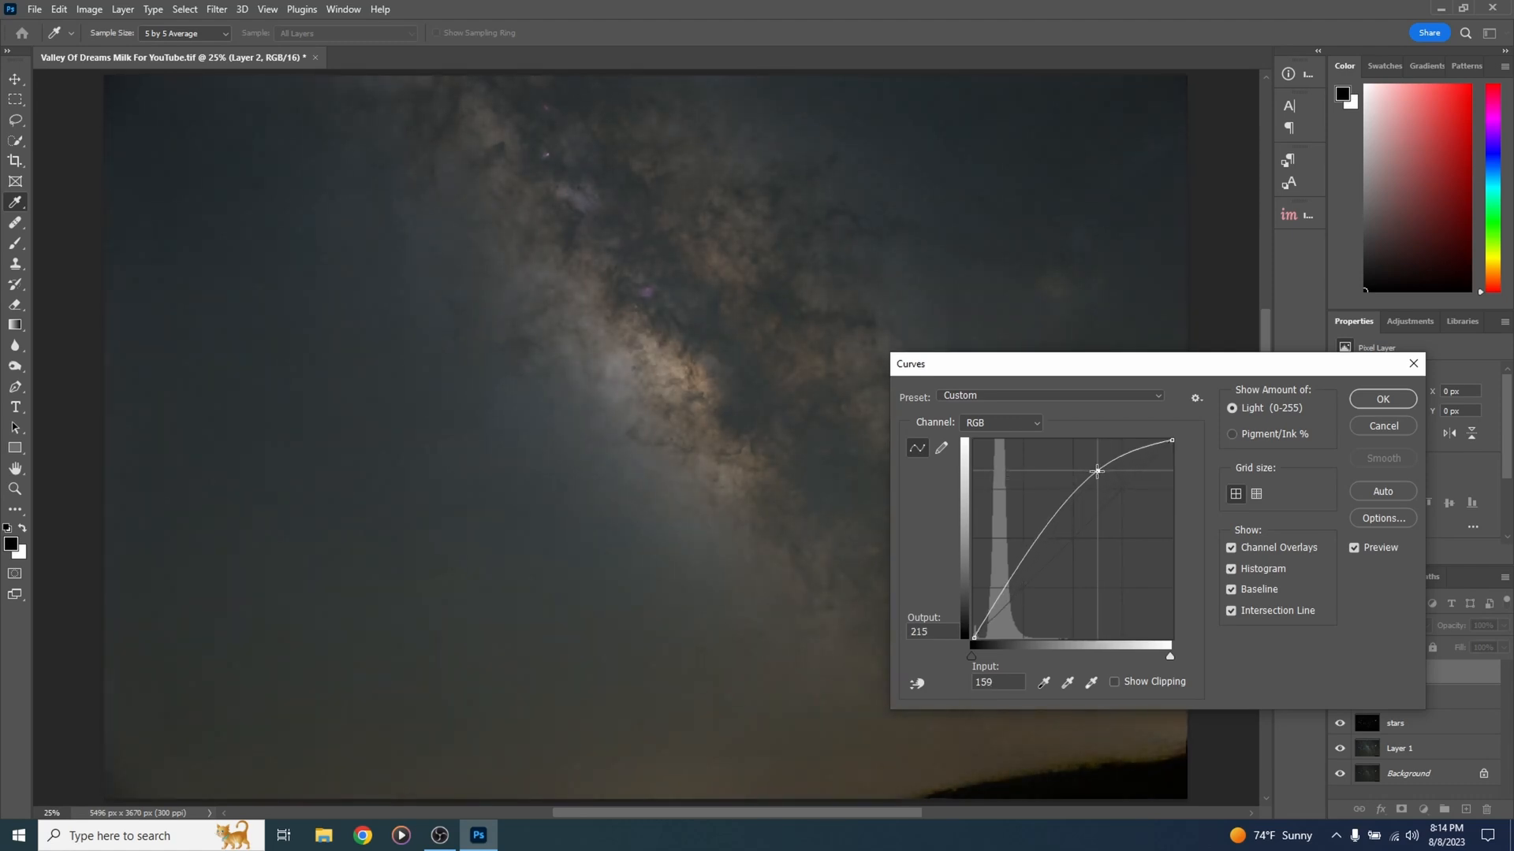
left_click_drag(1097, 472, 1096, 470)
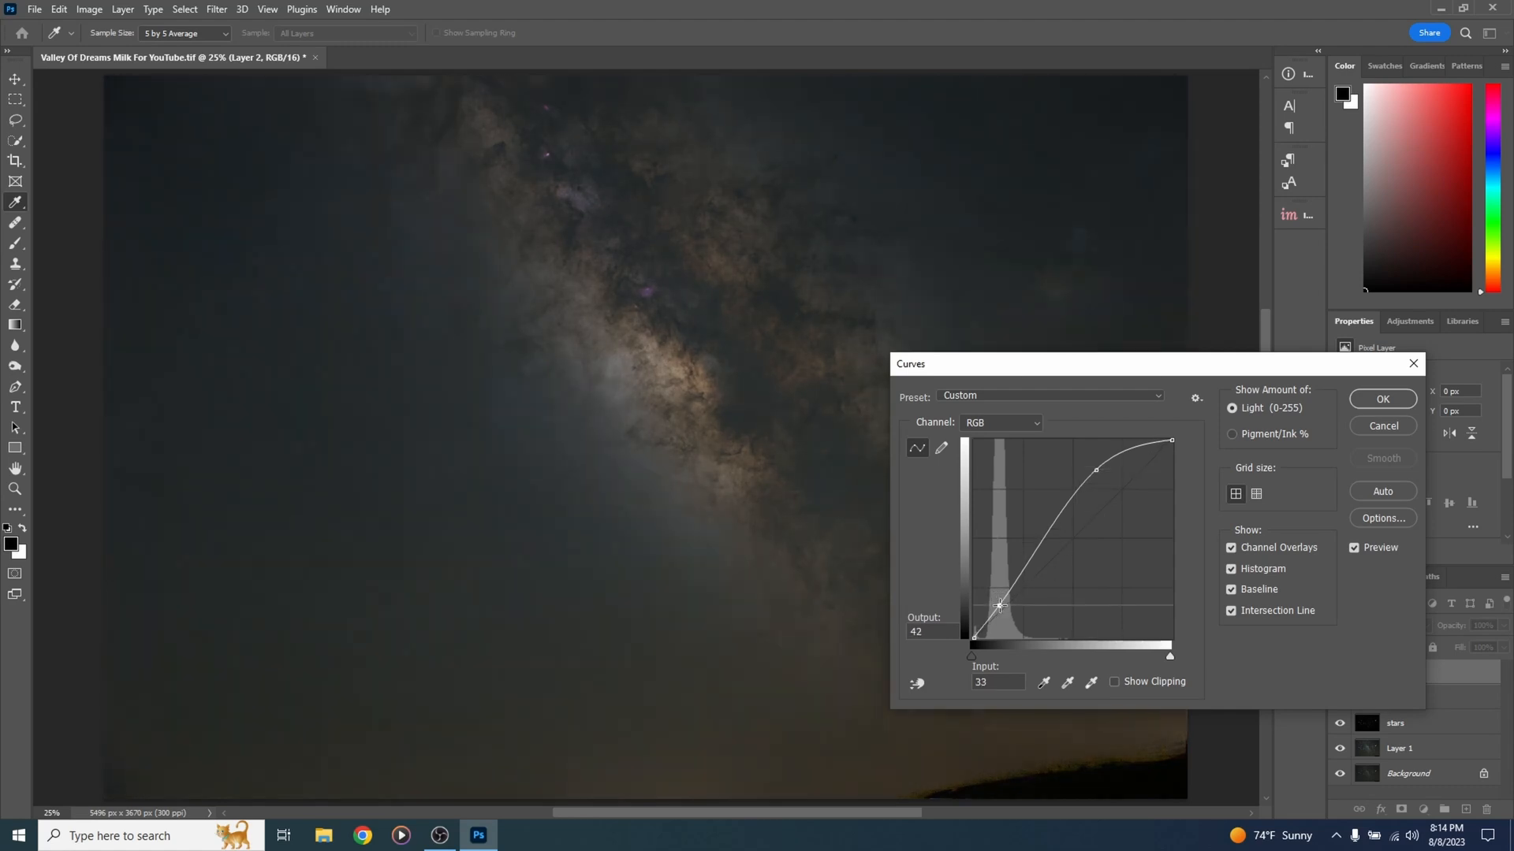
left_click_drag(1000, 606, 1002, 609)
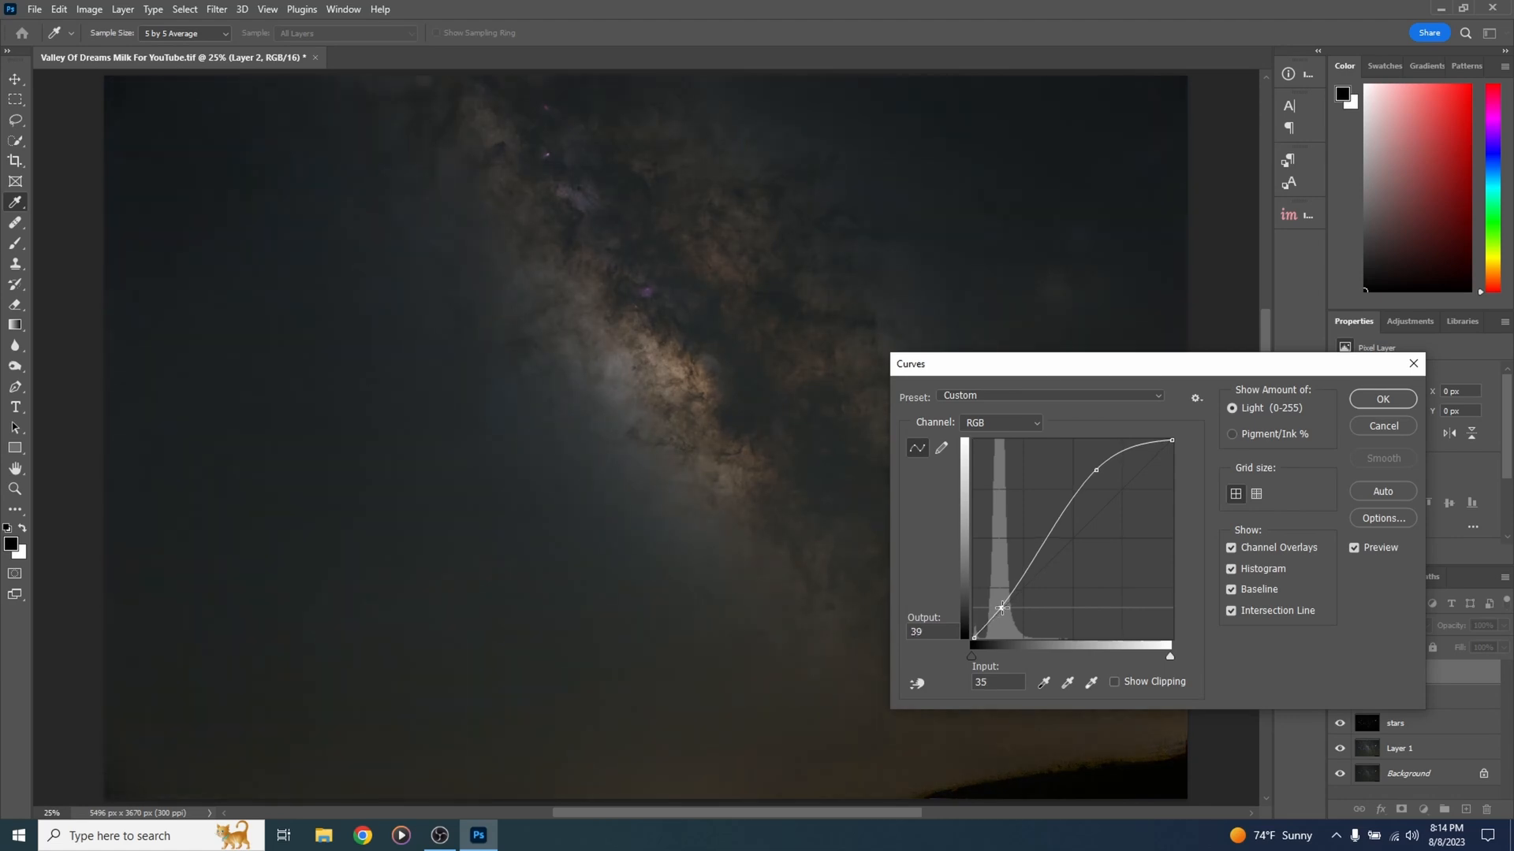
left_click_drag(1002, 608, 1006, 596)
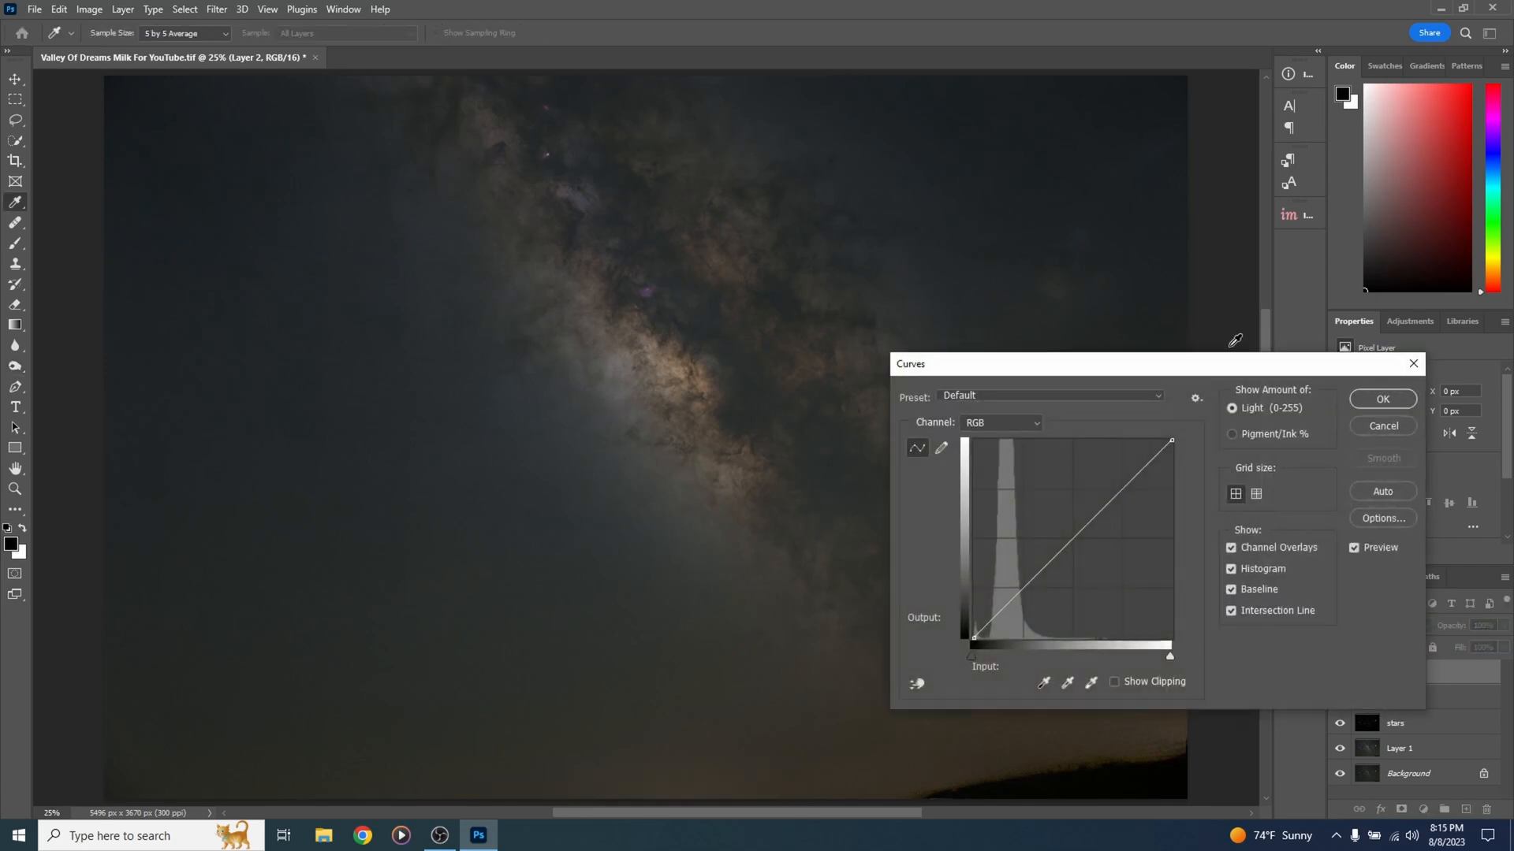
Step: Add a highlight point lifted to brighten the sky and gently raise the shadows
left_click(1119, 490)
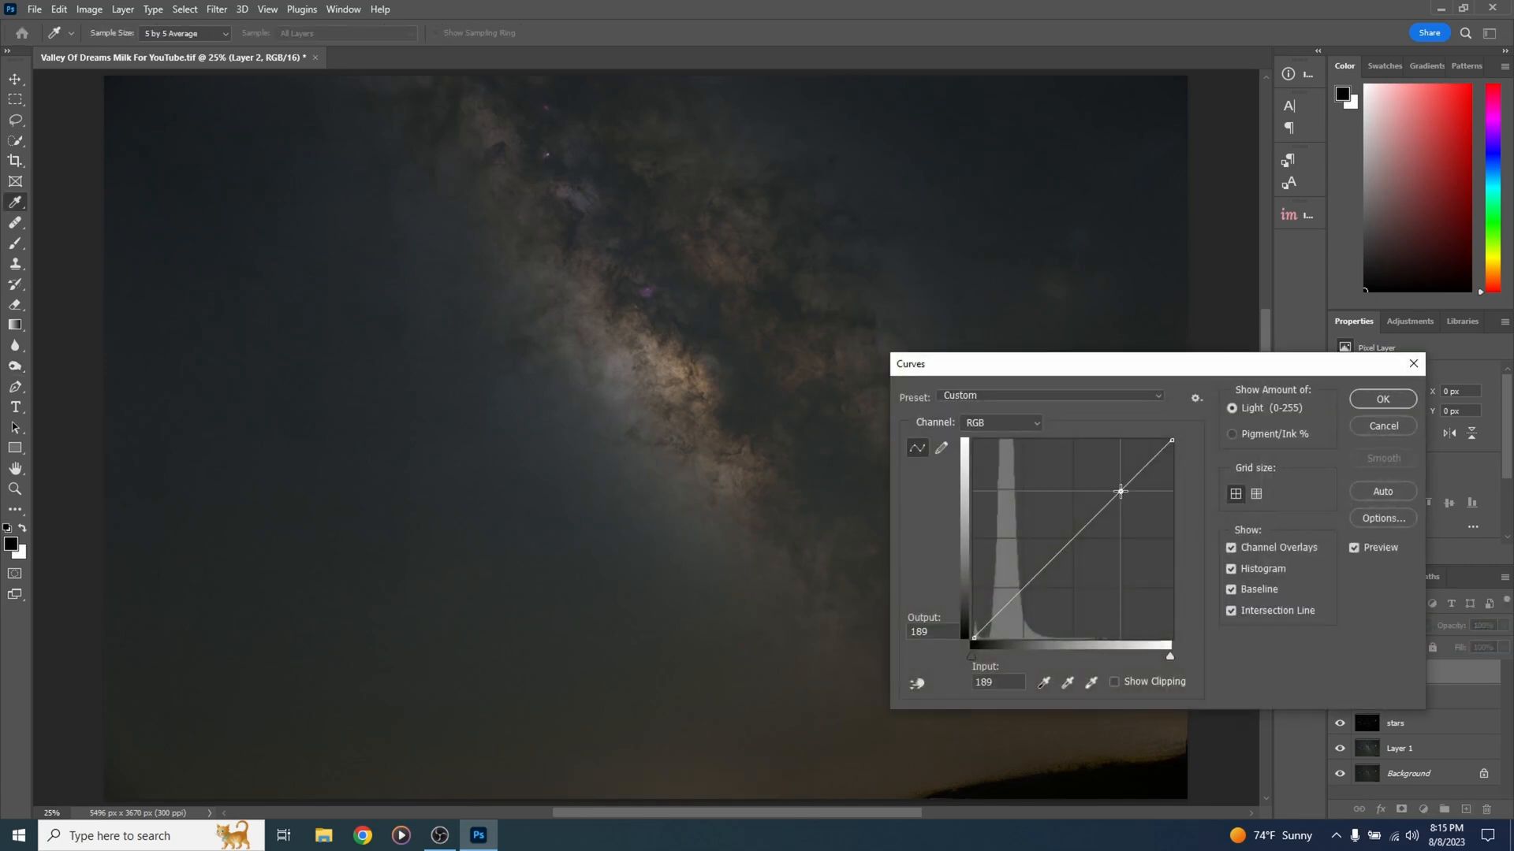
left_click_drag(1120, 492, 1114, 480)
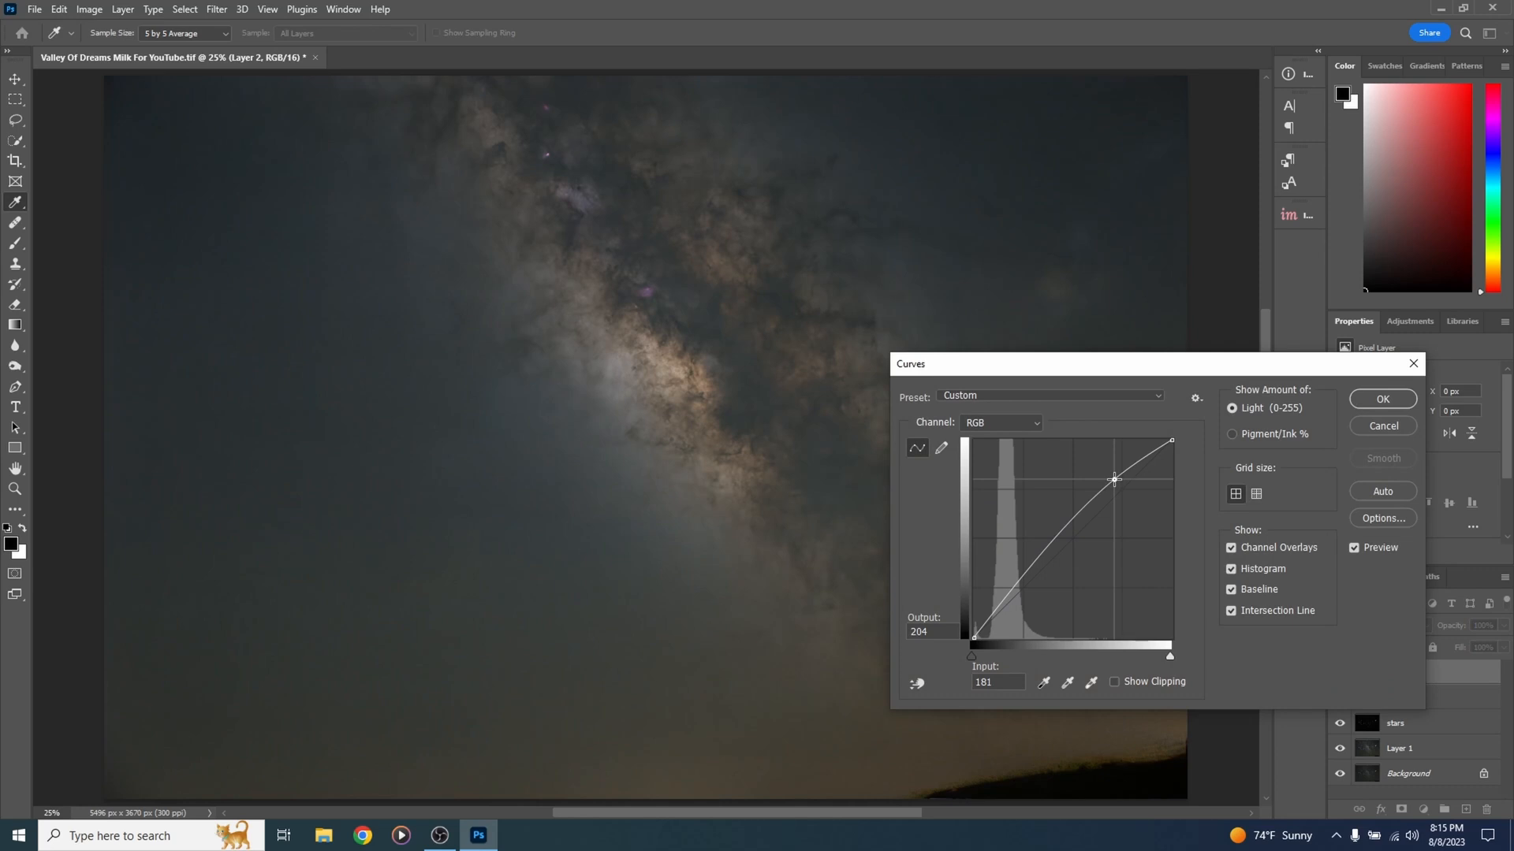
left_click_drag(1114, 479, 1112, 476)
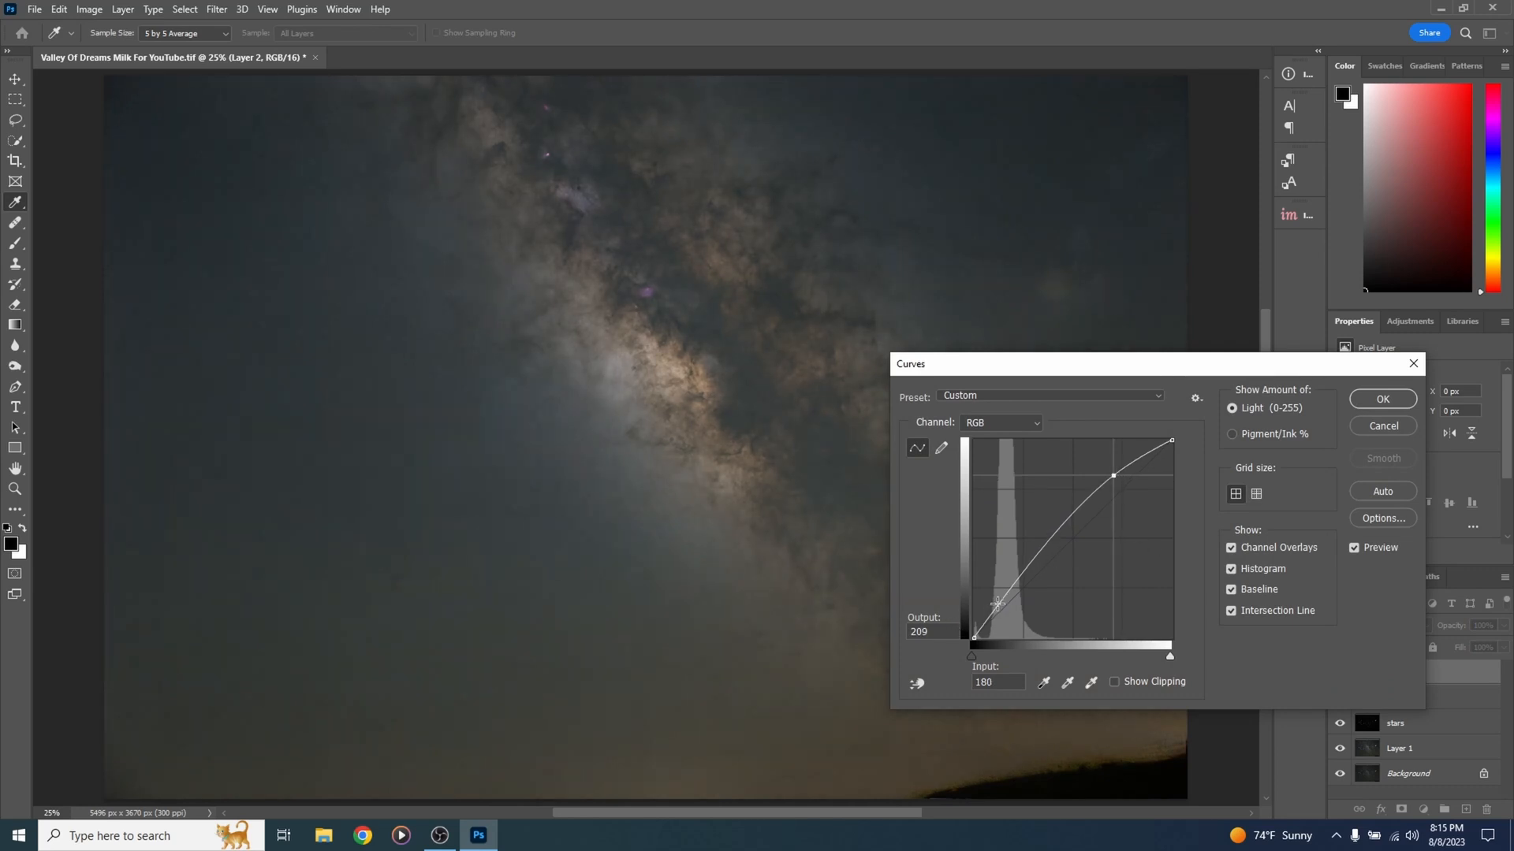
left_click_drag(997, 602, 997, 608)
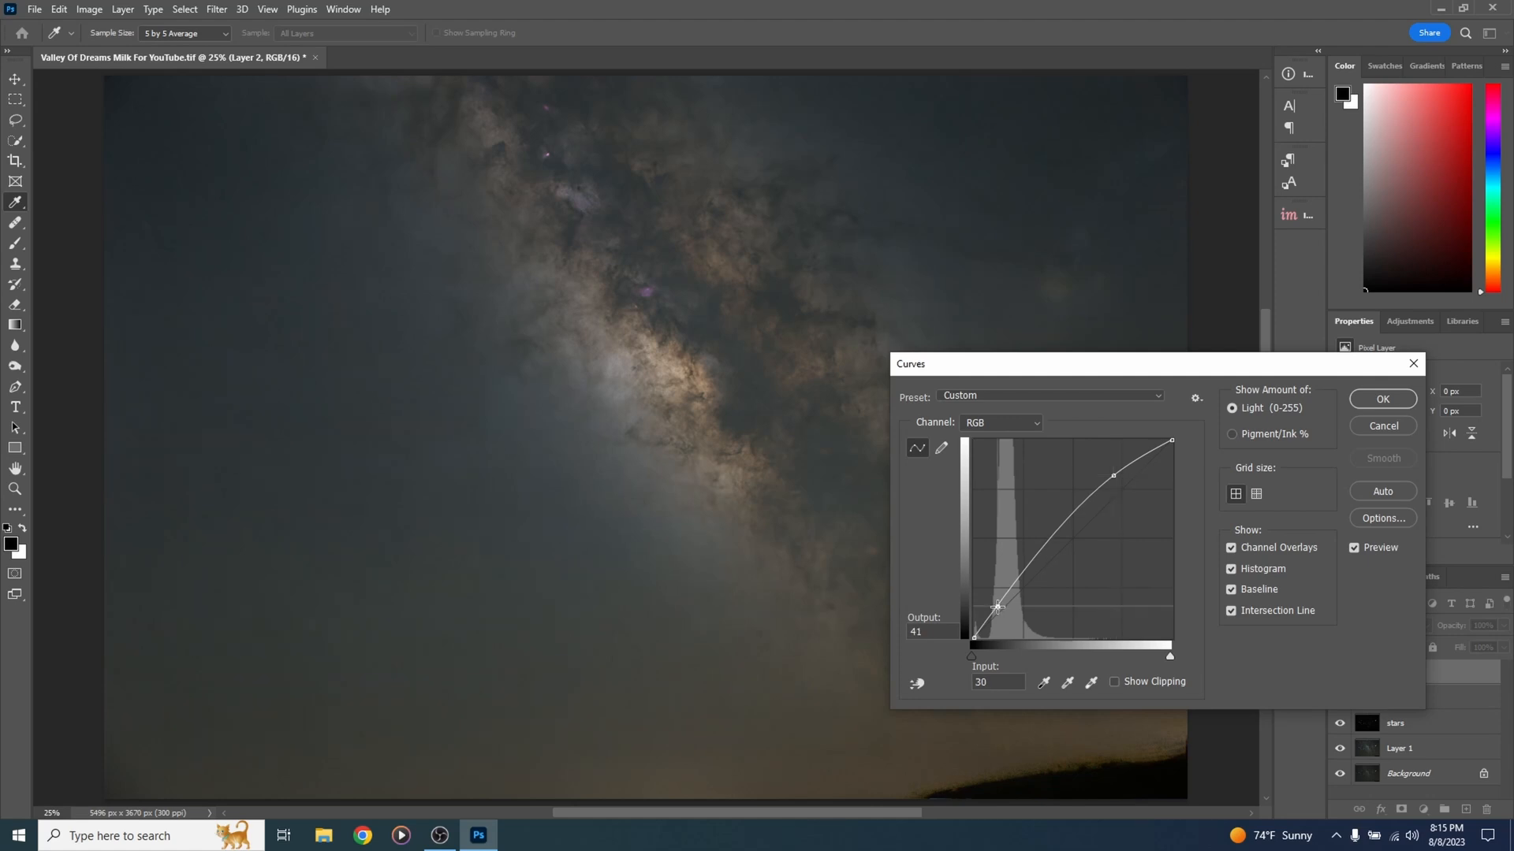
left_click_drag(998, 608, 1008, 606)
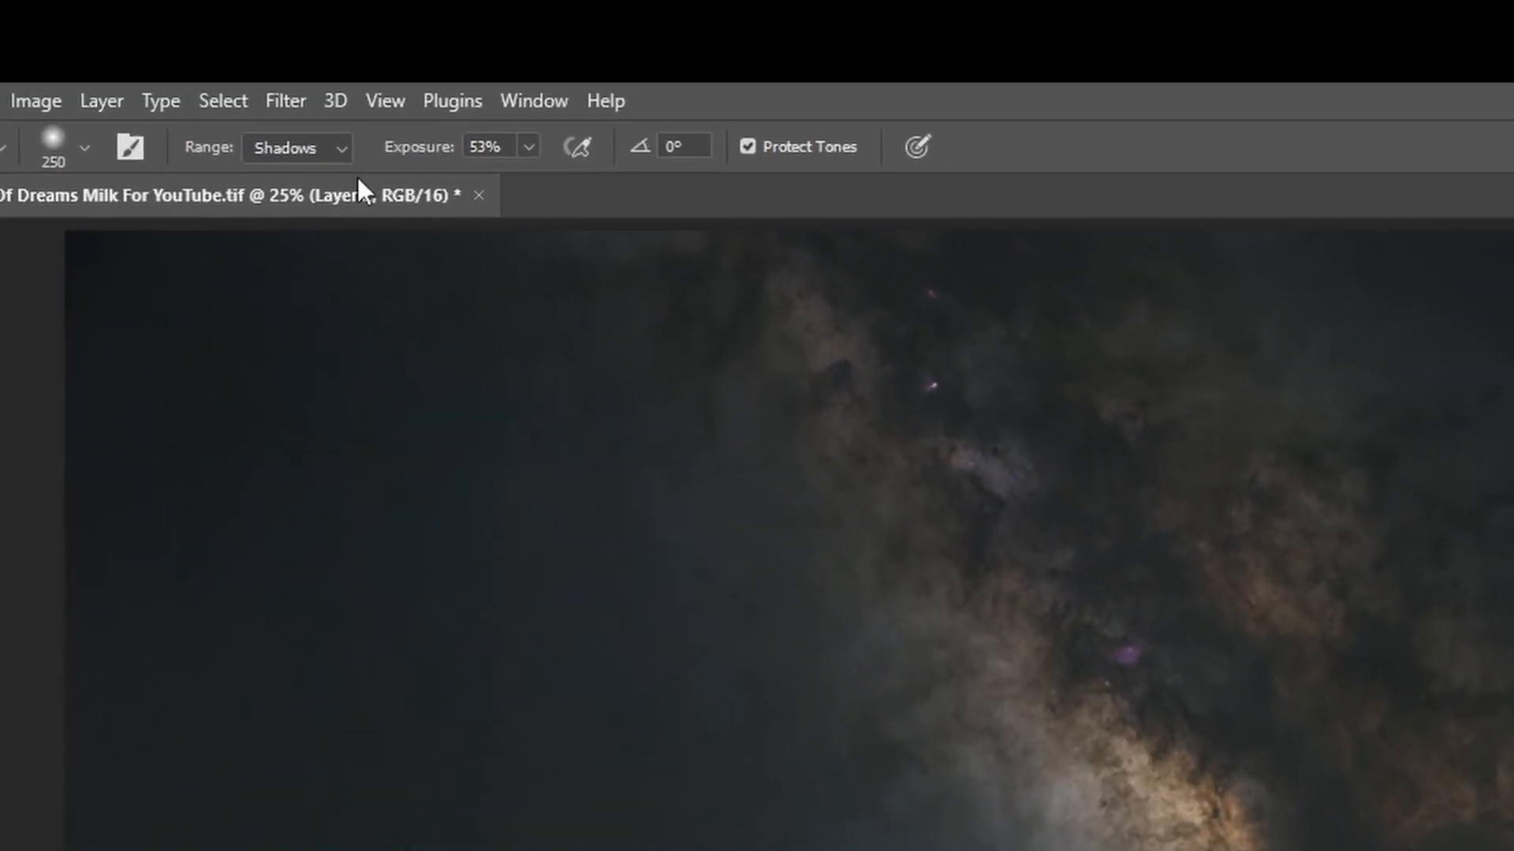
Step: Lower the Shadows burn exposure to about 9% and enlarge the brush for the Milky Way edges
left_click(528, 146)
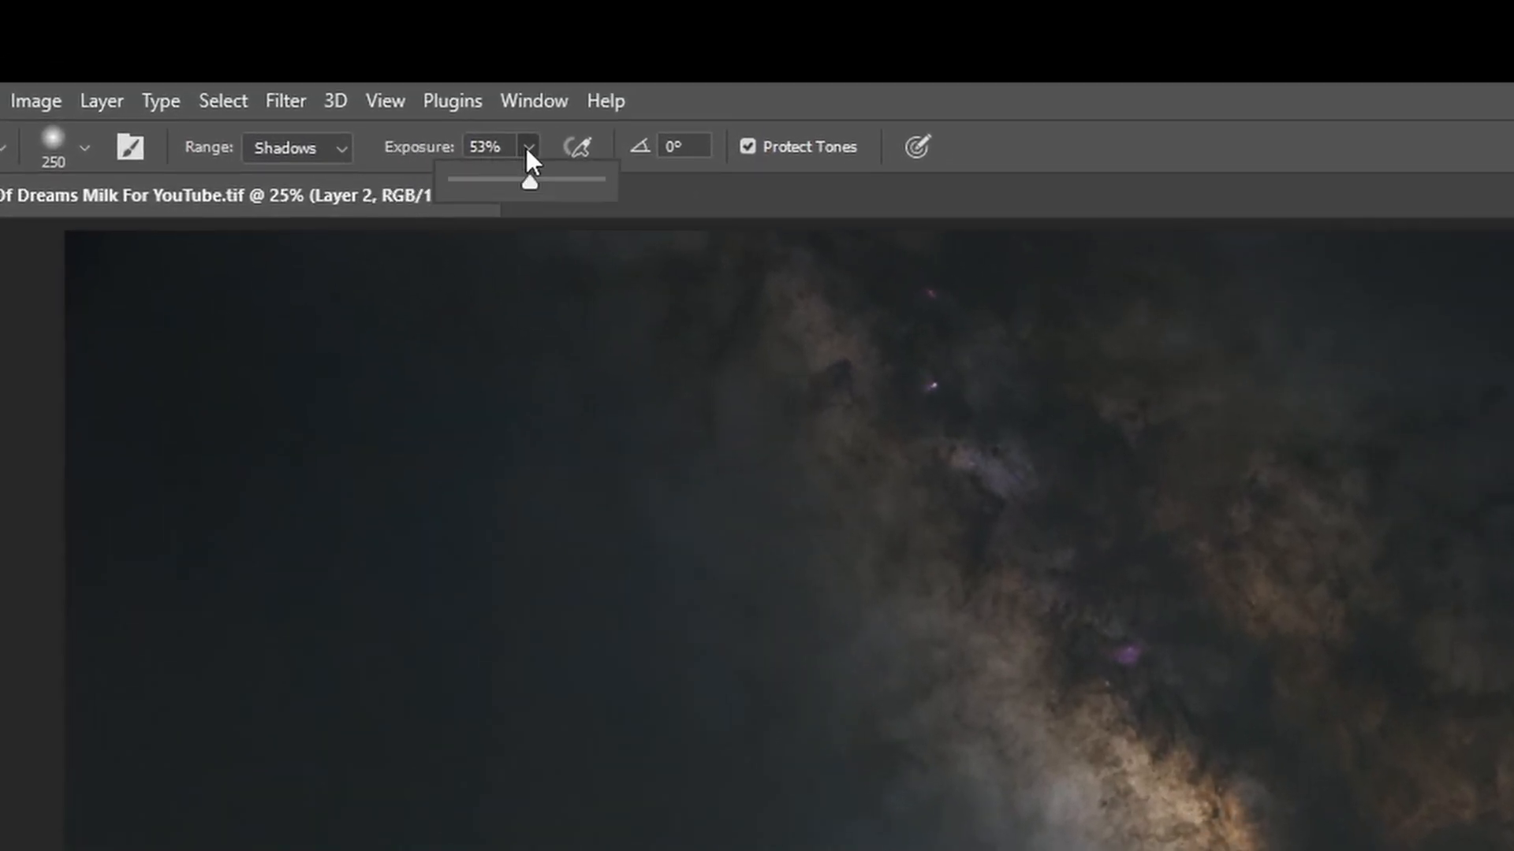
left_click_drag(529, 179, 467, 181)
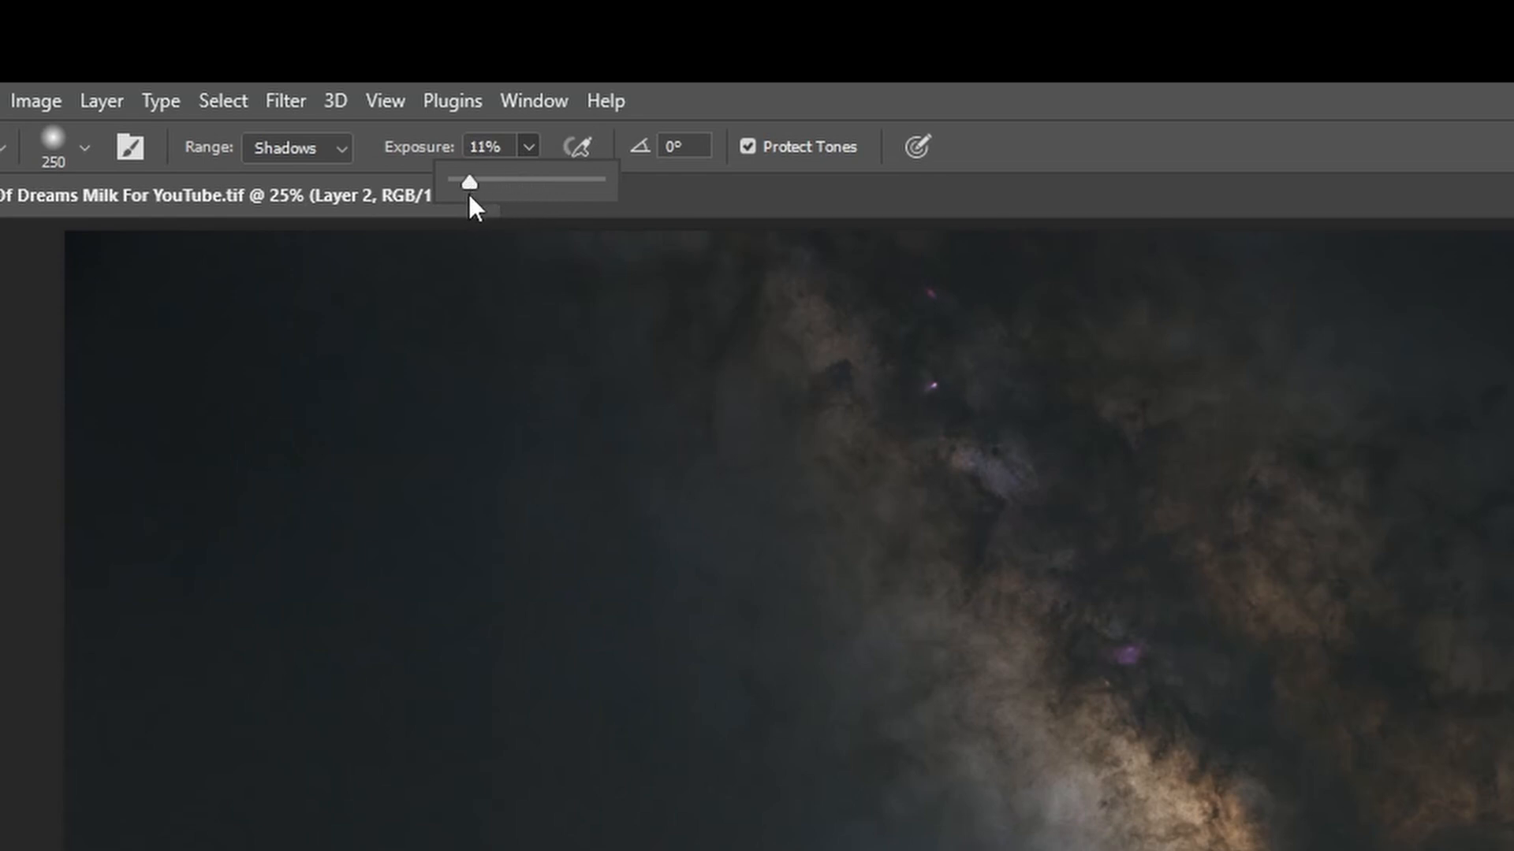
left_click_drag(473, 181, 465, 181)
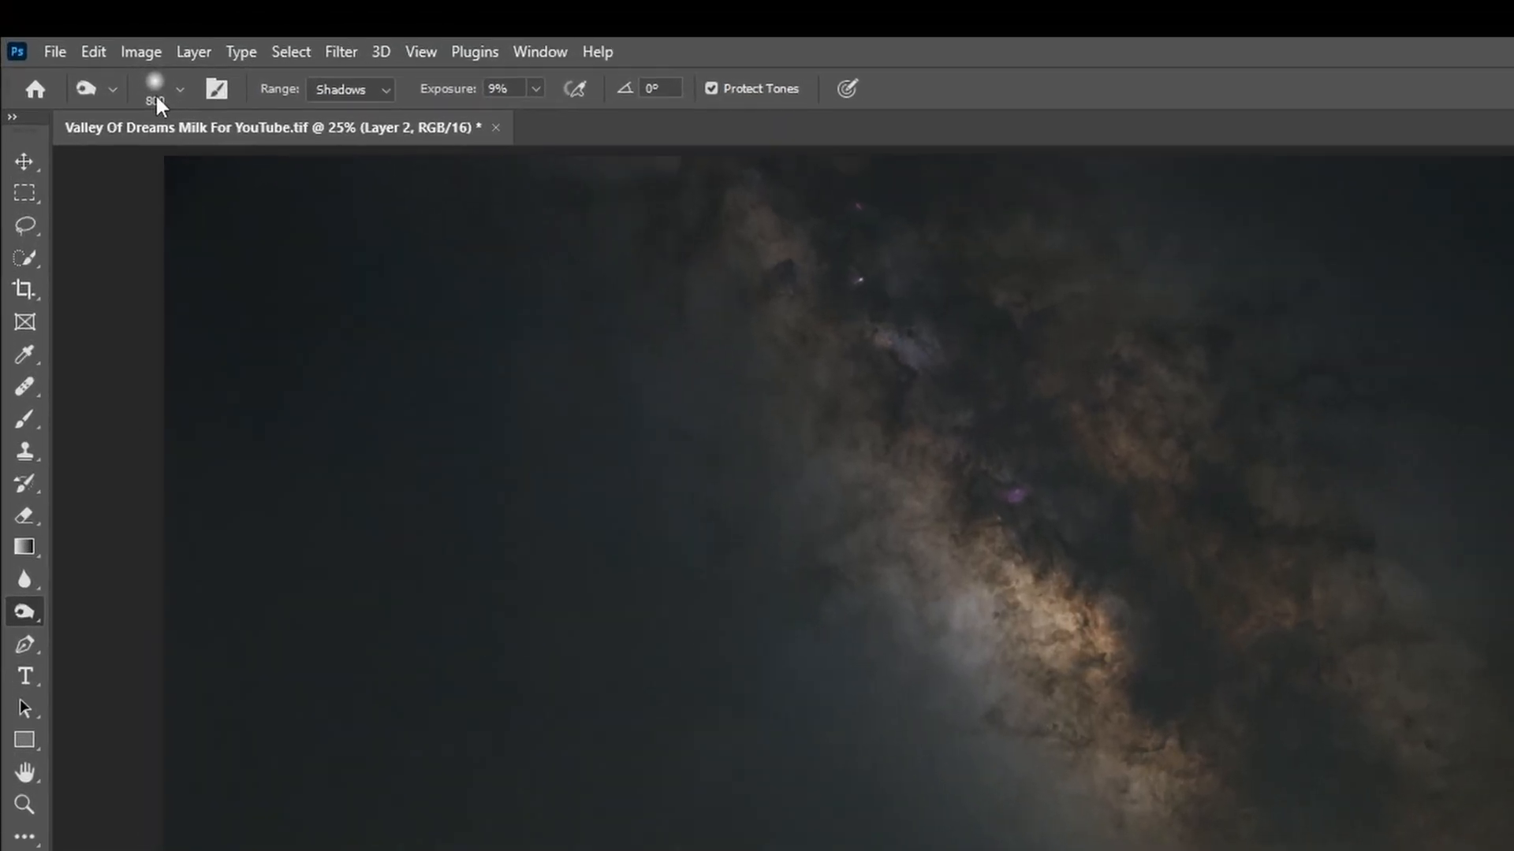
left_click(179, 89)
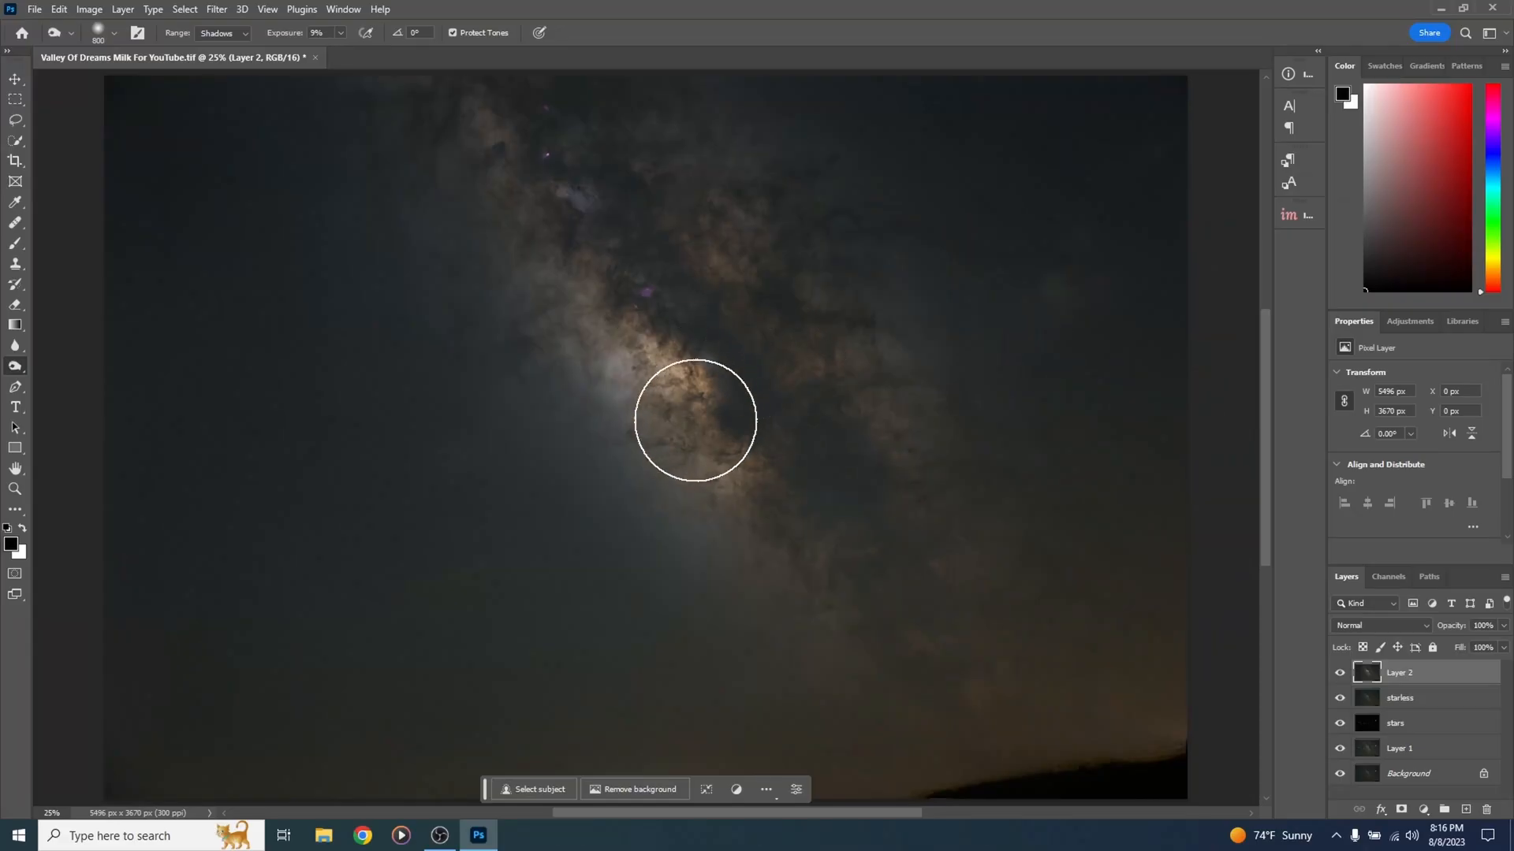
mouse_move(688, 420)
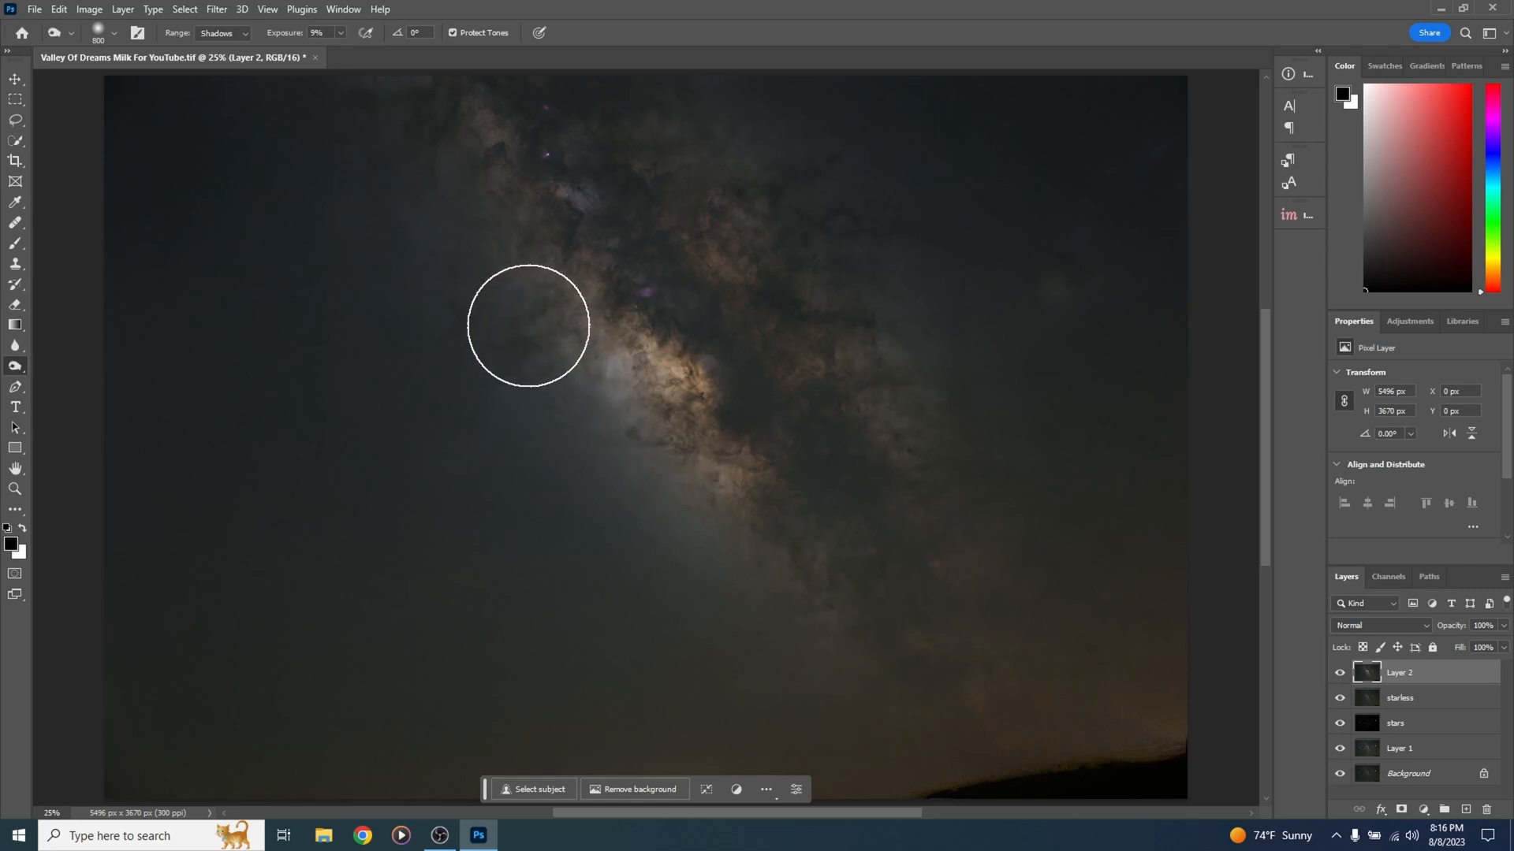
mouse_move(765, 508)
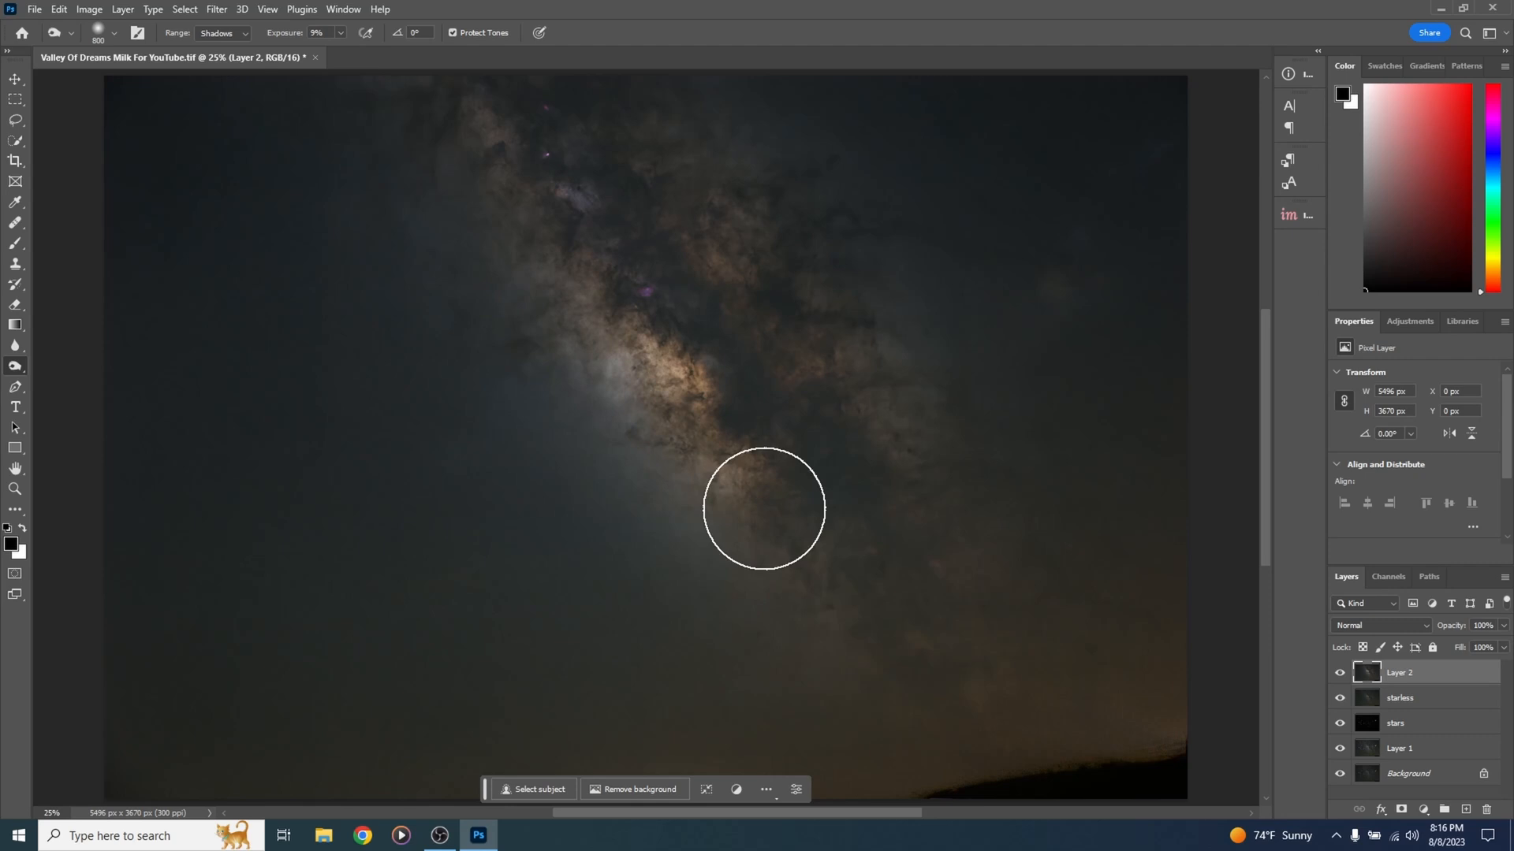
mouse_move(529, 336)
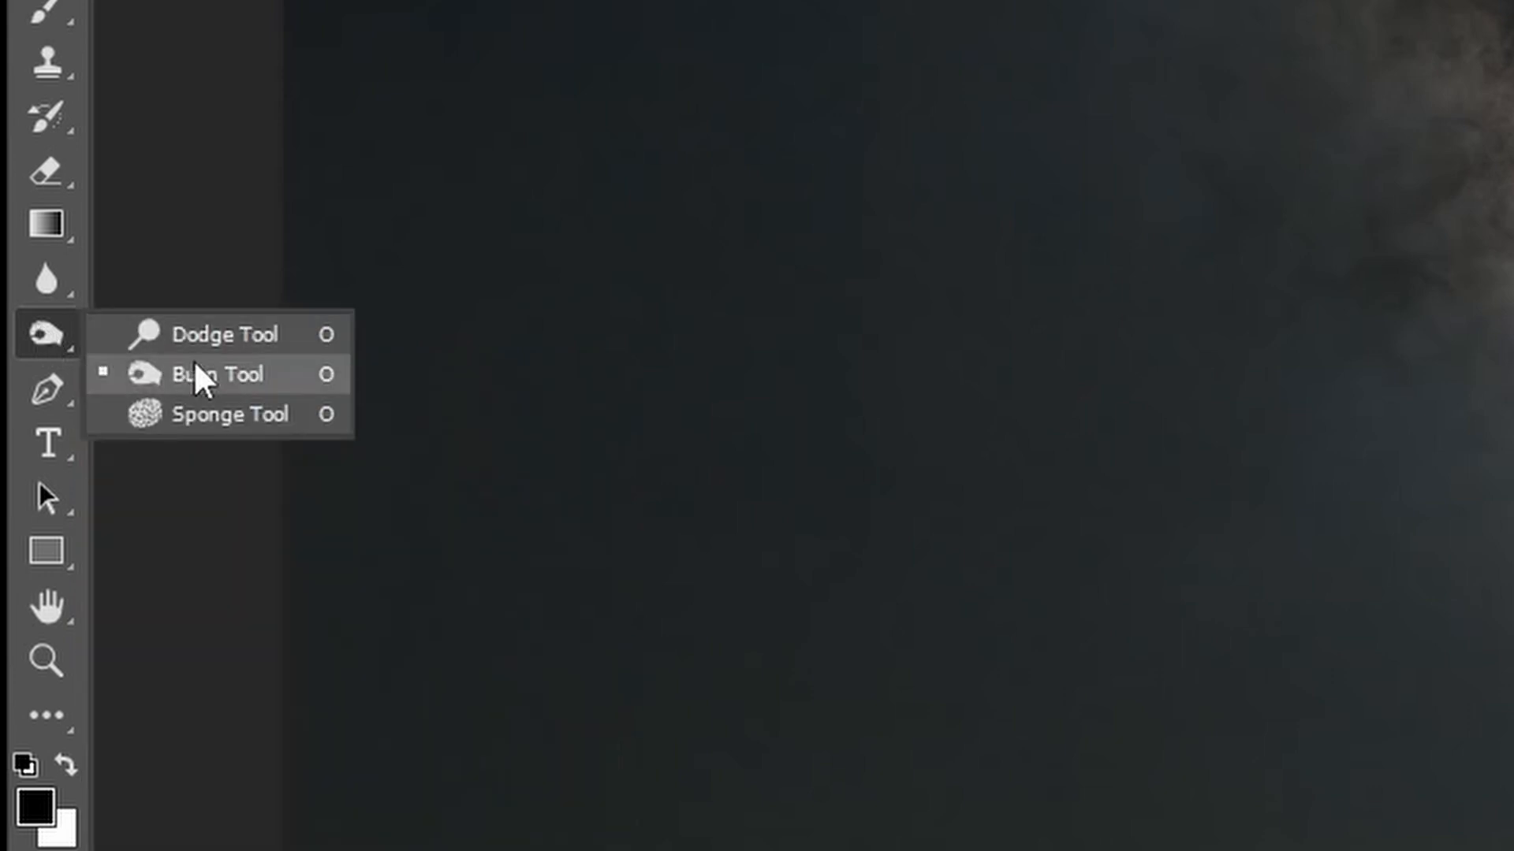
Step: Switch to the Dodge tool at Midtones, 10% exposure, to brighten the Milky Way band
left_click(219, 375)
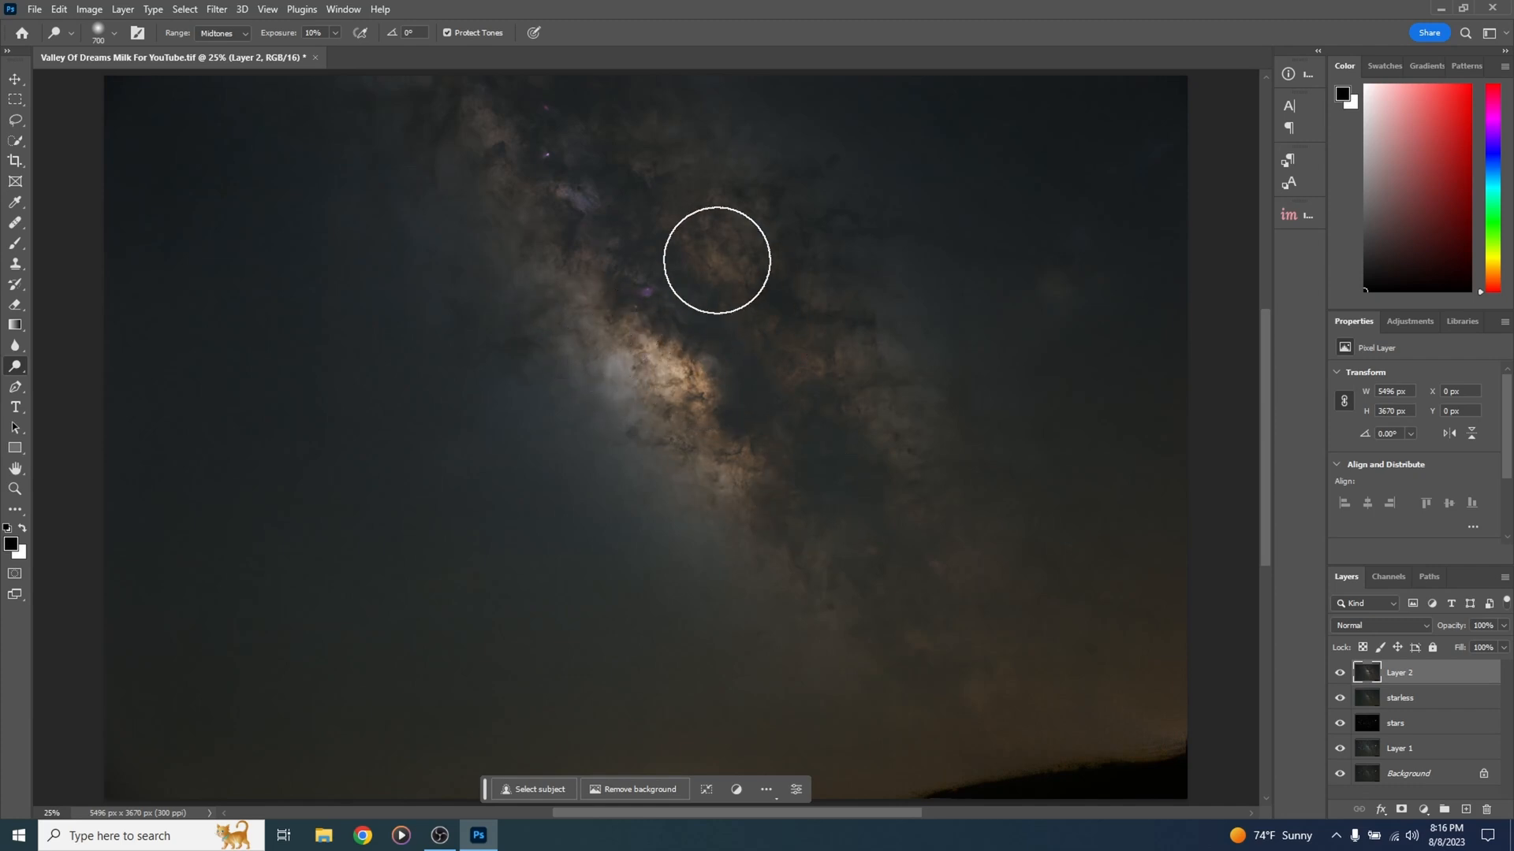
mouse_move(1042, 695)
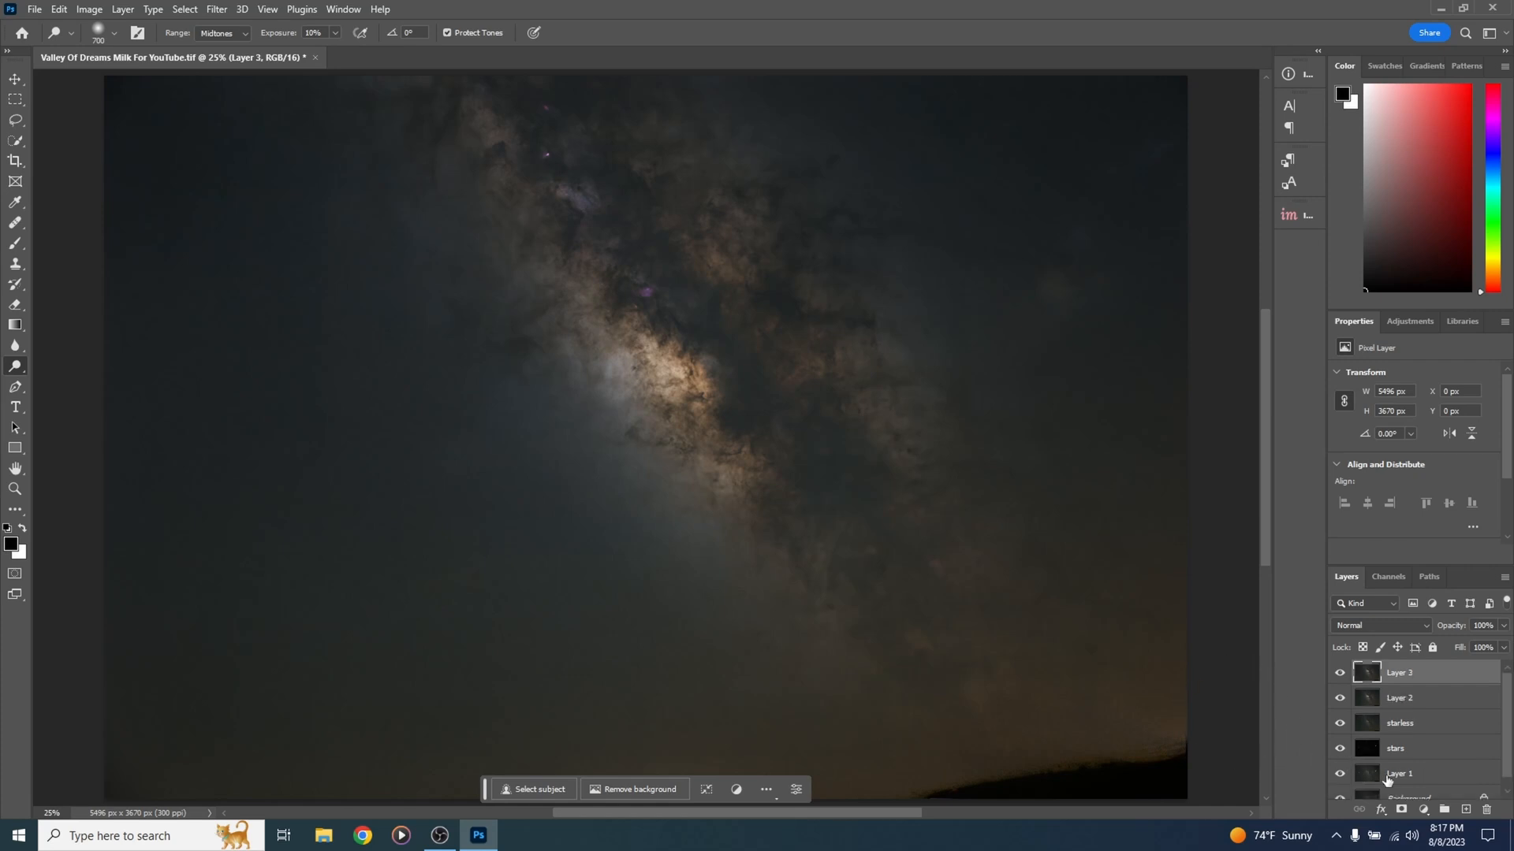
mouse_move(543, 288)
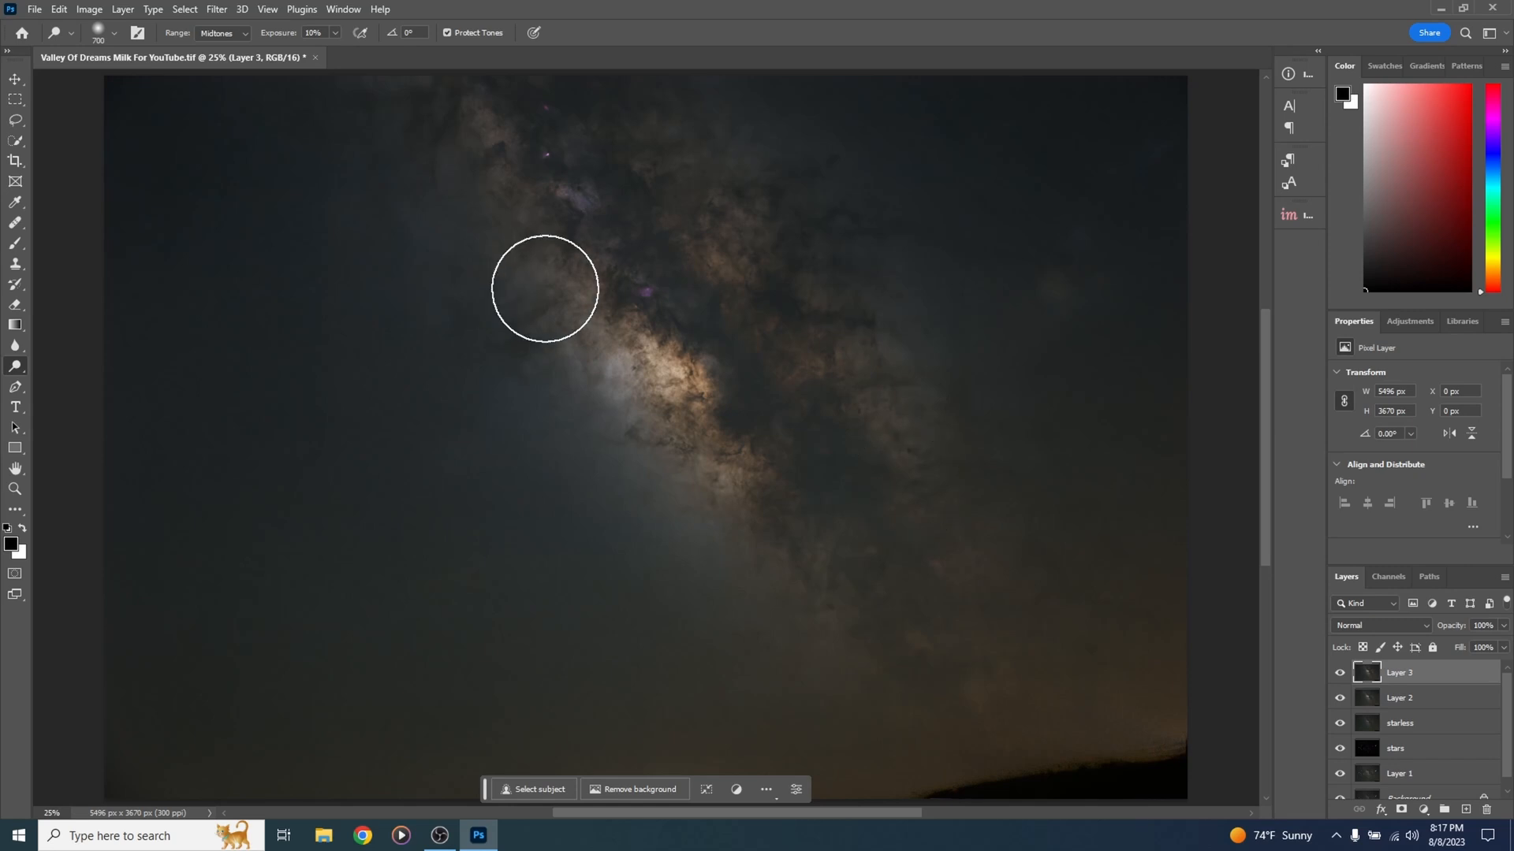
mouse_move(216, 8)
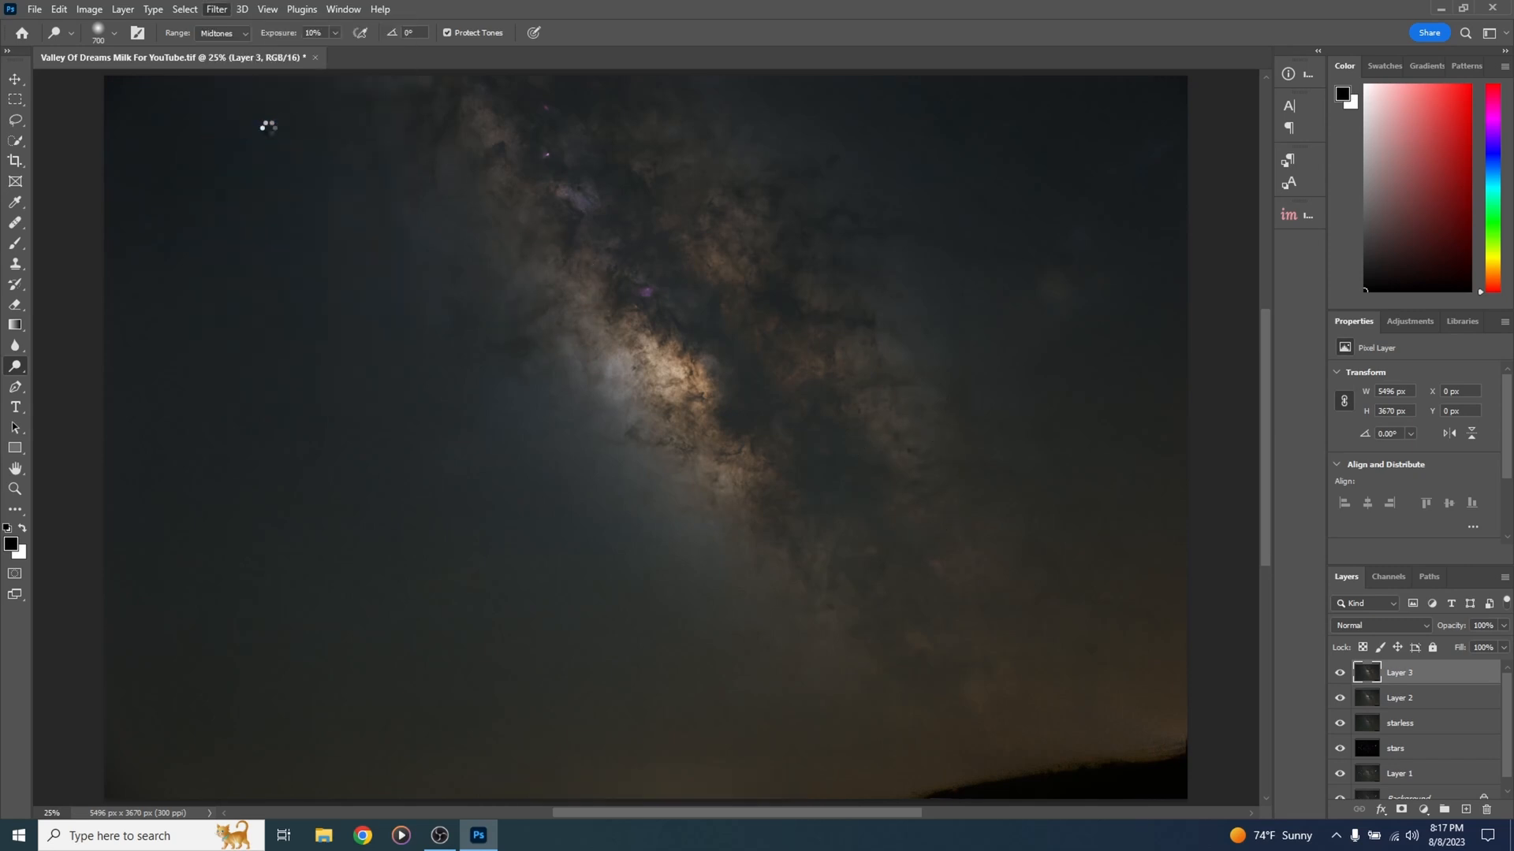
Step: Apply Camera Raw to merged Layer 3 with Clarity +15, Vibrance +9, Saturation +10
left_click(216, 9)
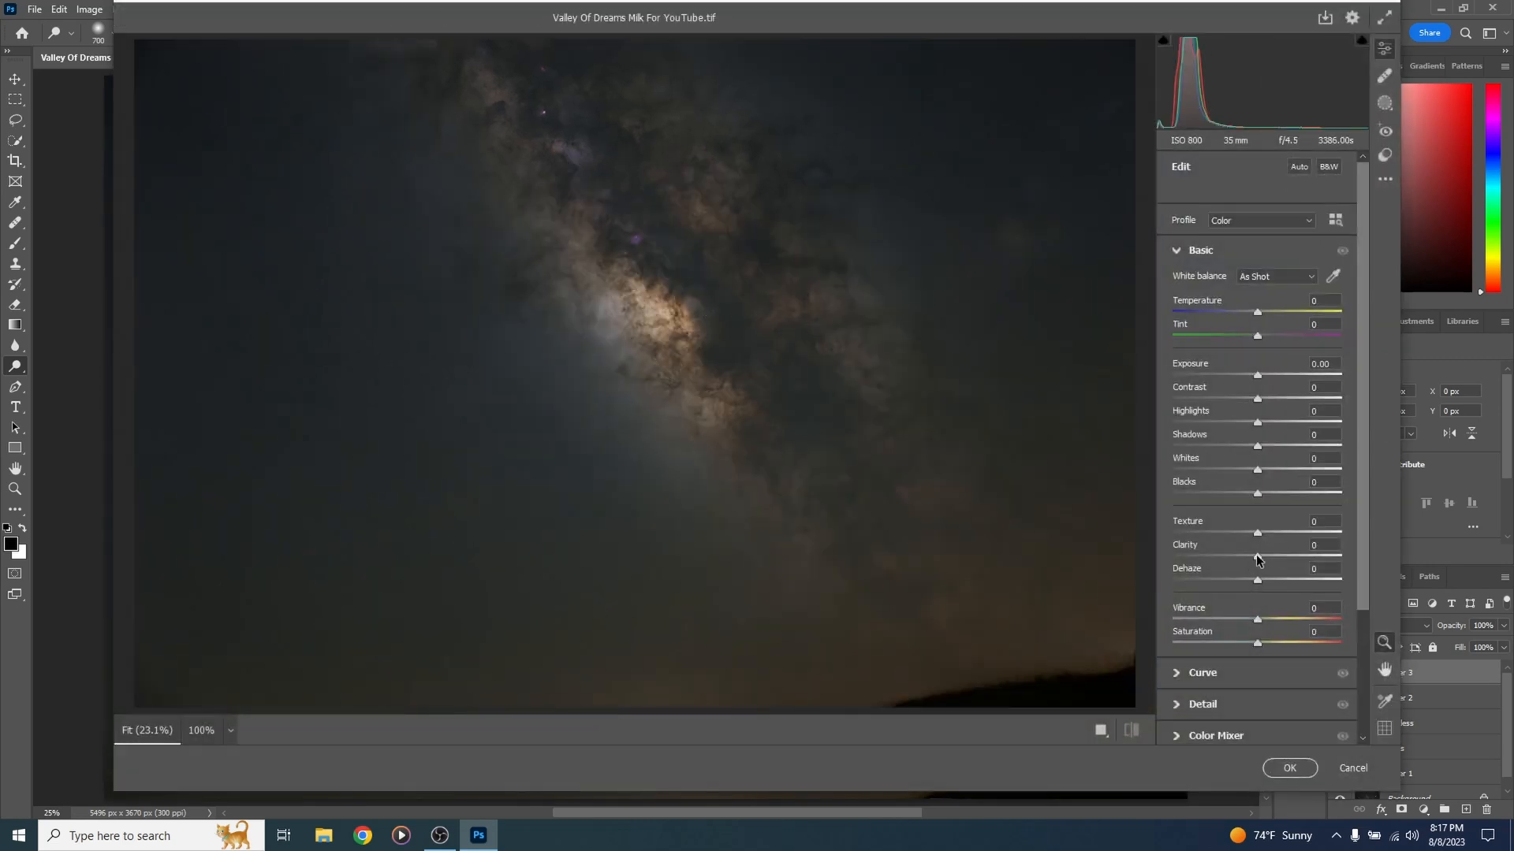
left_click_drag(1257, 556, 1299, 555)
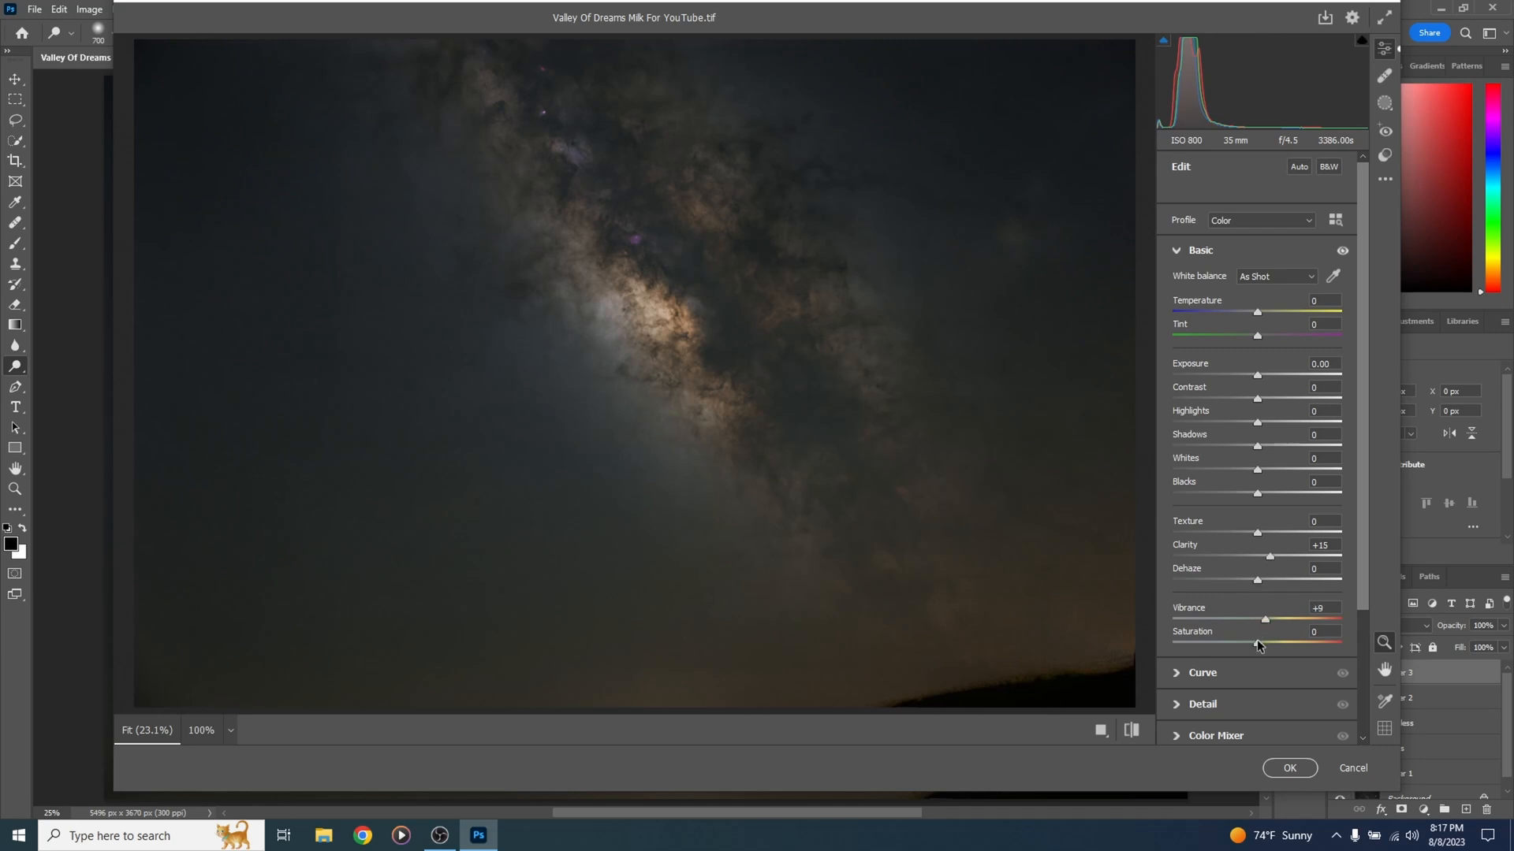
left_click_drag(1258, 644, 1268, 644)
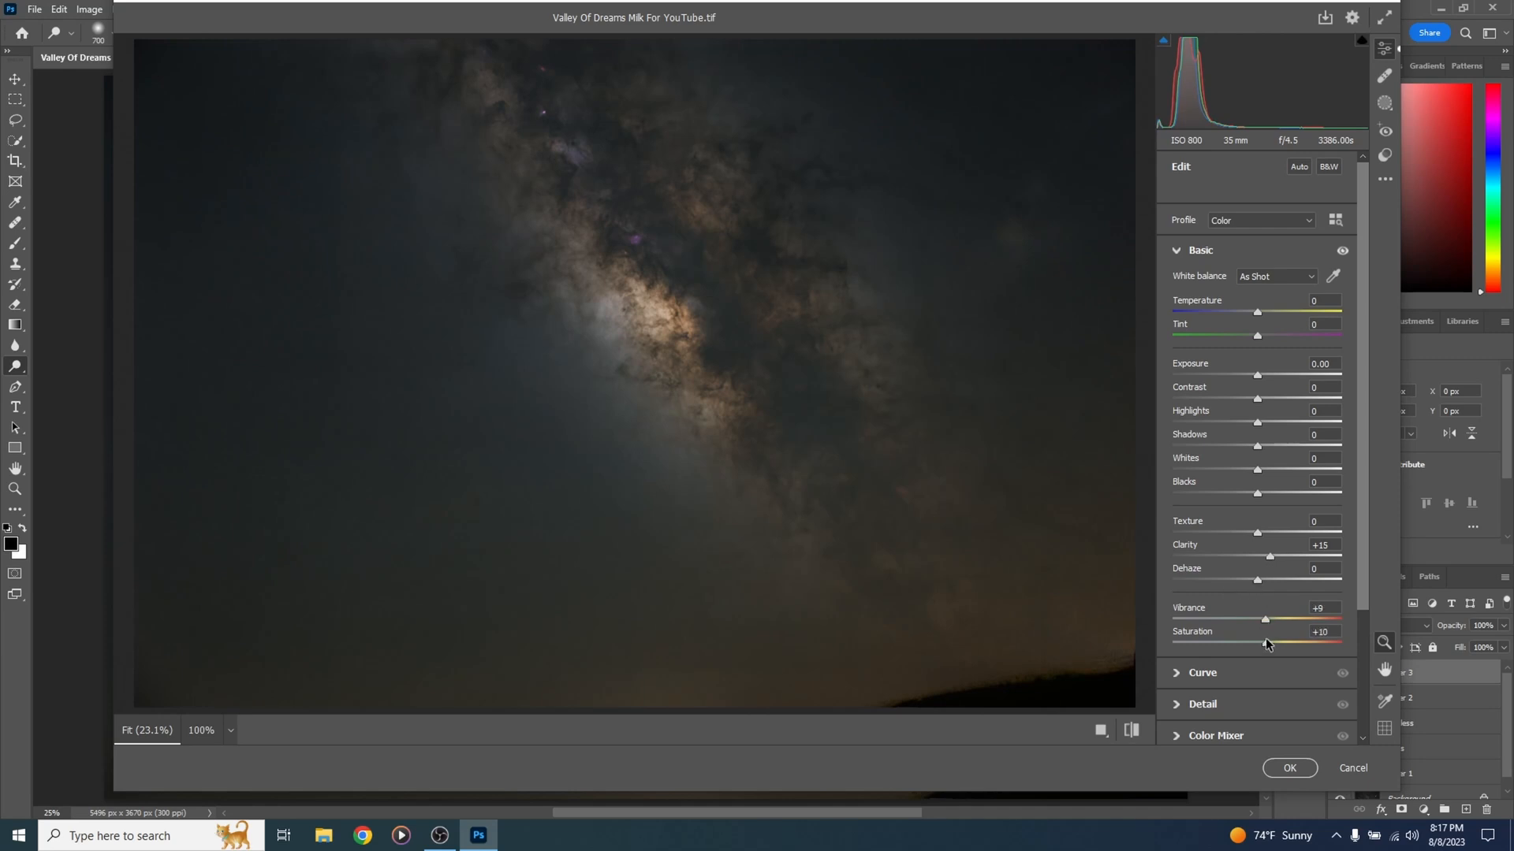
left_click(1289, 767)
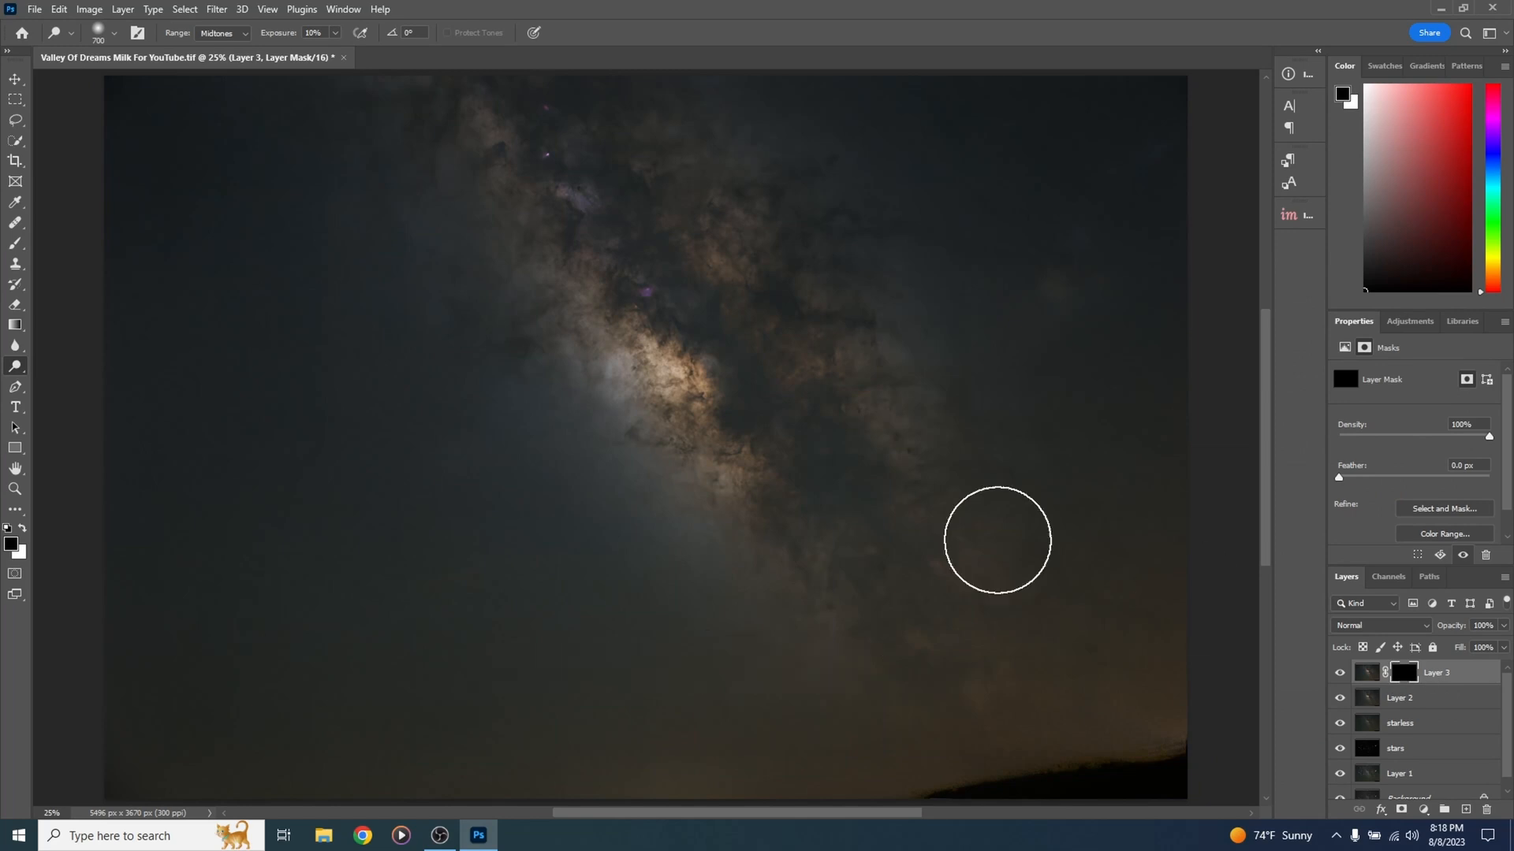
mouse_move(851, 530)
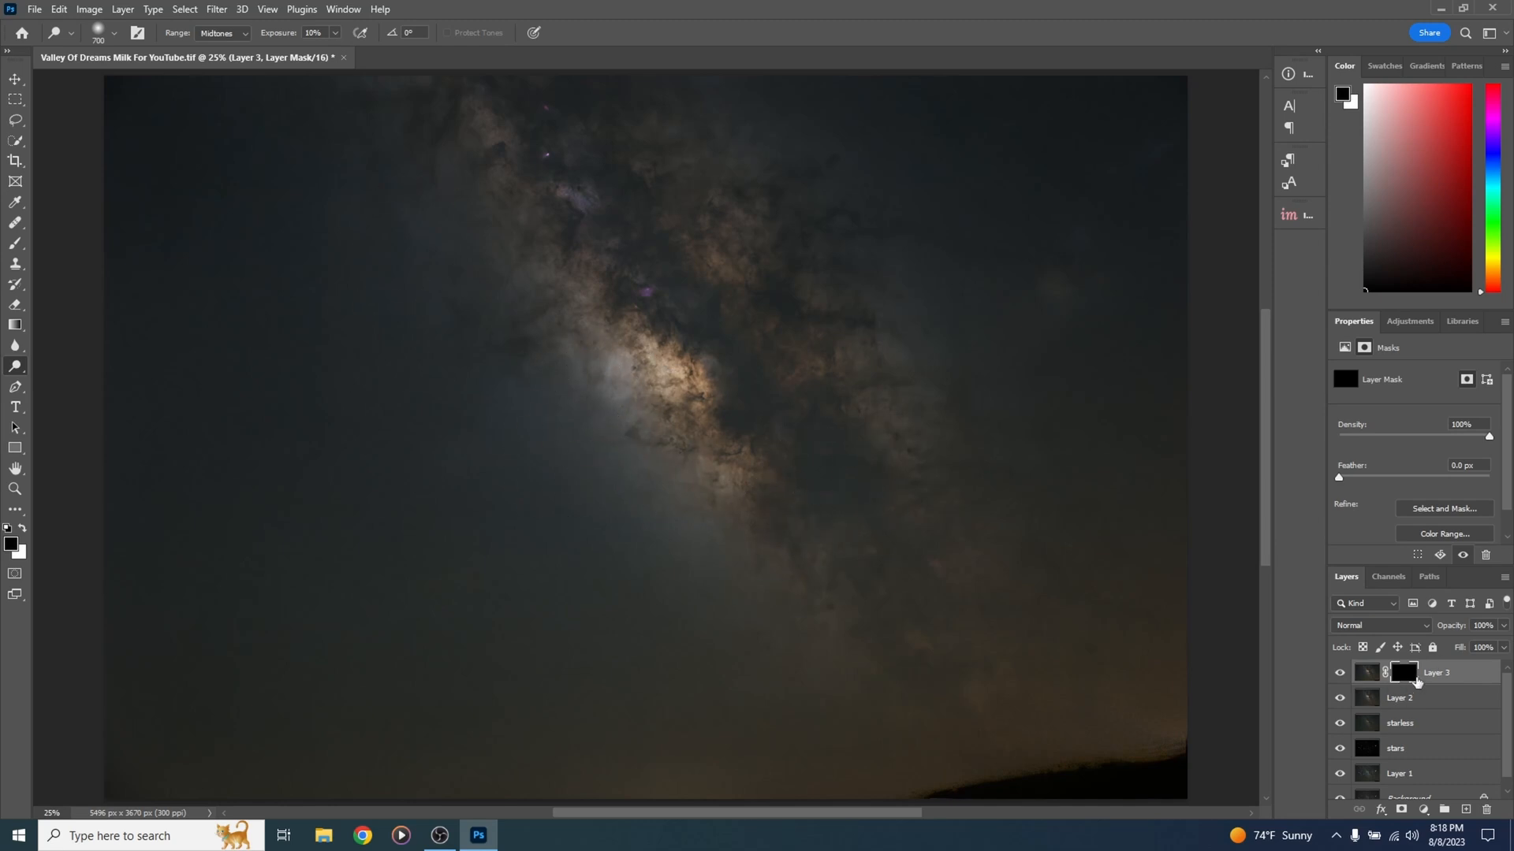
mouse_move(712, 408)
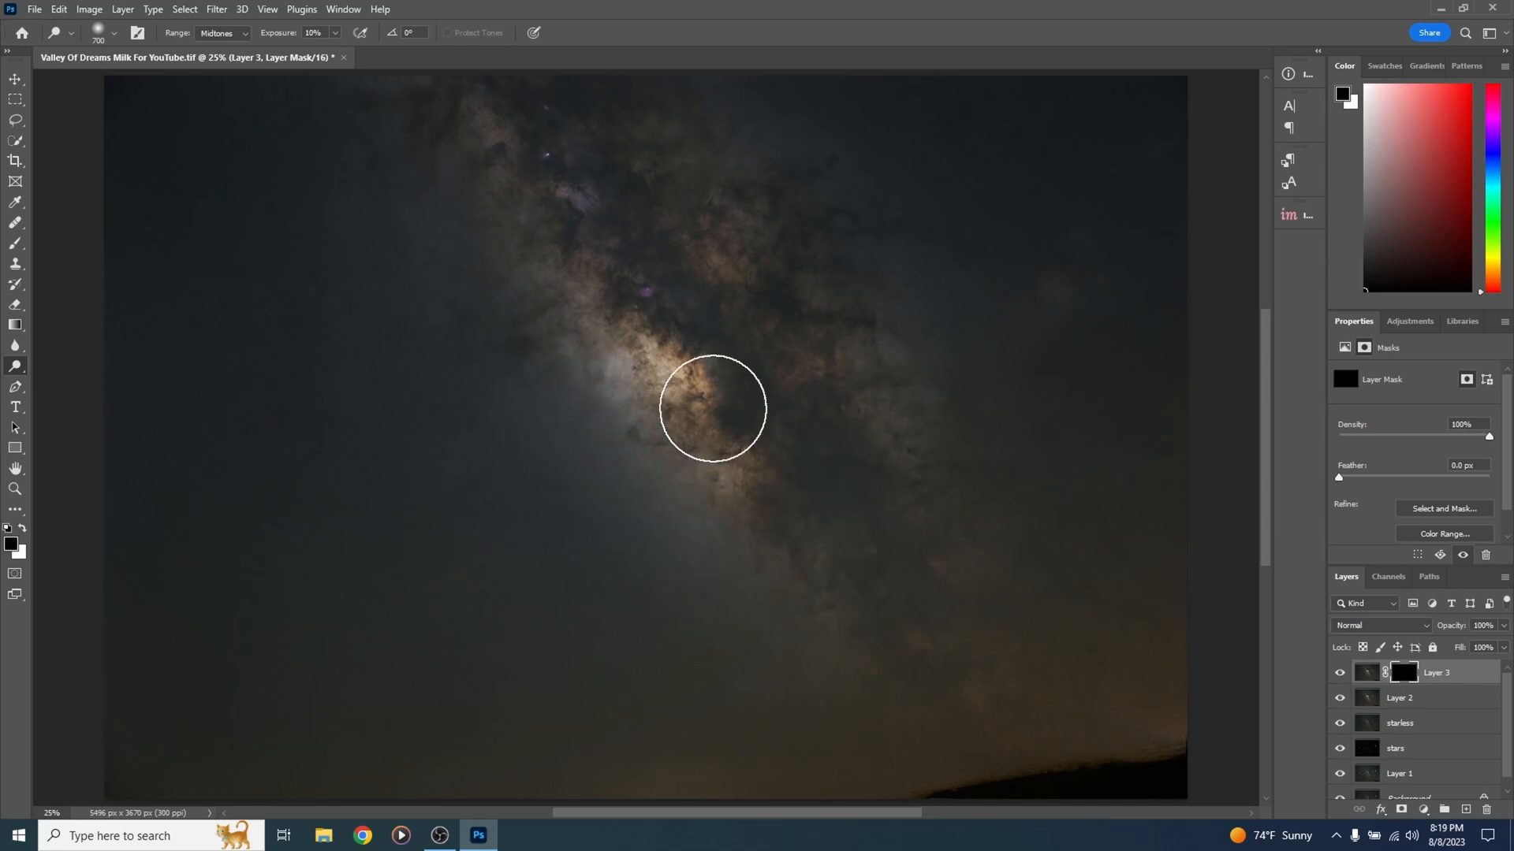
mouse_move(692, 422)
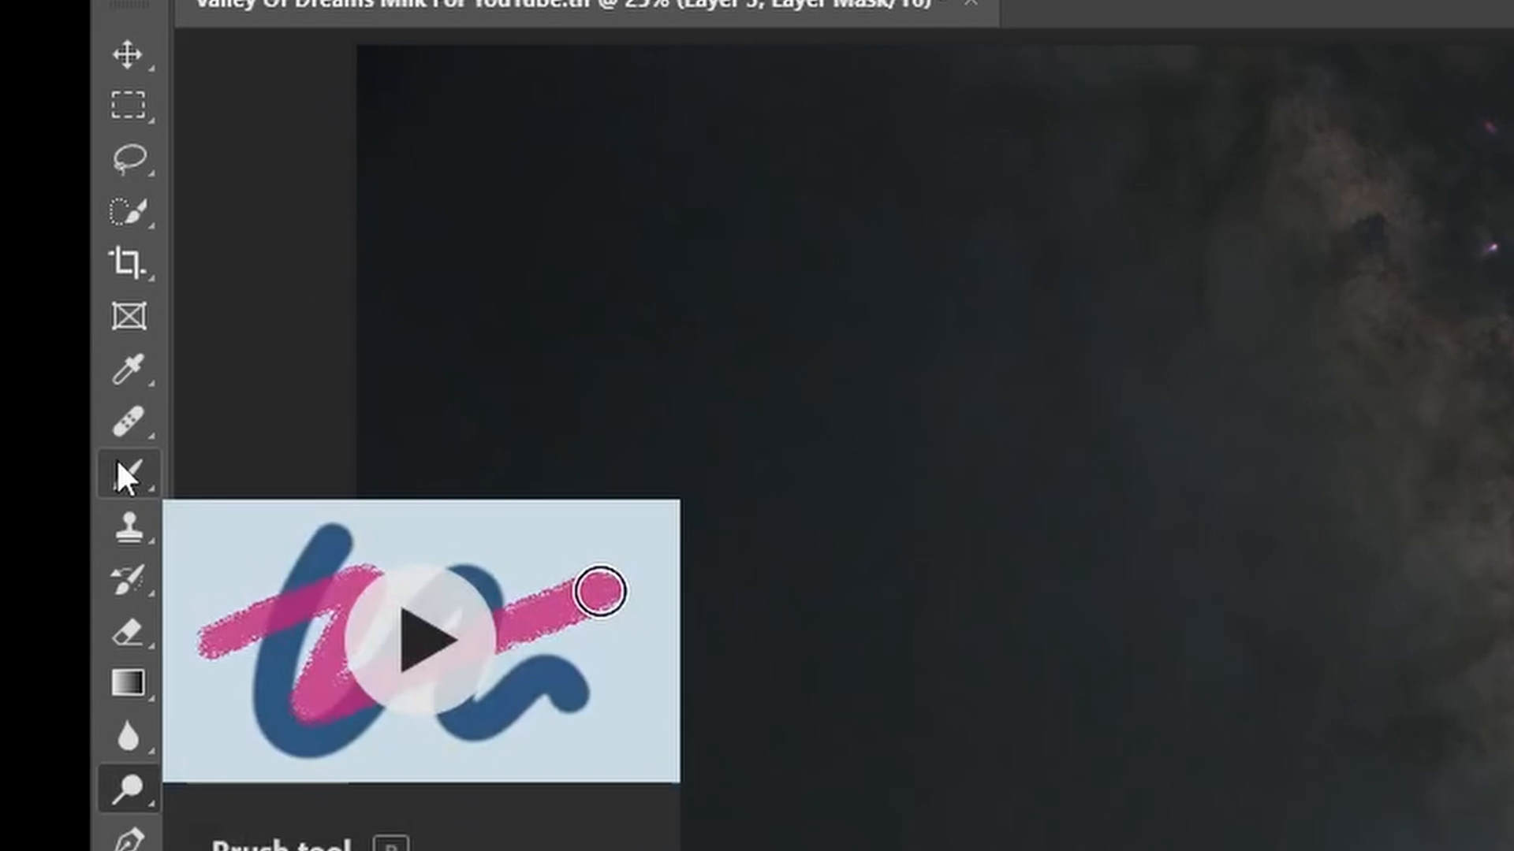
Step: Paint white at 46% opacity on Layer 3's black mask over the Milky Way band
left_click(134, 487)
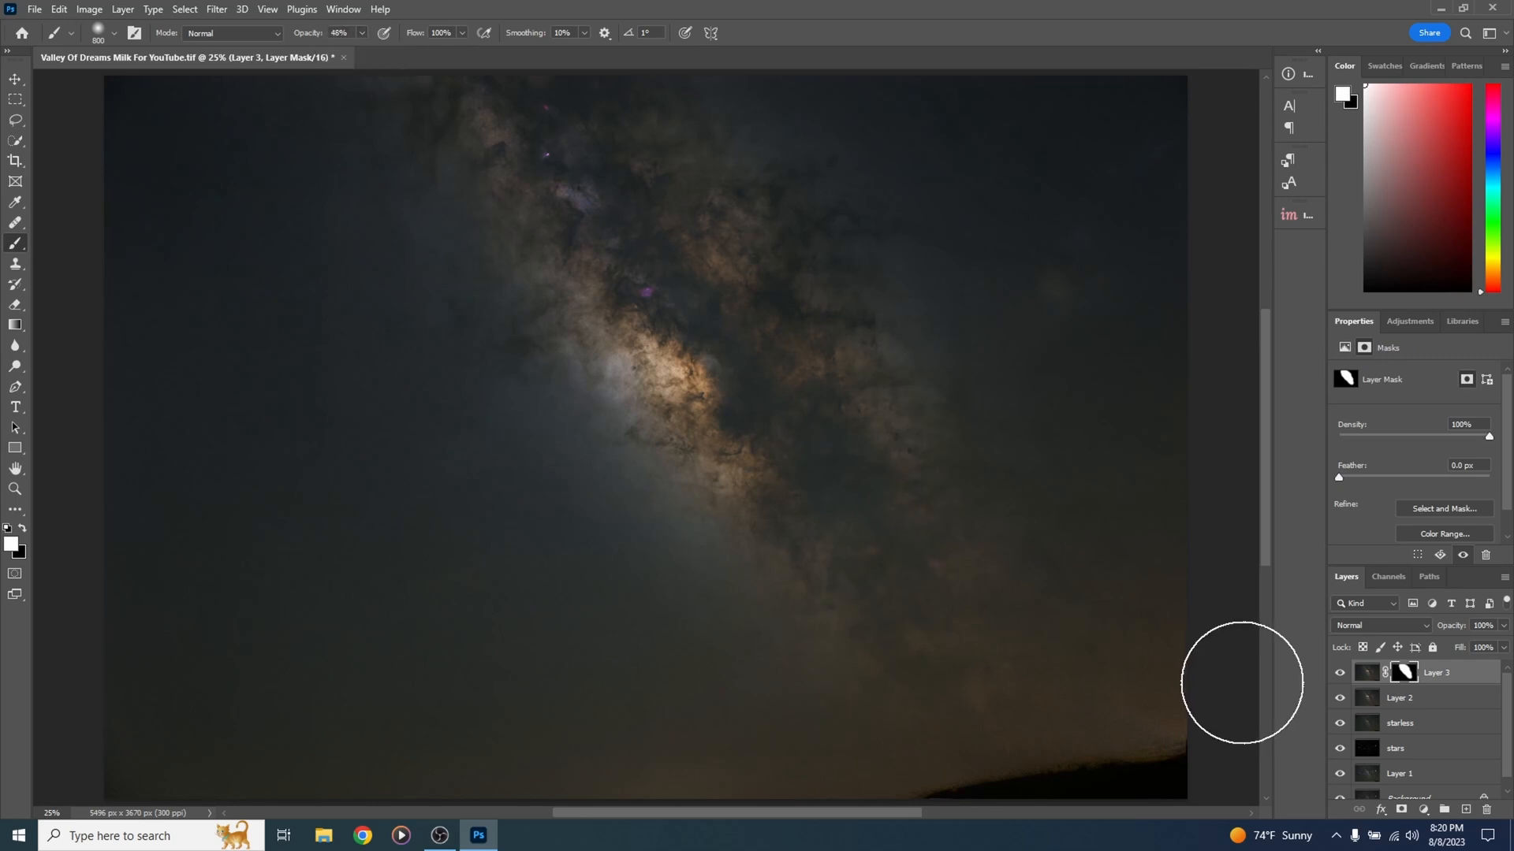
mouse_move(1448, 711)
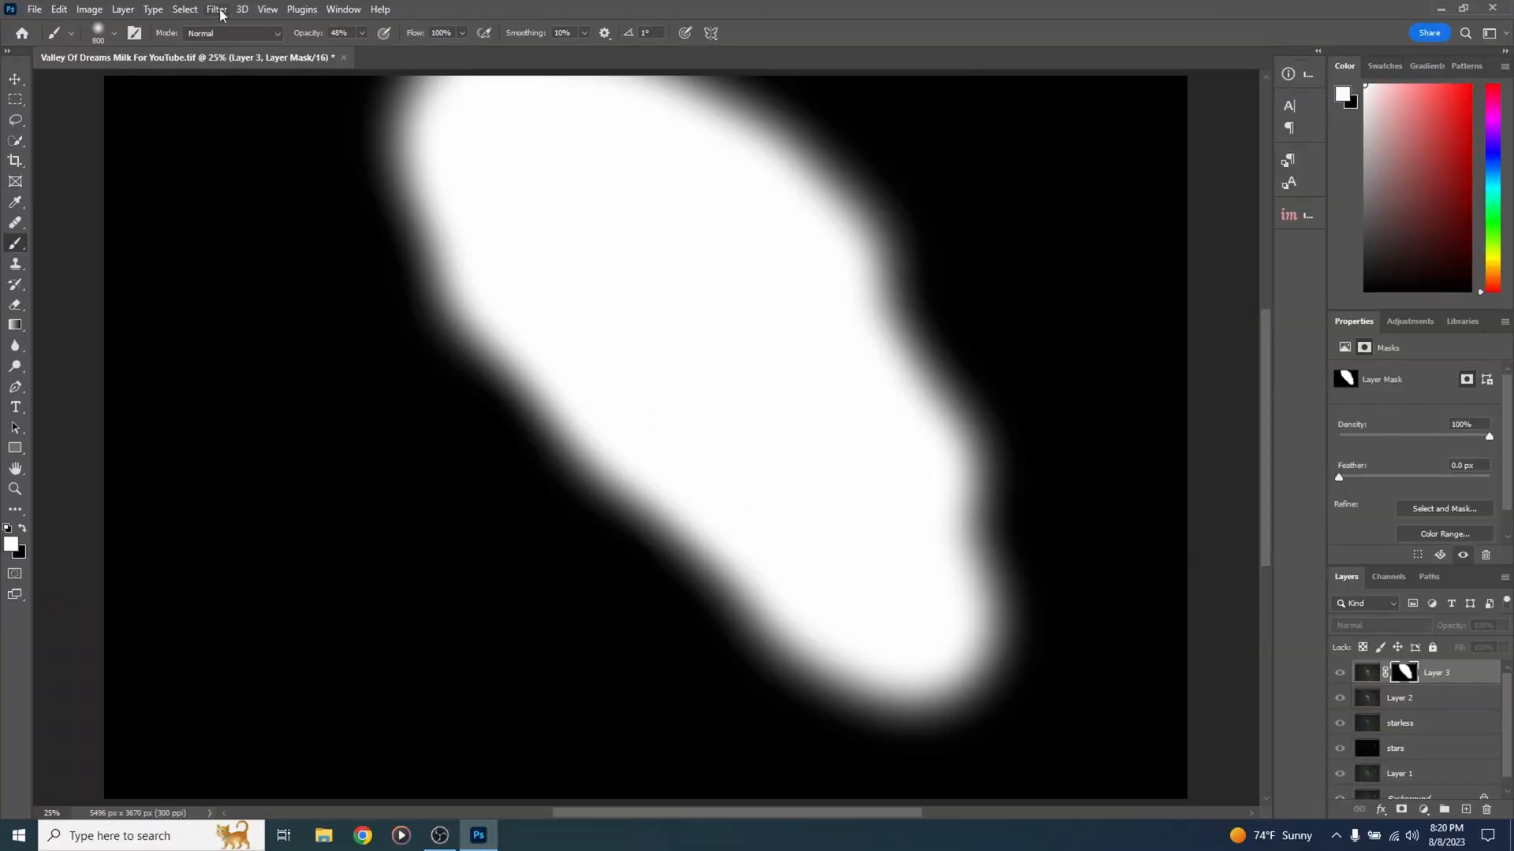
Step: Gaussian-blur the Layer 3 mask to about 23.5 px radius to feather its edges
left_click(216, 9)
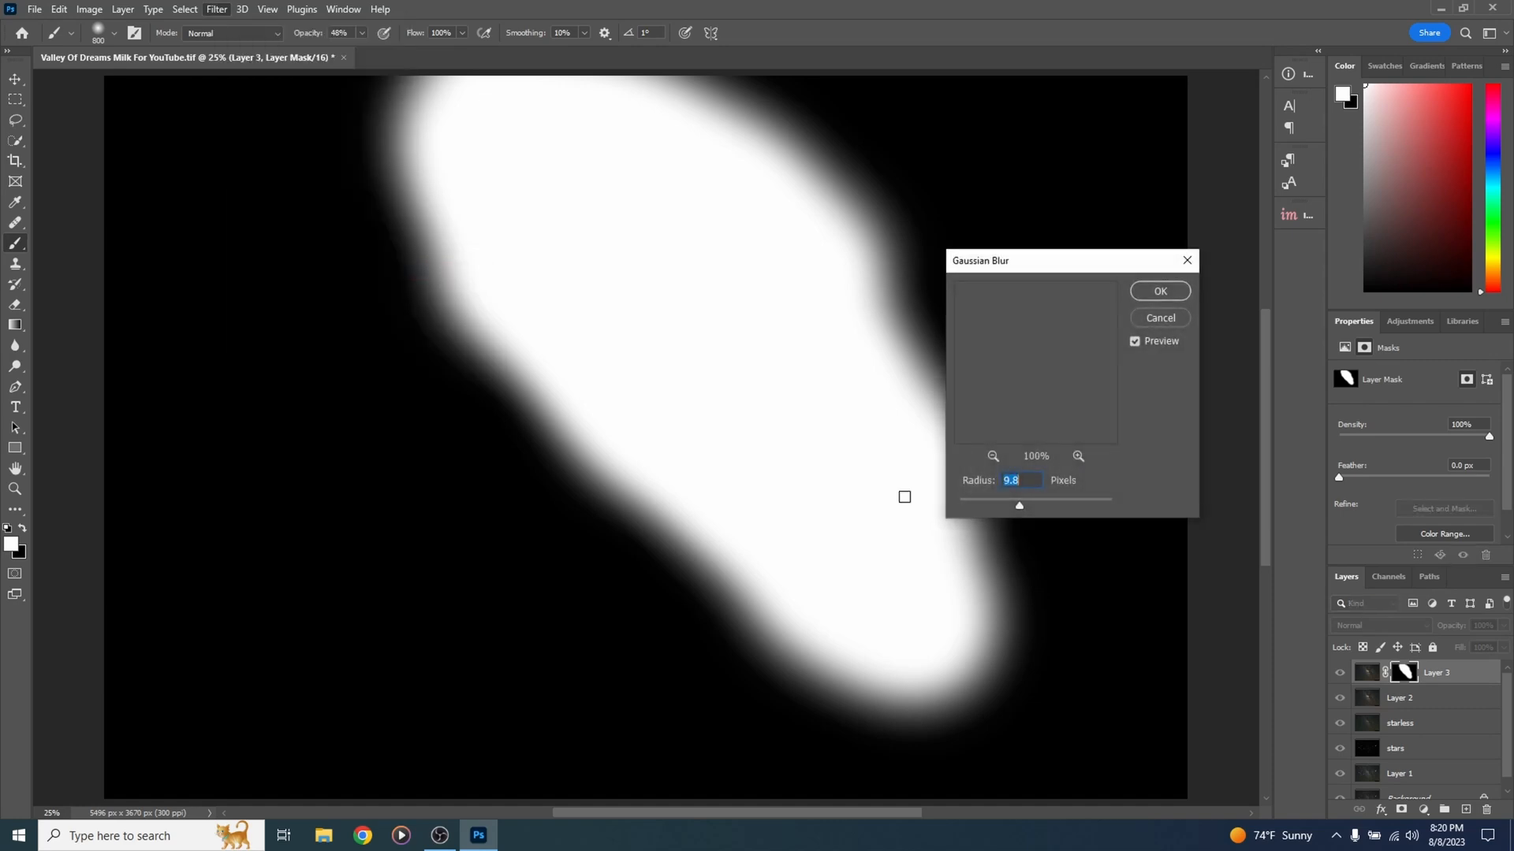
left_click_drag(1018, 505, 1027, 505)
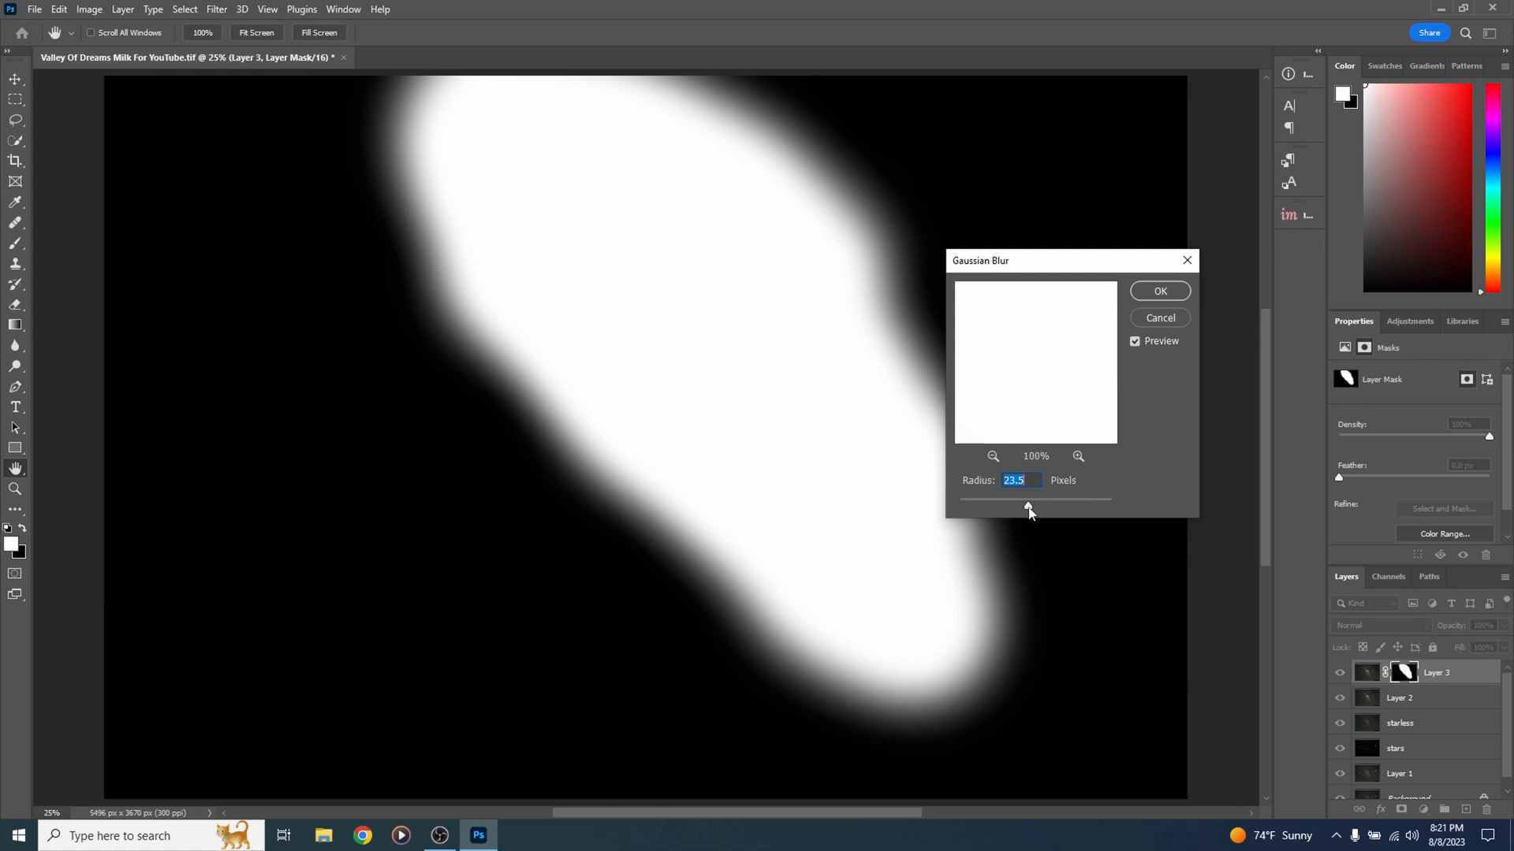
left_click_drag(1028, 509, 1040, 508)
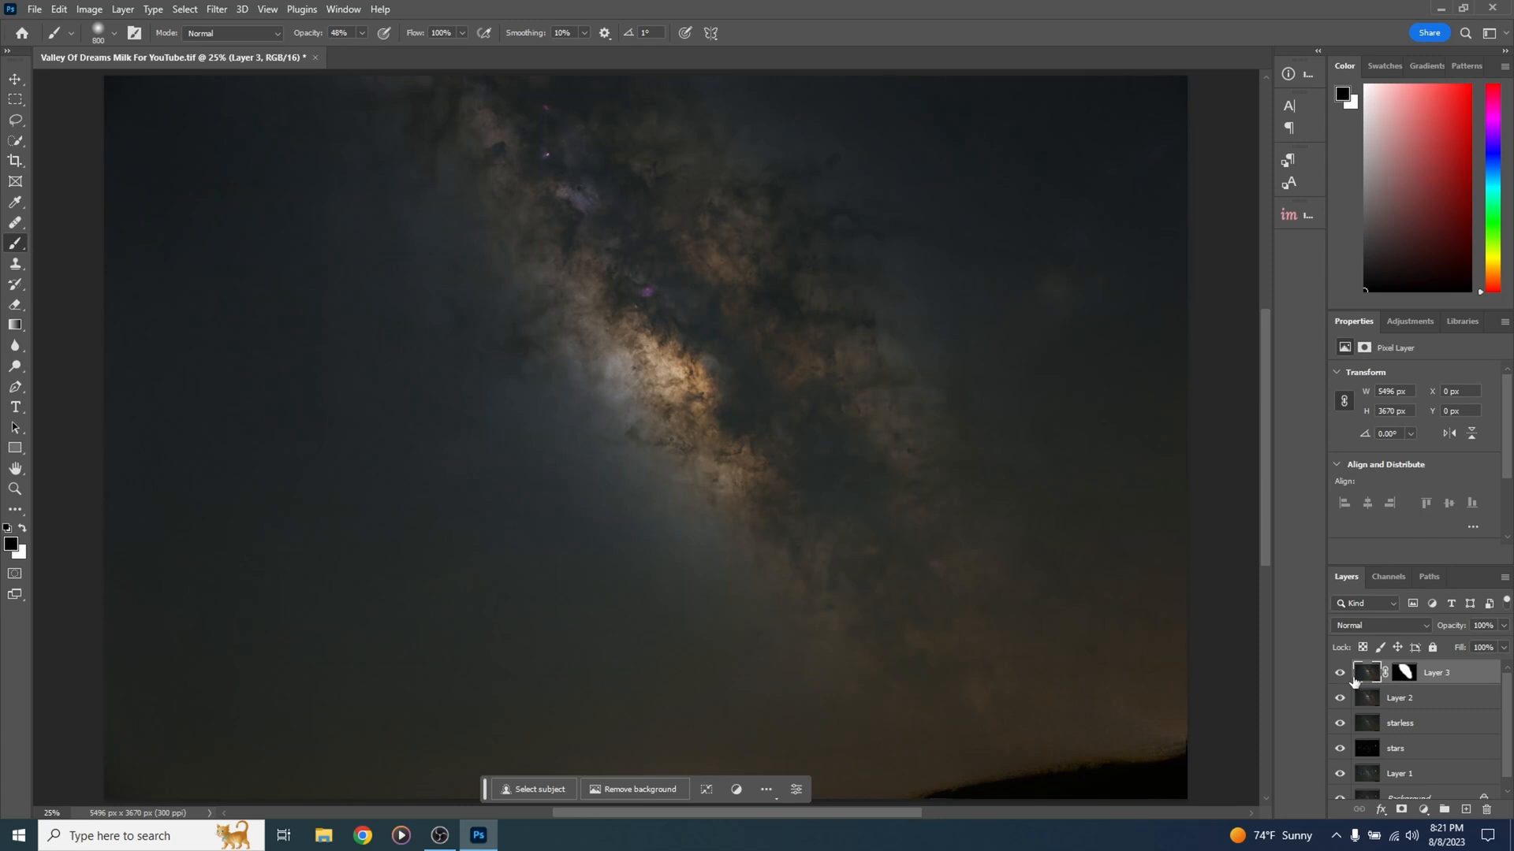
Step: Blend the top stars layer with Linear Dodge (Add) so the stars reappear
left_click(1420, 809)
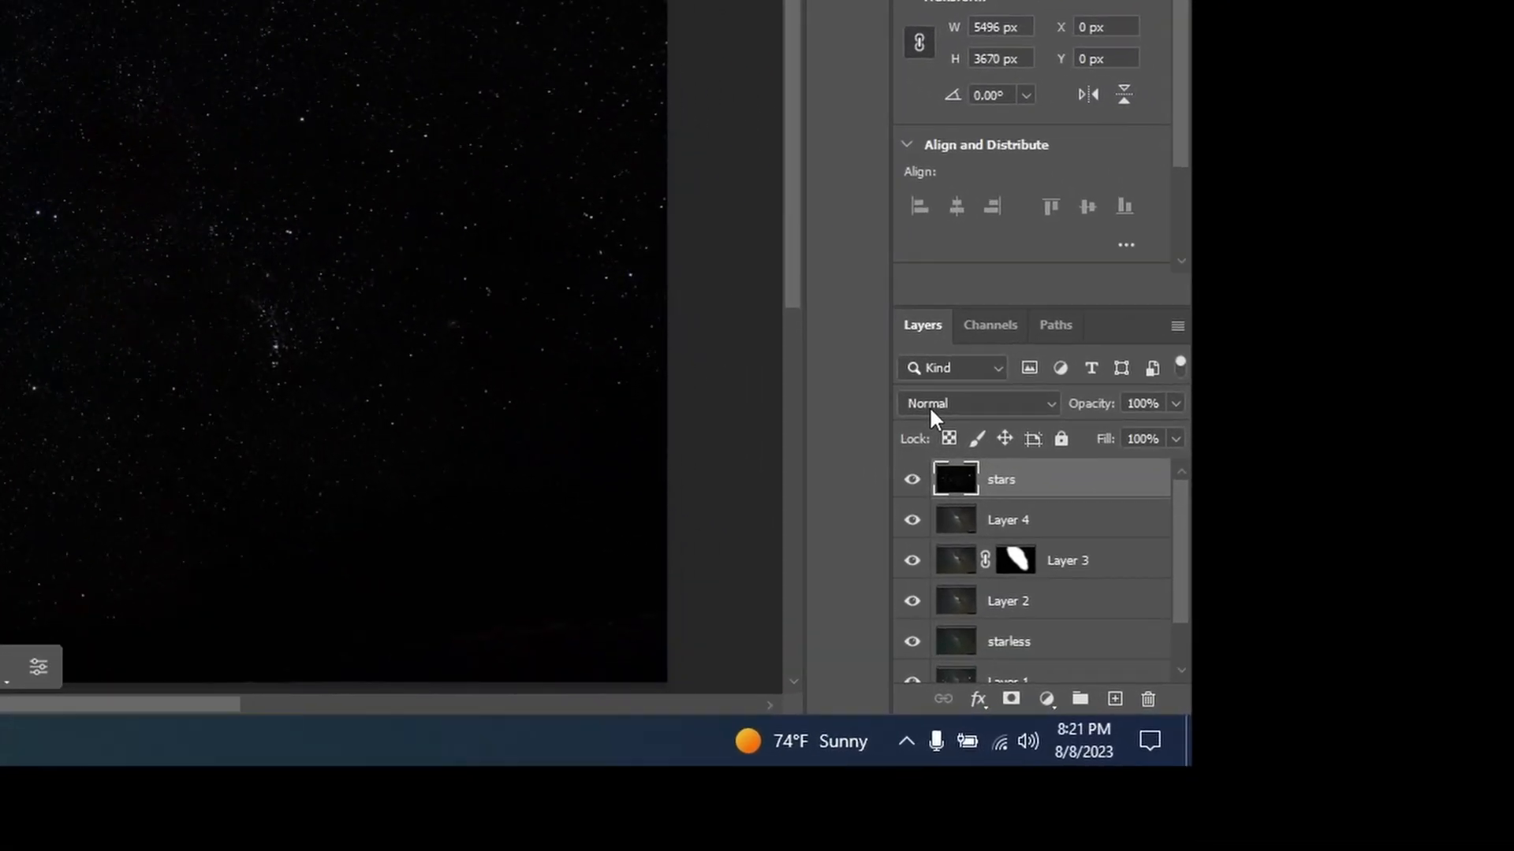
left_click(975, 403)
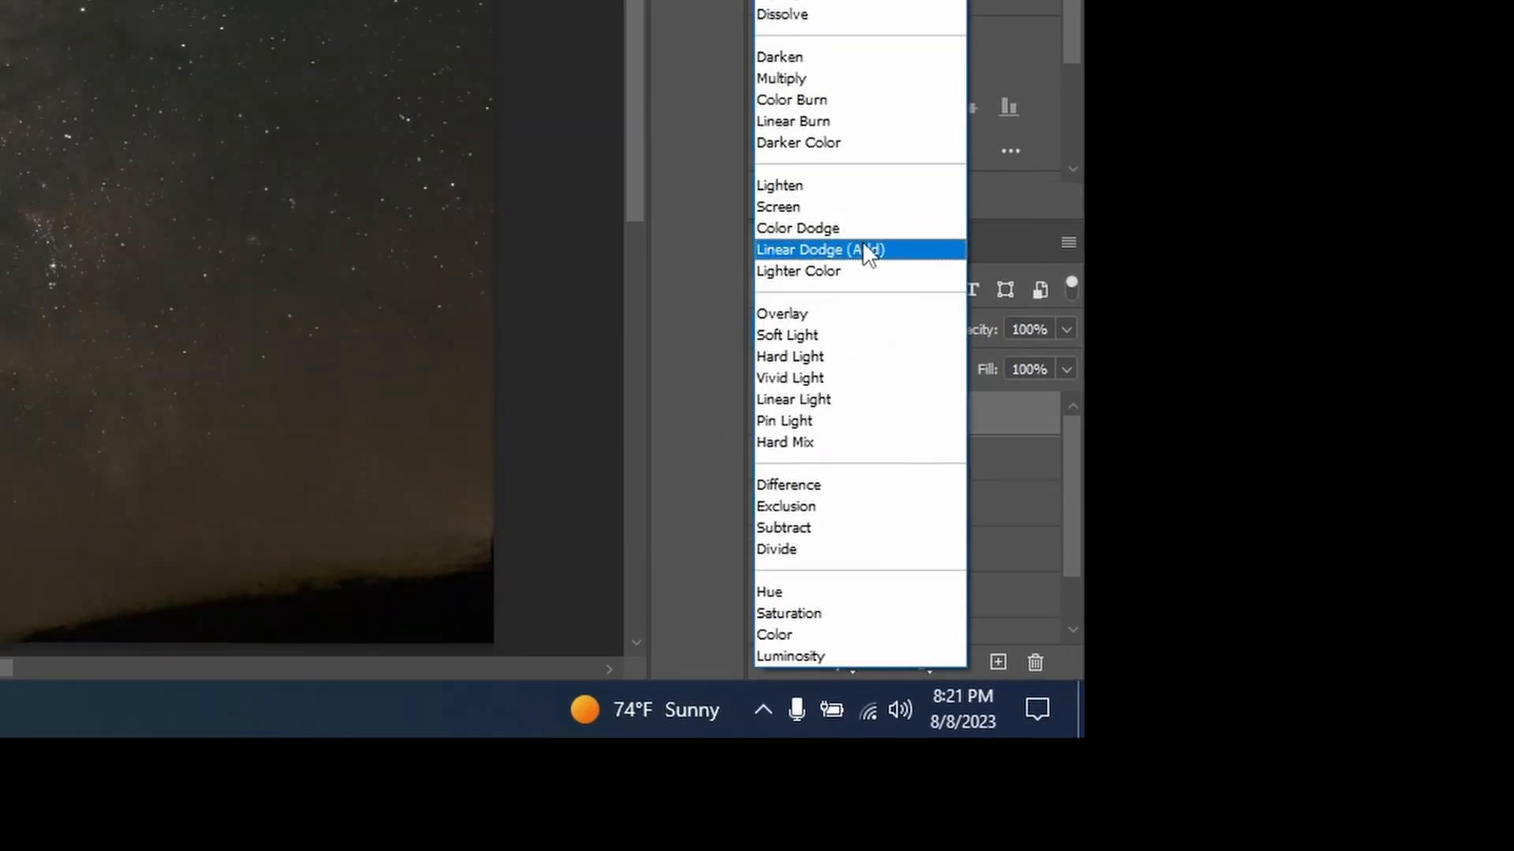
left_click(819, 249)
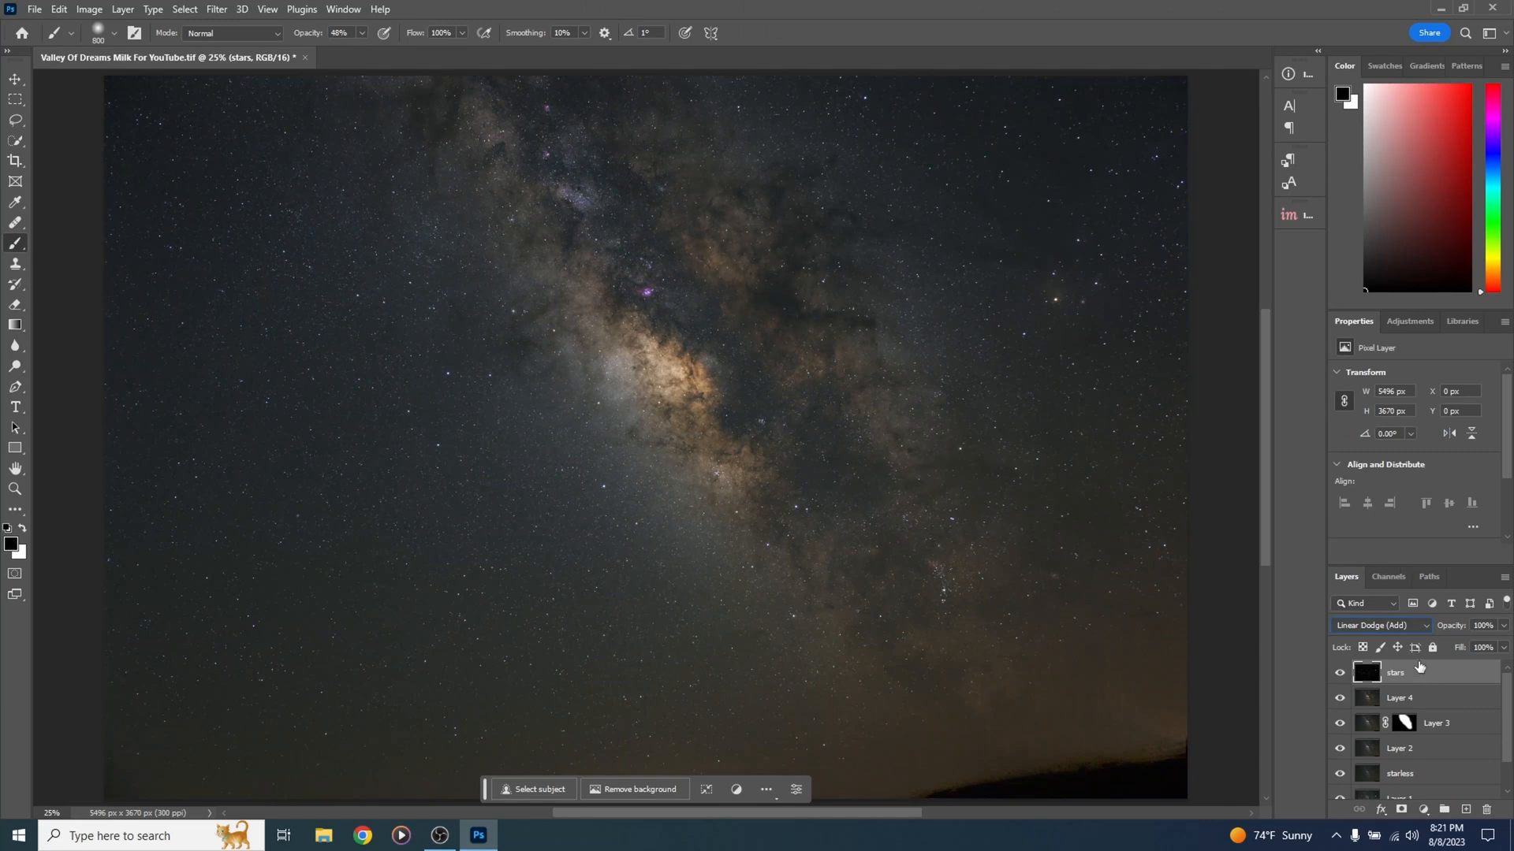
mouse_move(1377, 637)
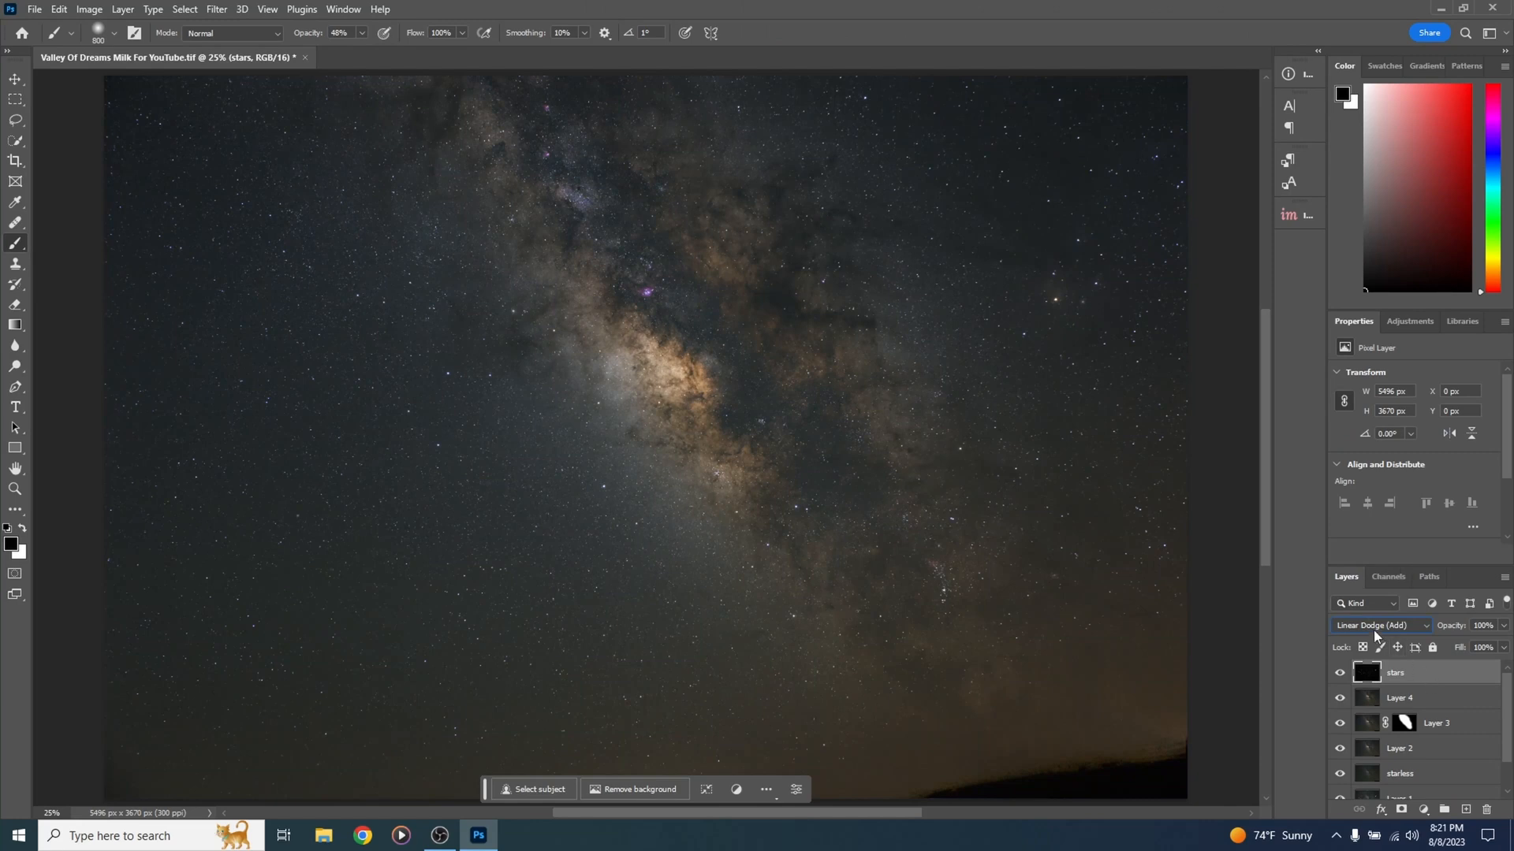
mouse_move(33, 10)
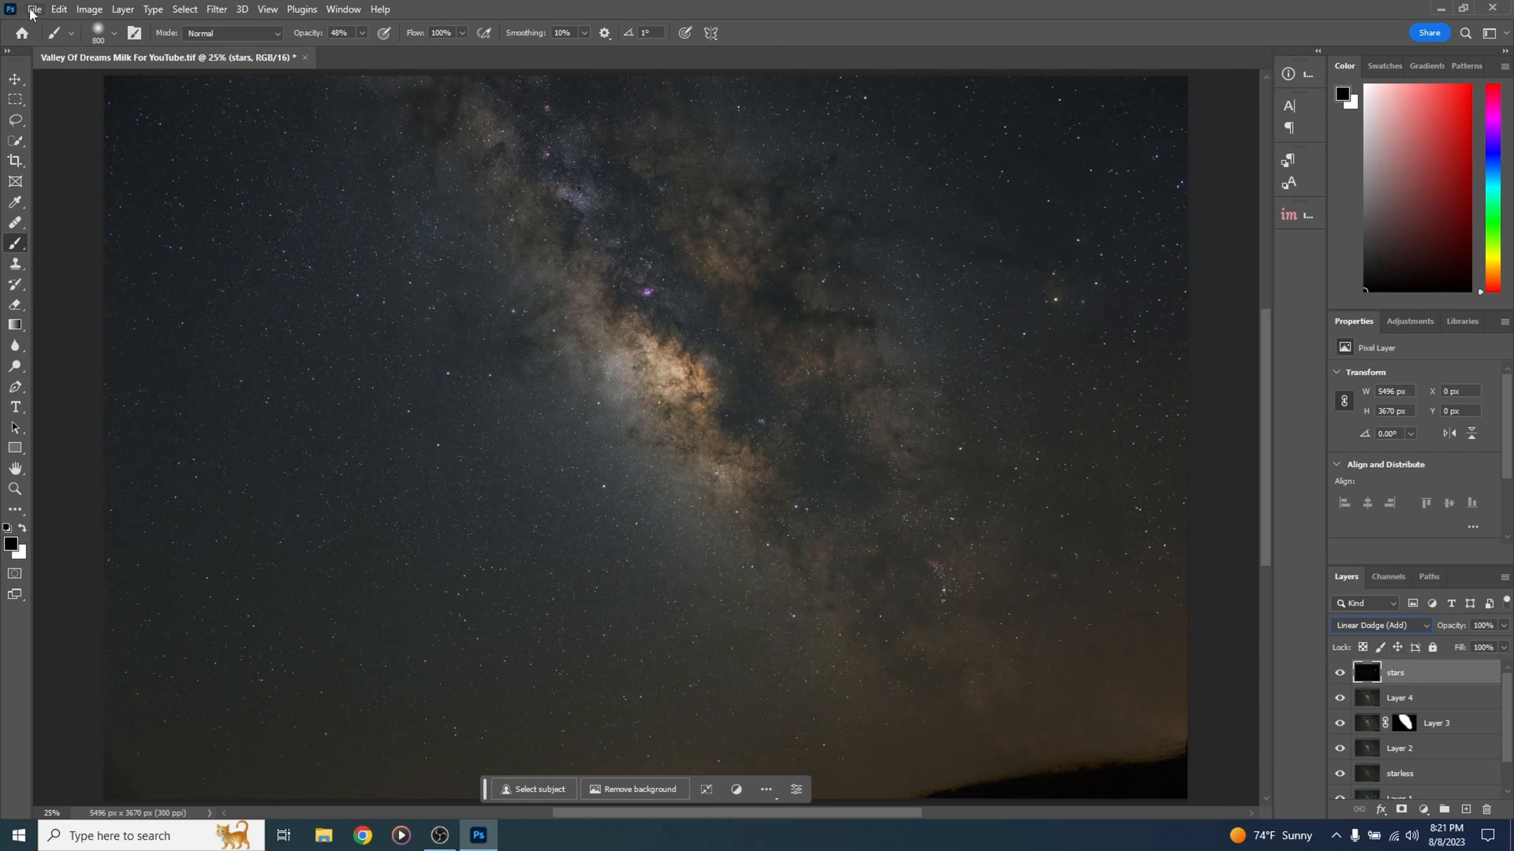
Step: Save a flattened TIFF copy named 'Milk Background For YouTube' without layers
left_click(34, 8)
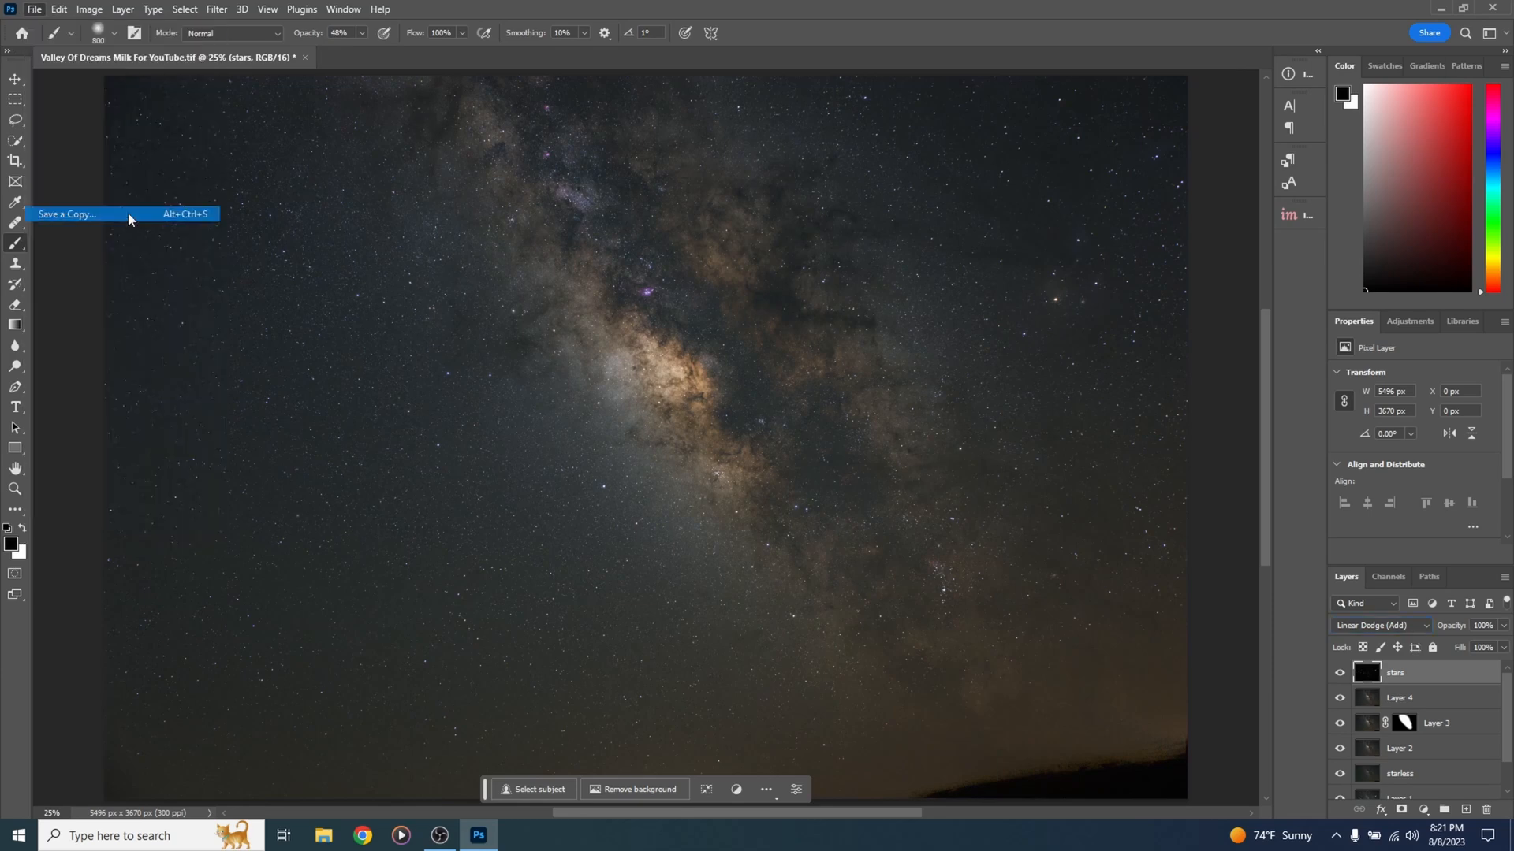
left_click(66, 214)
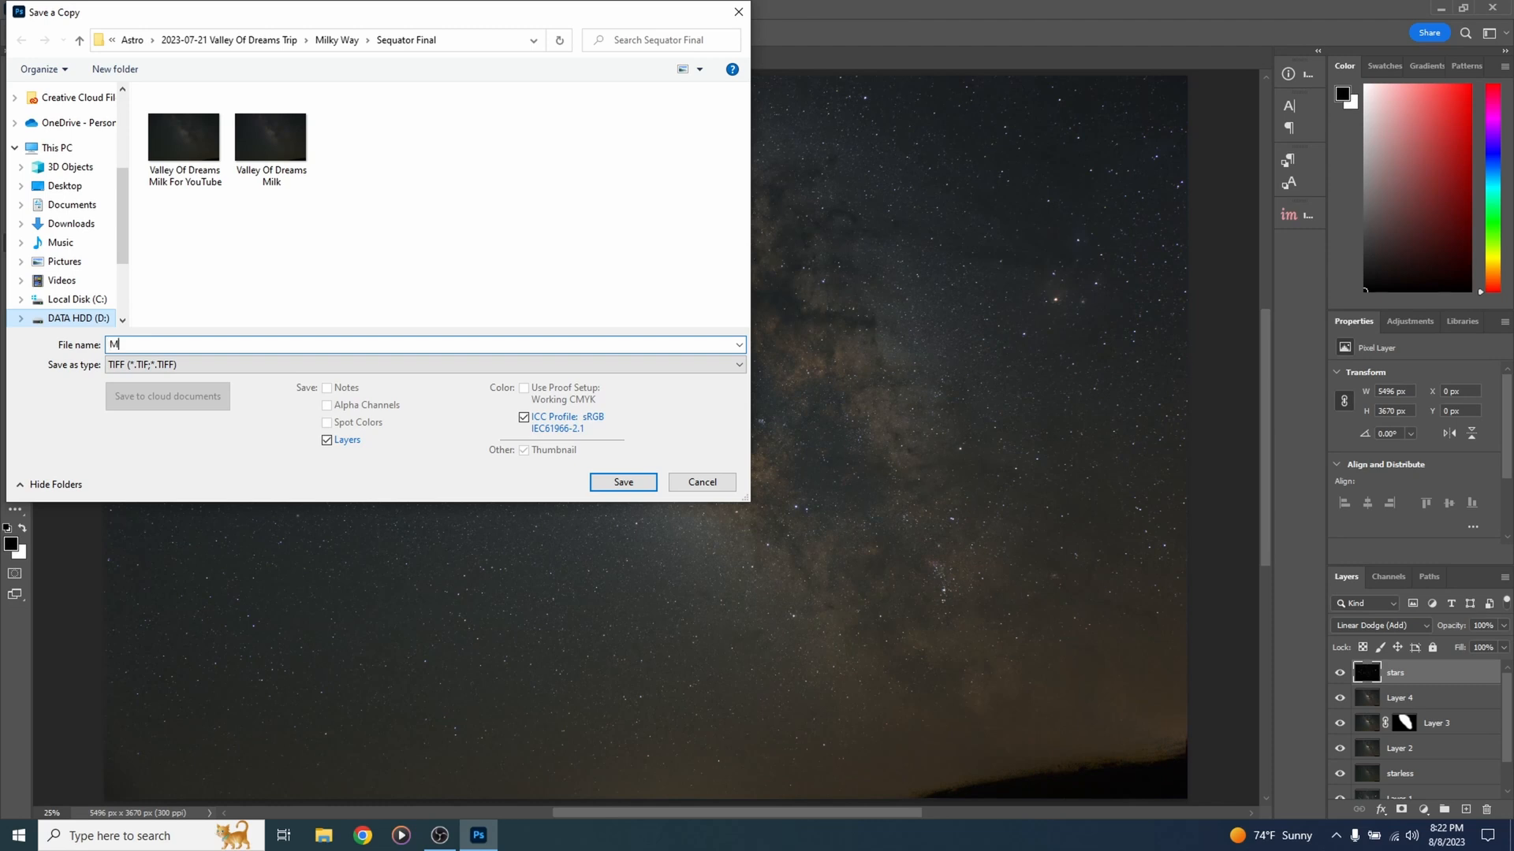
type("ilk Background For")
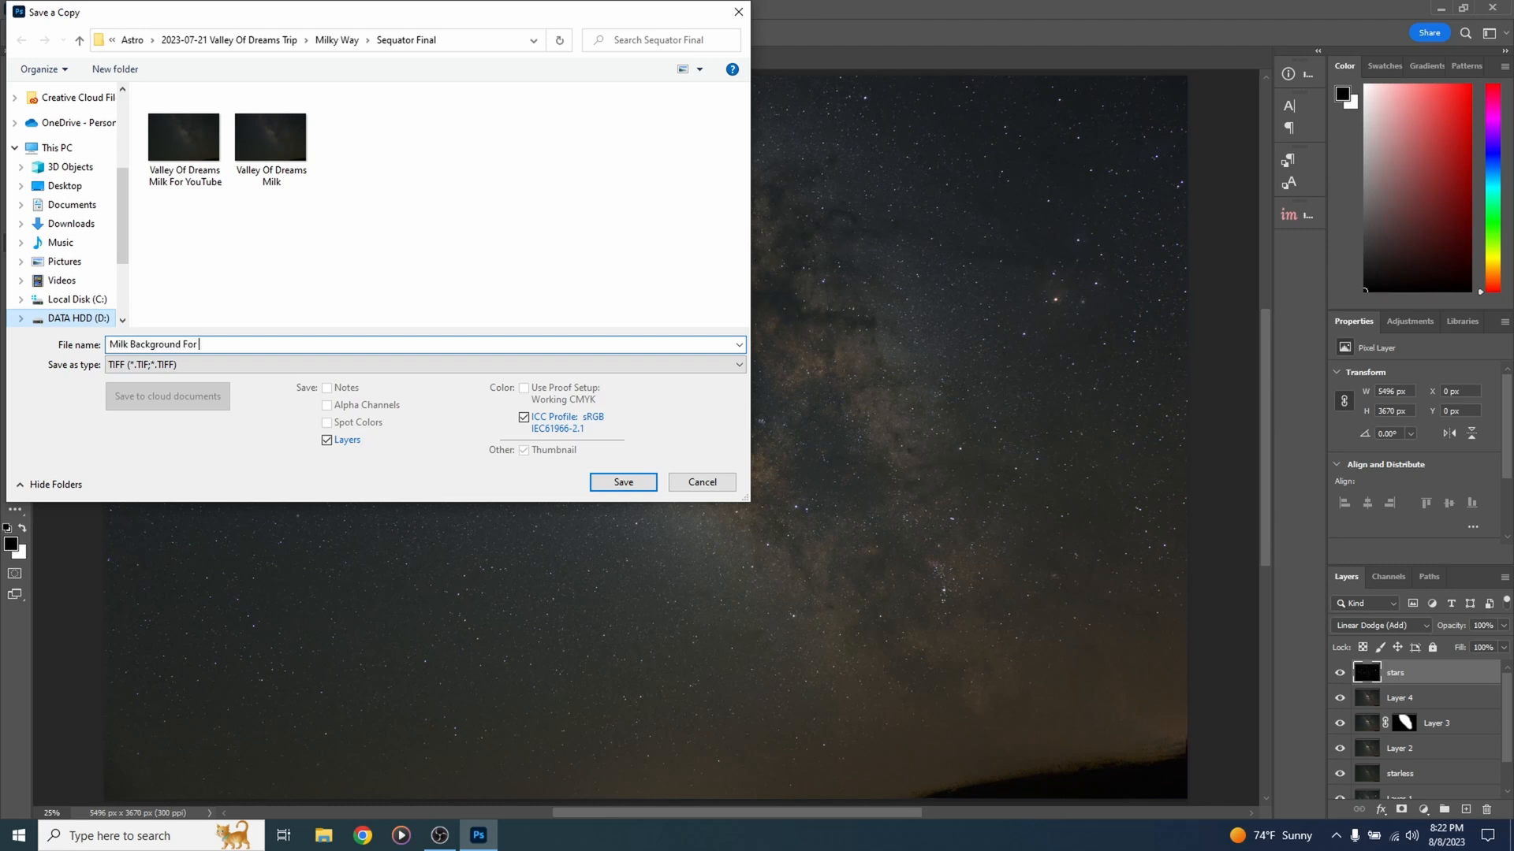
type("YouTube")
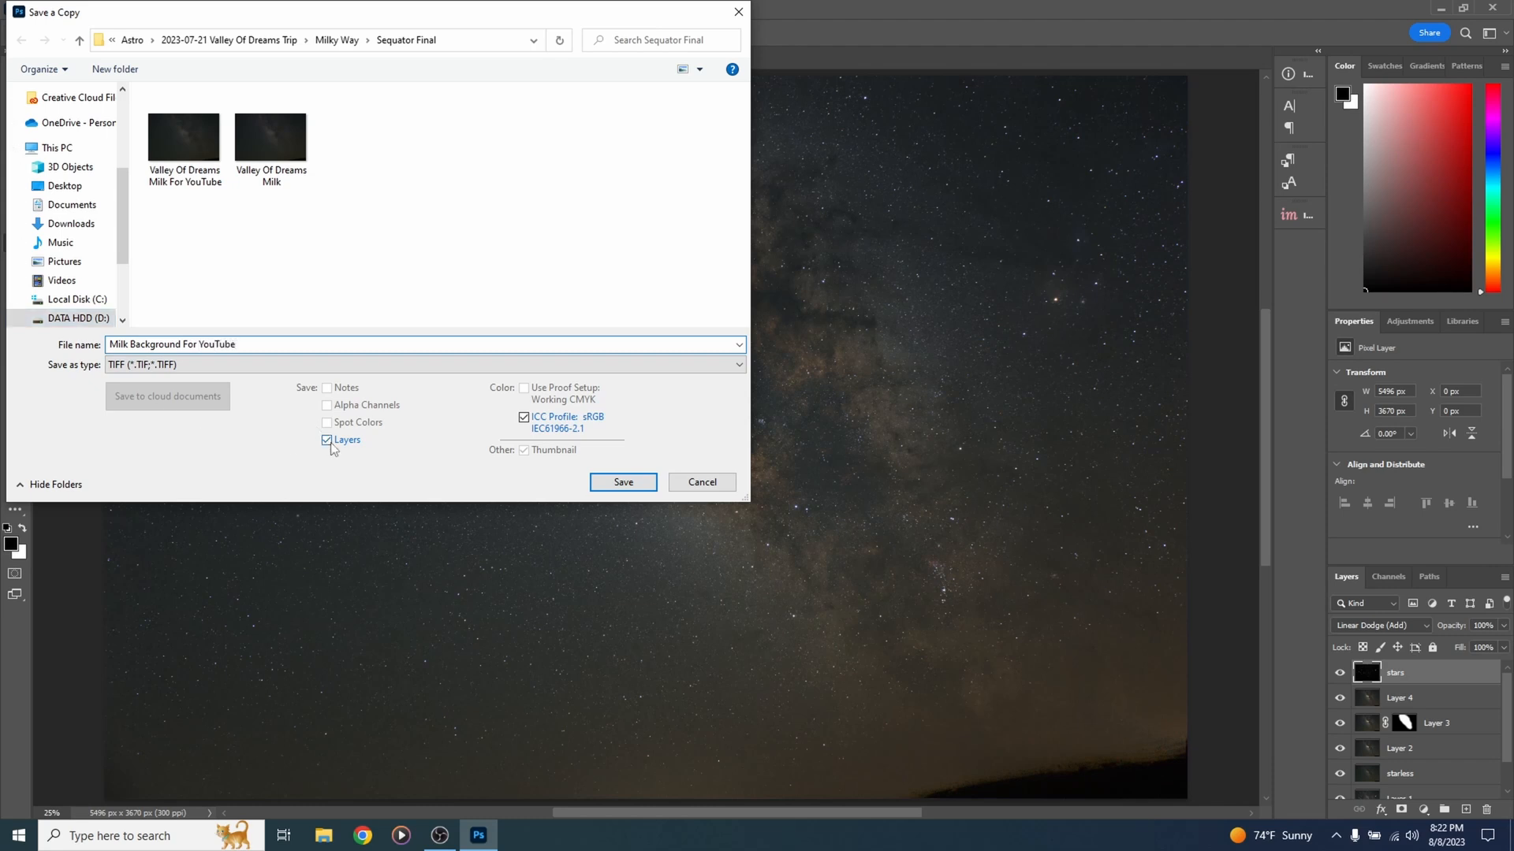
left_click(327, 439)
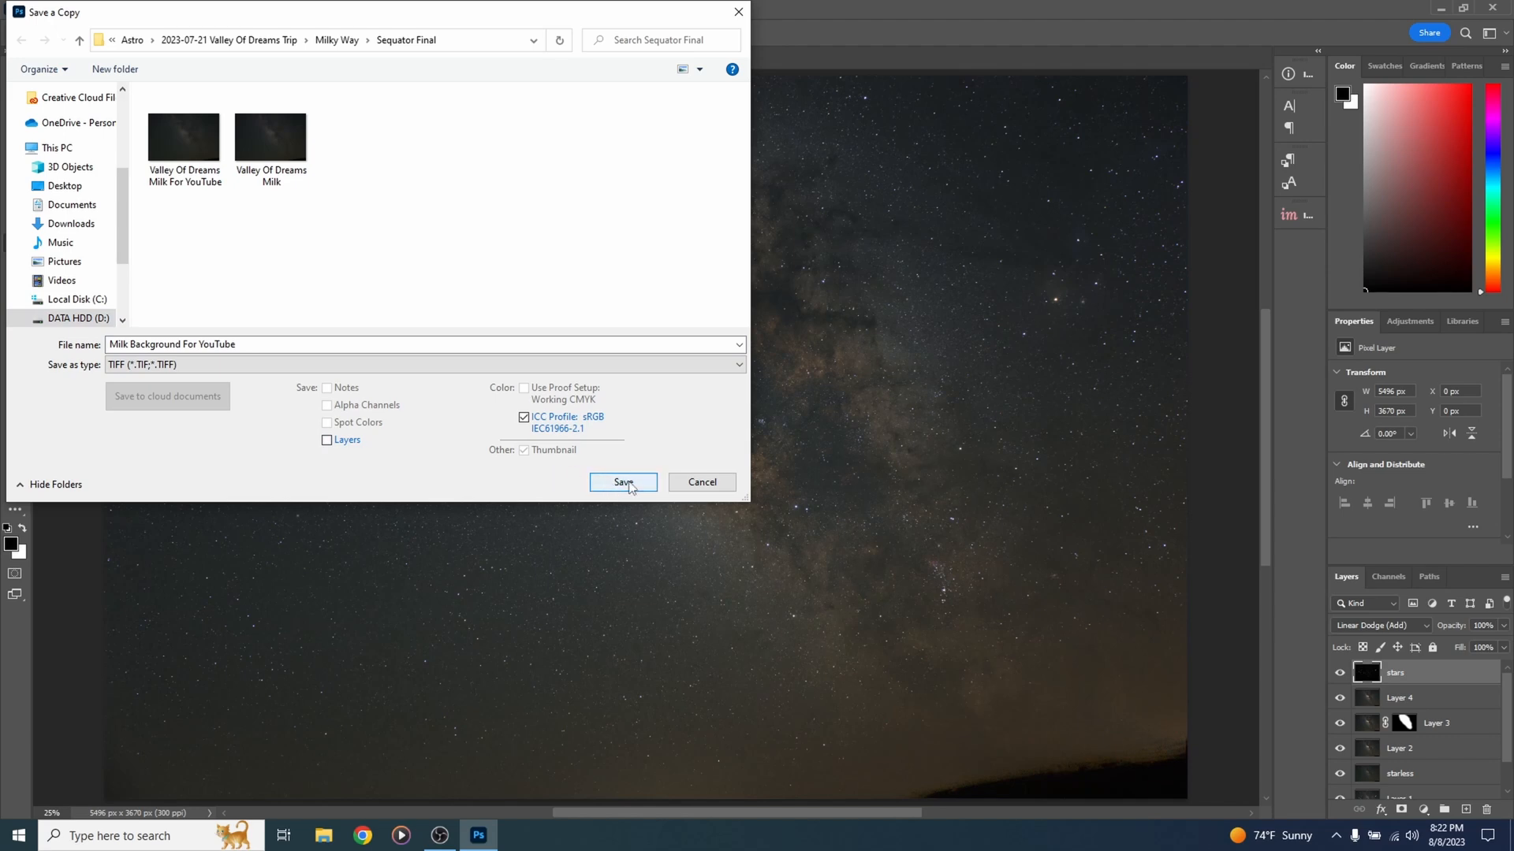
left_click(623, 482)
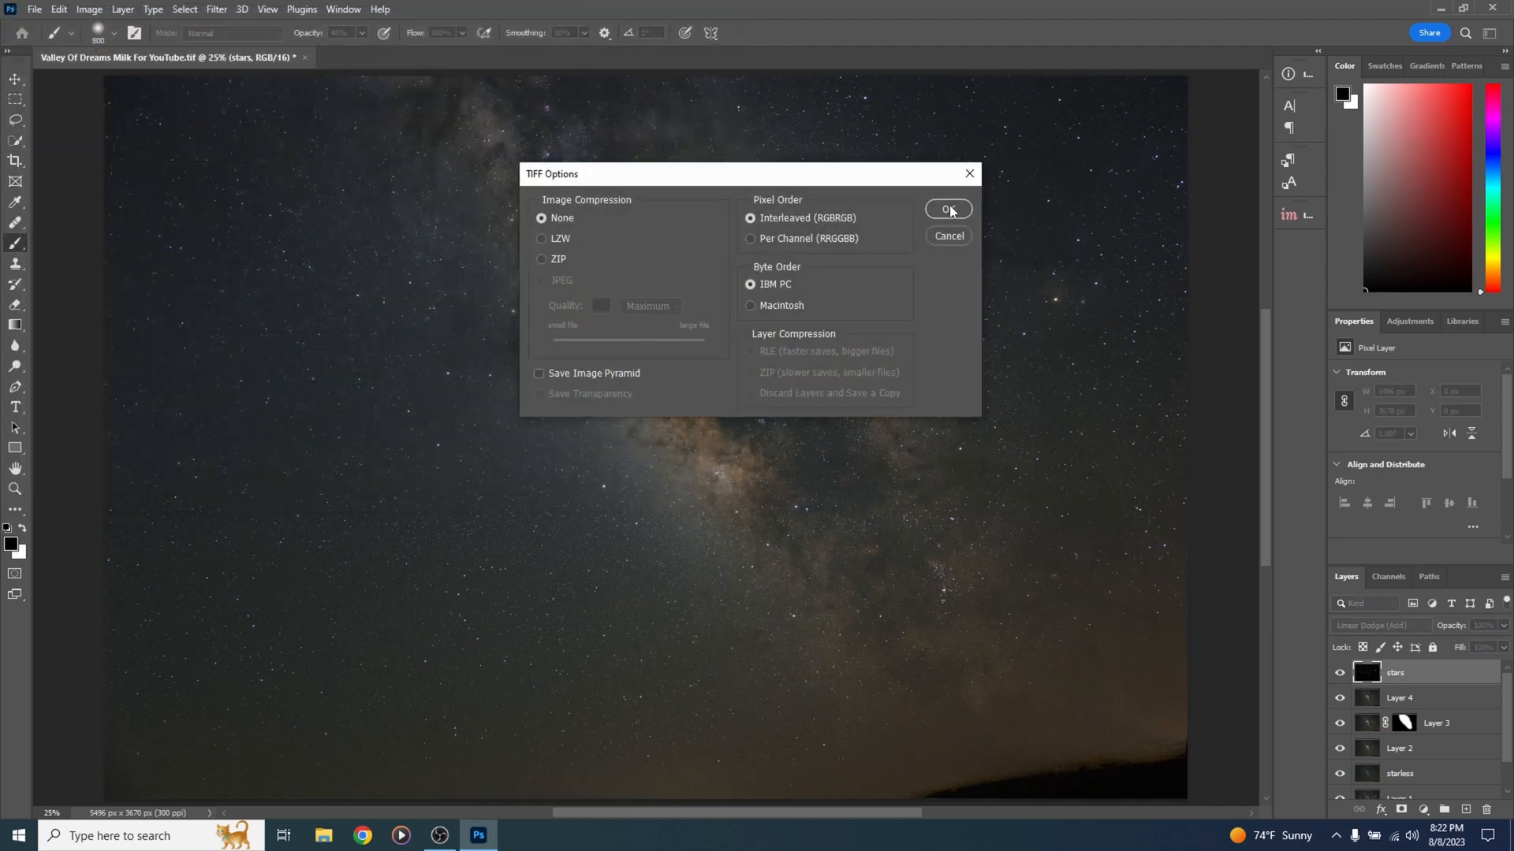
left_click(947, 211)
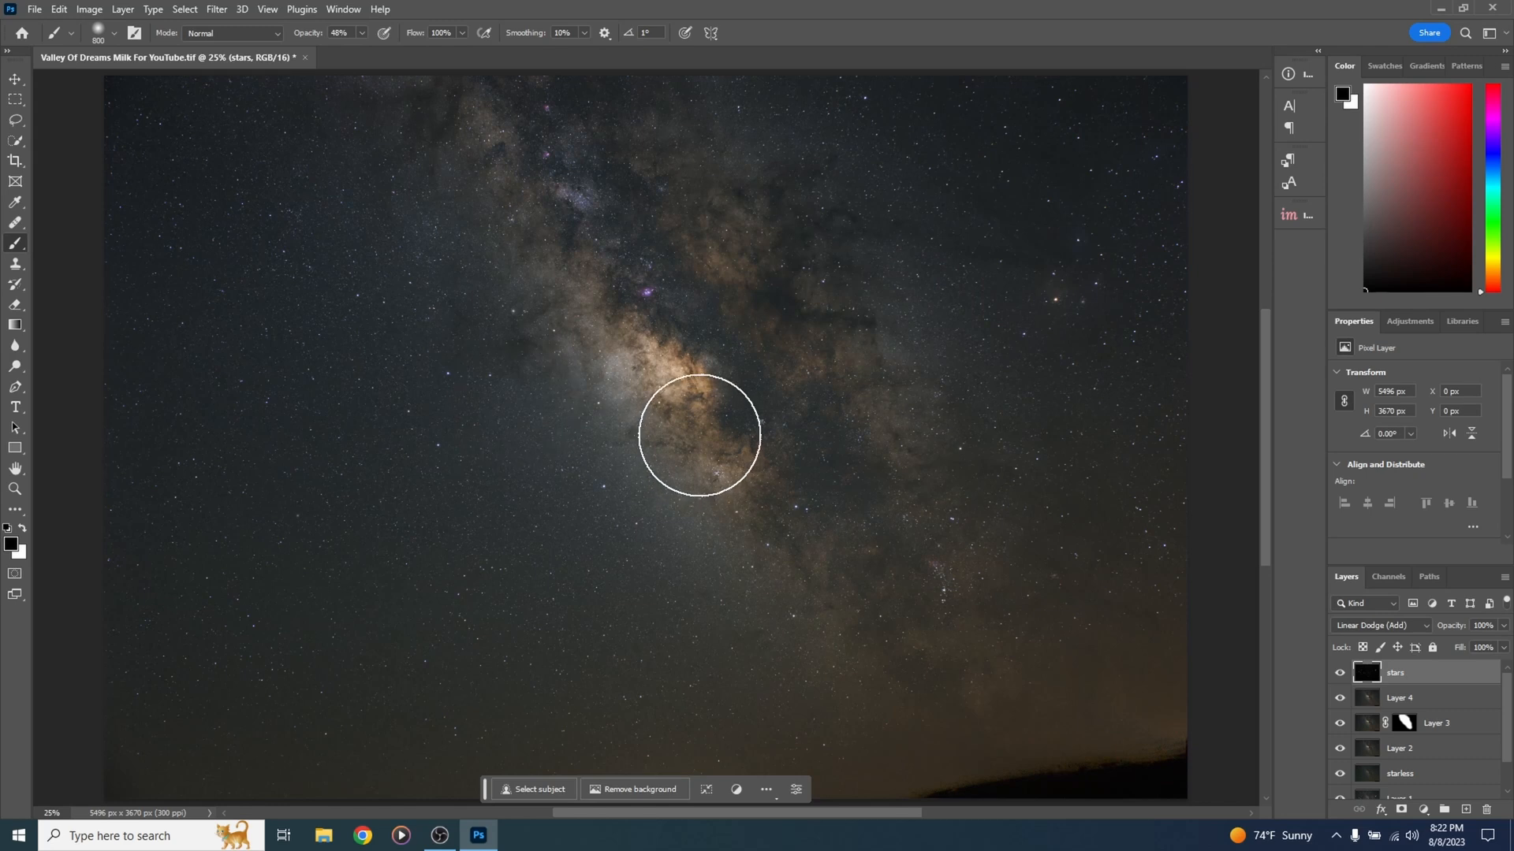
left_click(34, 8)
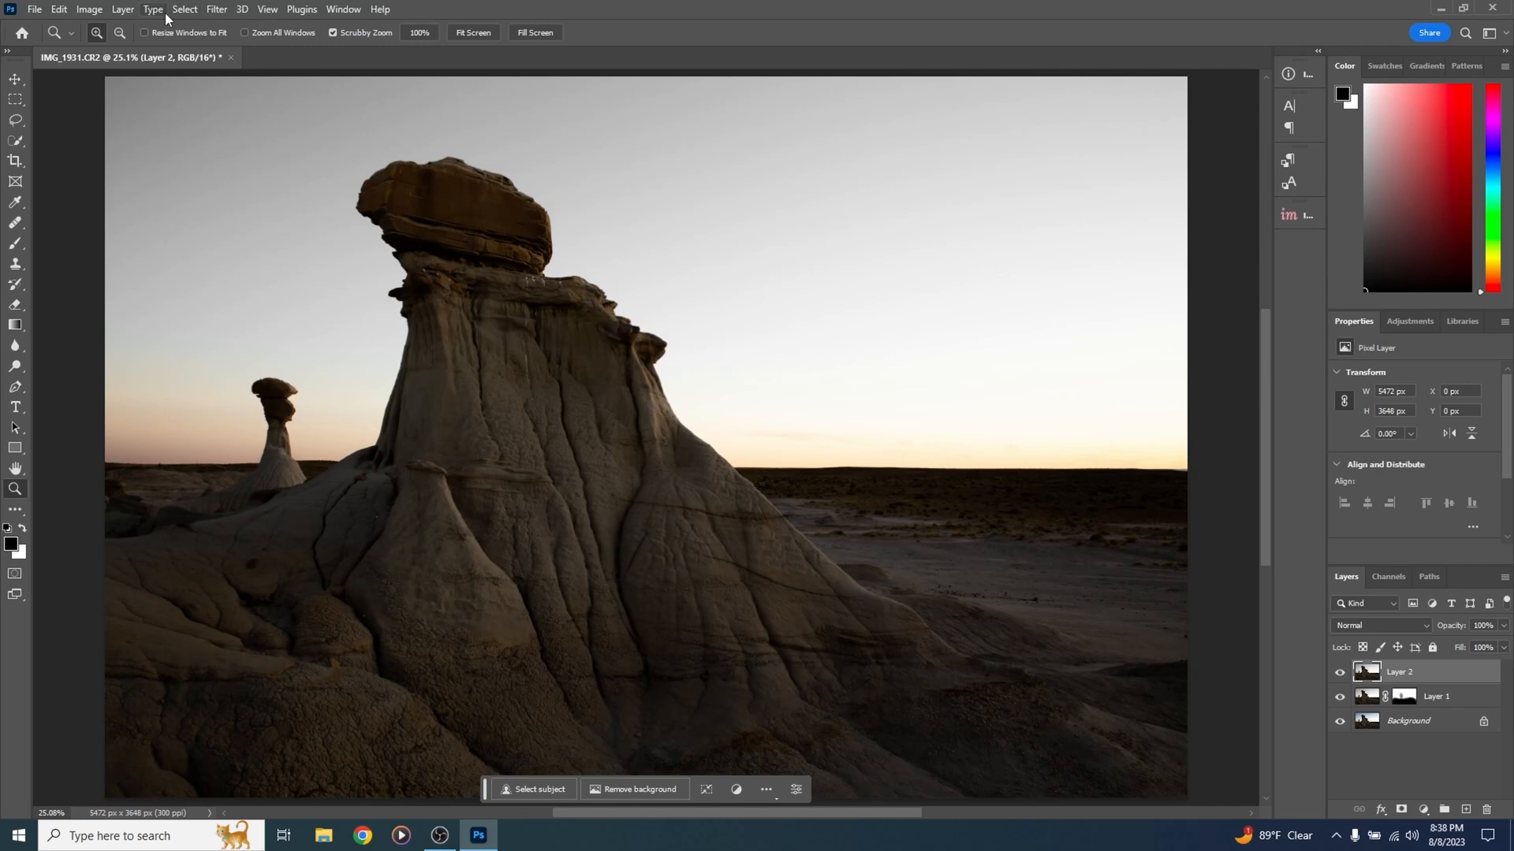
mouse_move(60, 9)
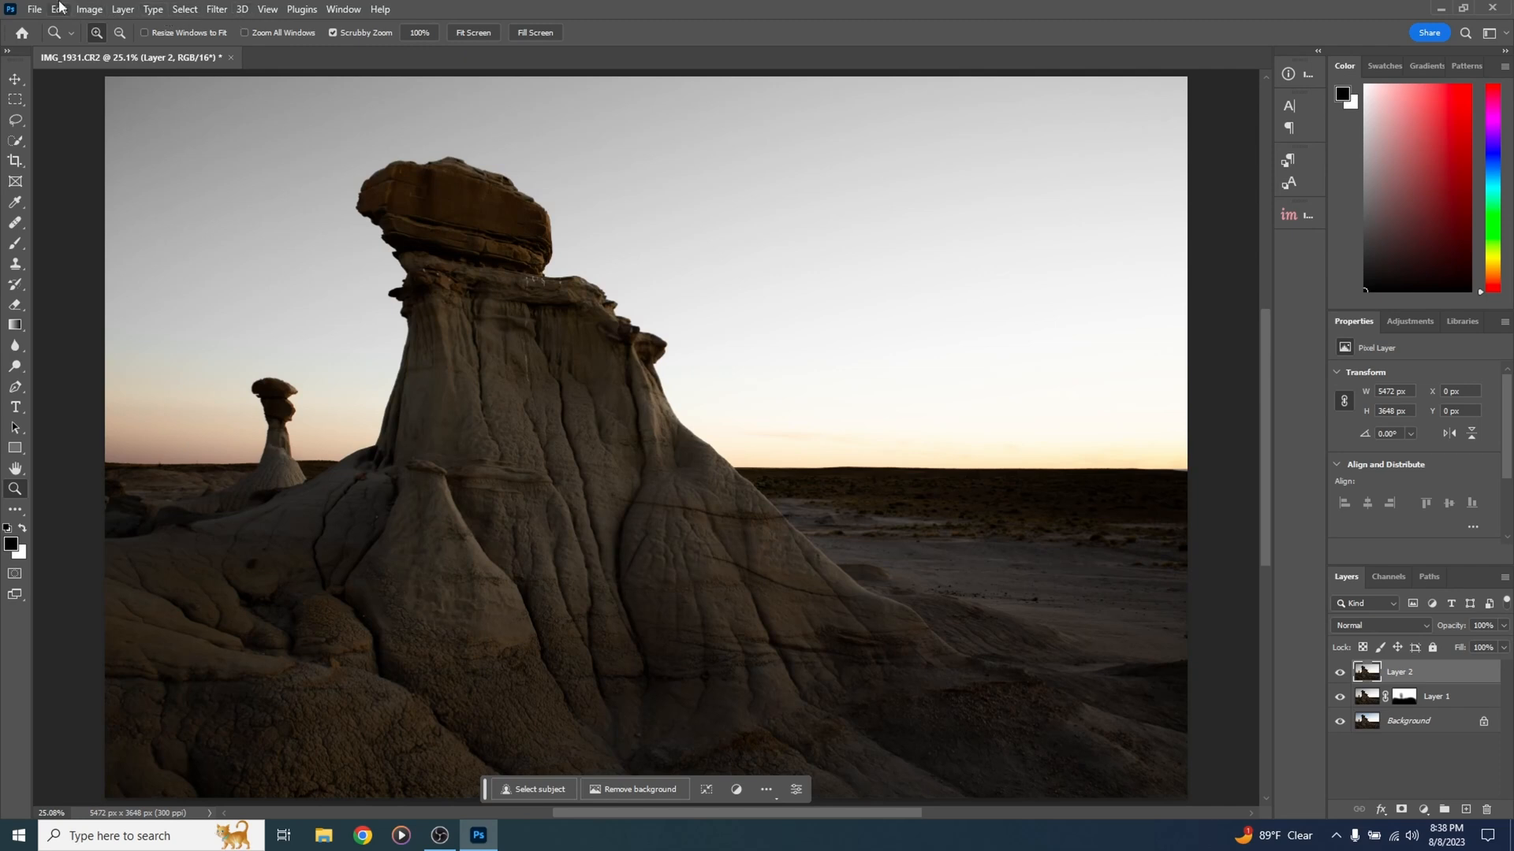
Step: Start Edit > Sky Replacement on the IMG_1931 hoodoo photo
left_click(59, 9)
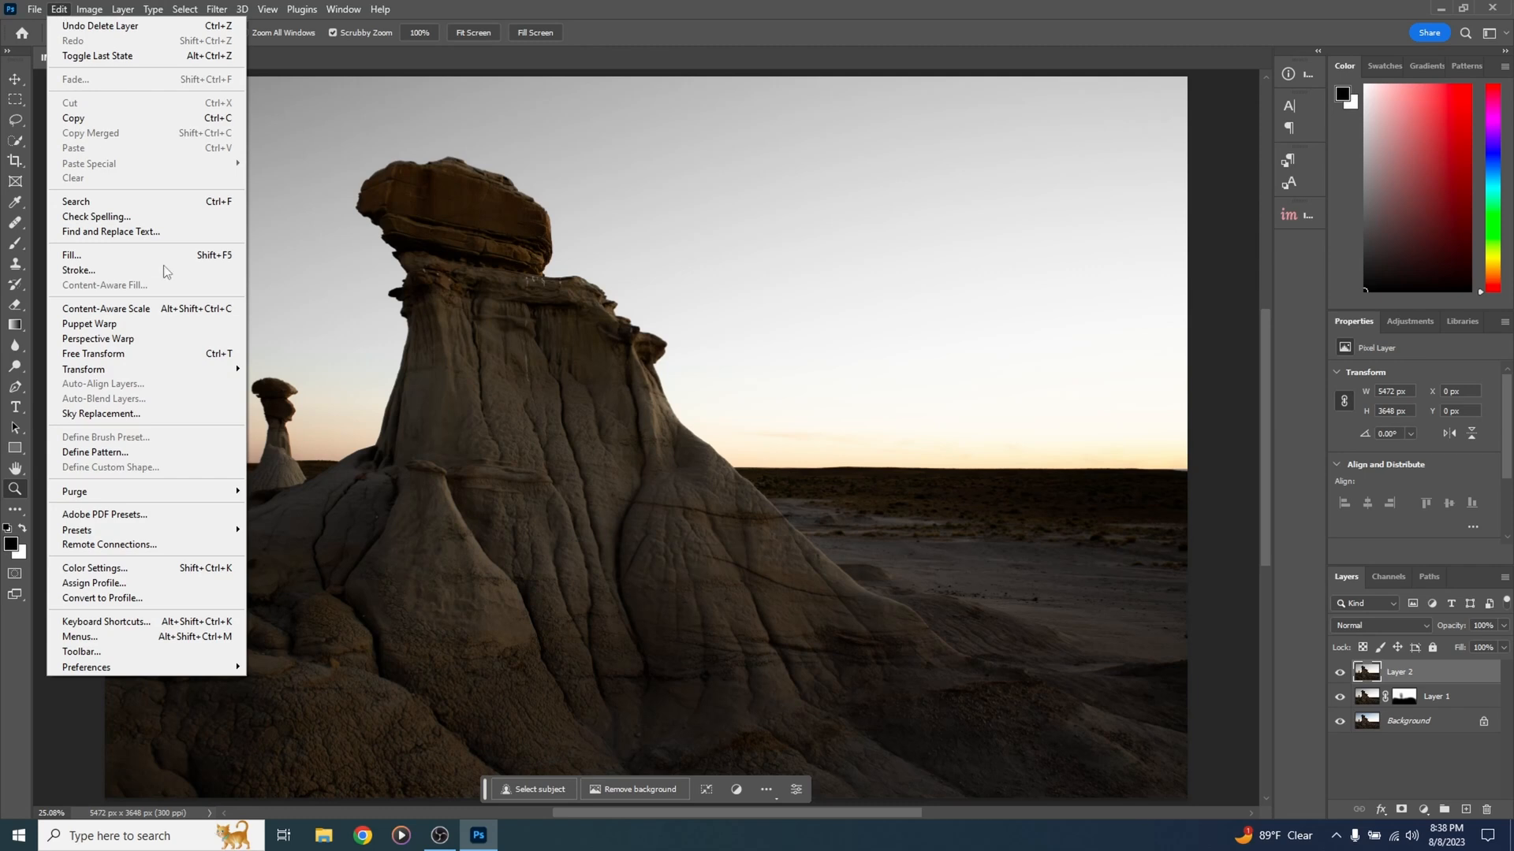
left_click(100, 413)
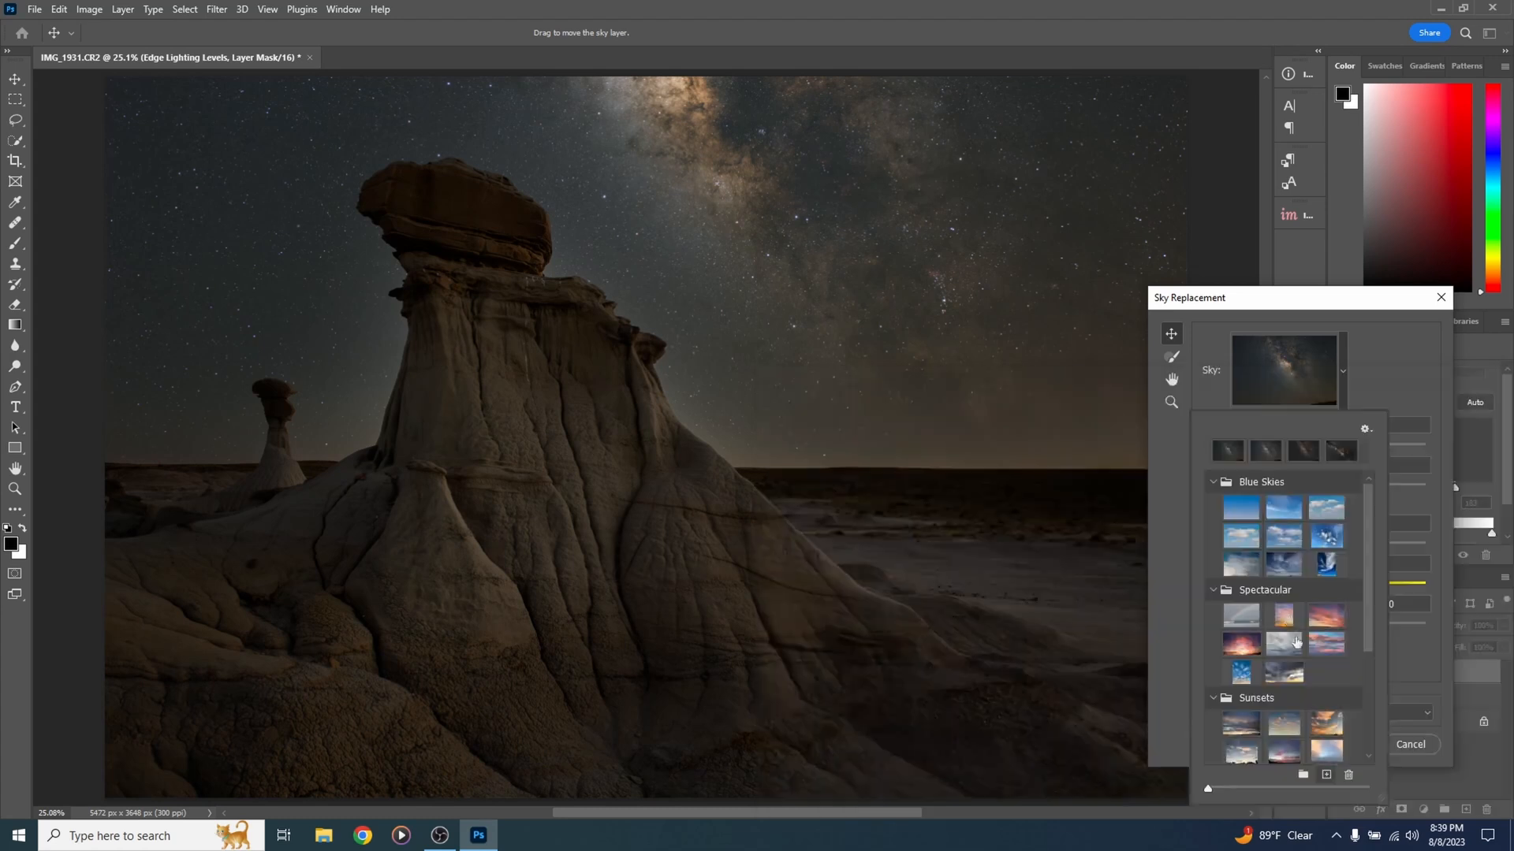
Step: Scroll the sky presets toward the Milk Background For YouTube thumbnail
scroll("down", 3)
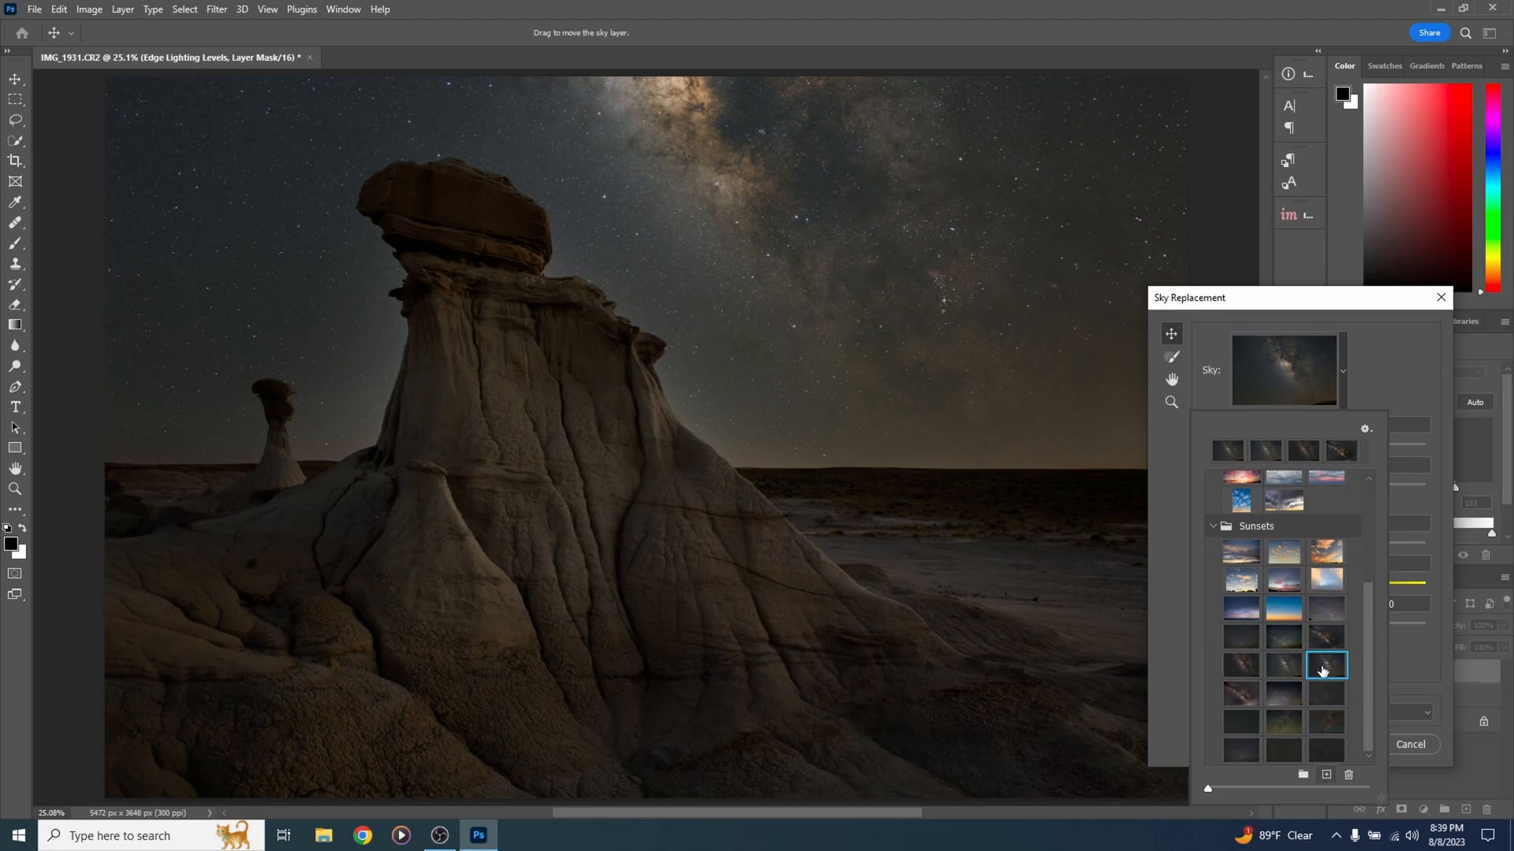
mouse_move(1326, 667)
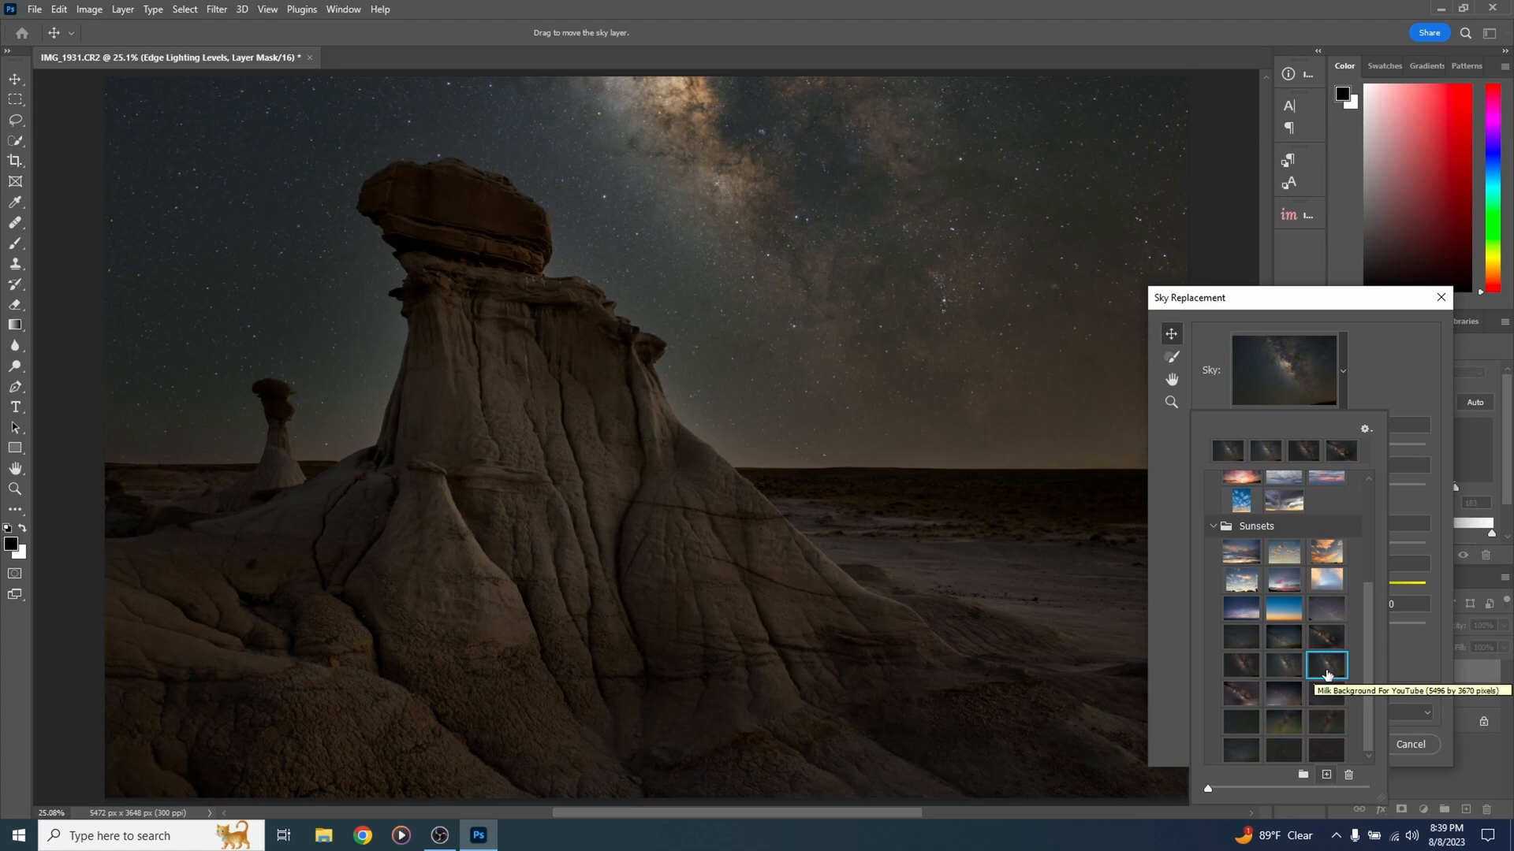
mouse_move(1336, 825)
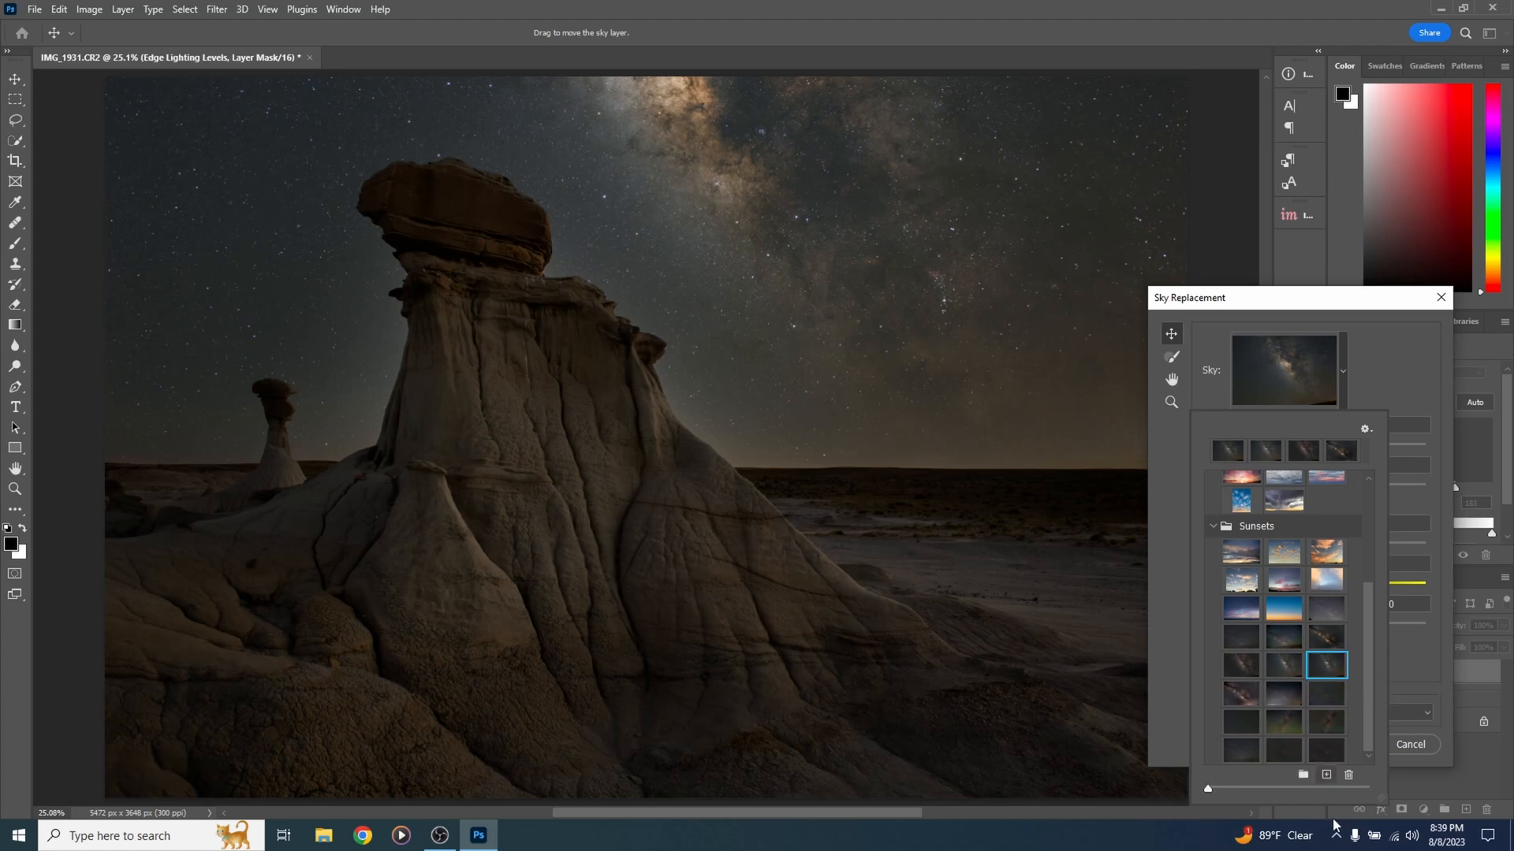
mouse_move(1355, 343)
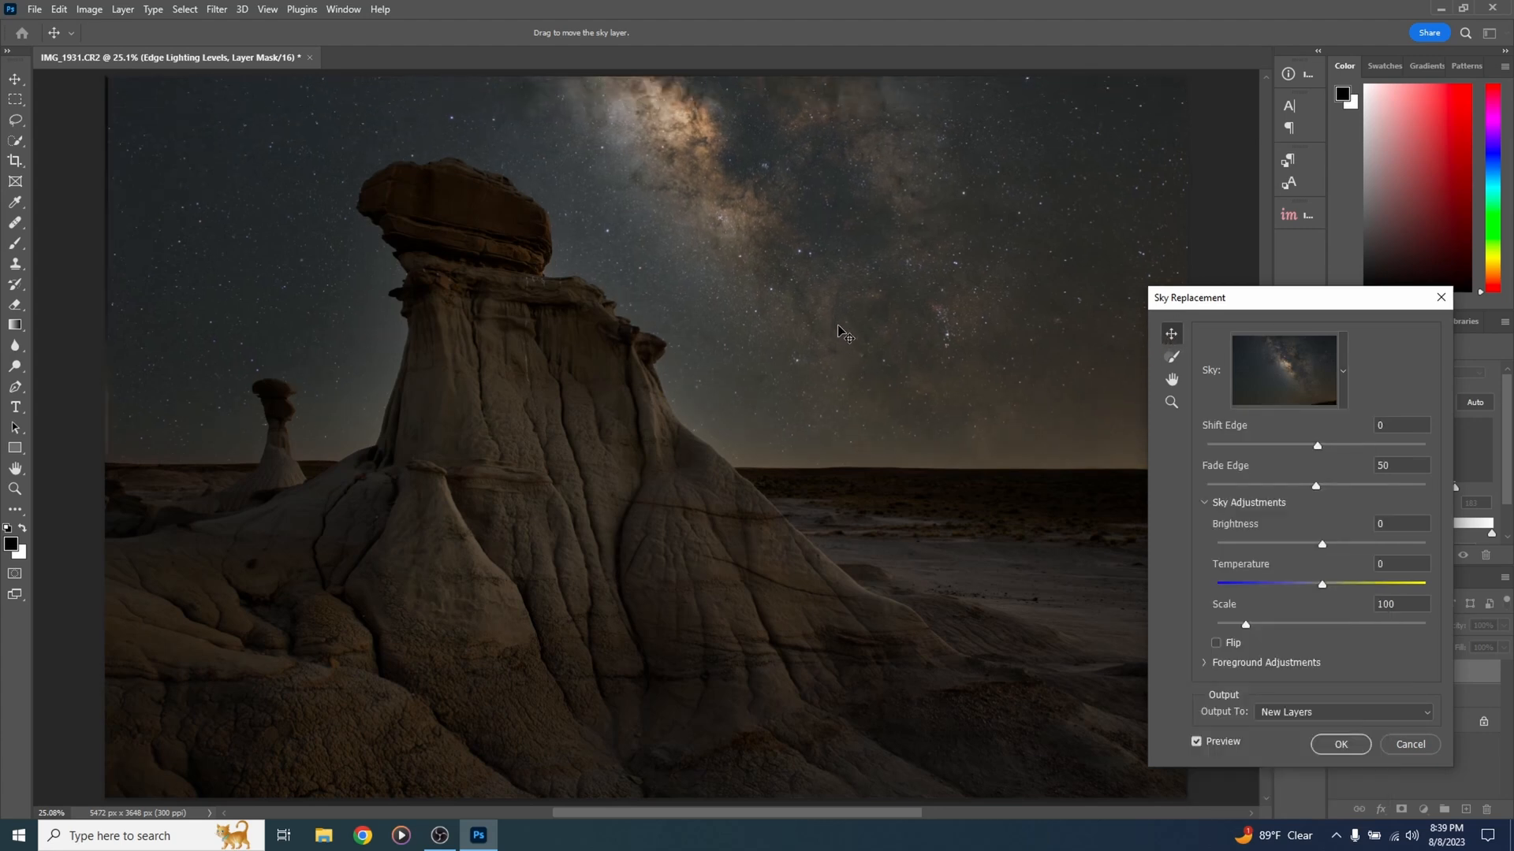
Step: Raise Shift Edge to 33 so the Milky Way sky hugs the hoodoo outline
left_click_drag(838, 331, 844, 285)
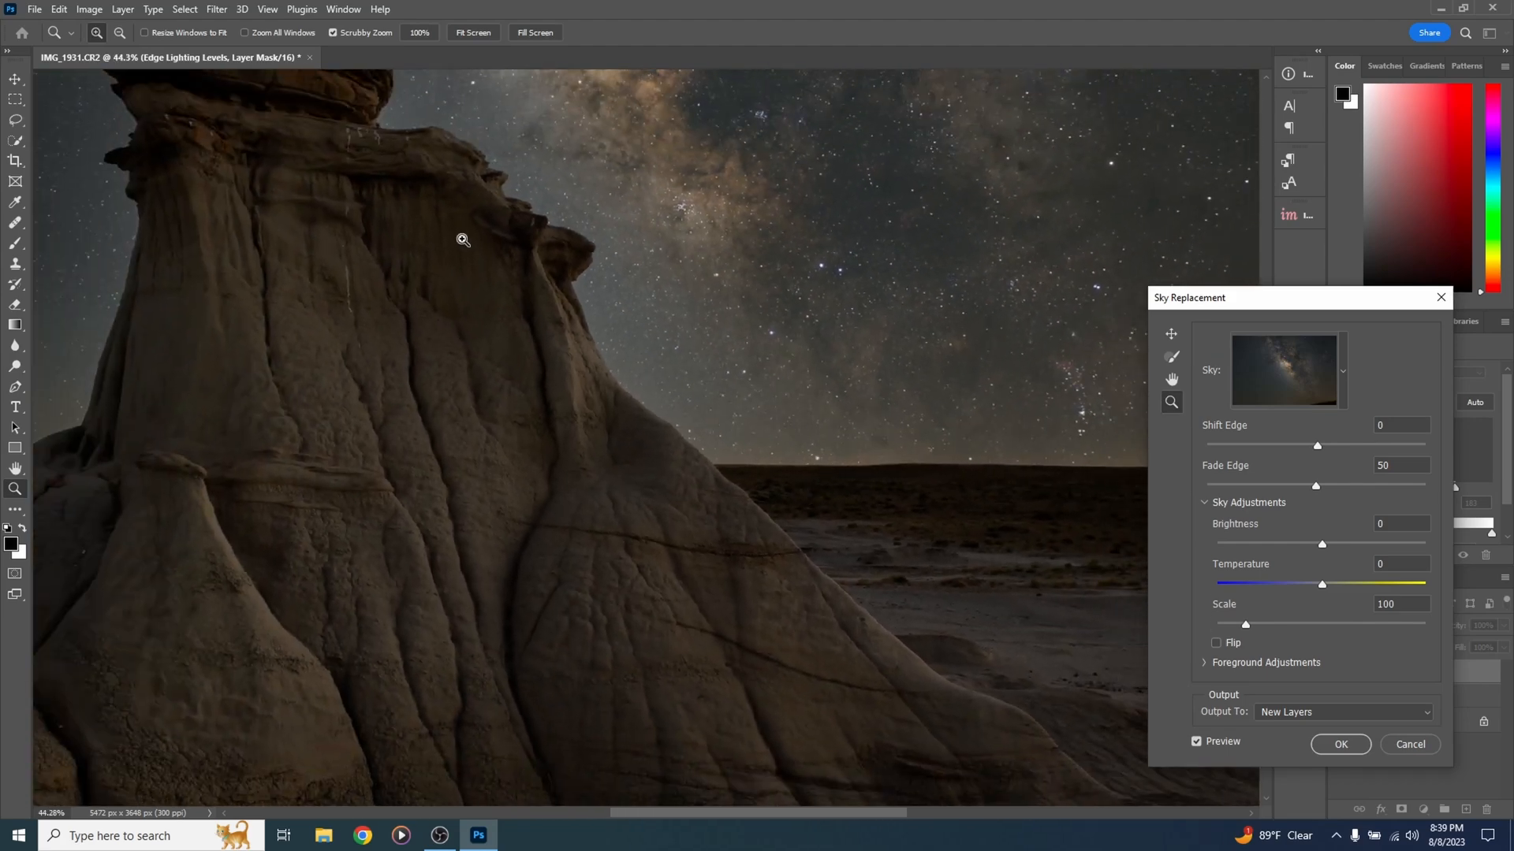
mouse_move(644, 415)
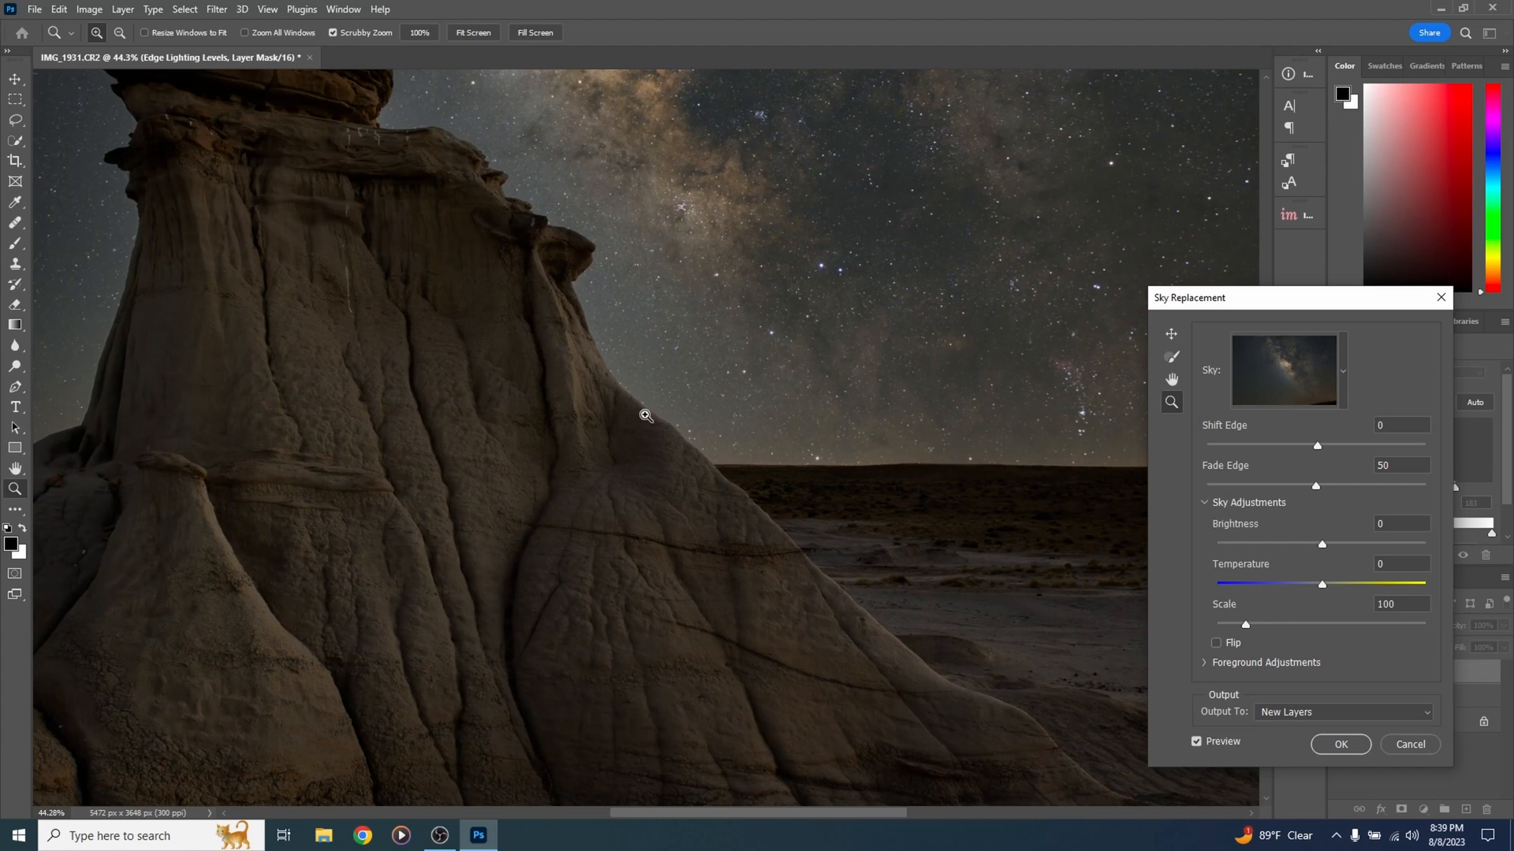
mouse_move(1319, 451)
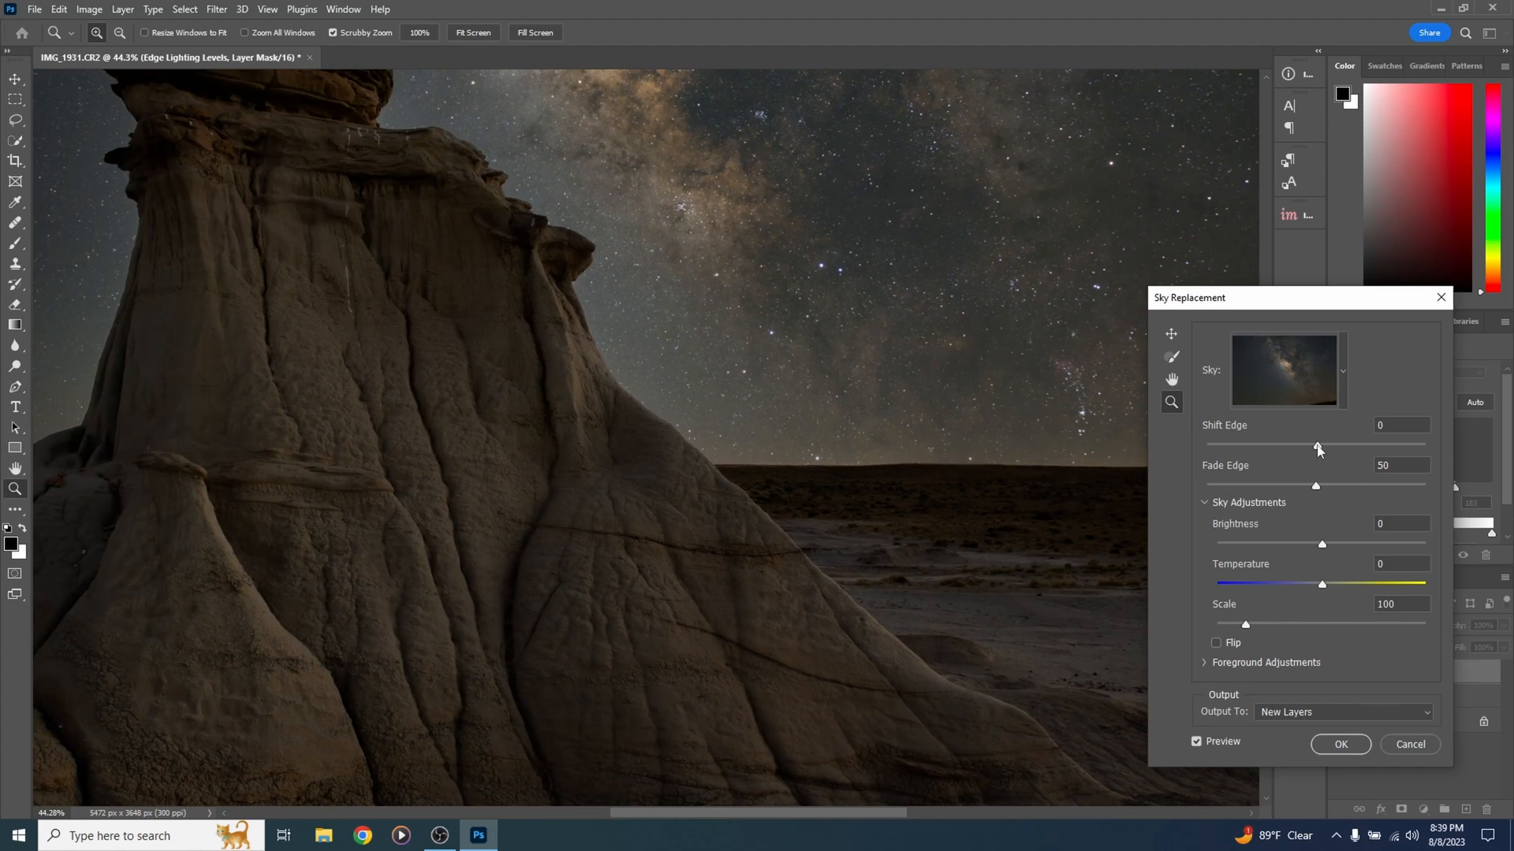
left_click_drag(1315, 447, 1330, 447)
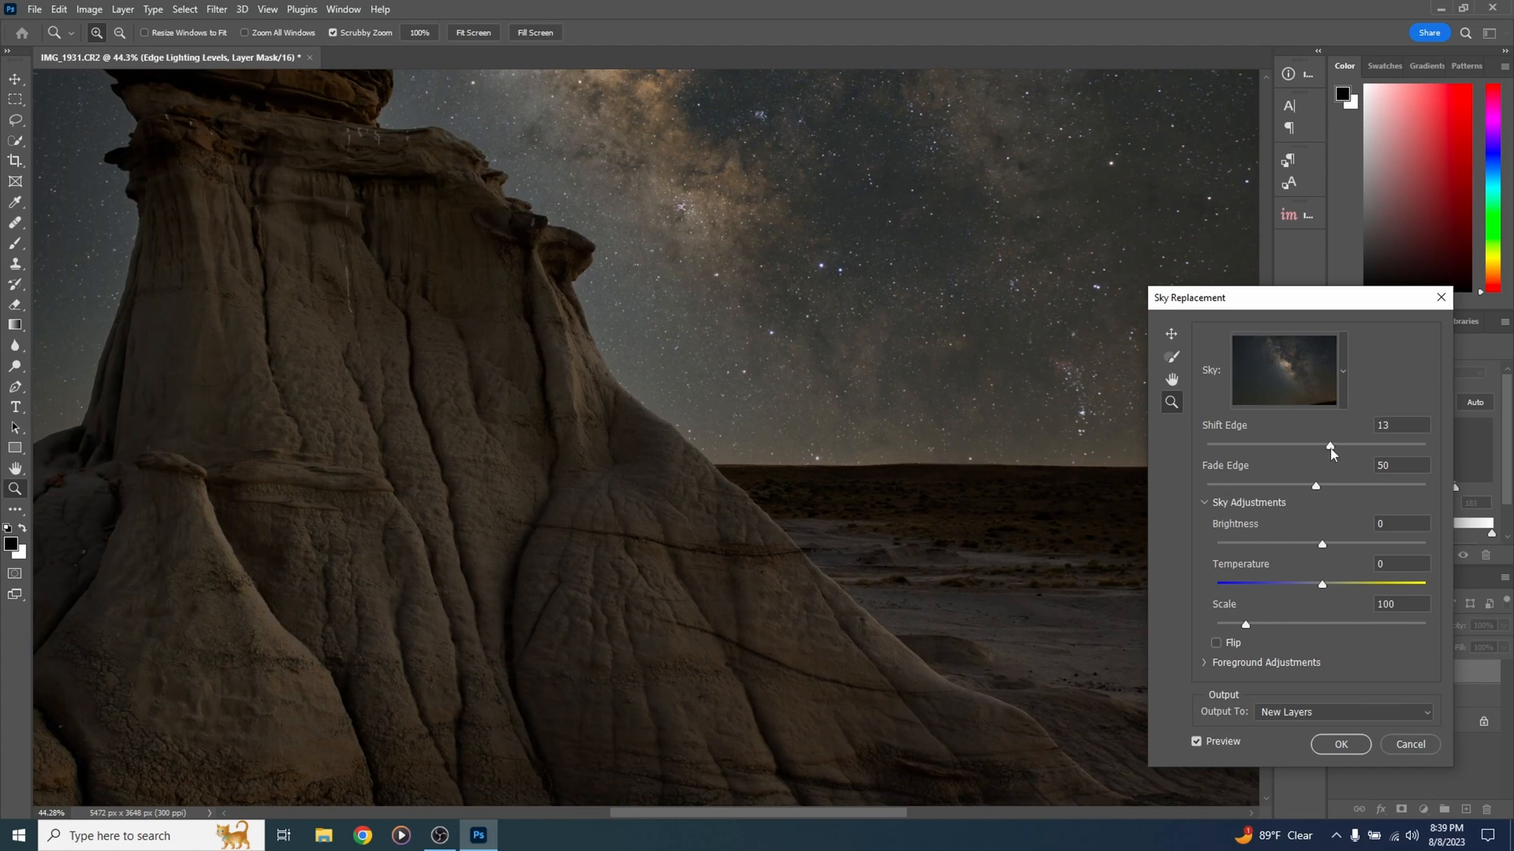
left_click_drag(1329, 447, 1351, 447)
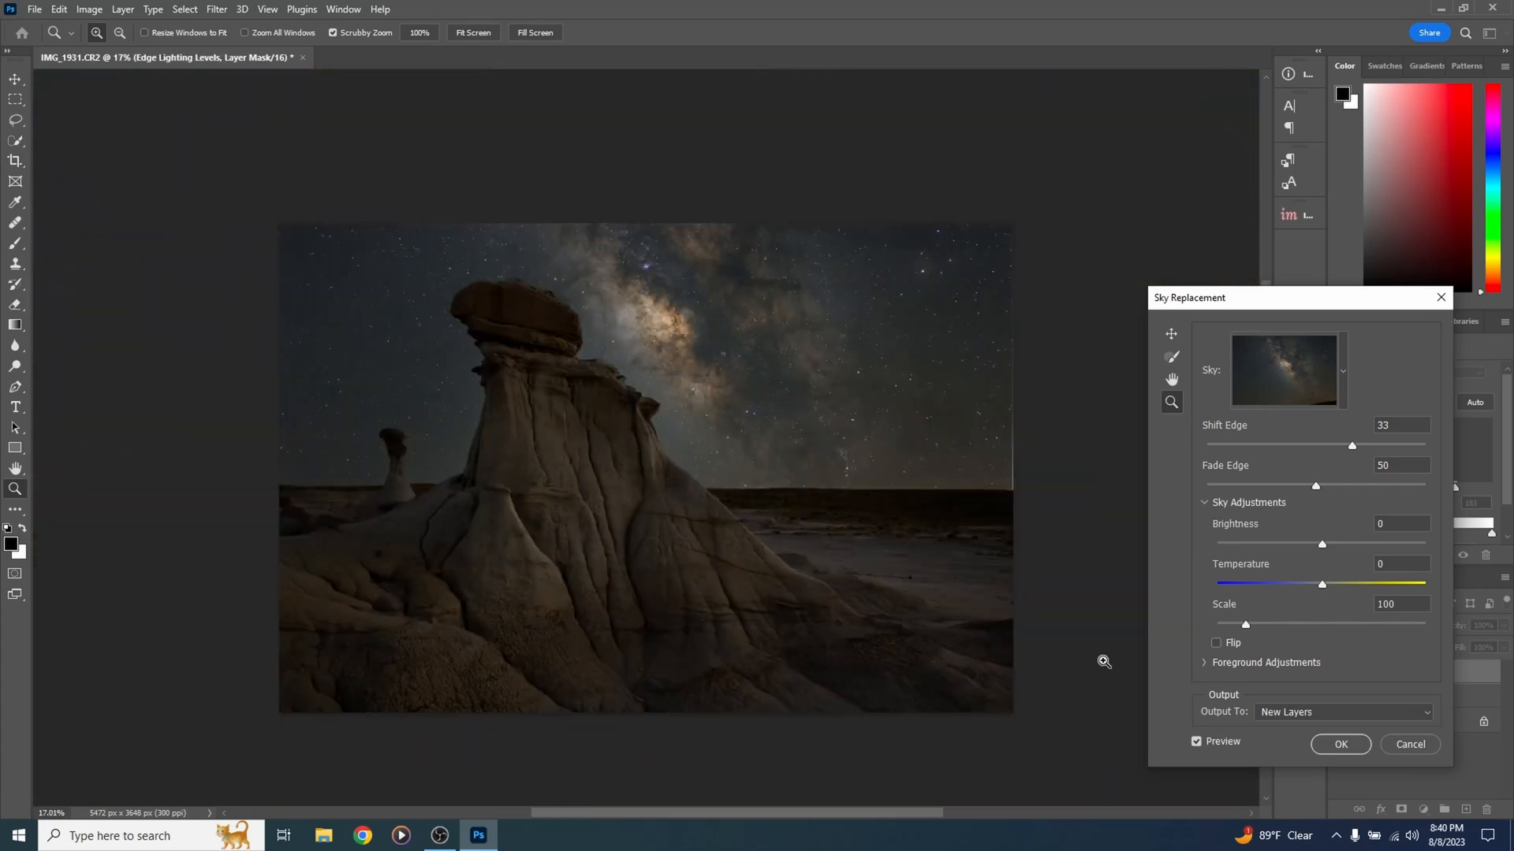
Step: Cool the replacement sky to Temperature -15, darken it to Brightness -24 and reposition the Milky Way
left_click_drag(1323, 584, 1285, 584)
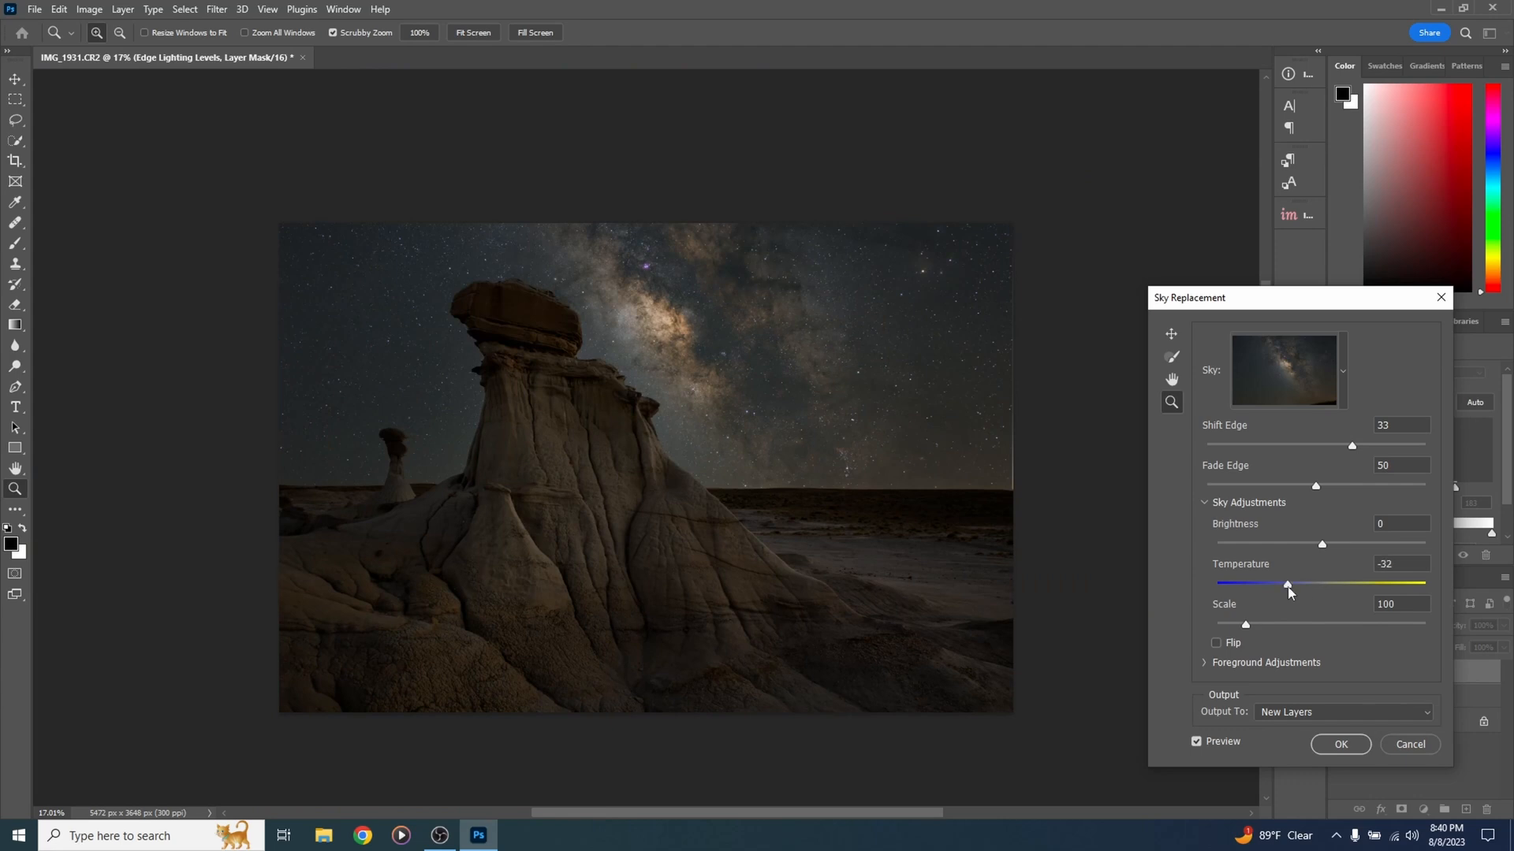
left_click_drag(1285, 584, 1302, 584)
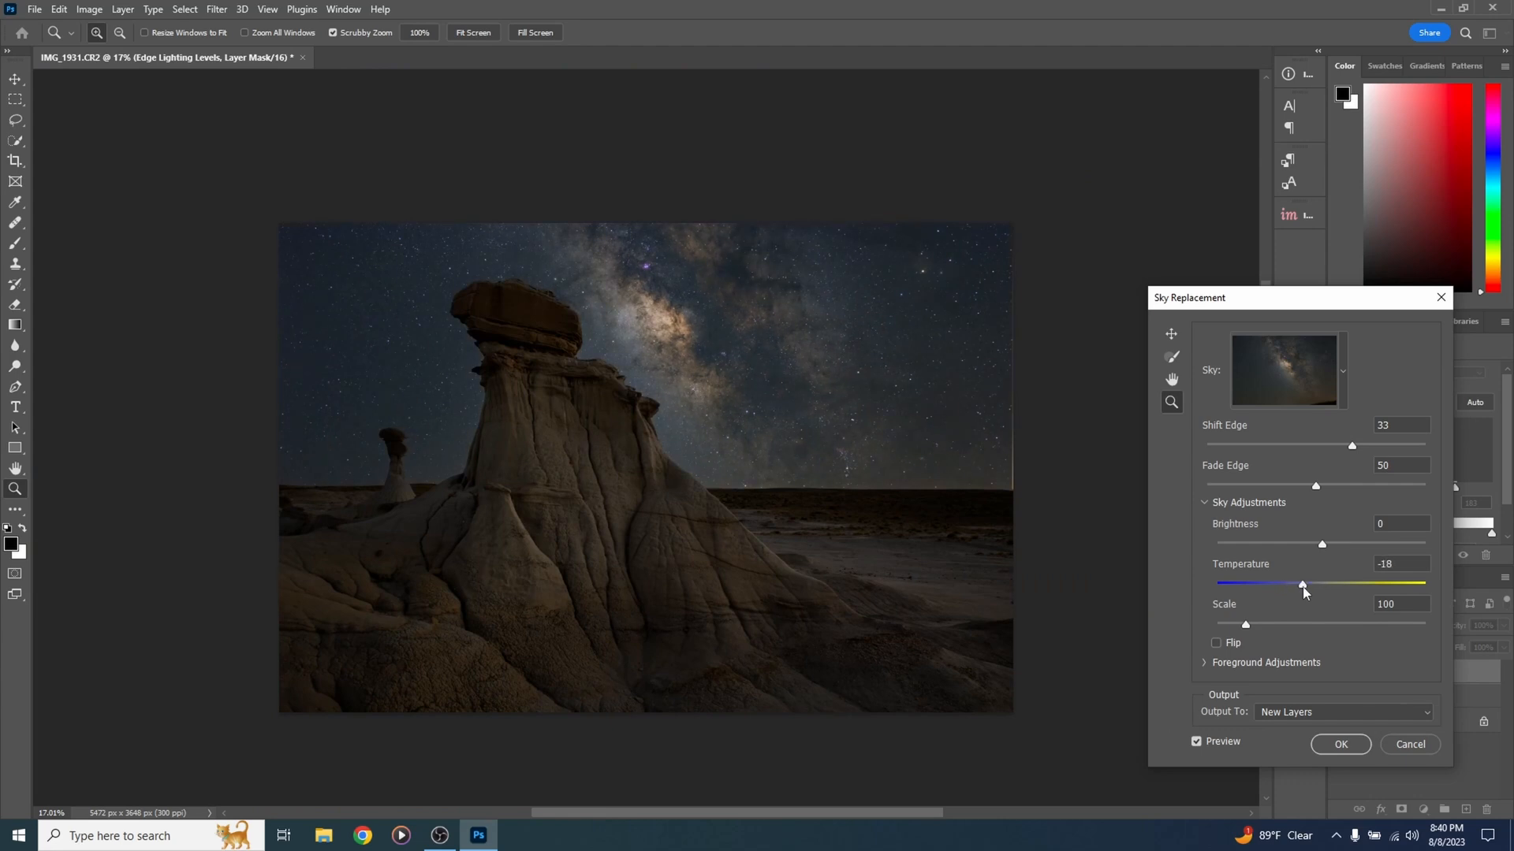
left_click_drag(1302, 584, 1306, 584)
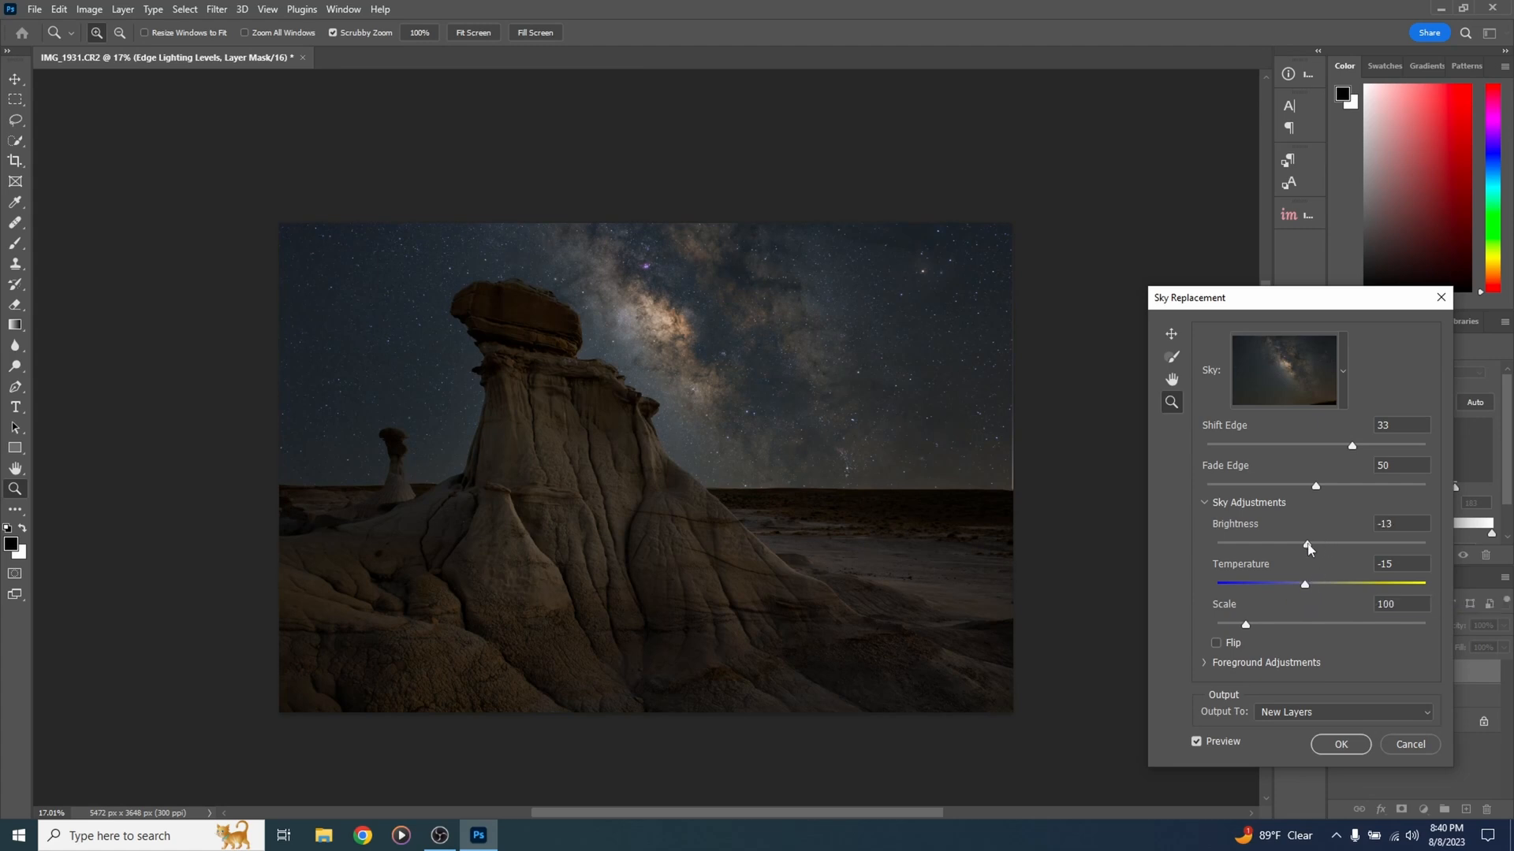
left_click_drag(1307, 545, 1295, 545)
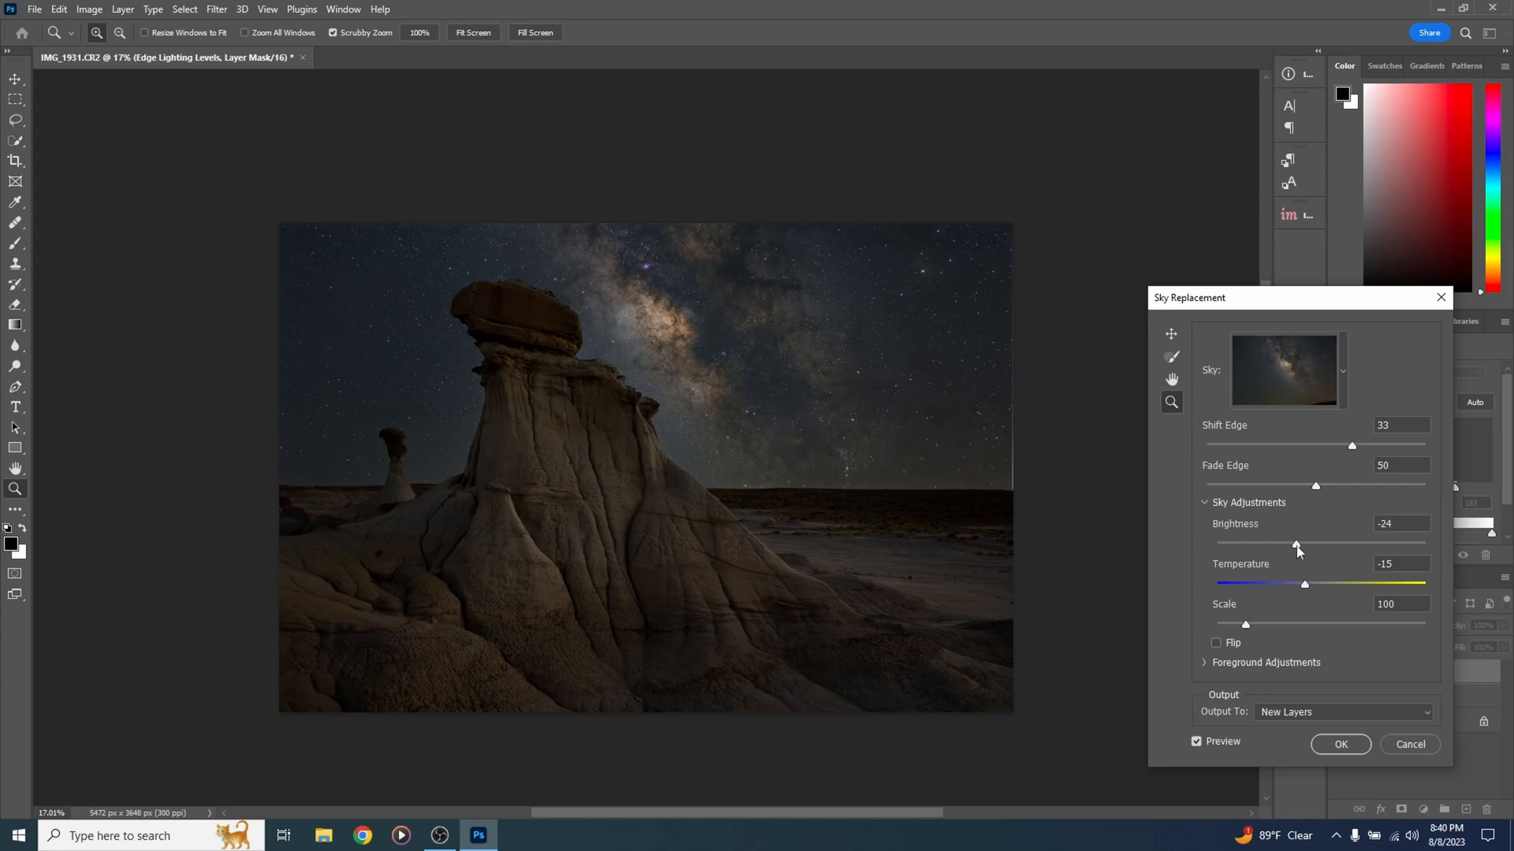
mouse_move(1319, 717)
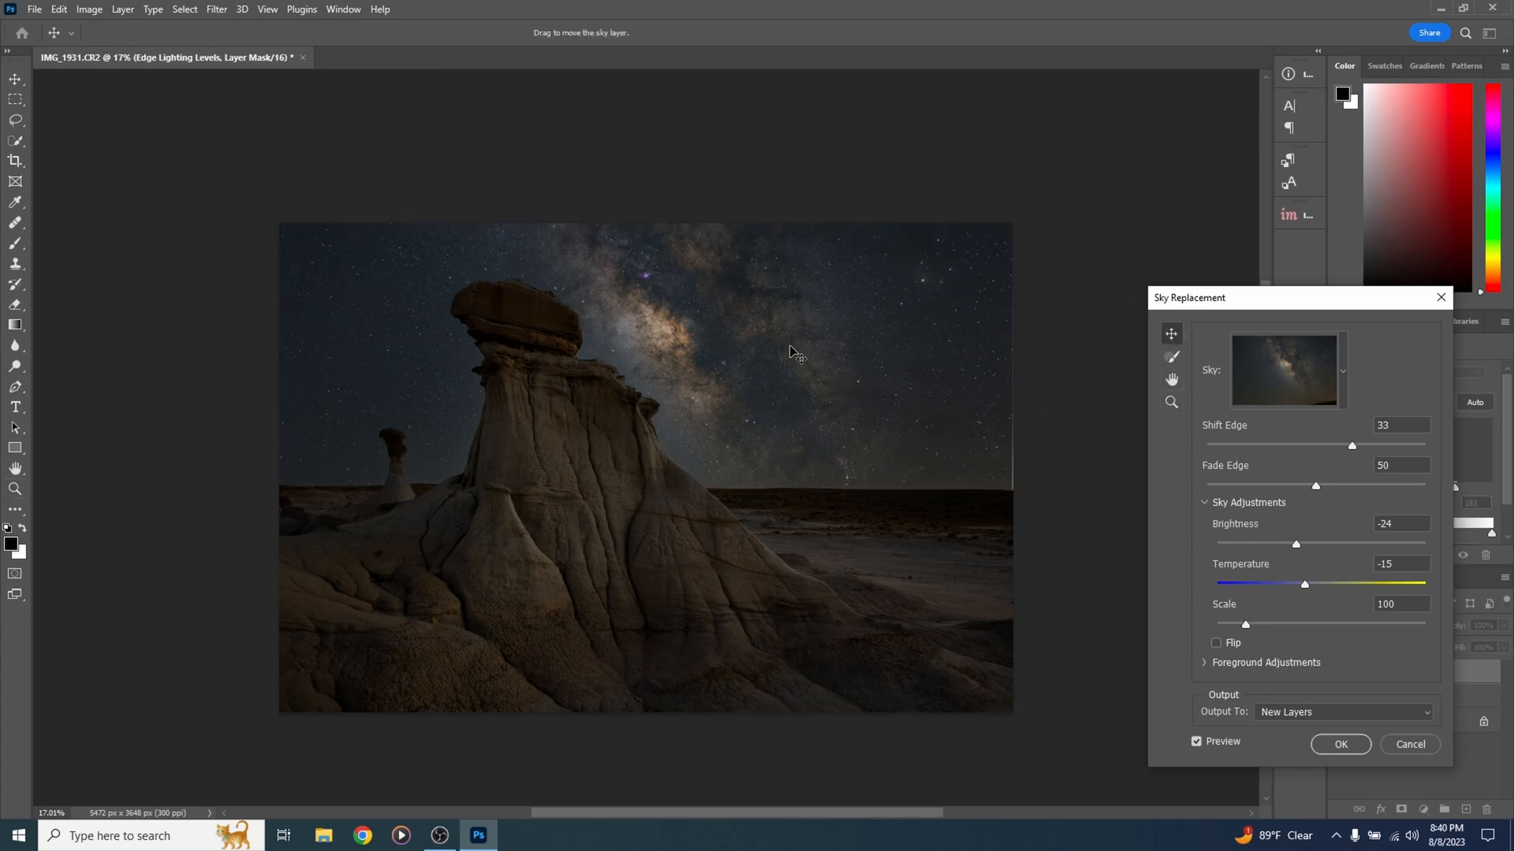
left_click_drag(791, 352, 791, 378)
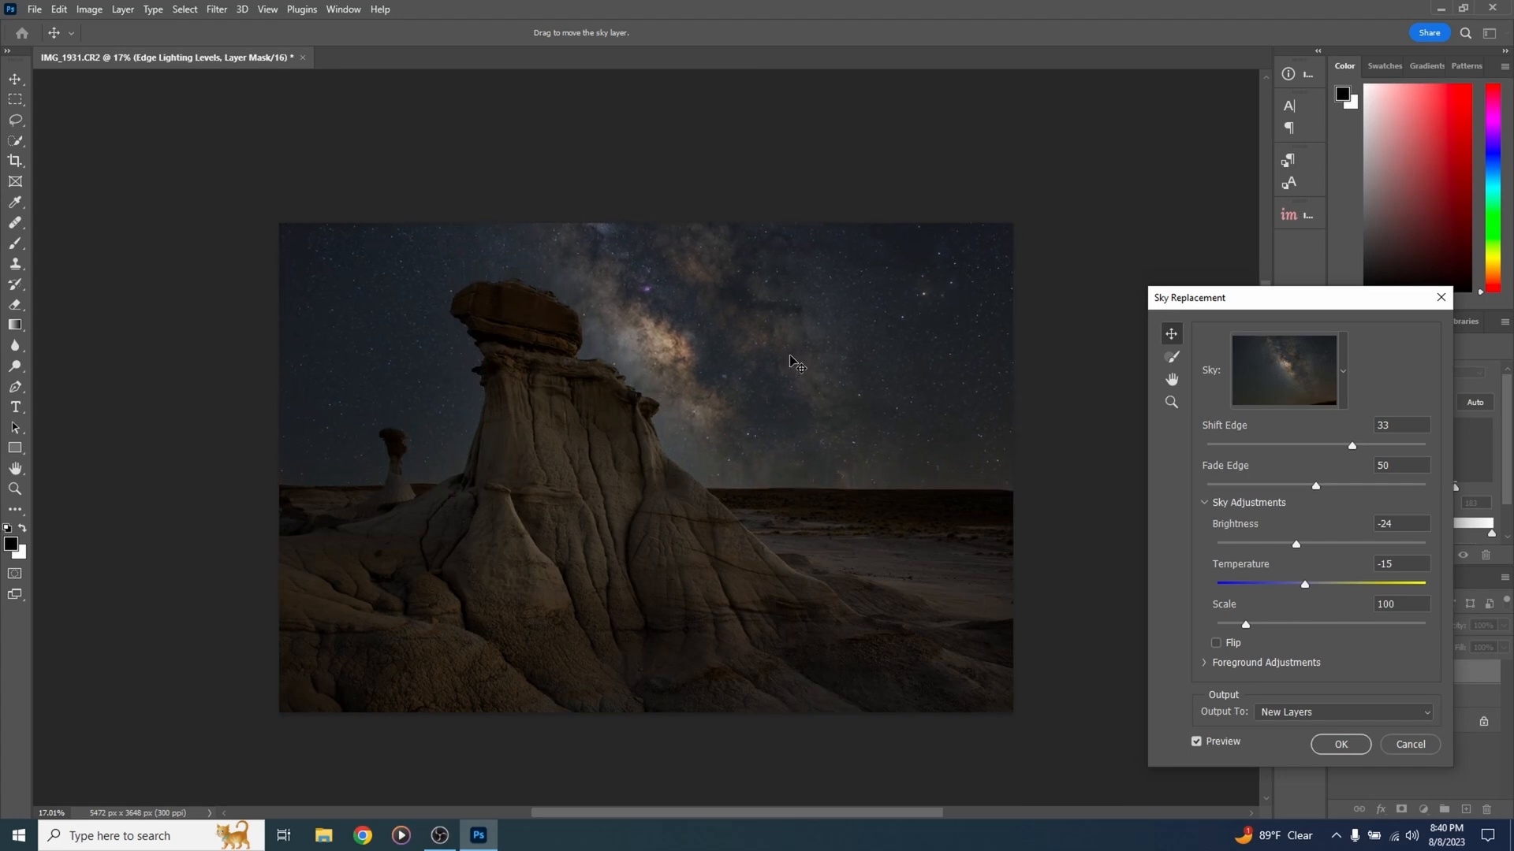
mouse_move(1317, 490)
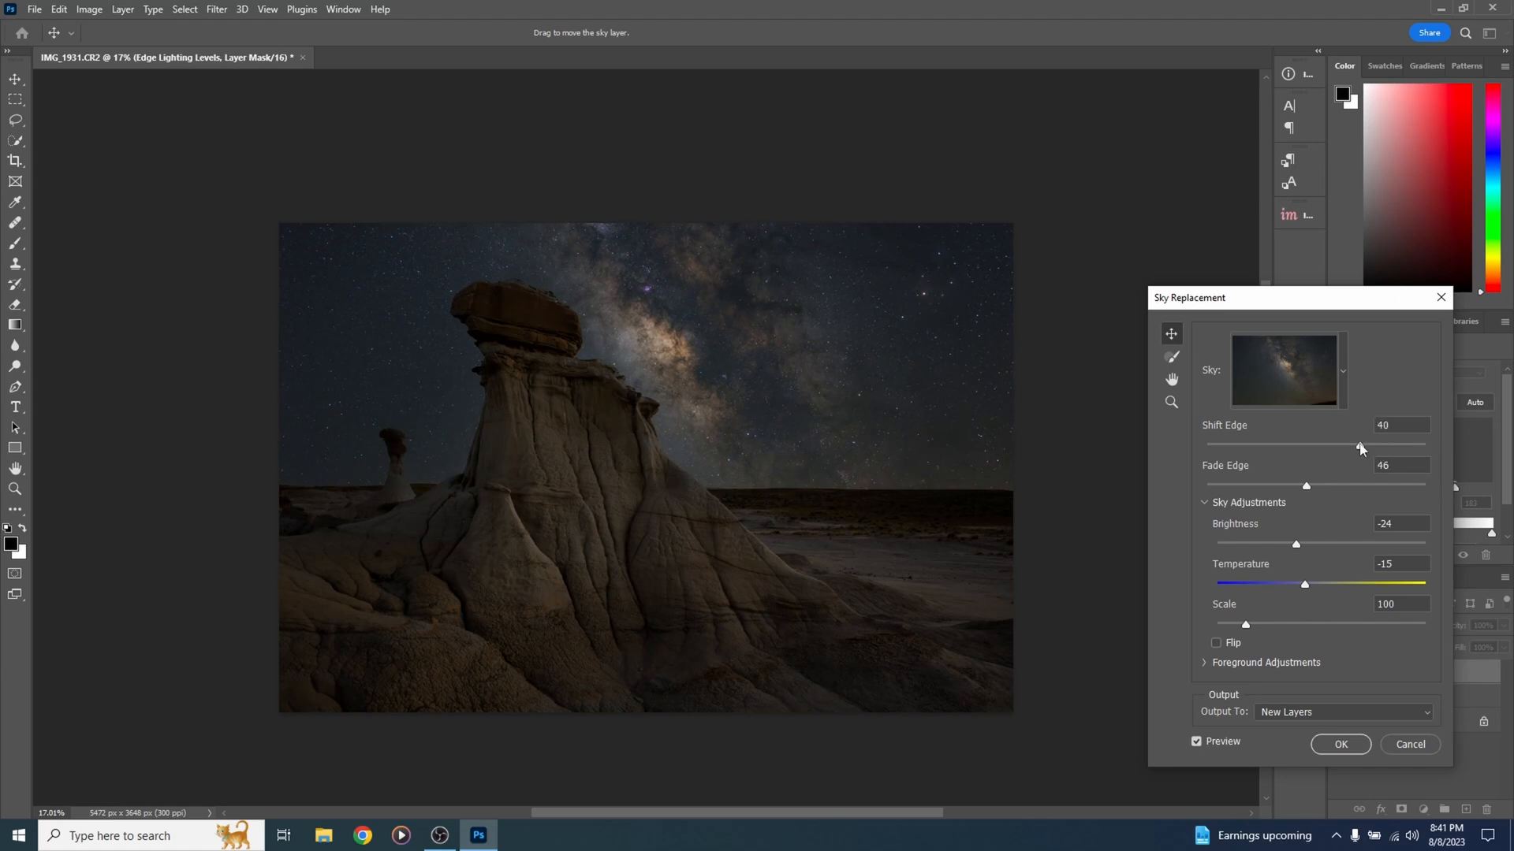
Step: Settle Shift Edge at 40 with Fade Edge 46 and apply the sky replacement
left_click_drag(1360, 446, 1360, 446)
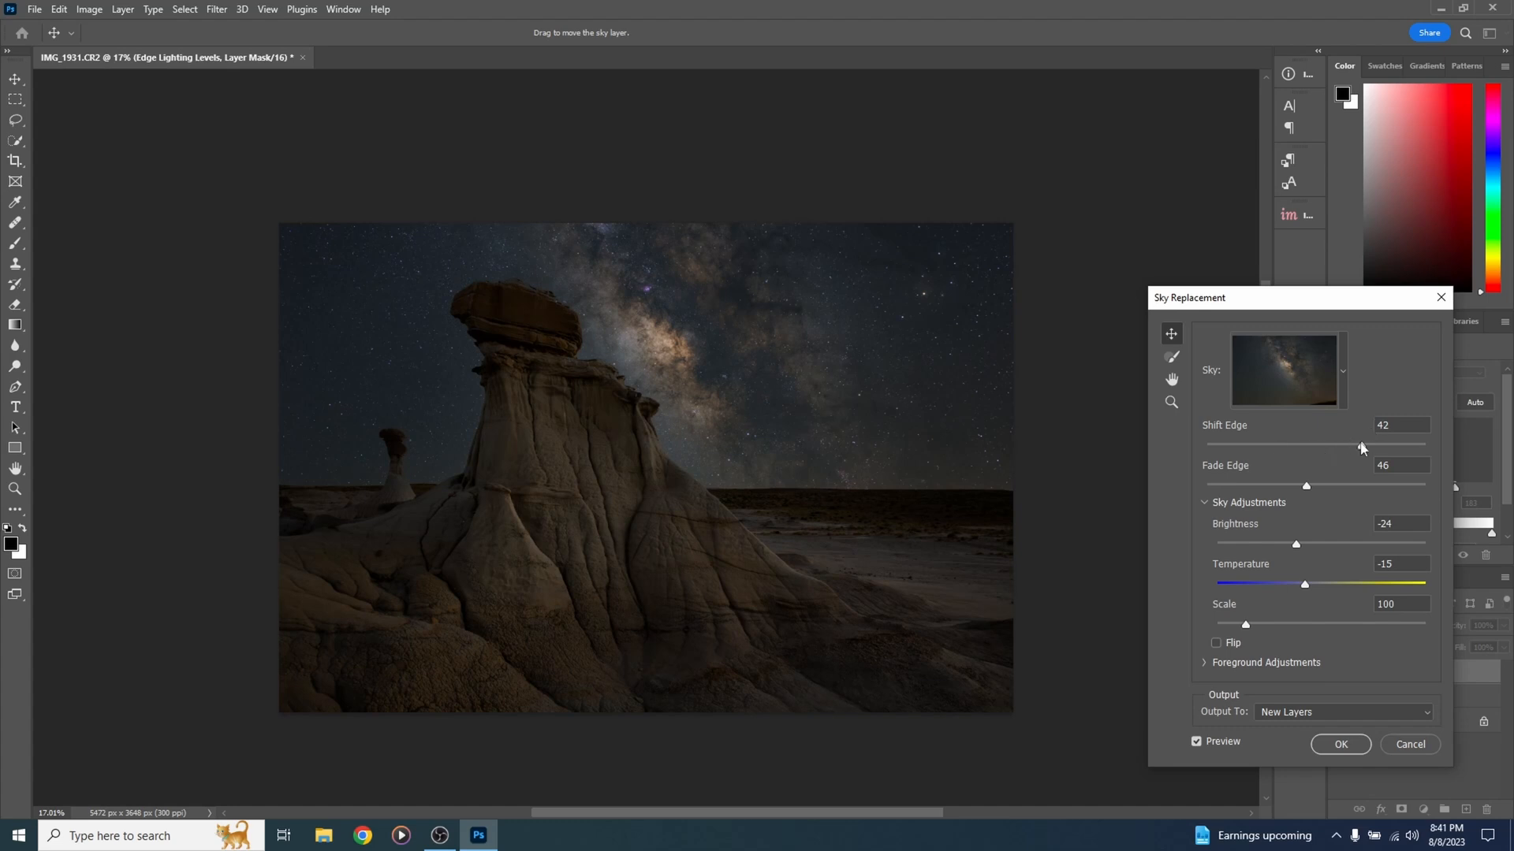
left_click_drag(1361, 446, 1252, 447)
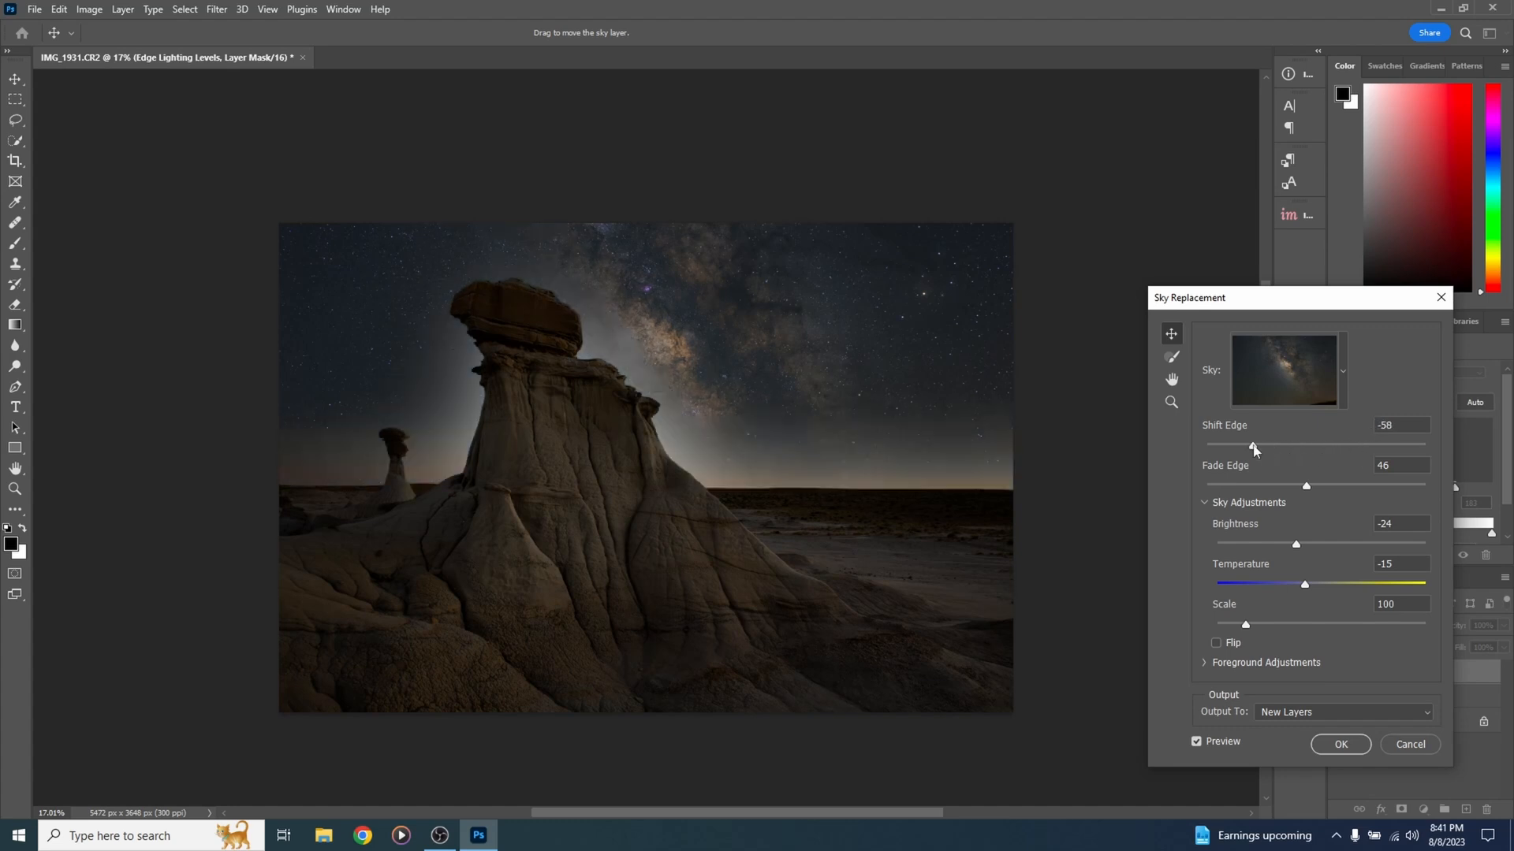
left_click_drag(1255, 446, 1312, 447)
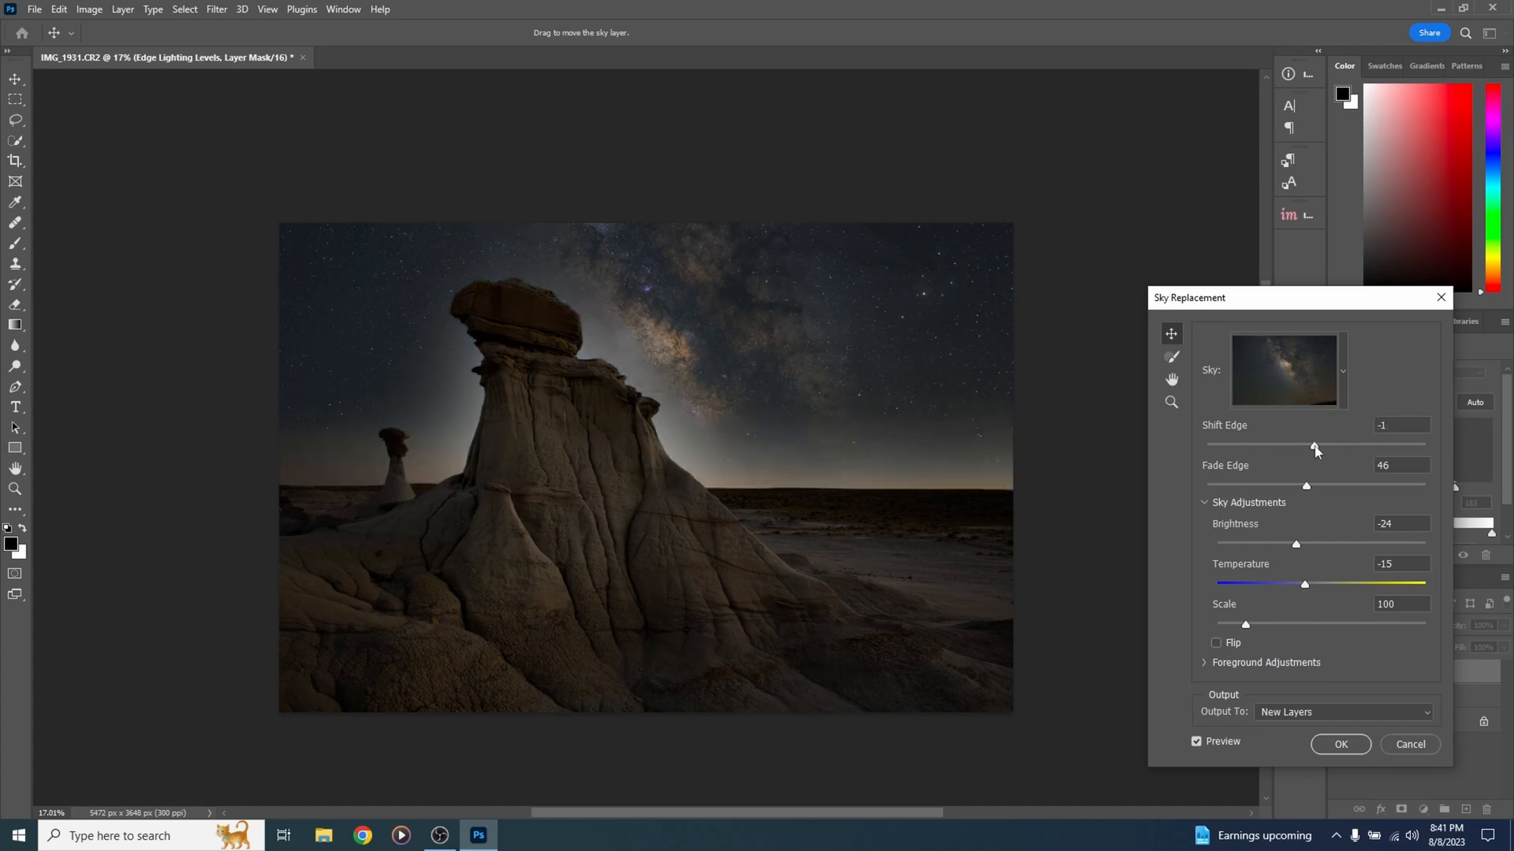
left_click_drag(1312, 445, 1358, 444)
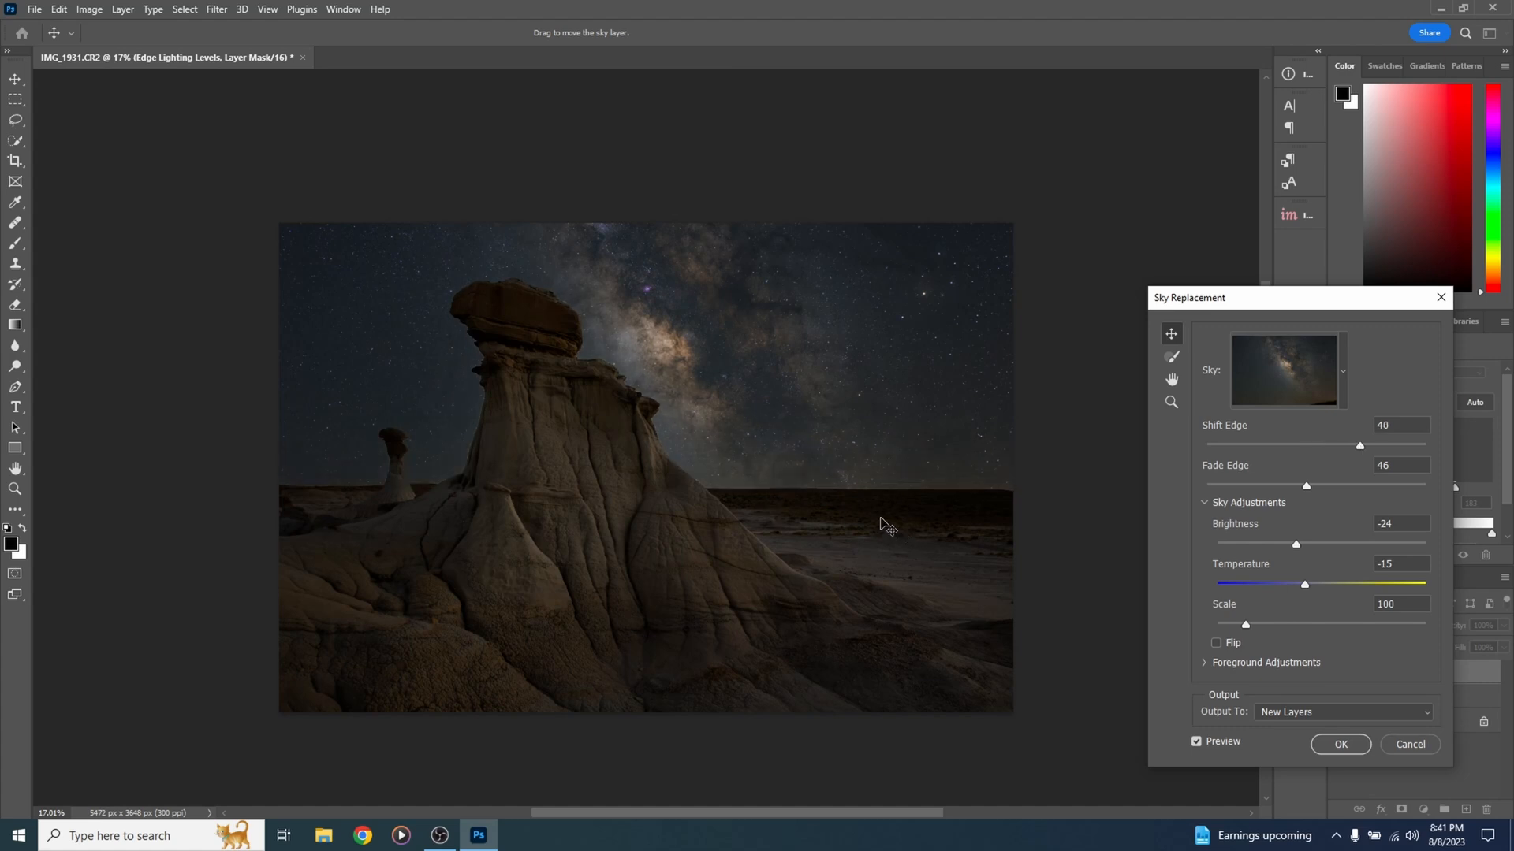
mouse_move(731, 461)
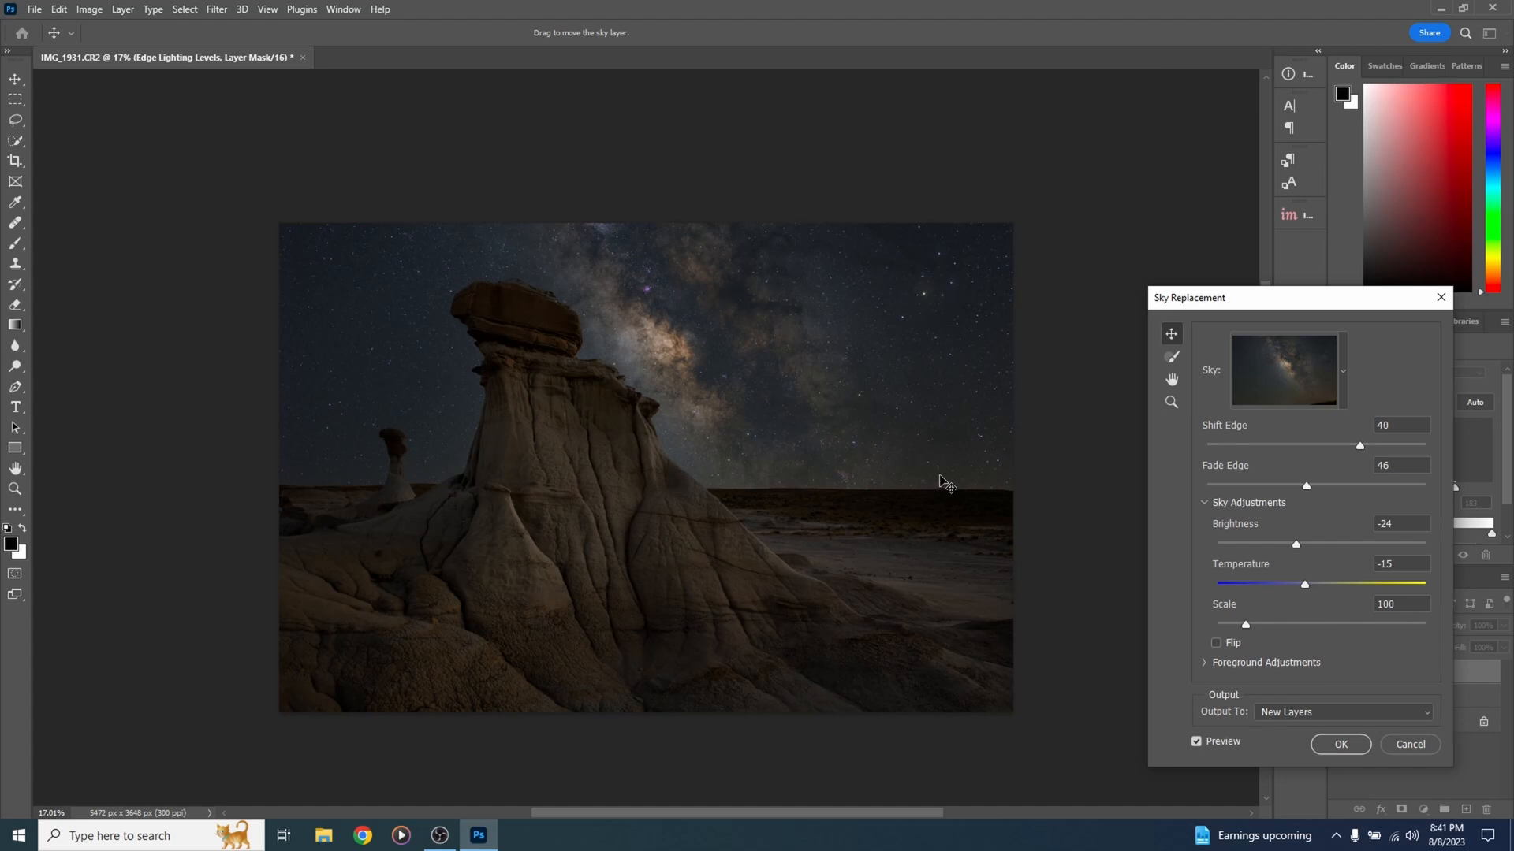
mouse_move(706, 456)
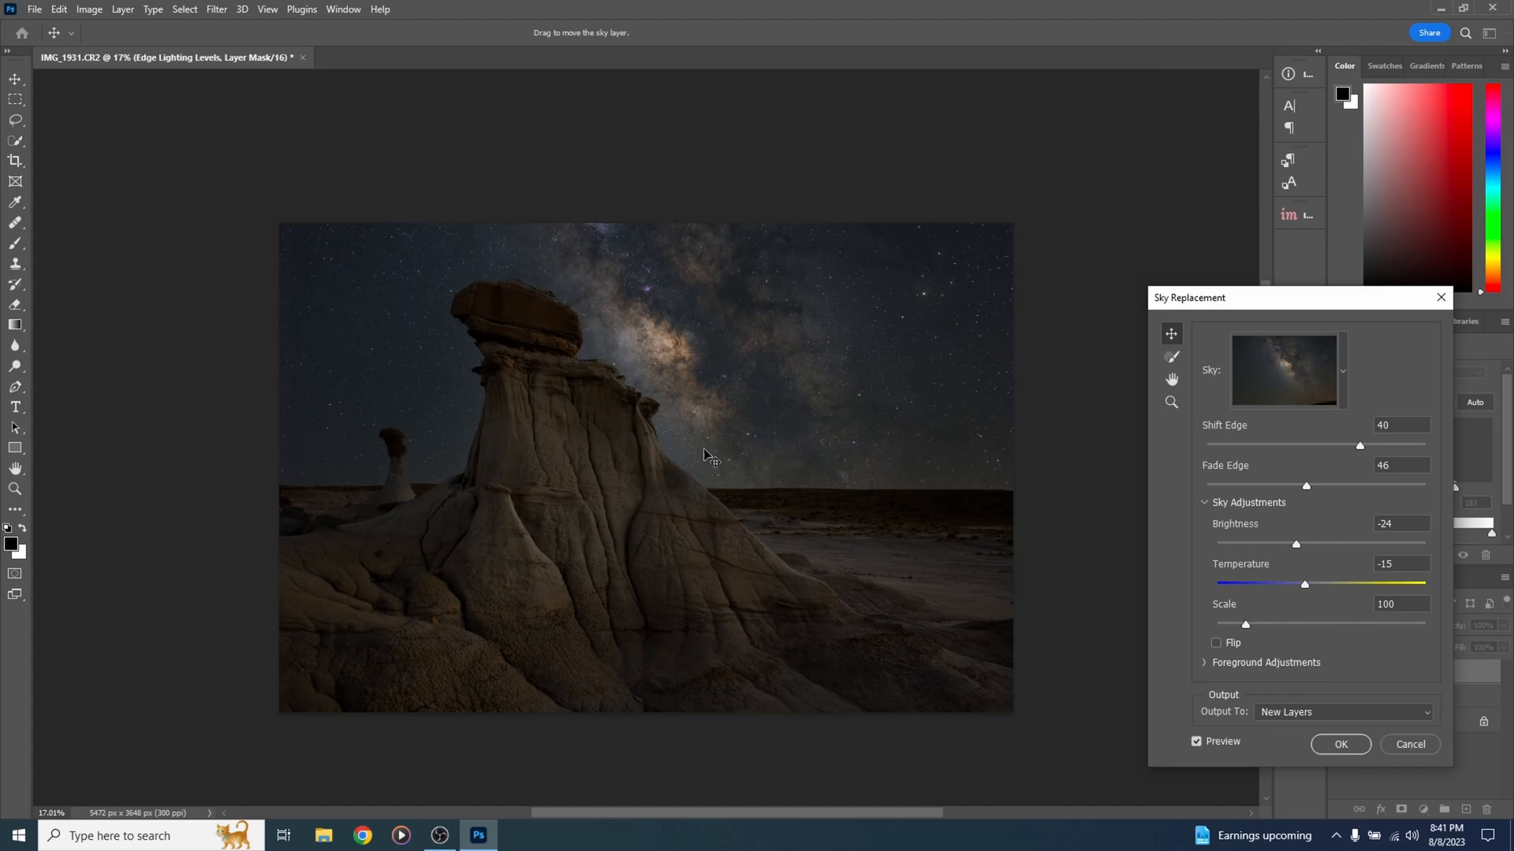
mouse_move(787, 466)
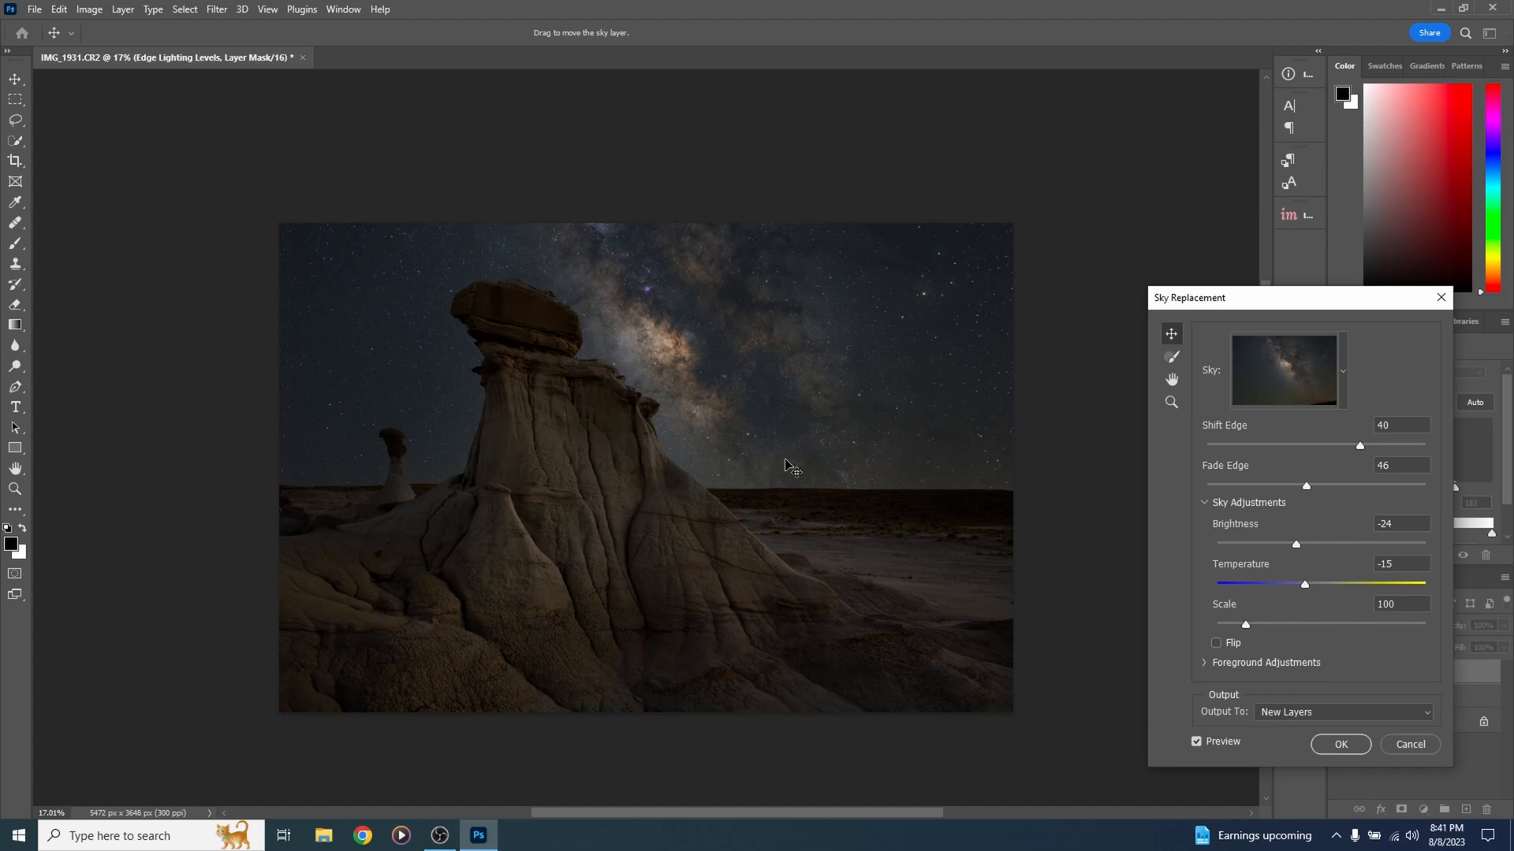
mouse_move(839, 485)
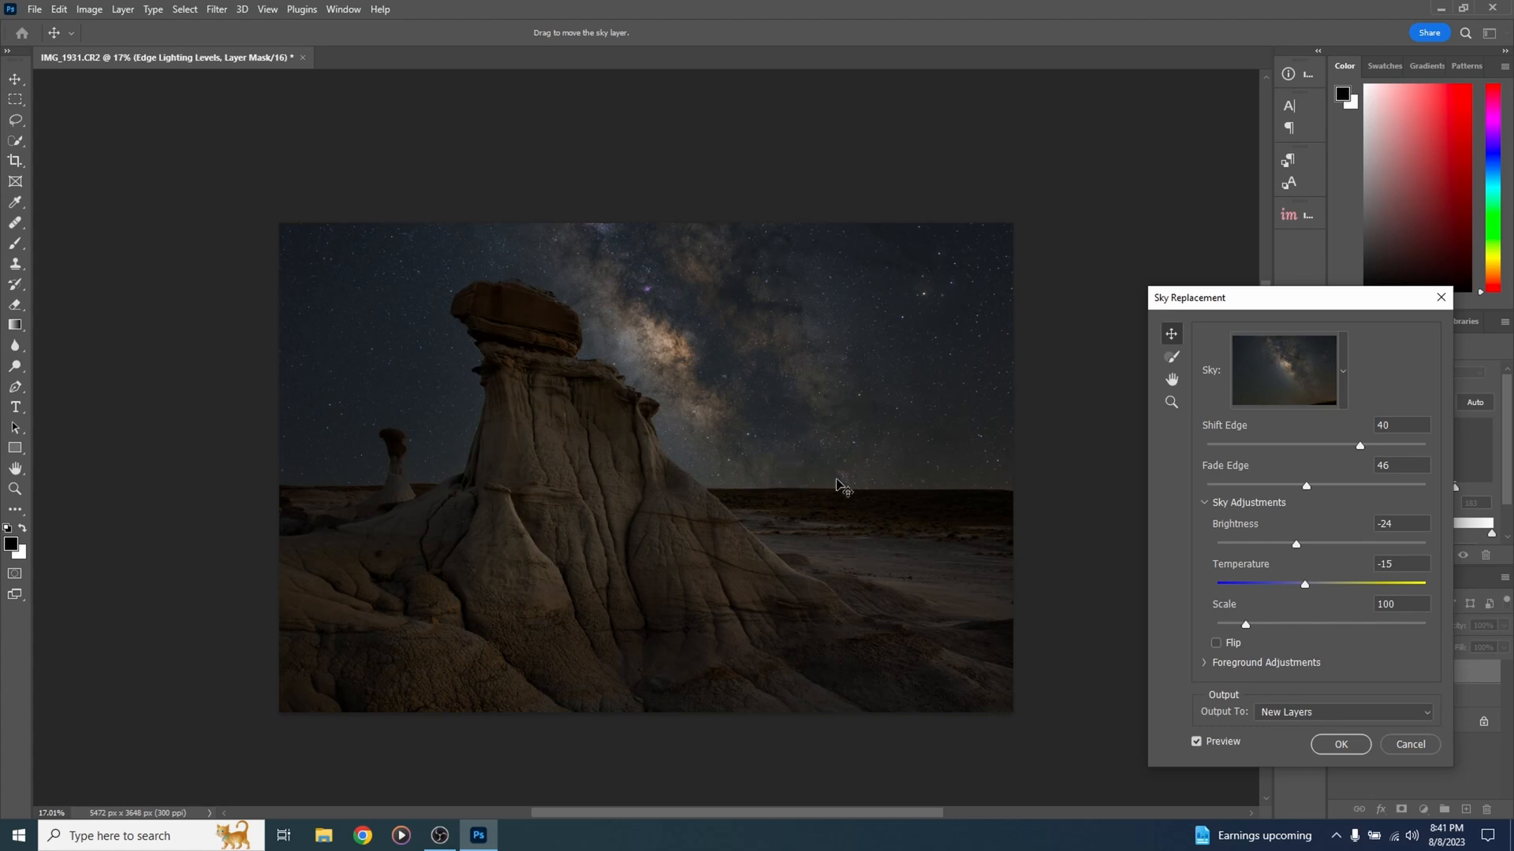
left_click(1340, 745)
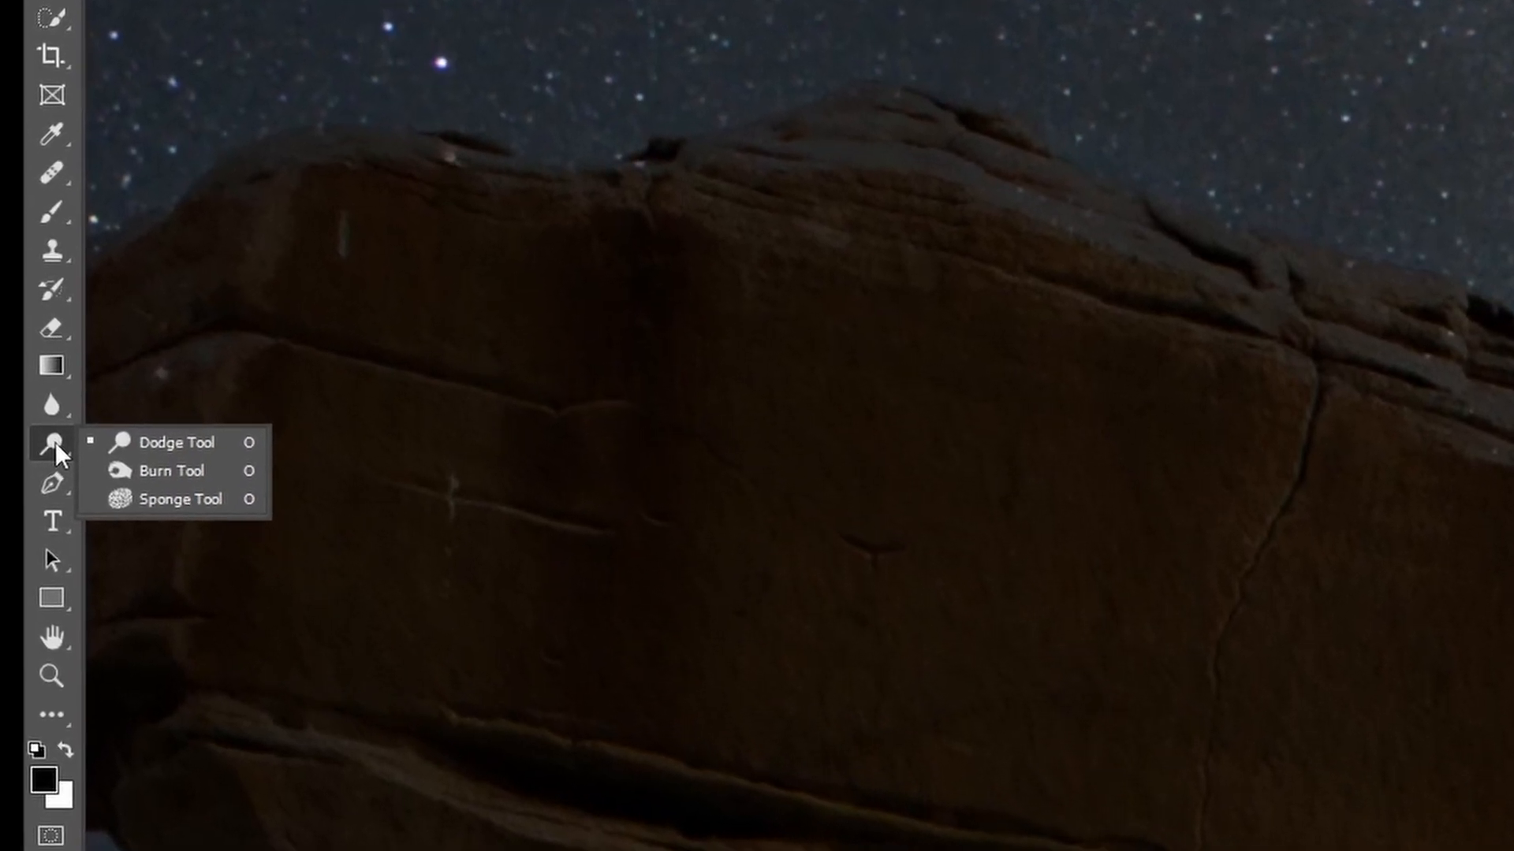
mouse_move(909, 214)
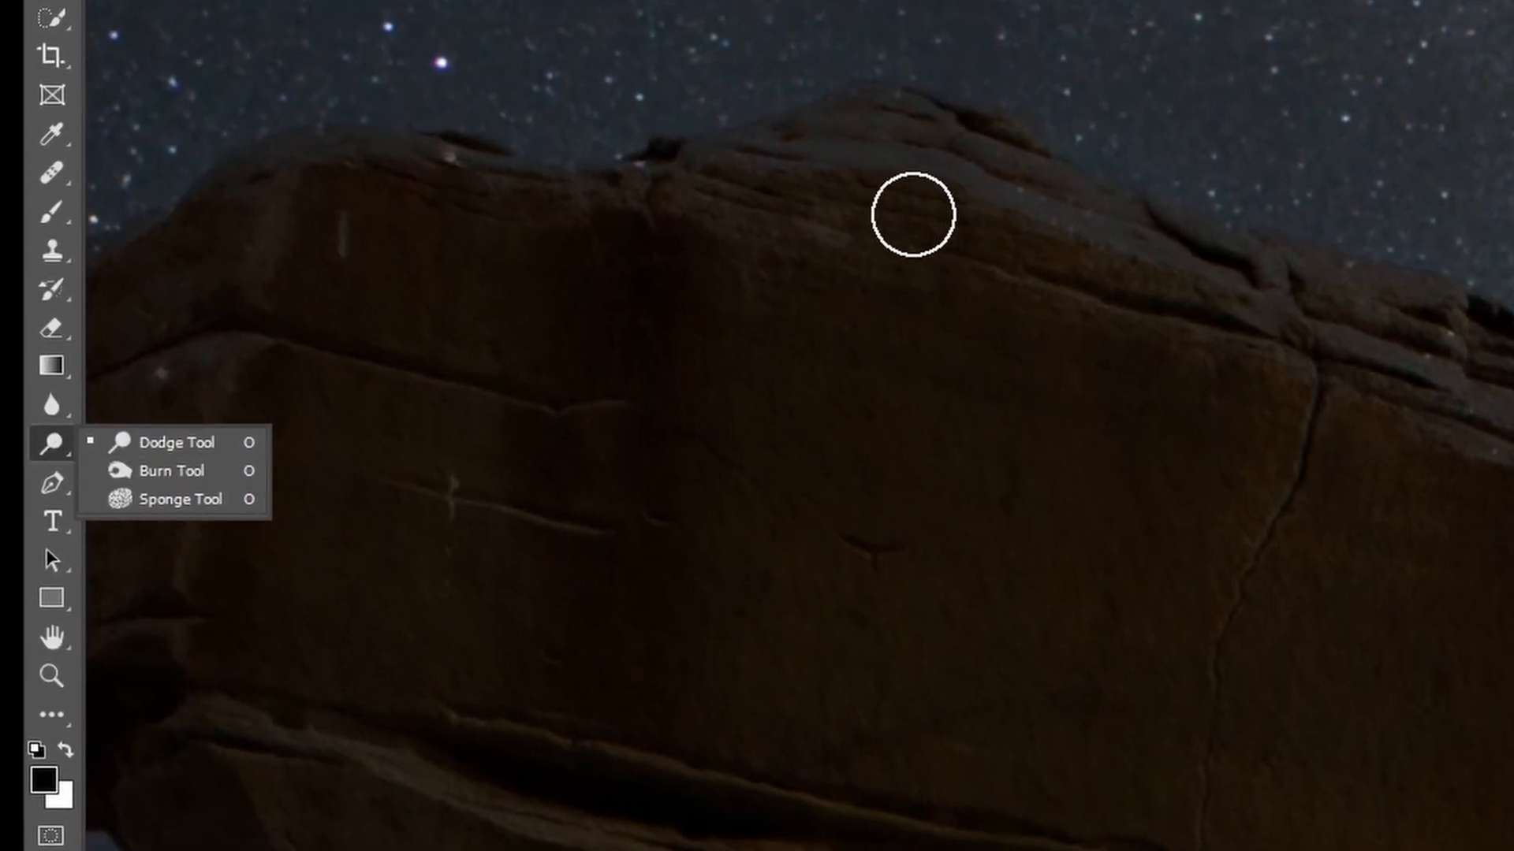
mouse_move(209, 381)
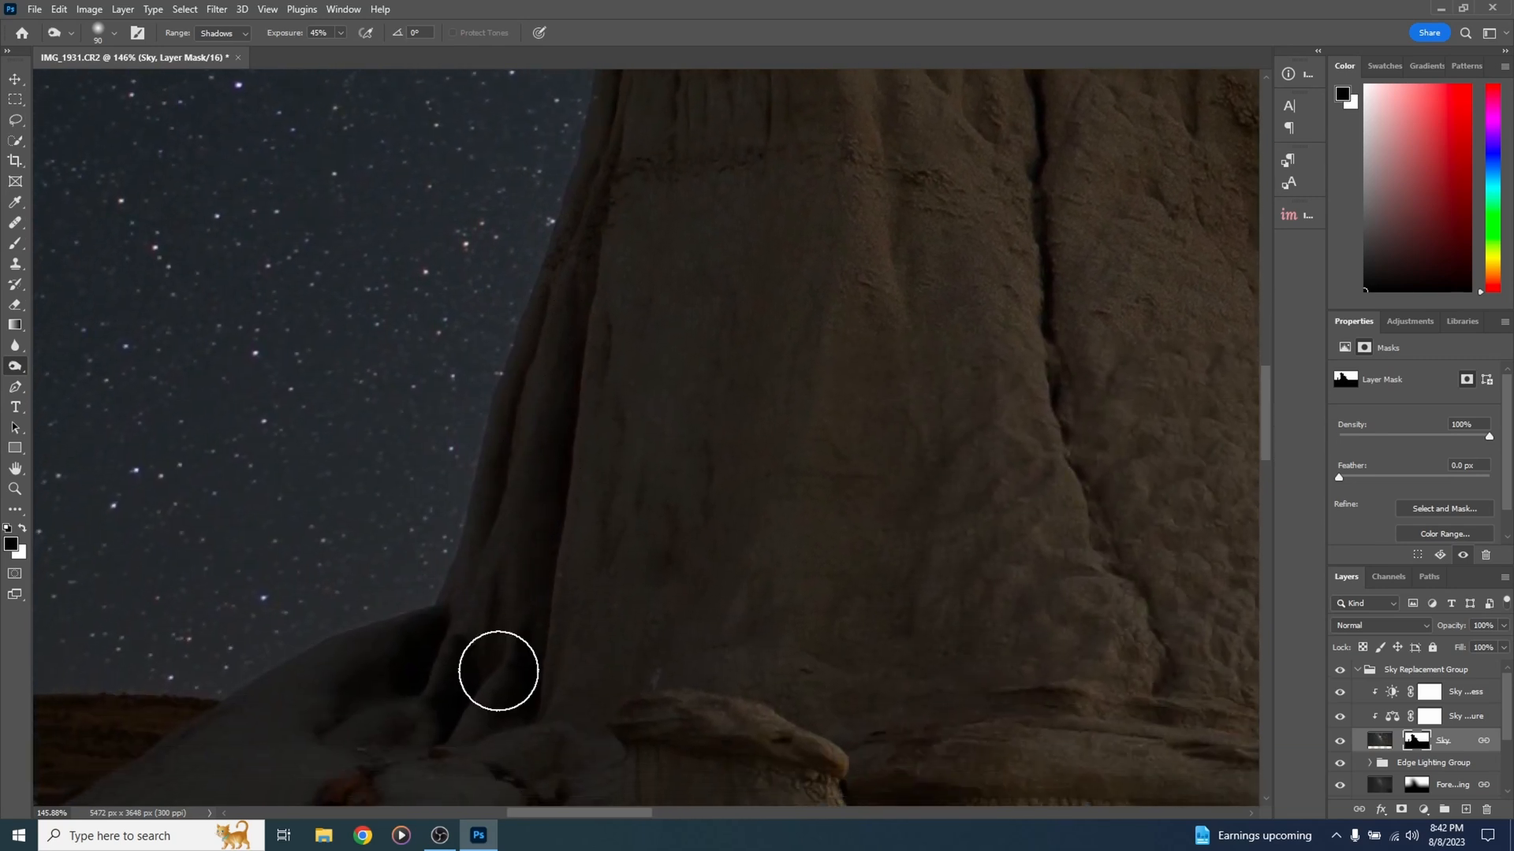
Step: Burn the Sky mask along the tall hoodoo's base, the small hoodoo's cap and the rock overhang
left_click_drag(499, 670, 433, 653)
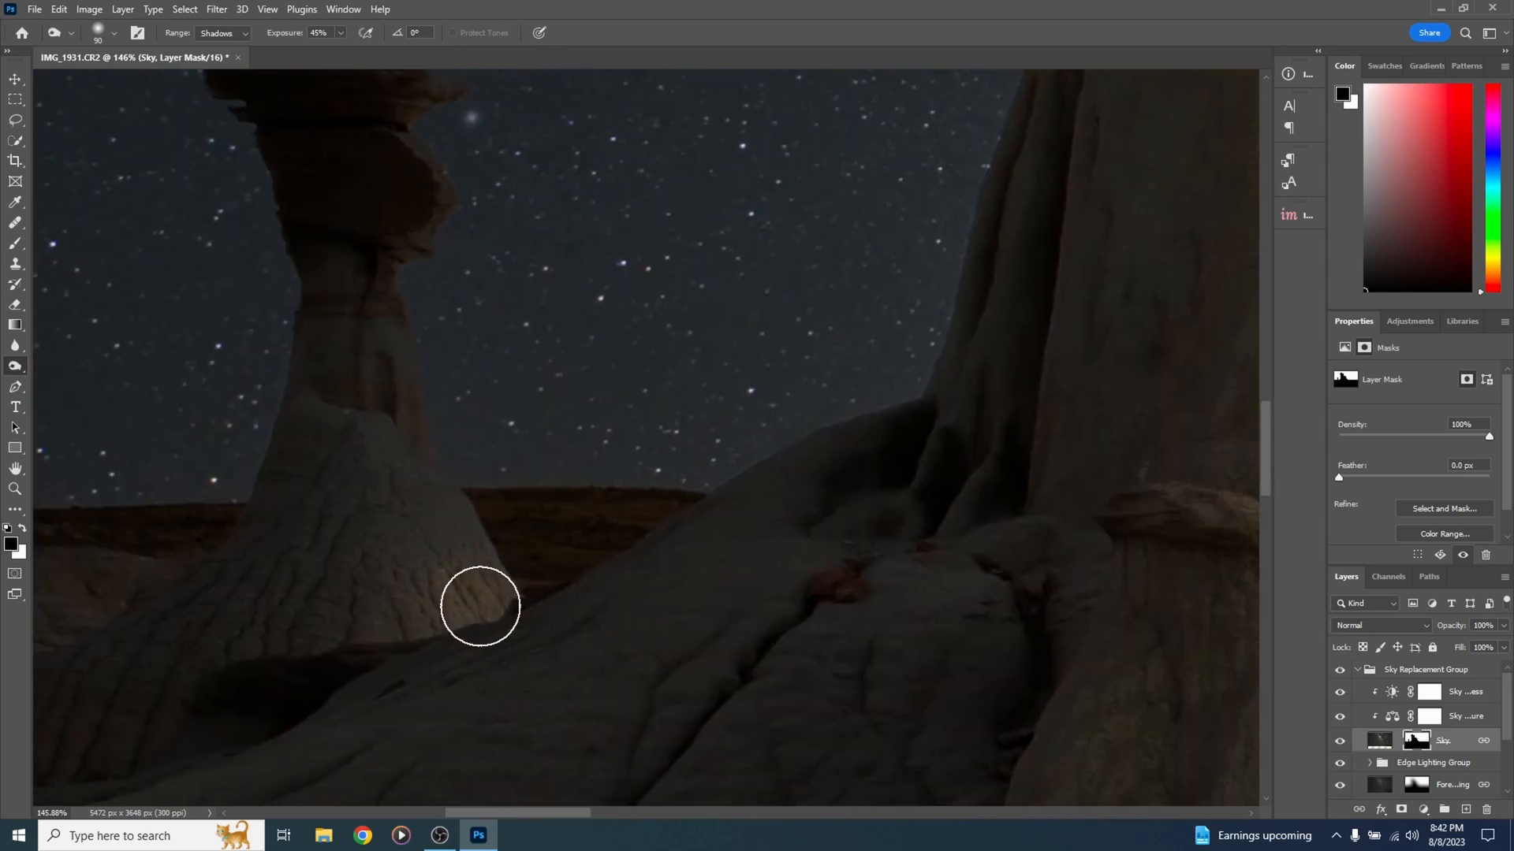
mouse_move(358, 289)
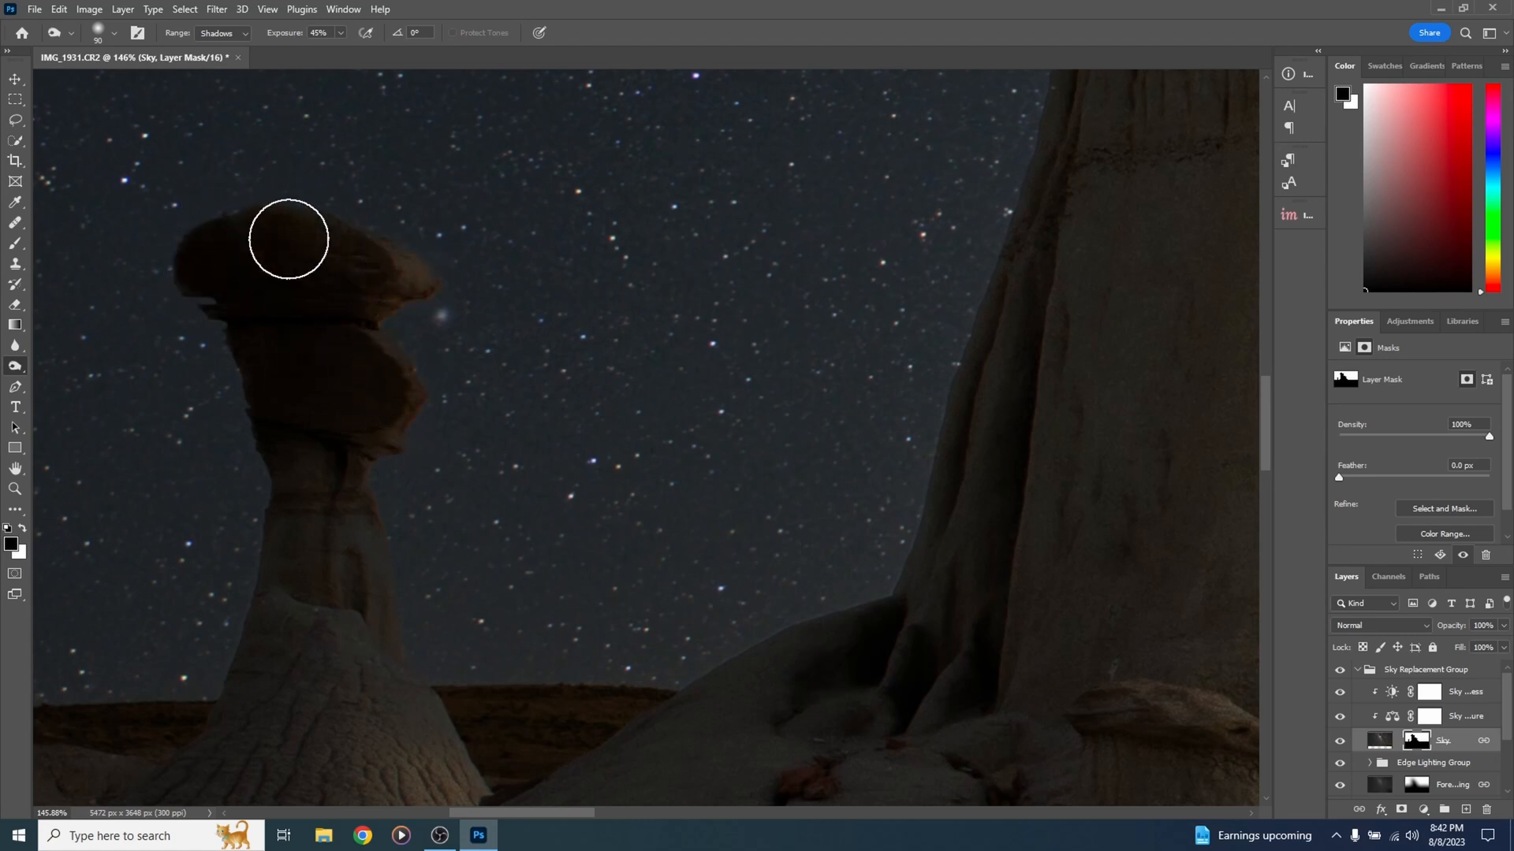
left_click_drag(290, 240, 374, 369)
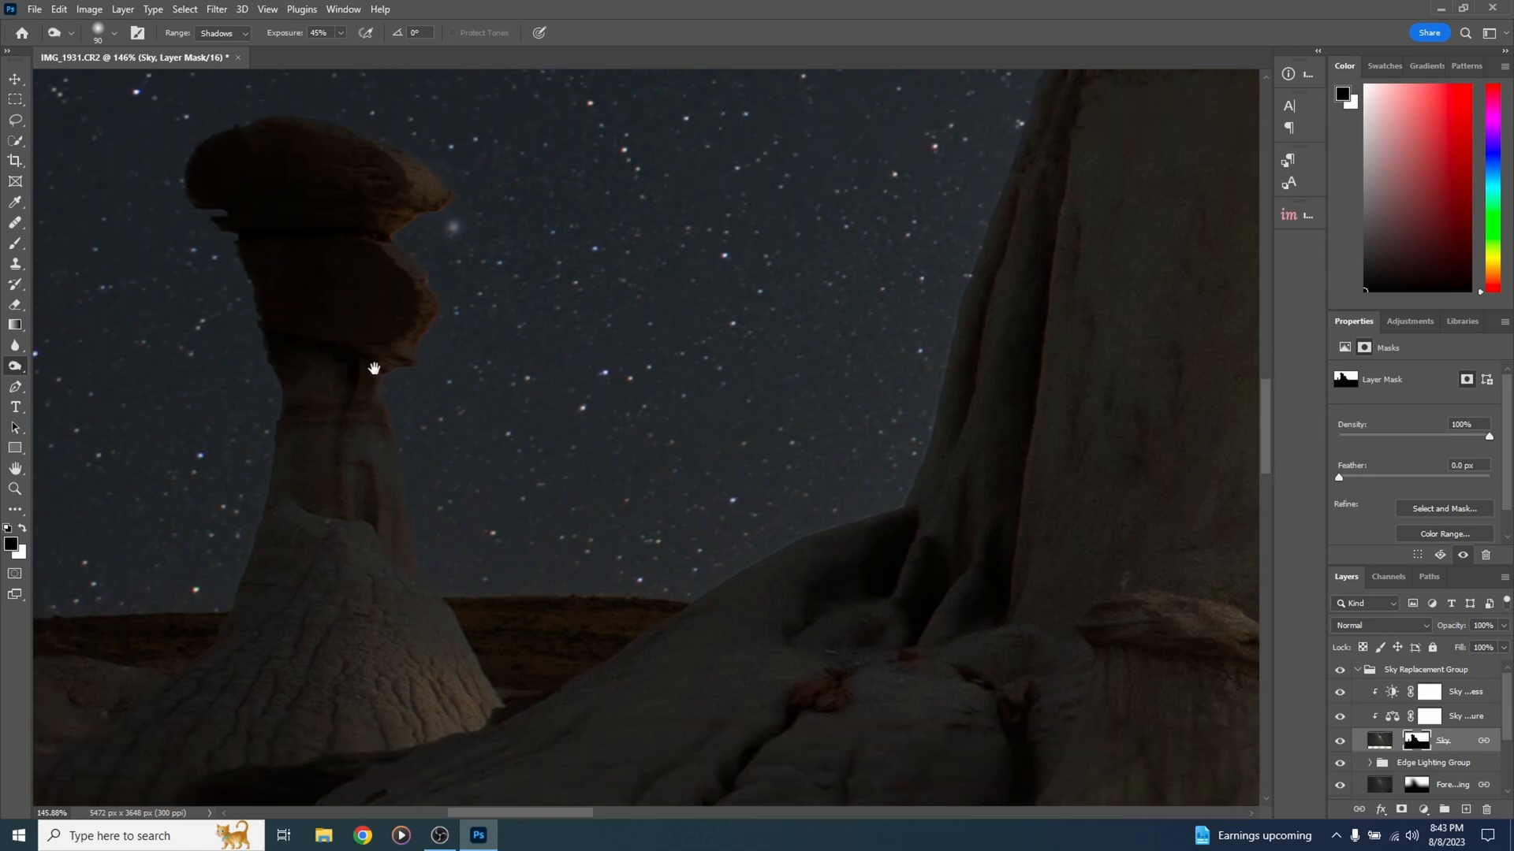
left_click_drag(374, 369, 370, 510)
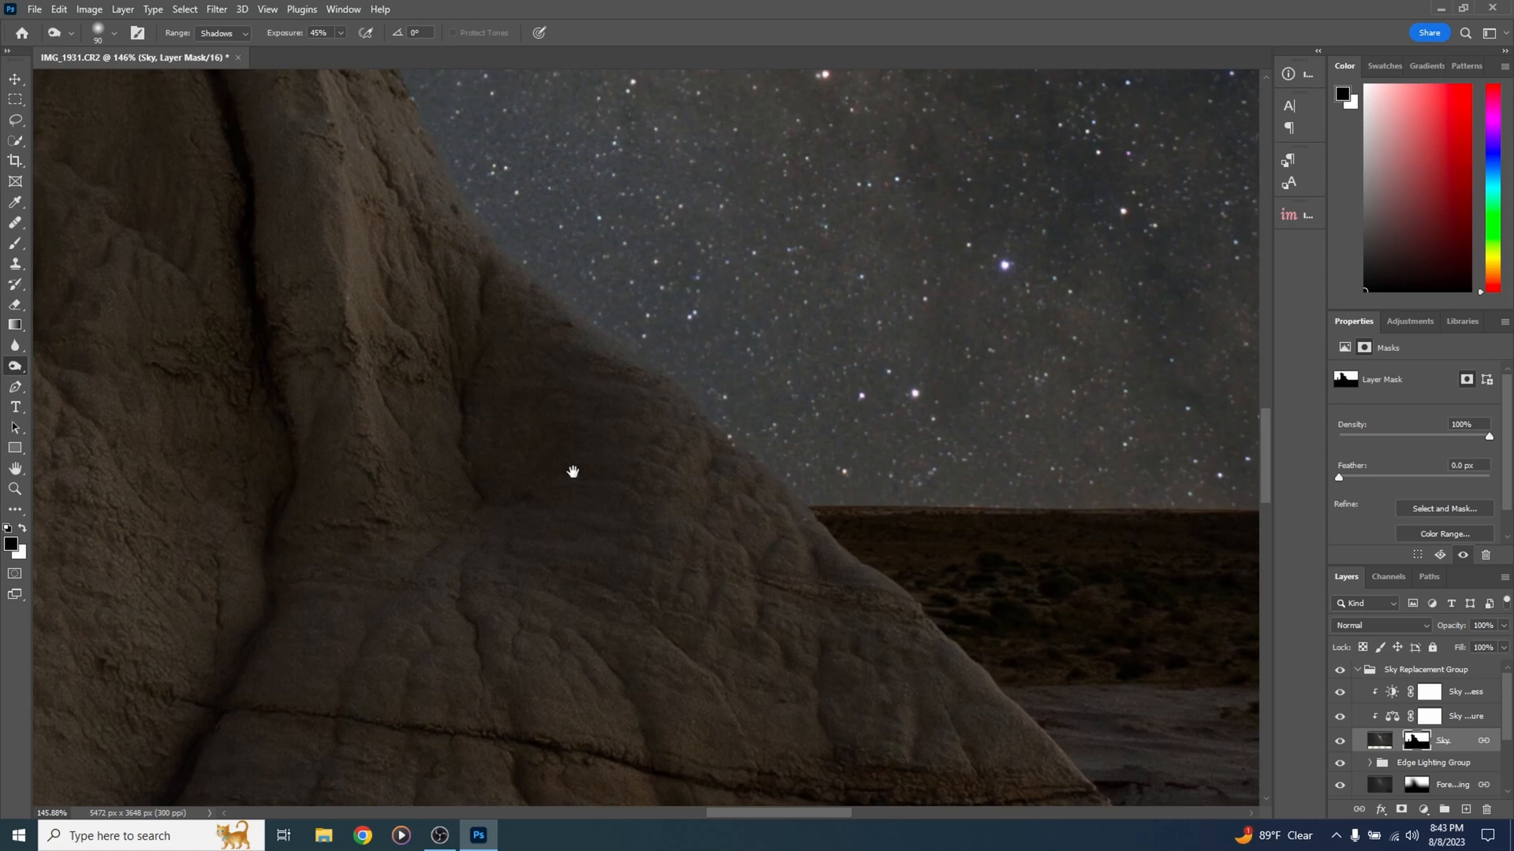
left_click_drag(572, 473, 480, 258)
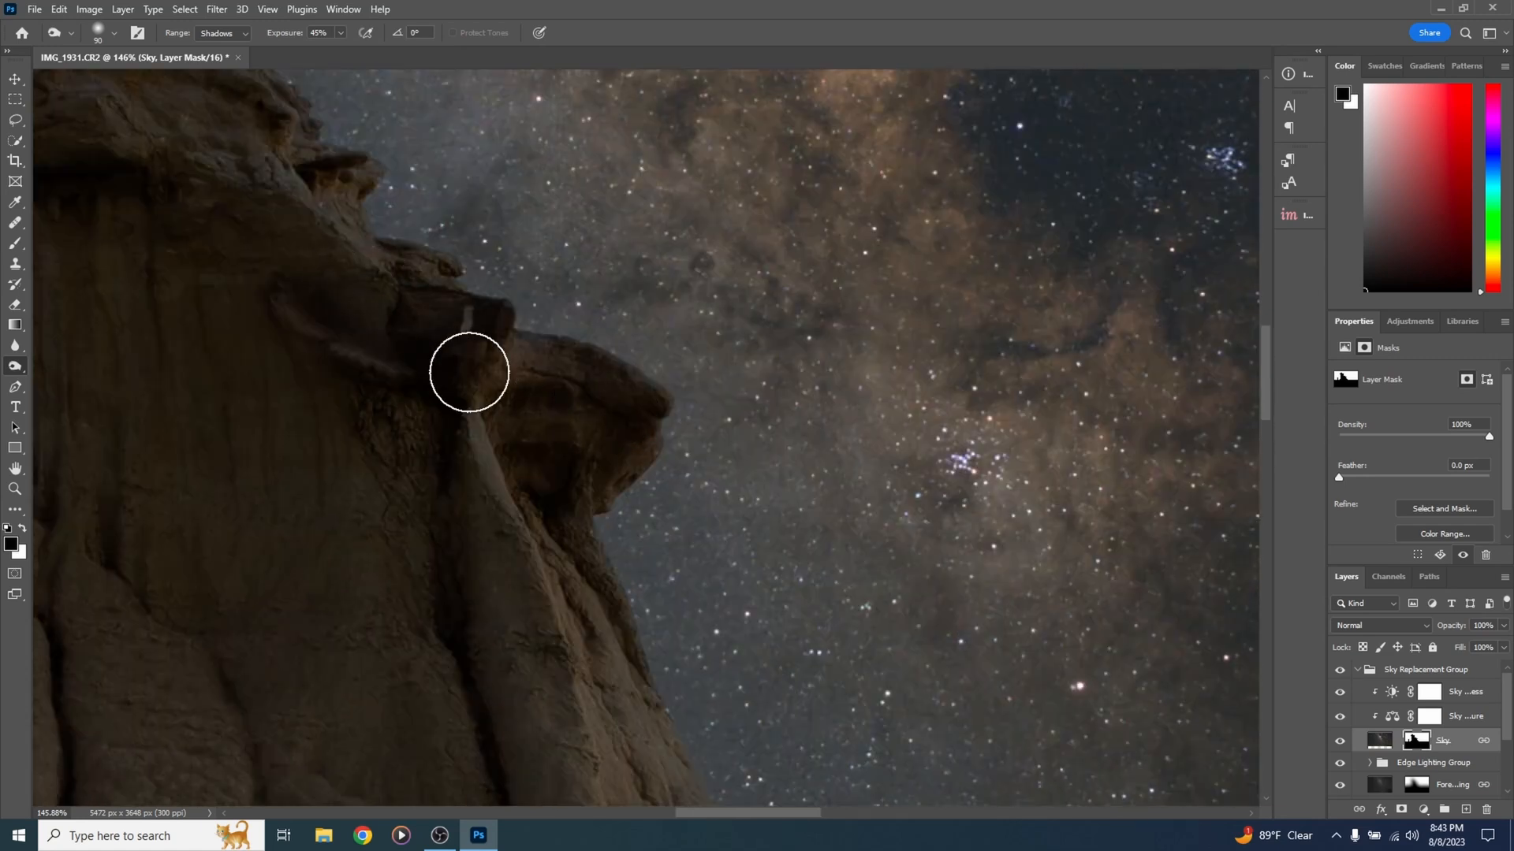
left_click_drag(468, 372, 256, 179)
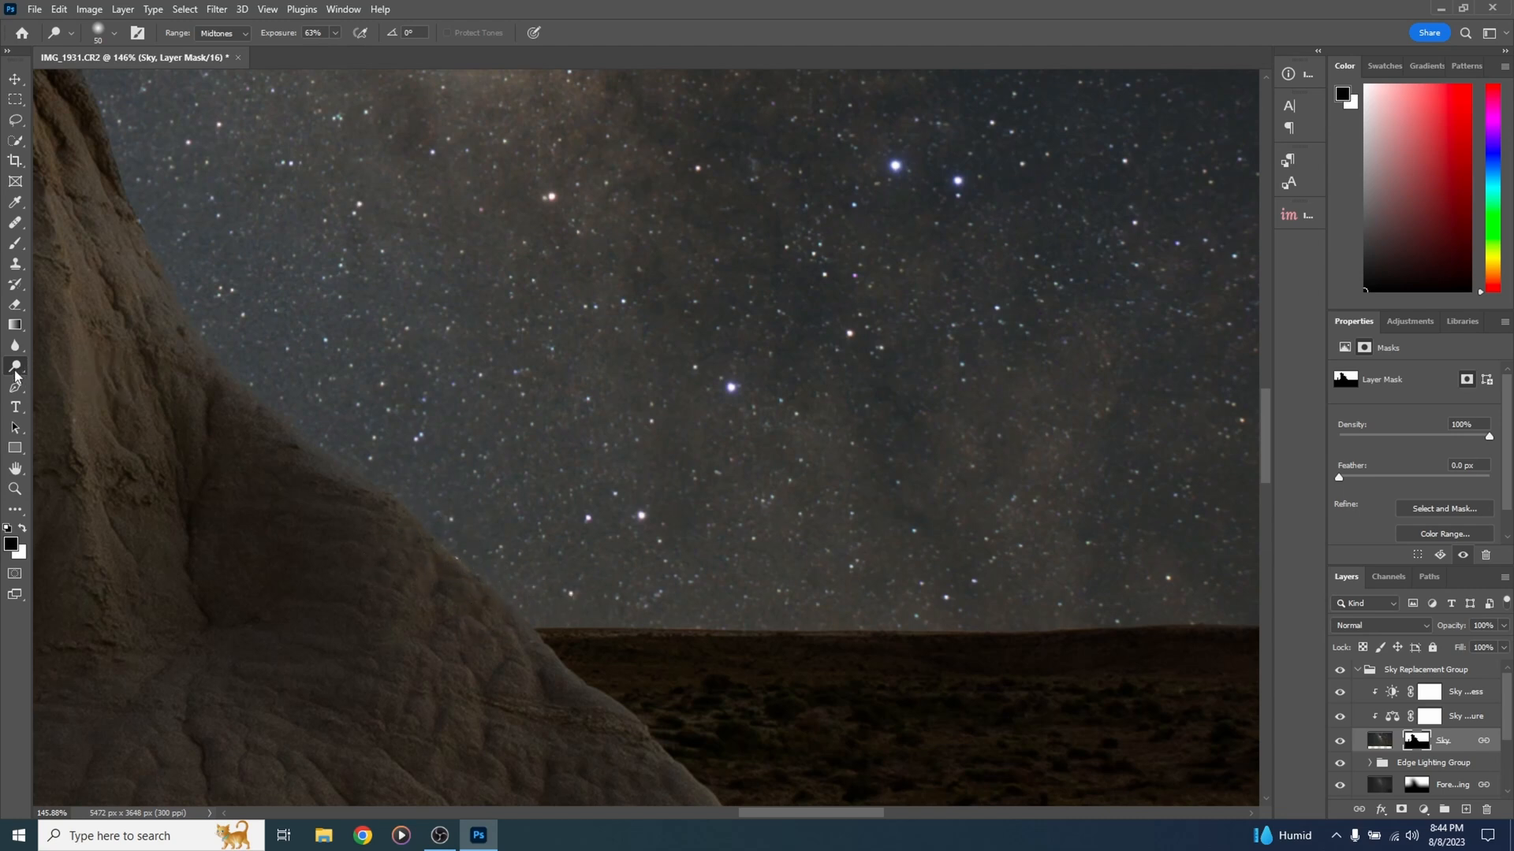
left_click(16, 365)
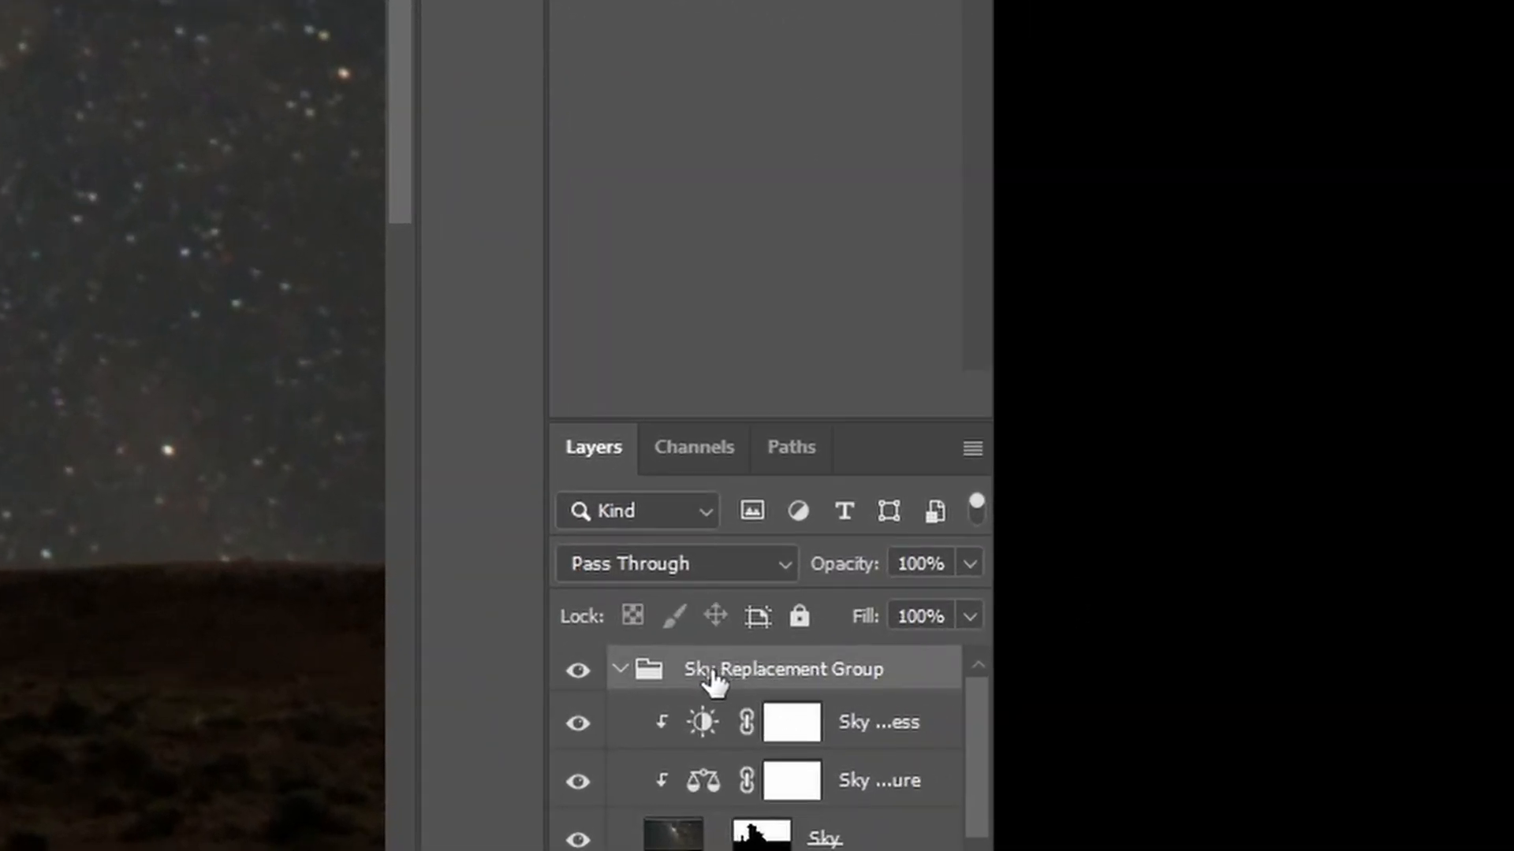
mouse_move(714, 675)
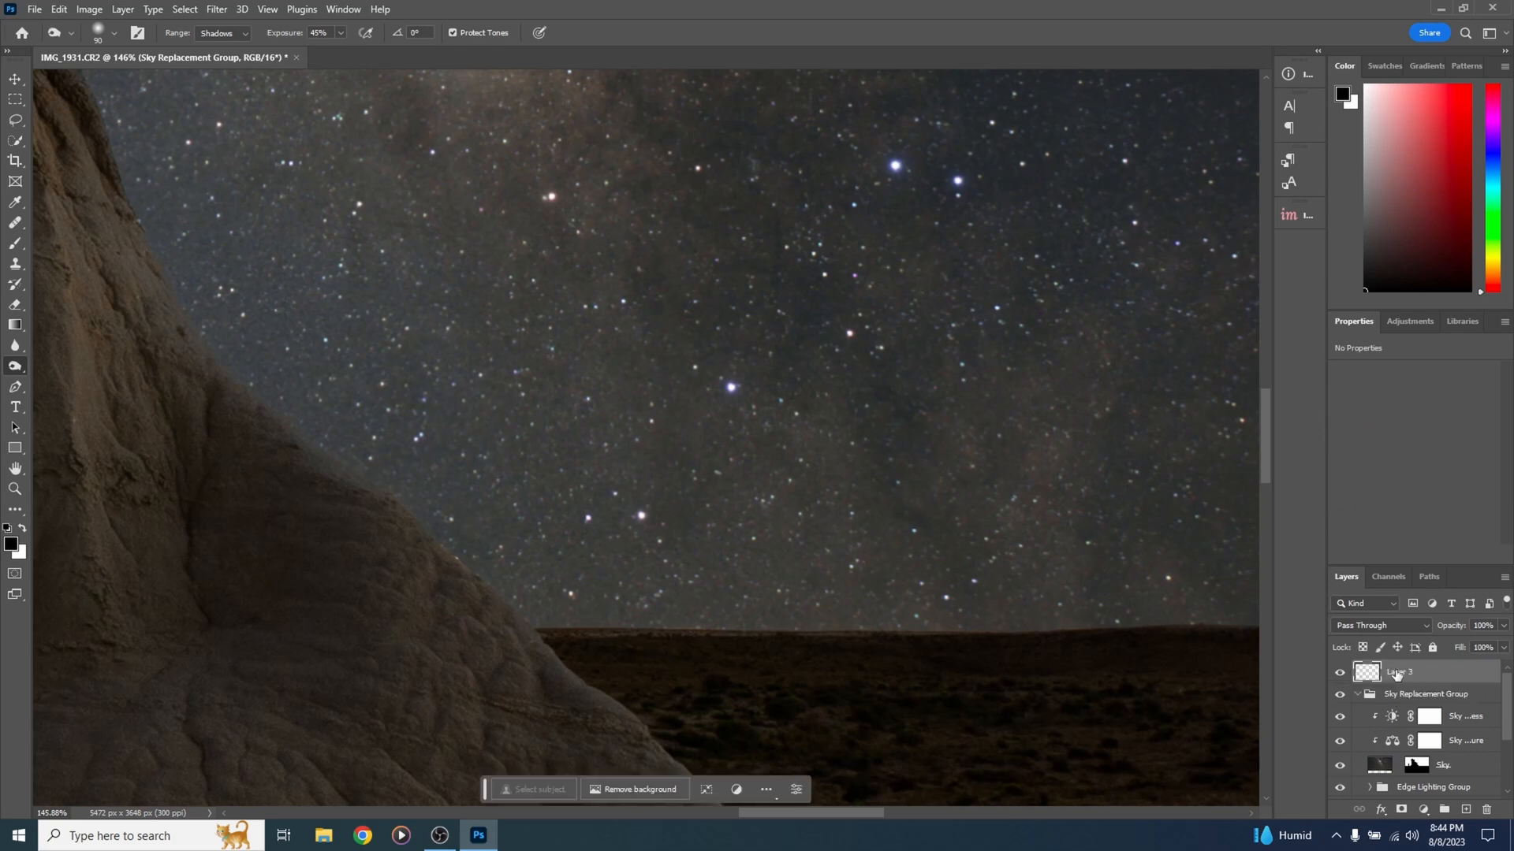
Step: Select merged Layer 3 and fit the whole hoodoo scene to the window
left_click(1401, 672)
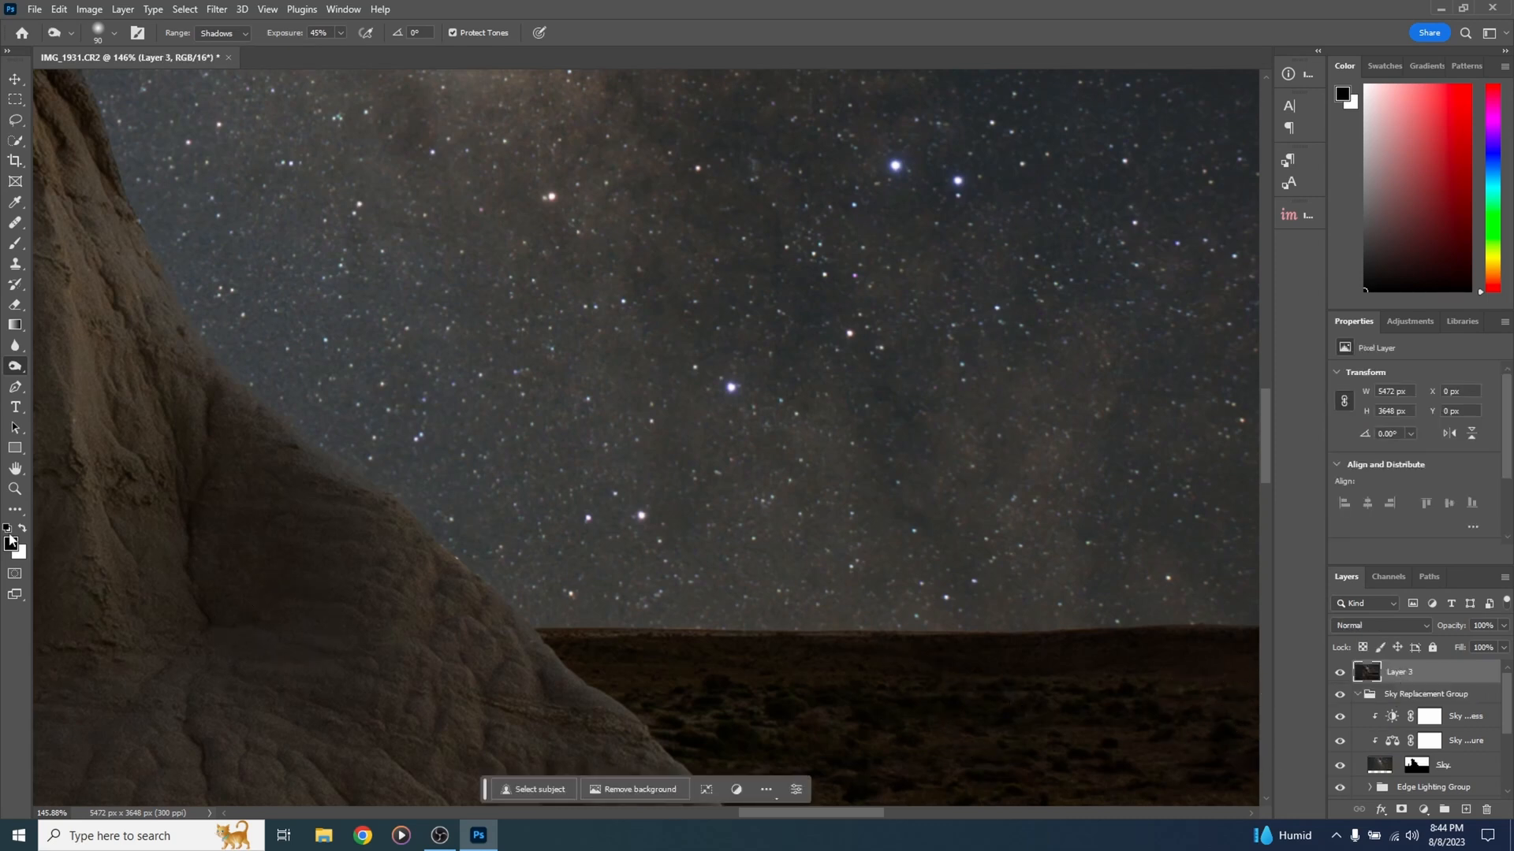
left_click(14, 489)
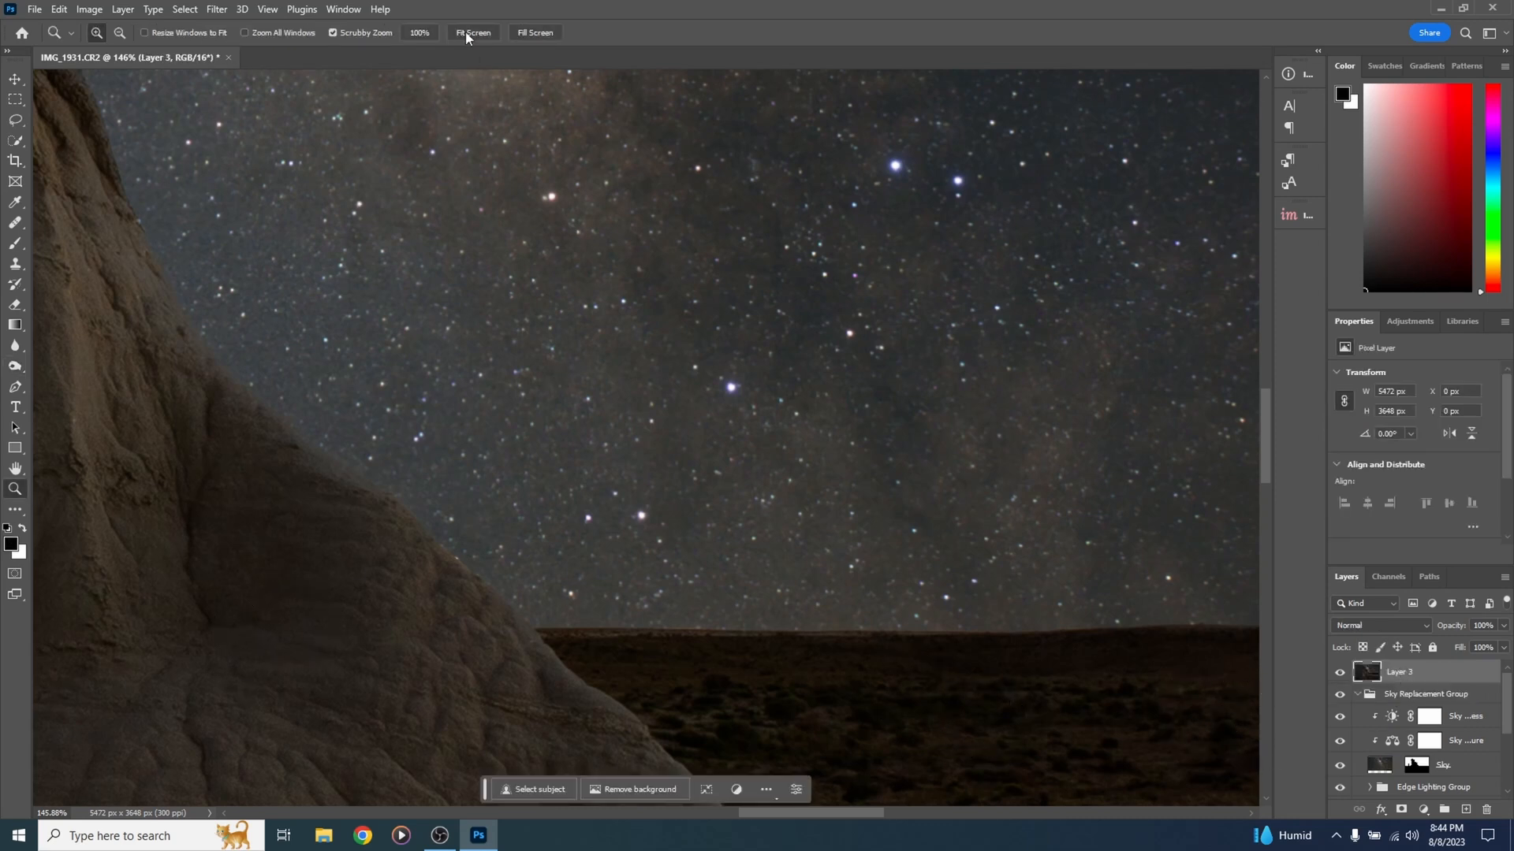
left_click(472, 31)
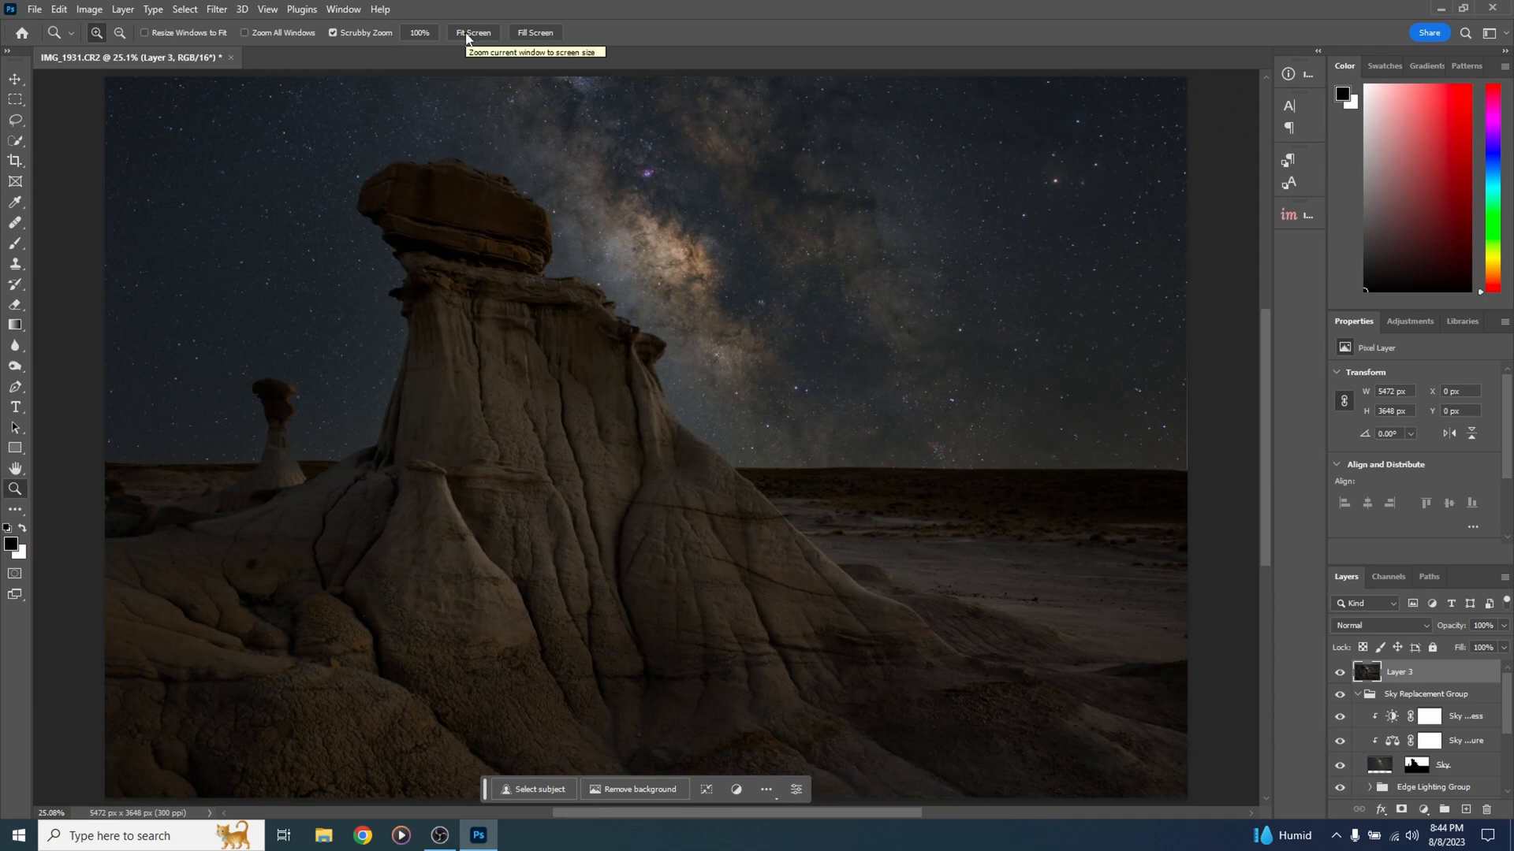
mouse_move(151, 9)
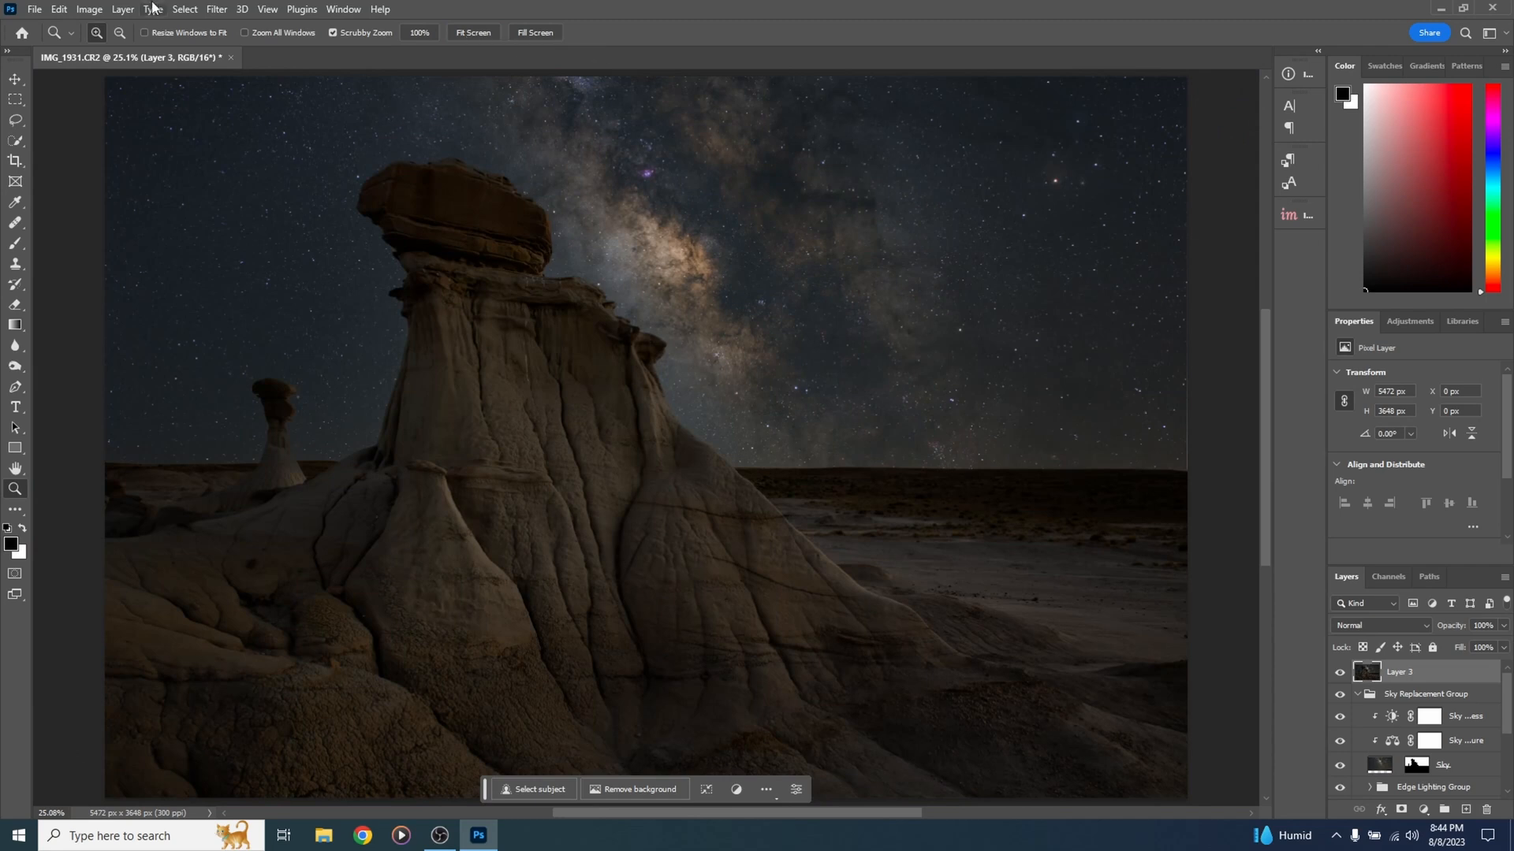
left_click(215, 9)
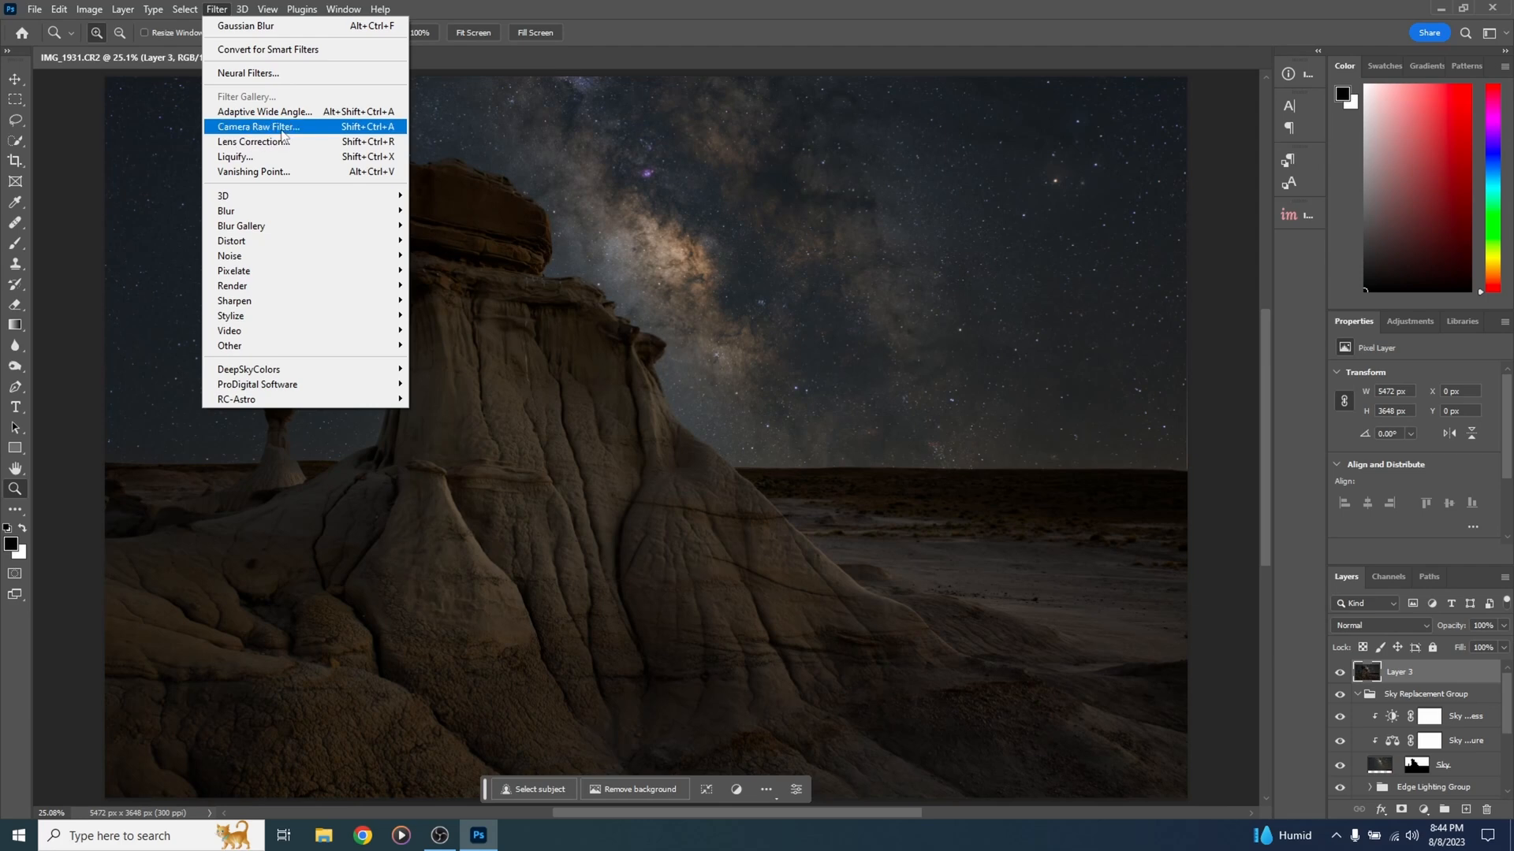
Step: In Camera Raw's Basic panel, nudge temperature and raise Exposure to +0.30
left_click(258, 126)
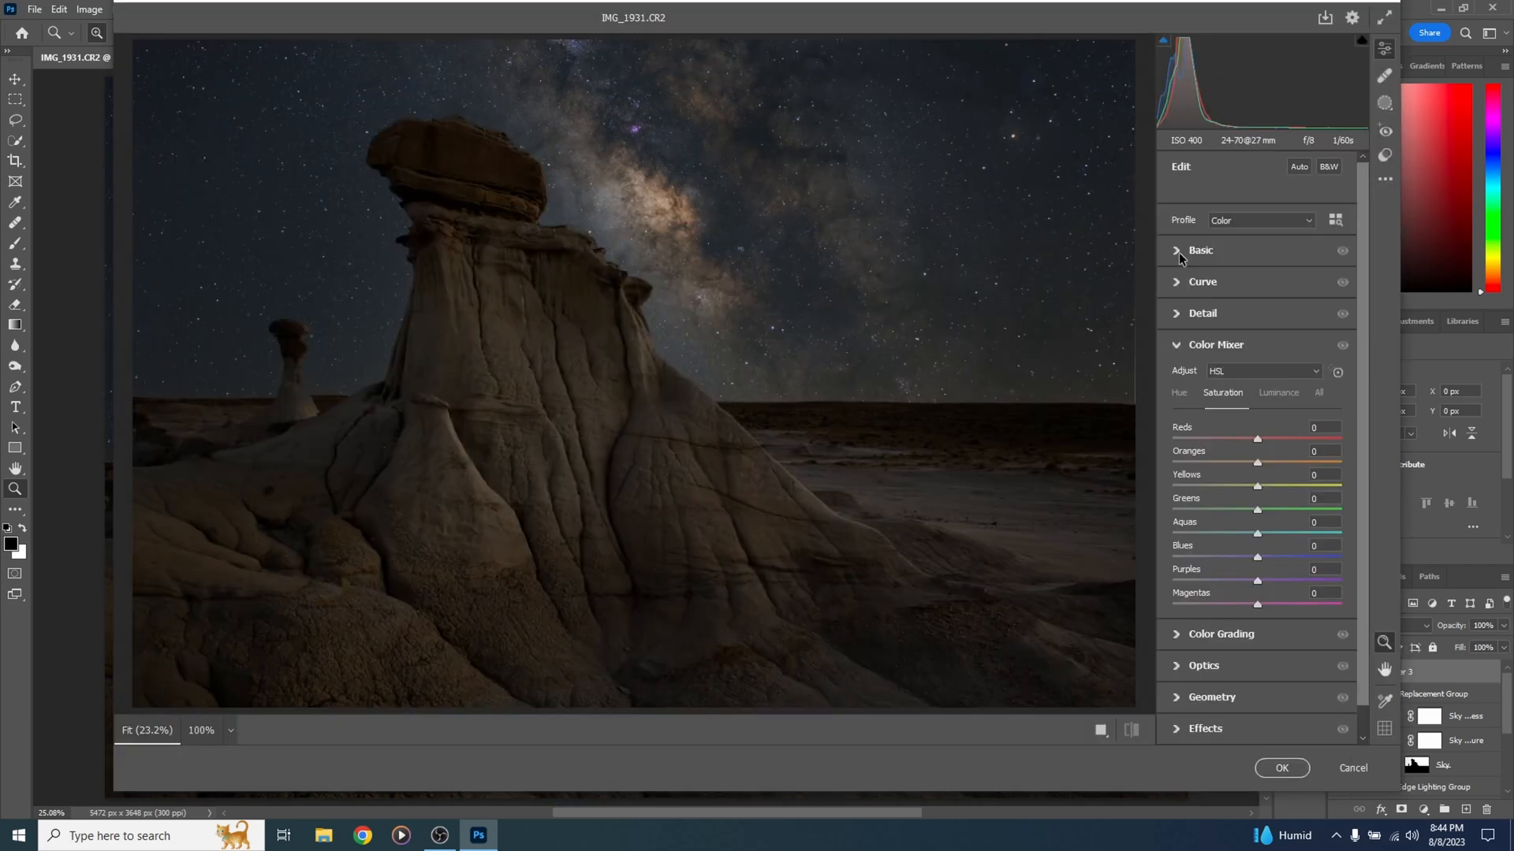
left_click(1199, 250)
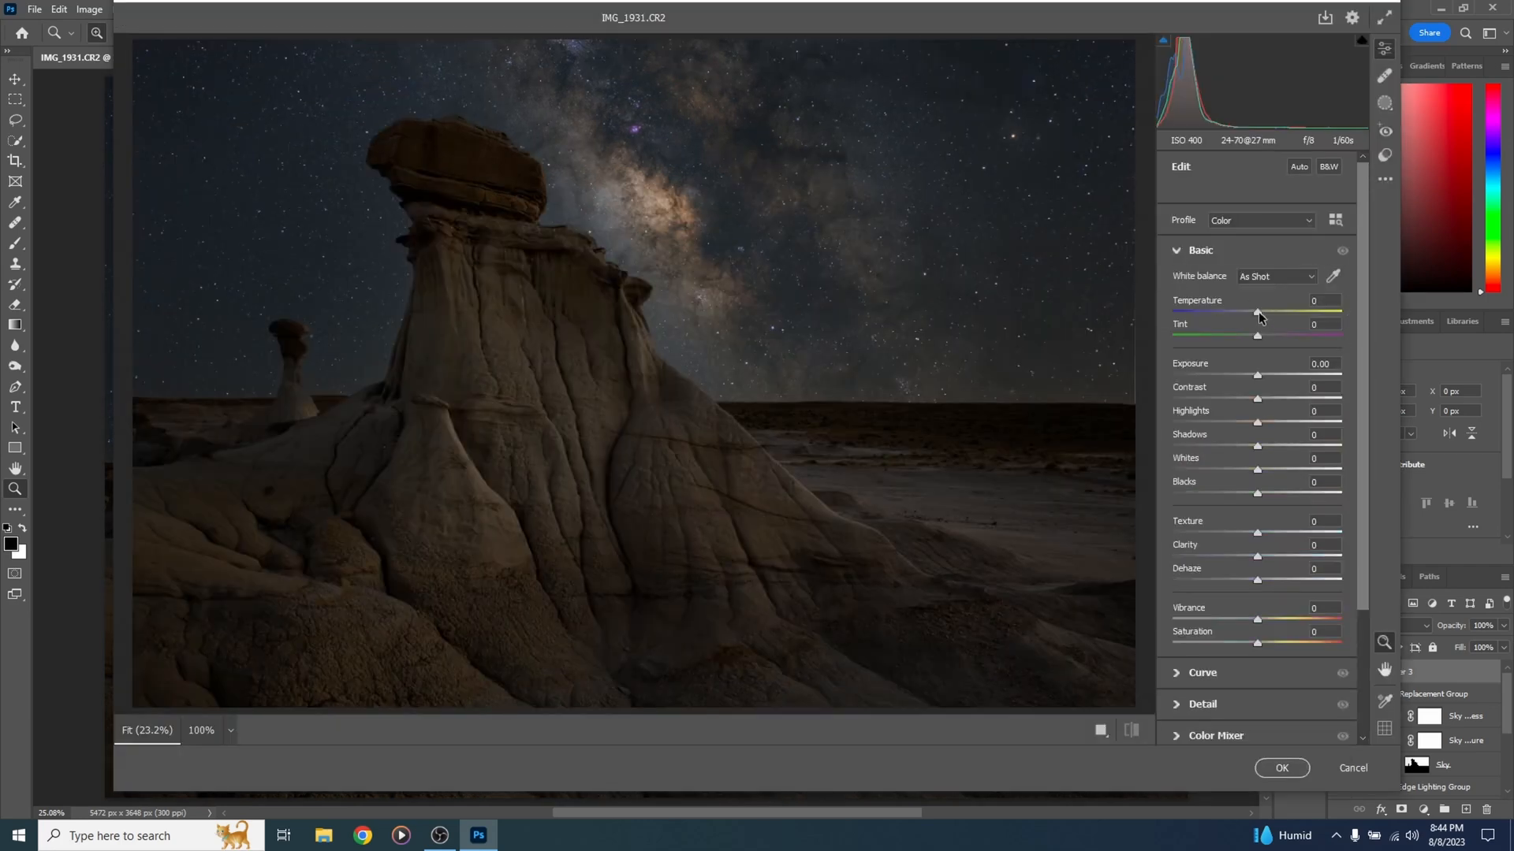
left_click_drag(1256, 312, 1263, 313)
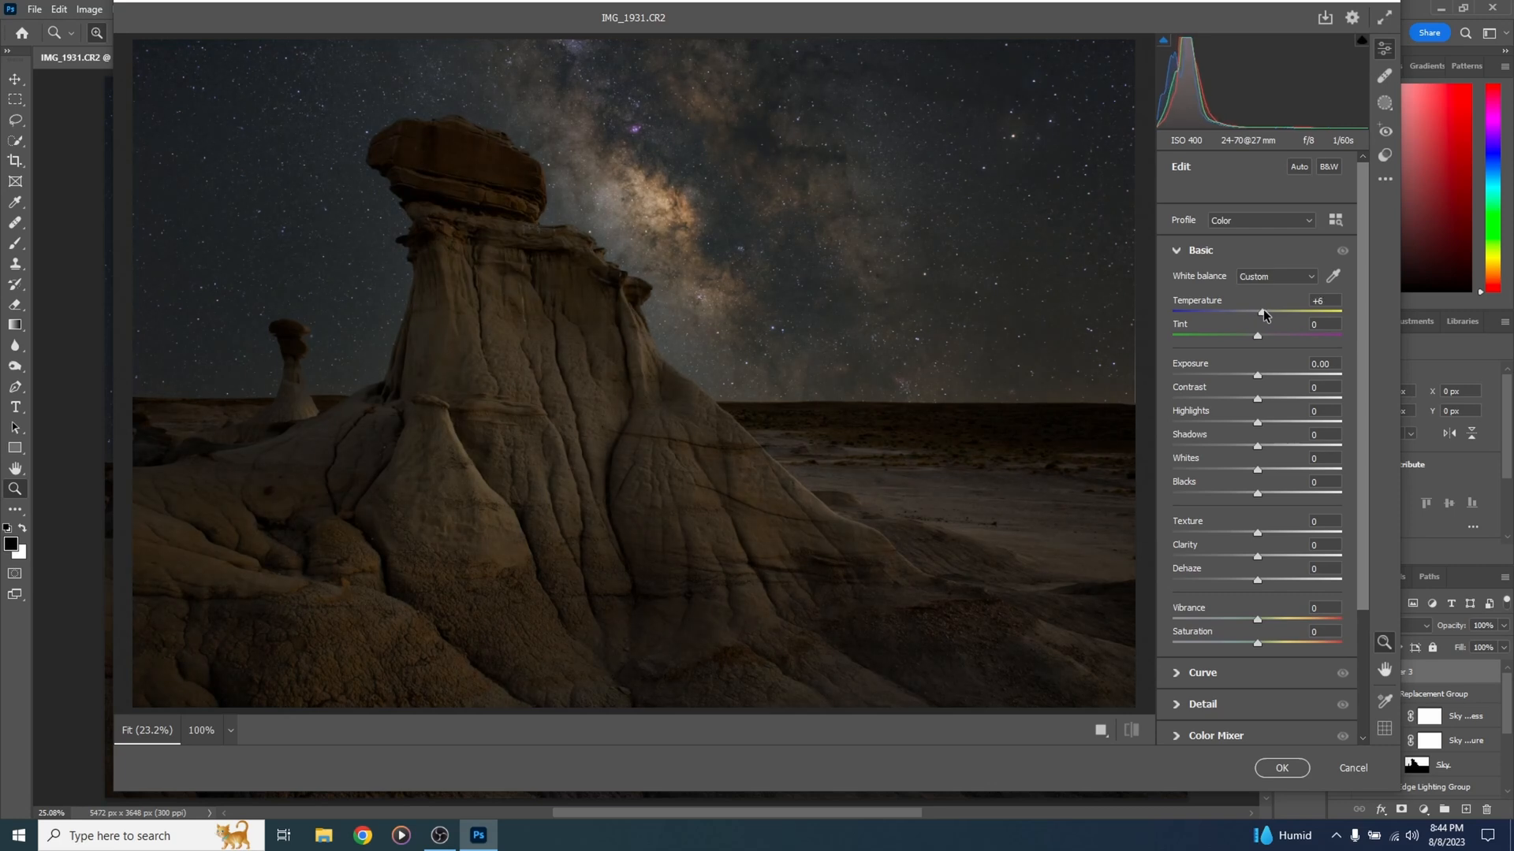
left_click_drag(1261, 316, 1257, 316)
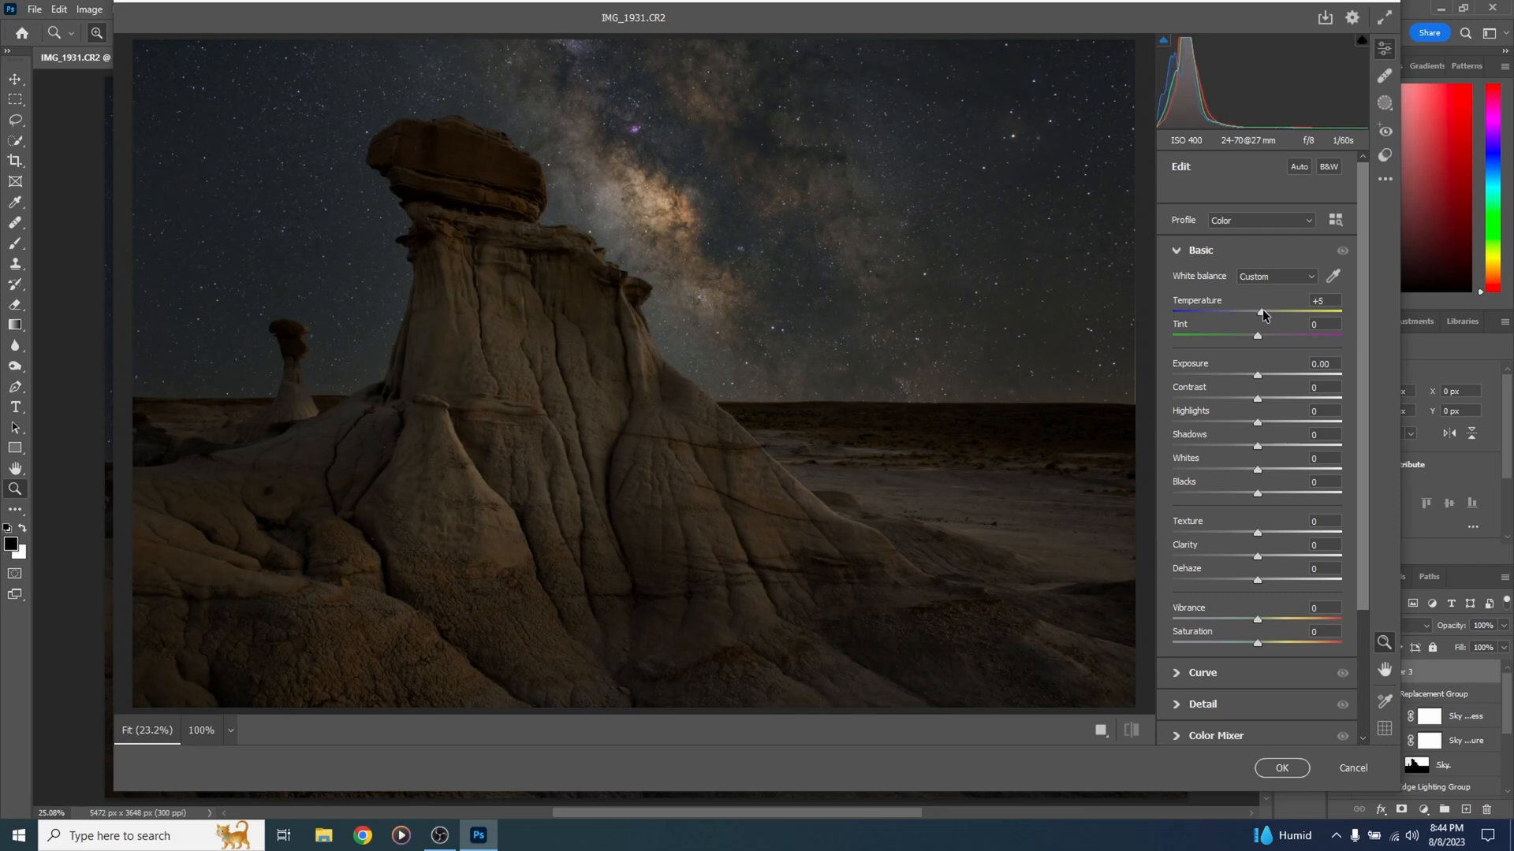
left_click_drag(1257, 312, 1262, 312)
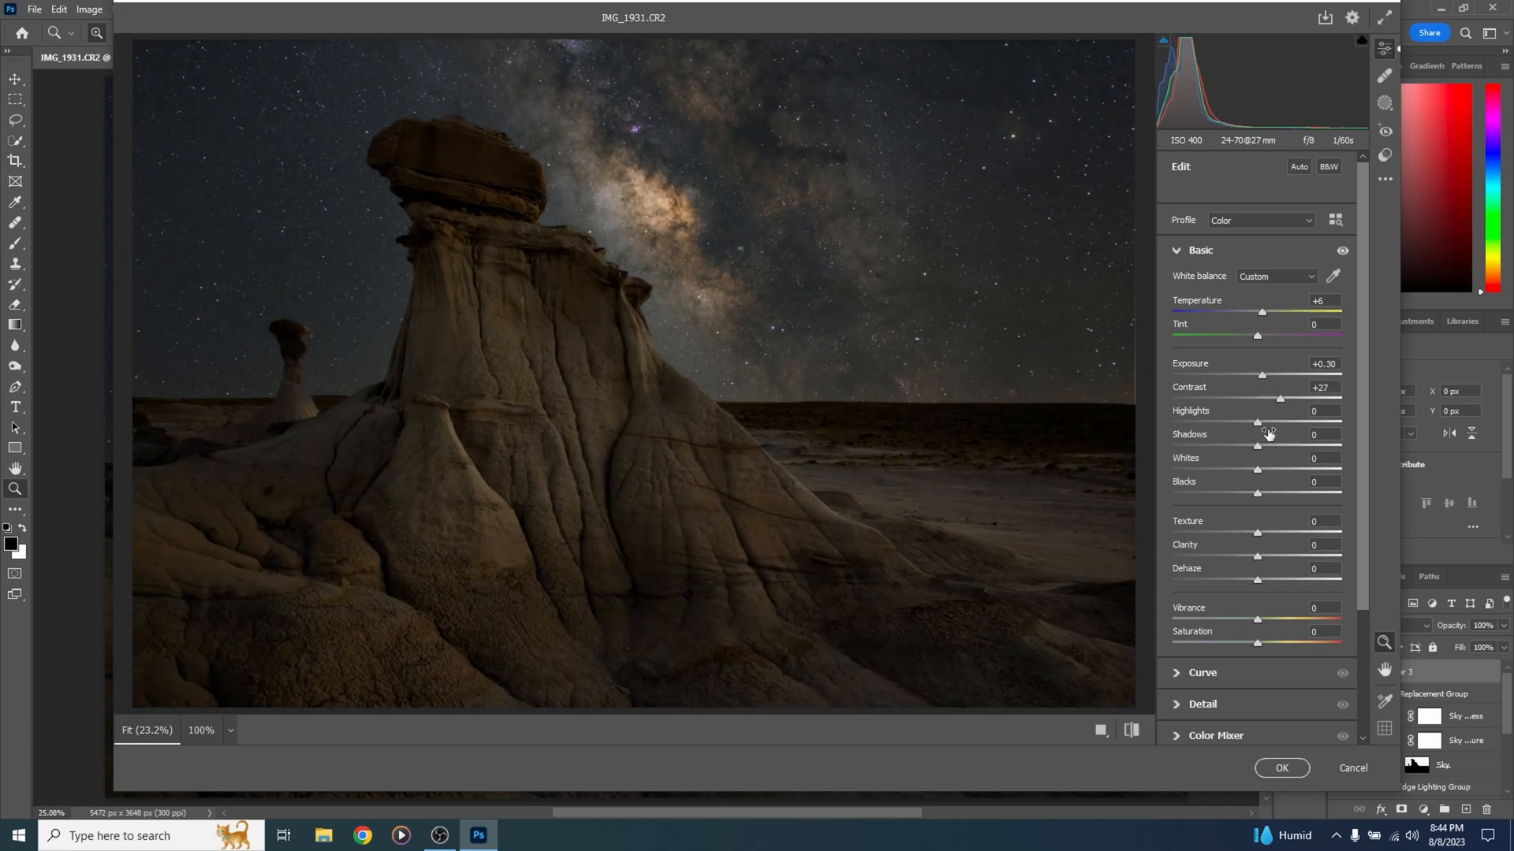
Step: Set Shadows -100, lower contrast, raise saturation about +10, reset temperature to neutral, and apply
left_click_drag(1255, 444, 1193, 445)
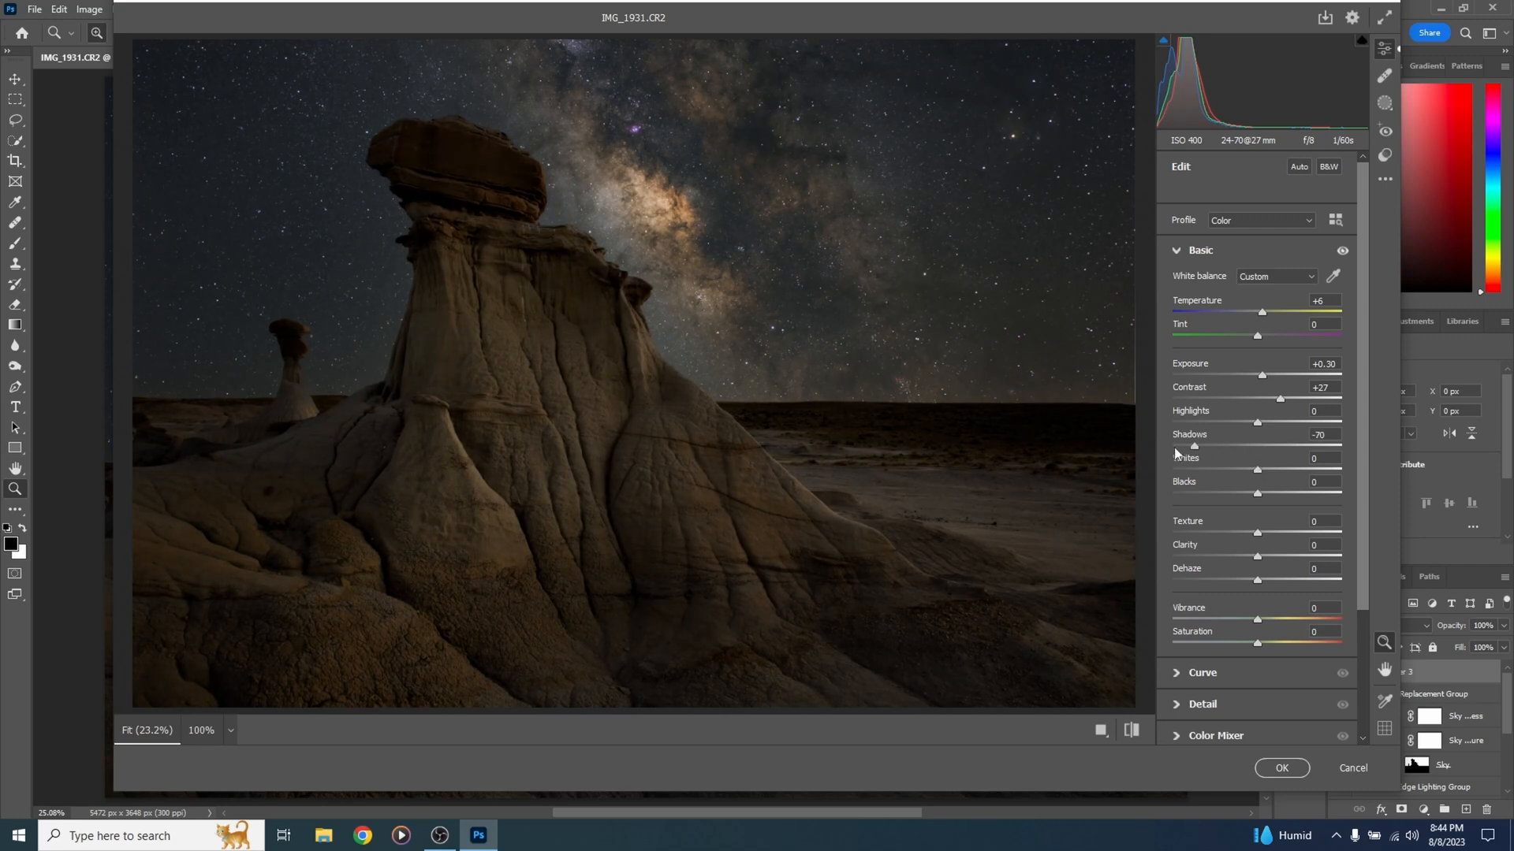
left_click_drag(1194, 446, 1173, 446)
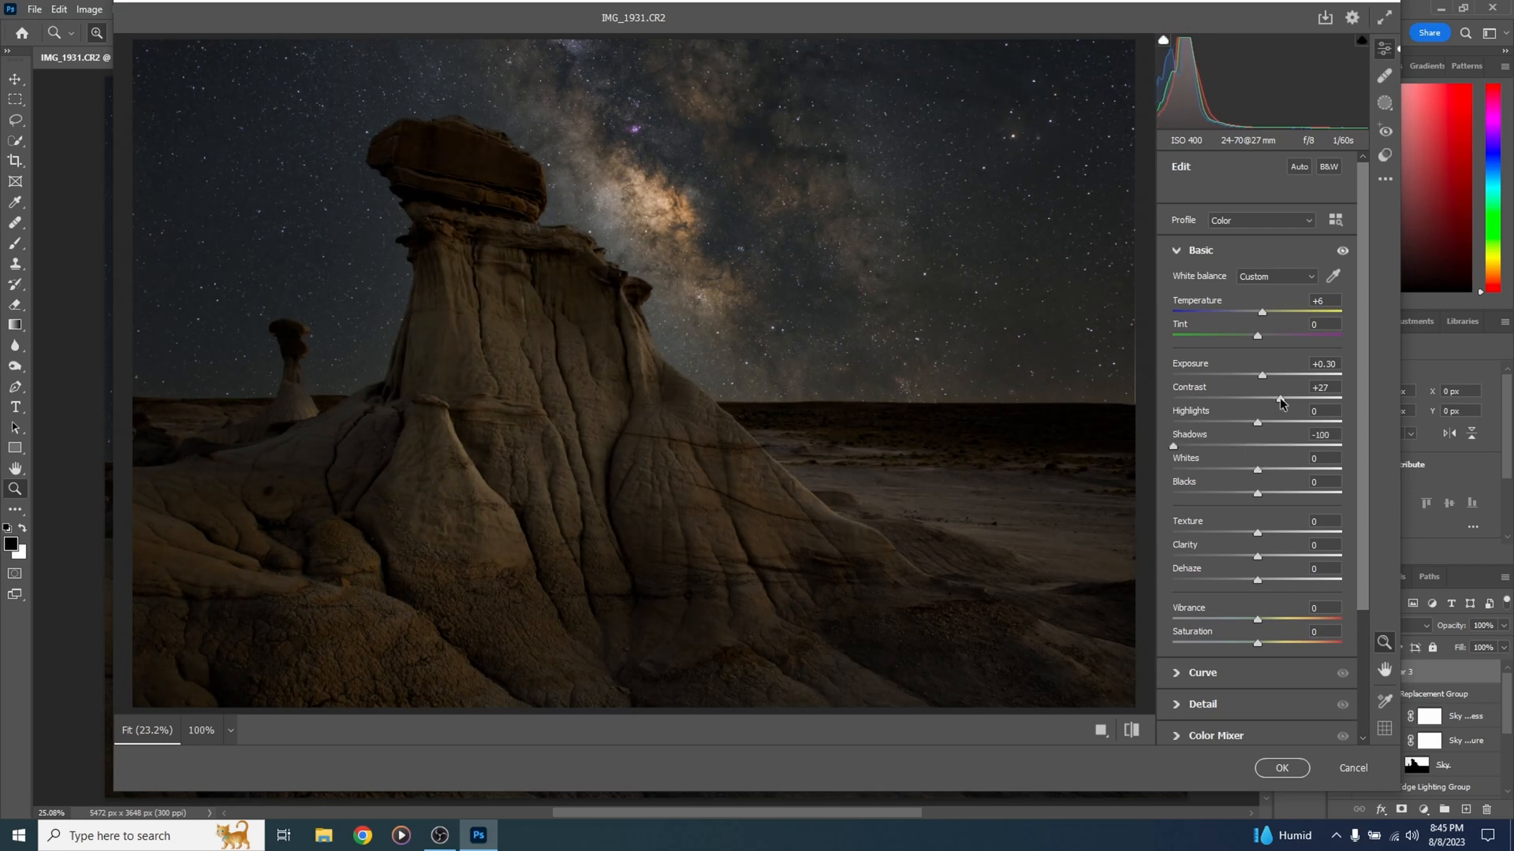
left_click_drag(1293, 398, 1259, 398)
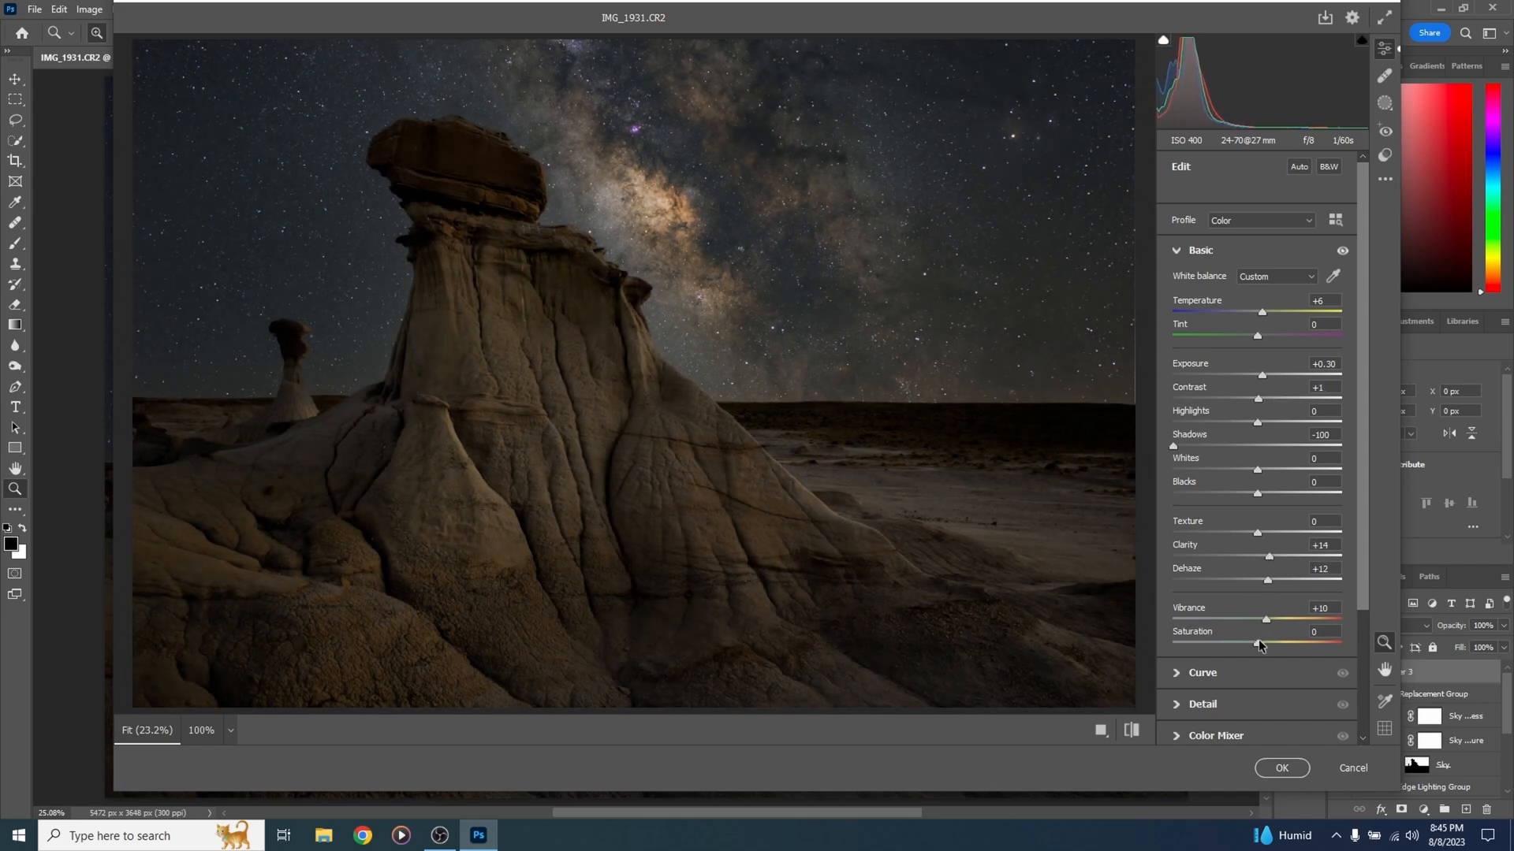
left_click_drag(1257, 642, 1268, 641)
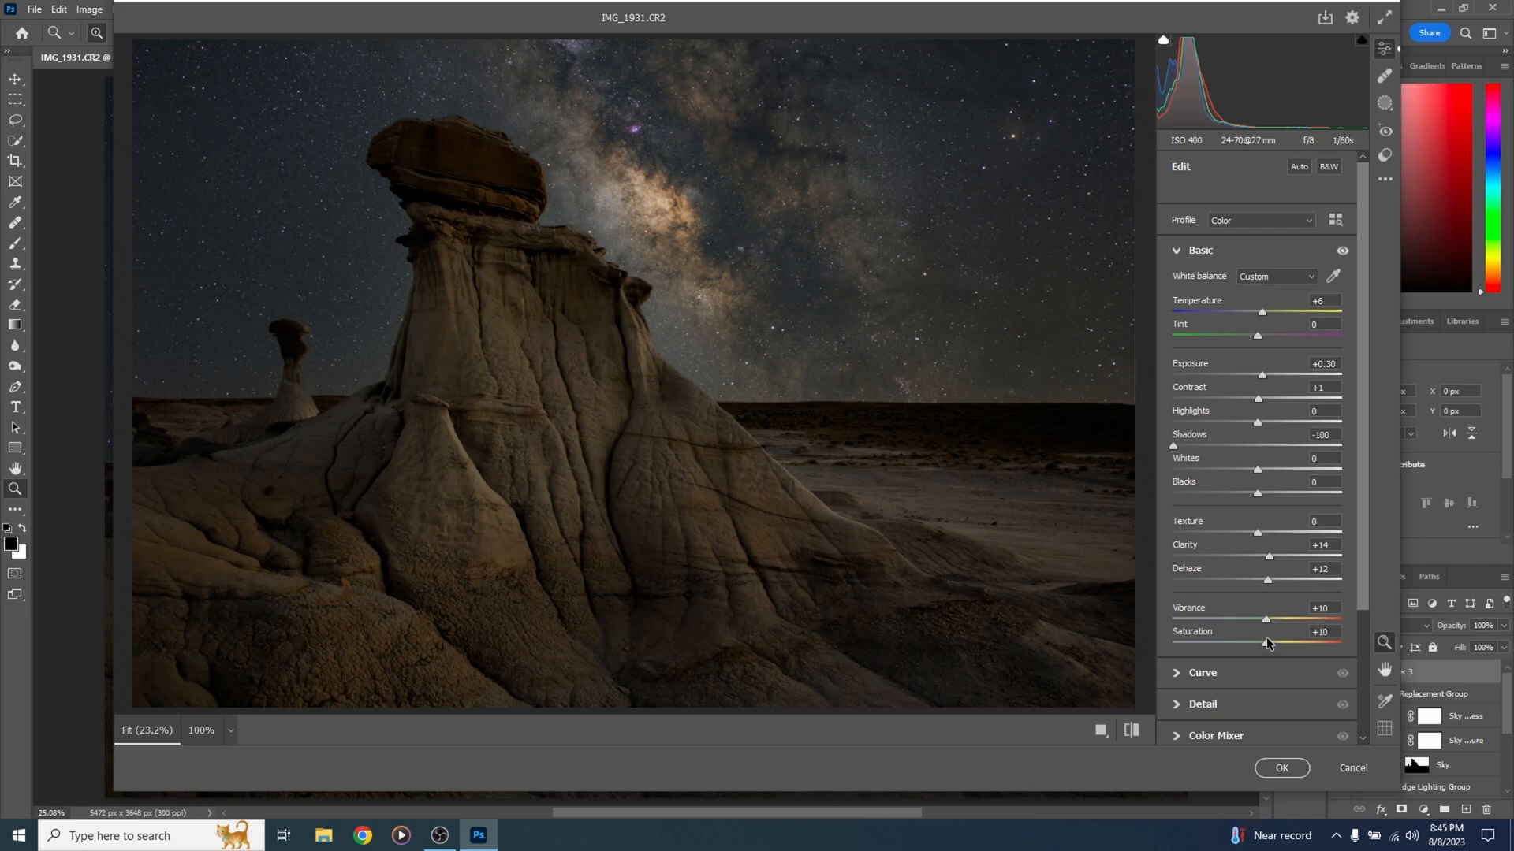
mouse_move(1263, 319)
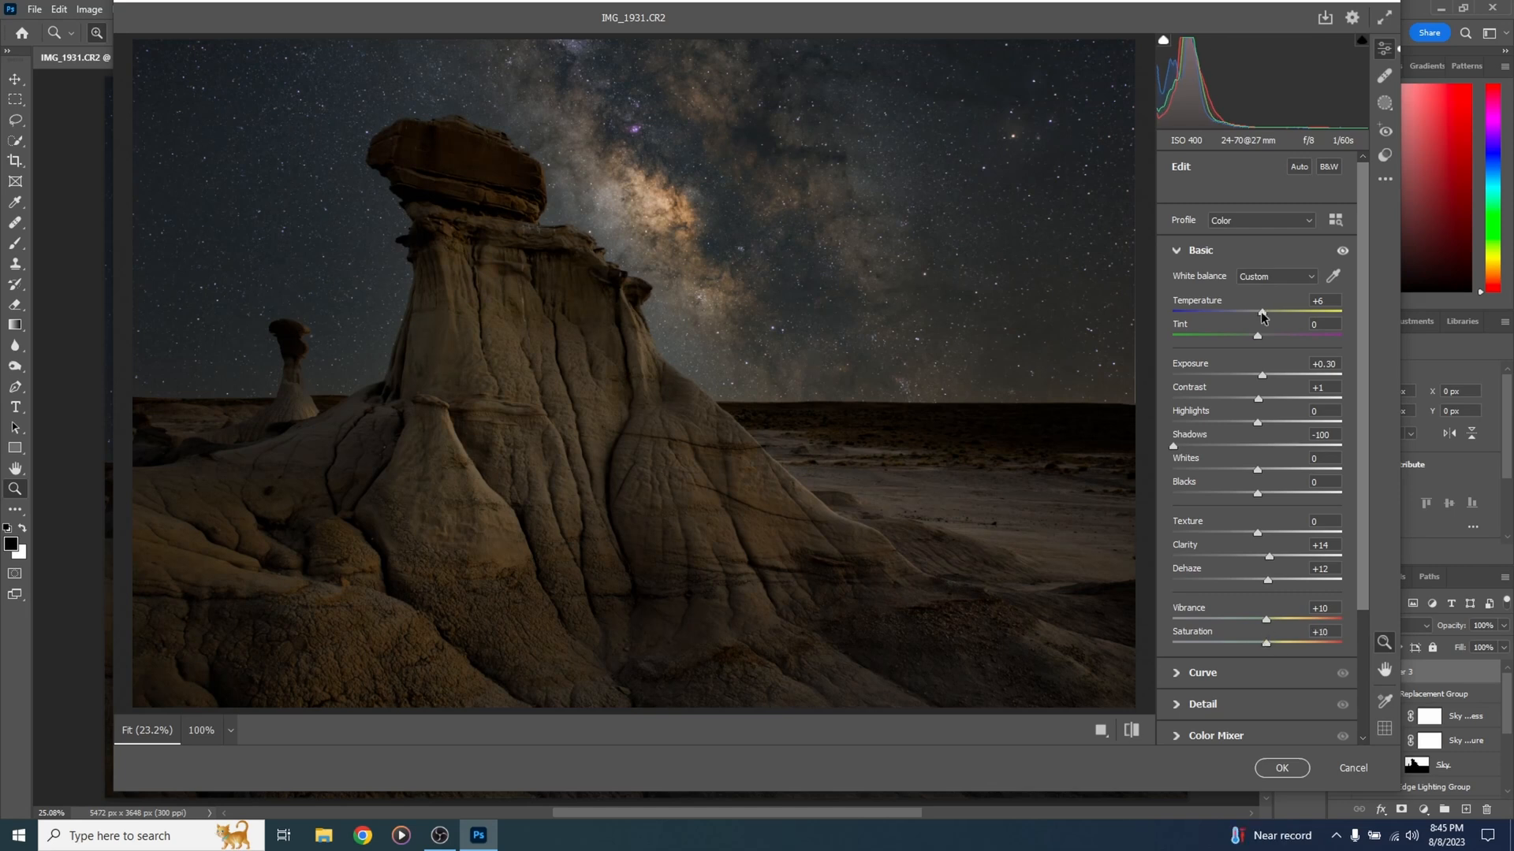
left_click_drag(1262, 315, 1257, 316)
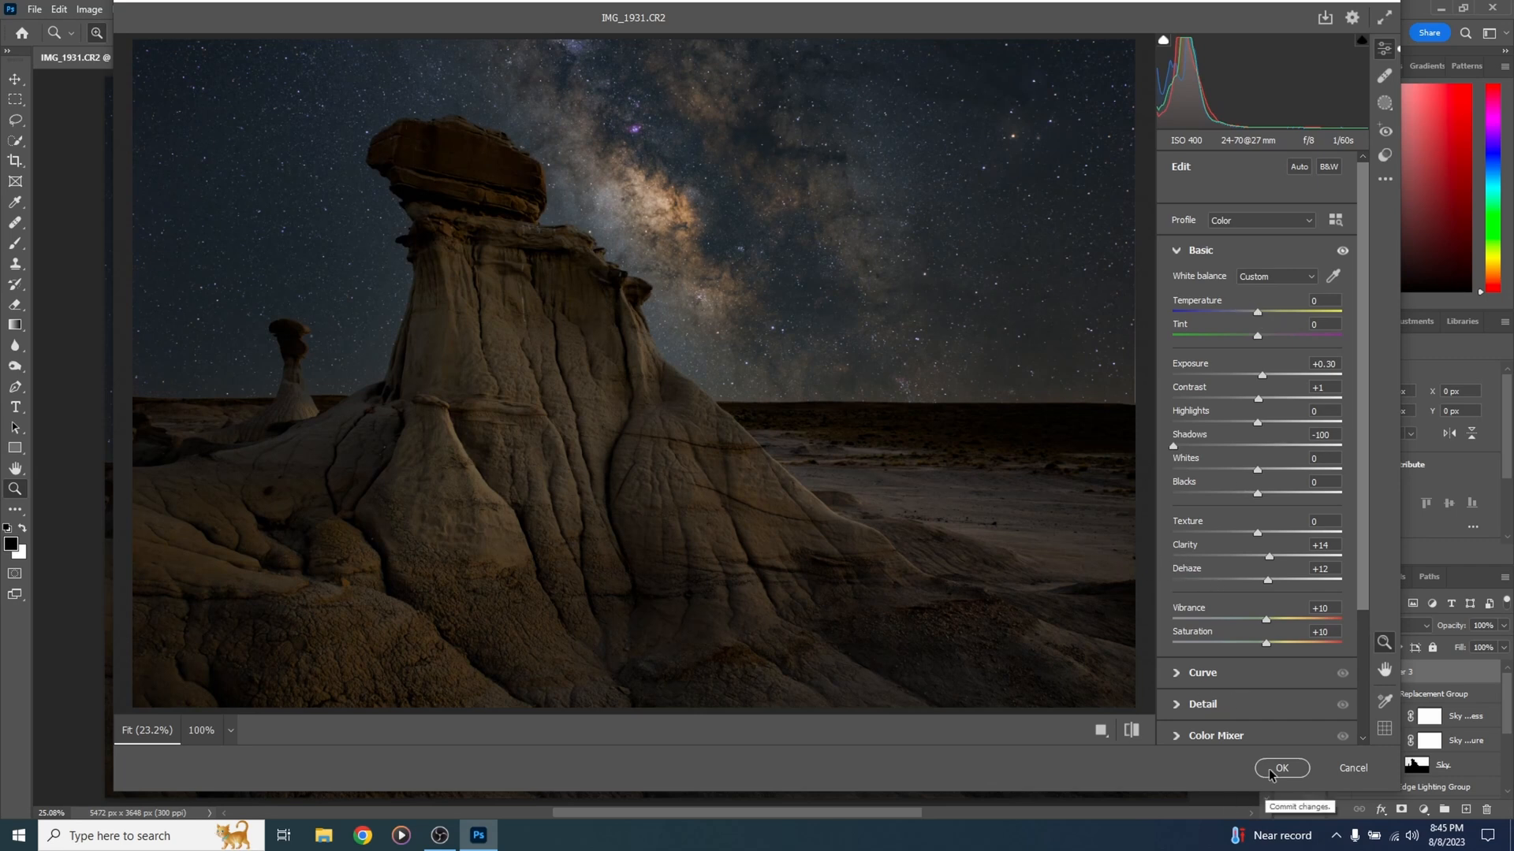
left_click(1281, 767)
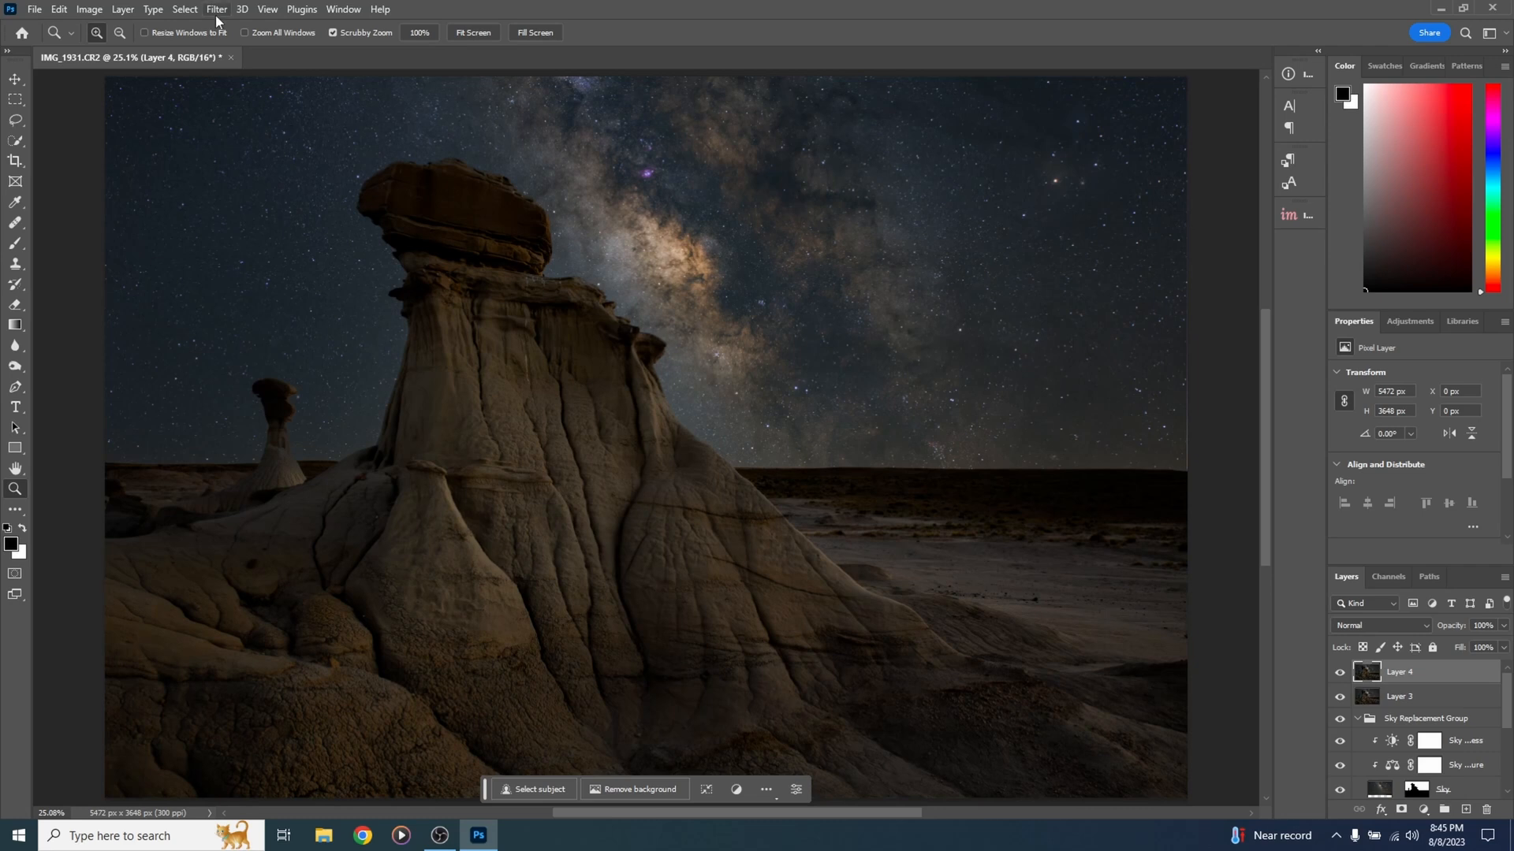
Step: Run RC-Astro NoiseXTerminator at Denoise 73, Detail 31 and fit the image back to the window
left_click(216, 8)
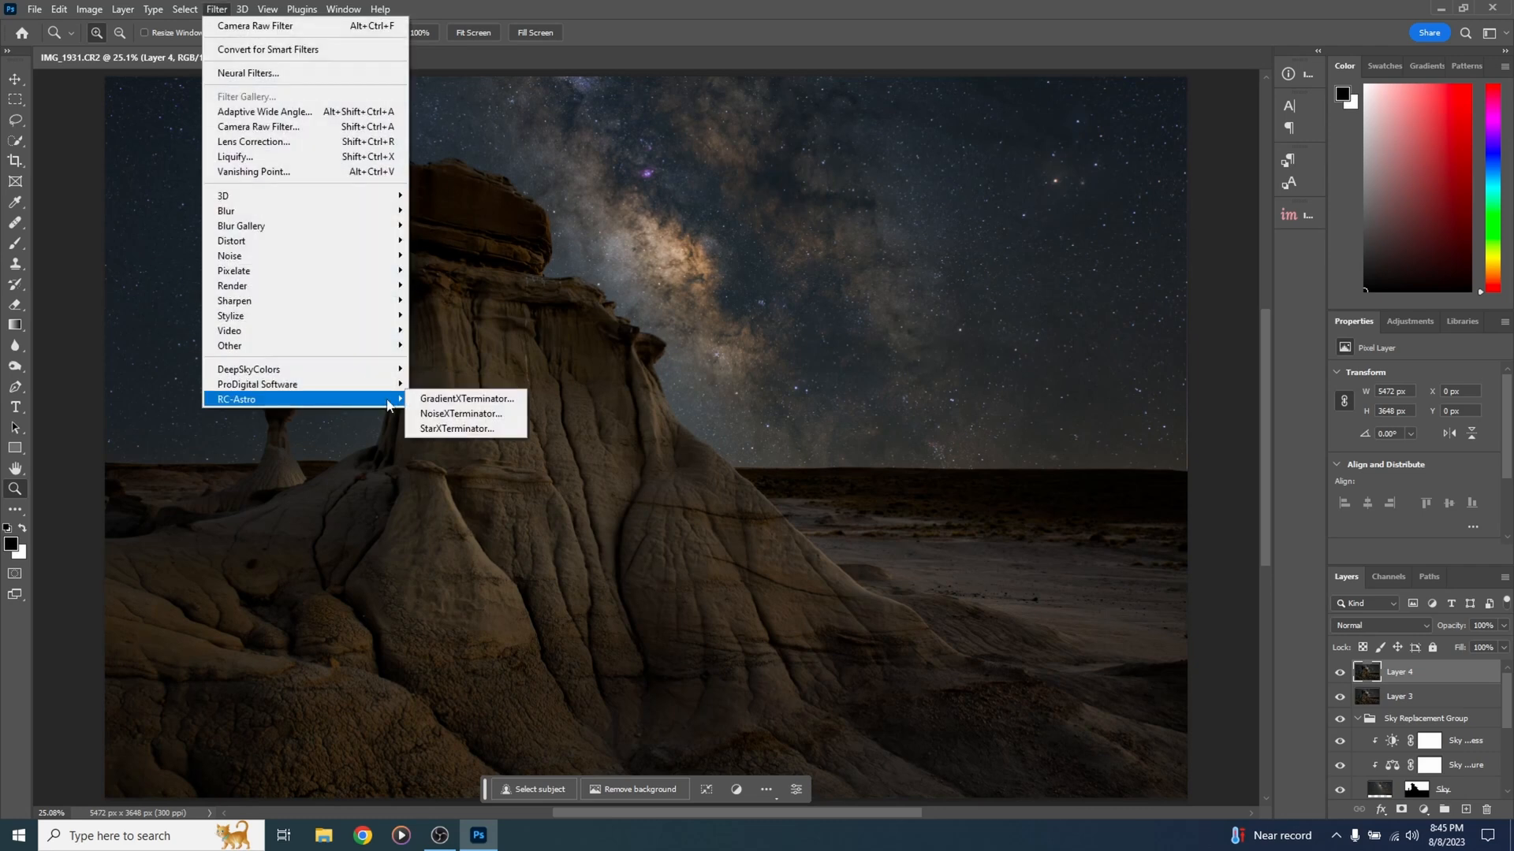
left_click(461, 413)
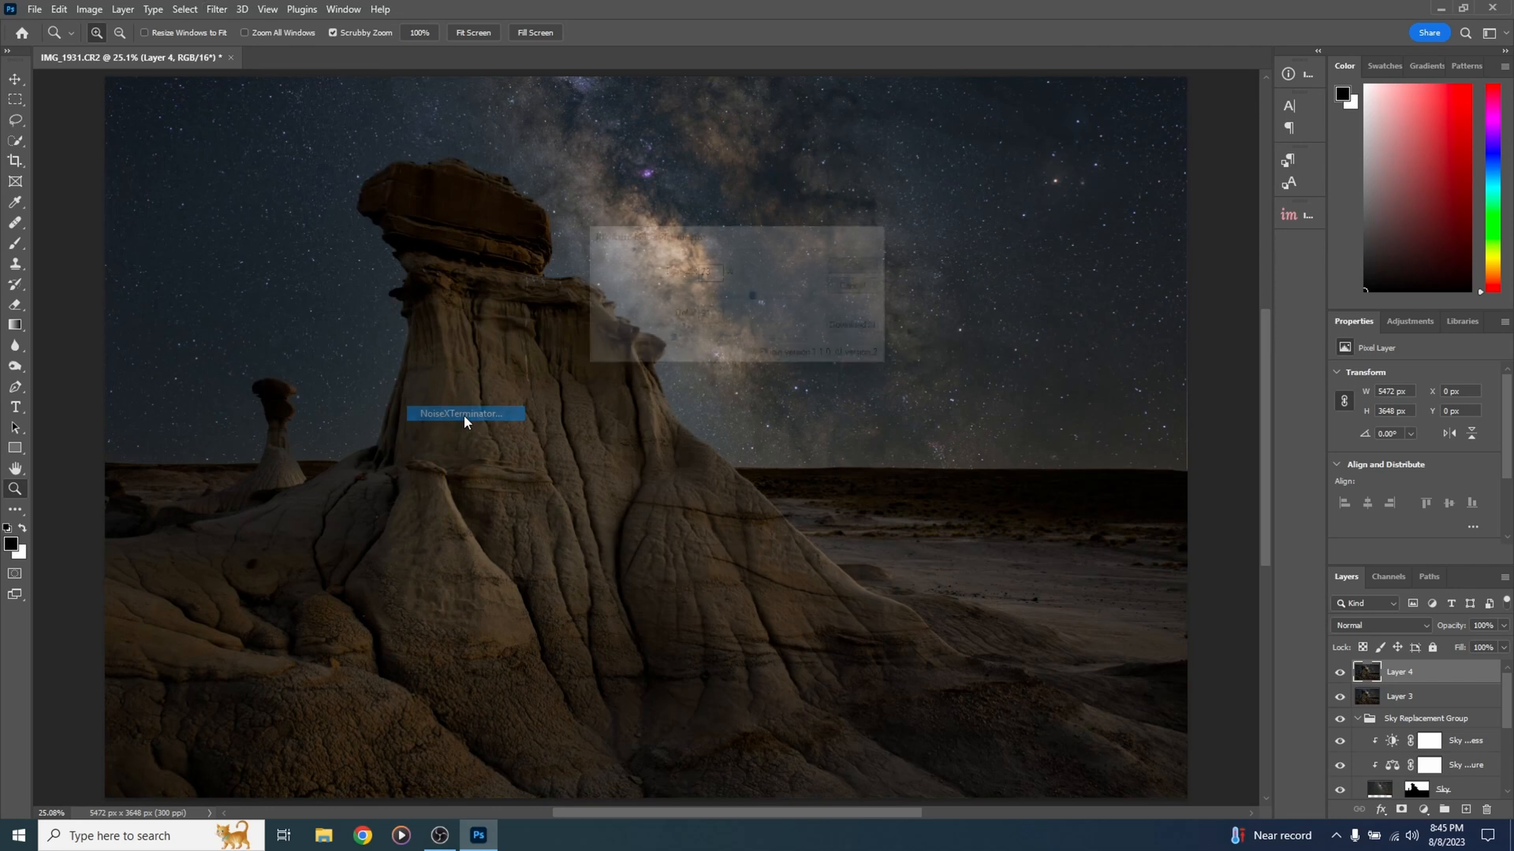
left_click(464, 414)
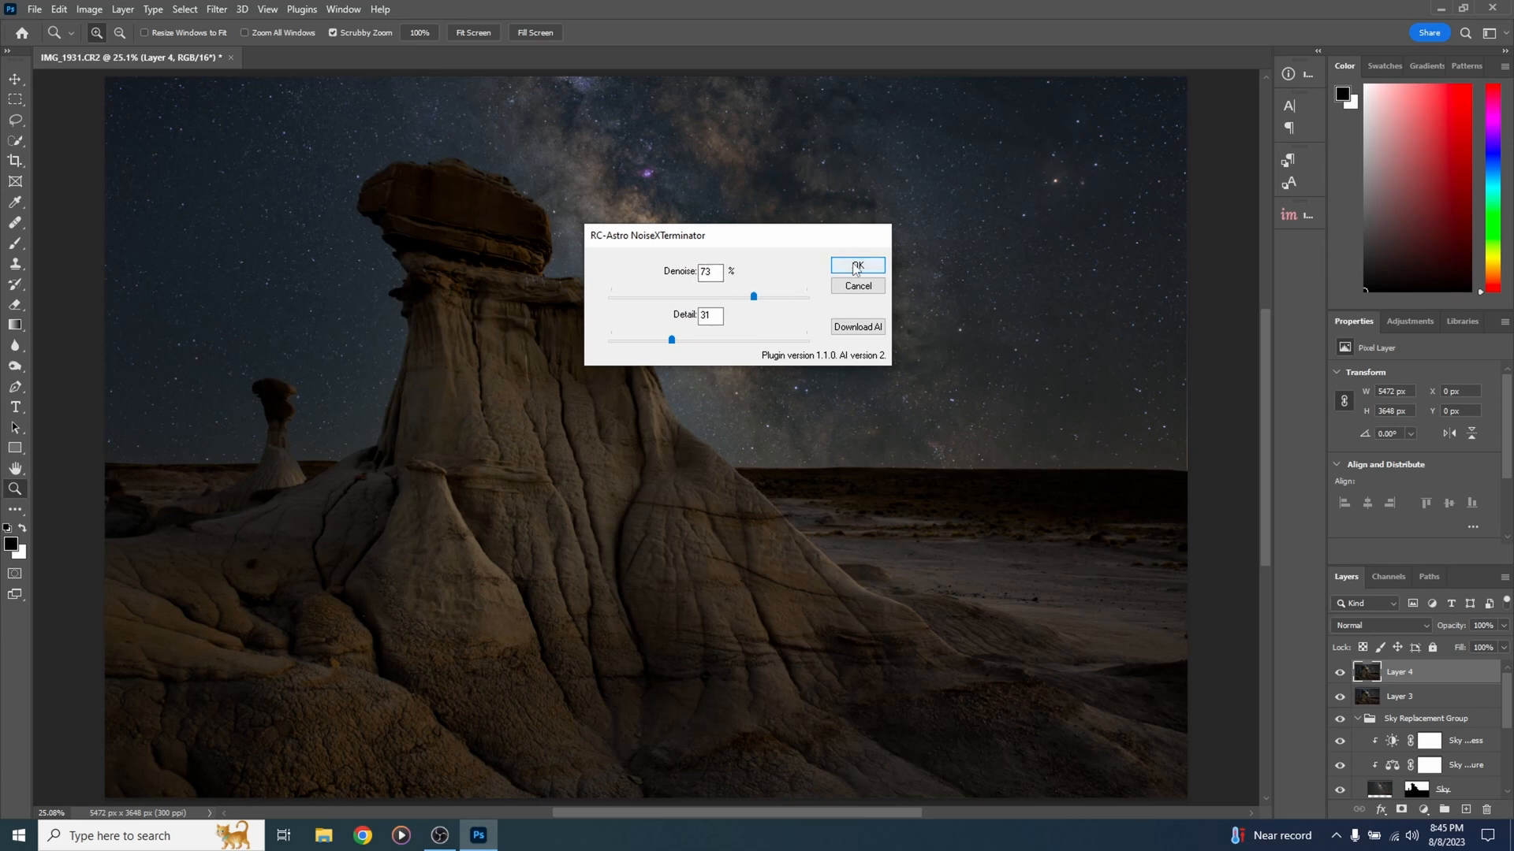
left_click(856, 266)
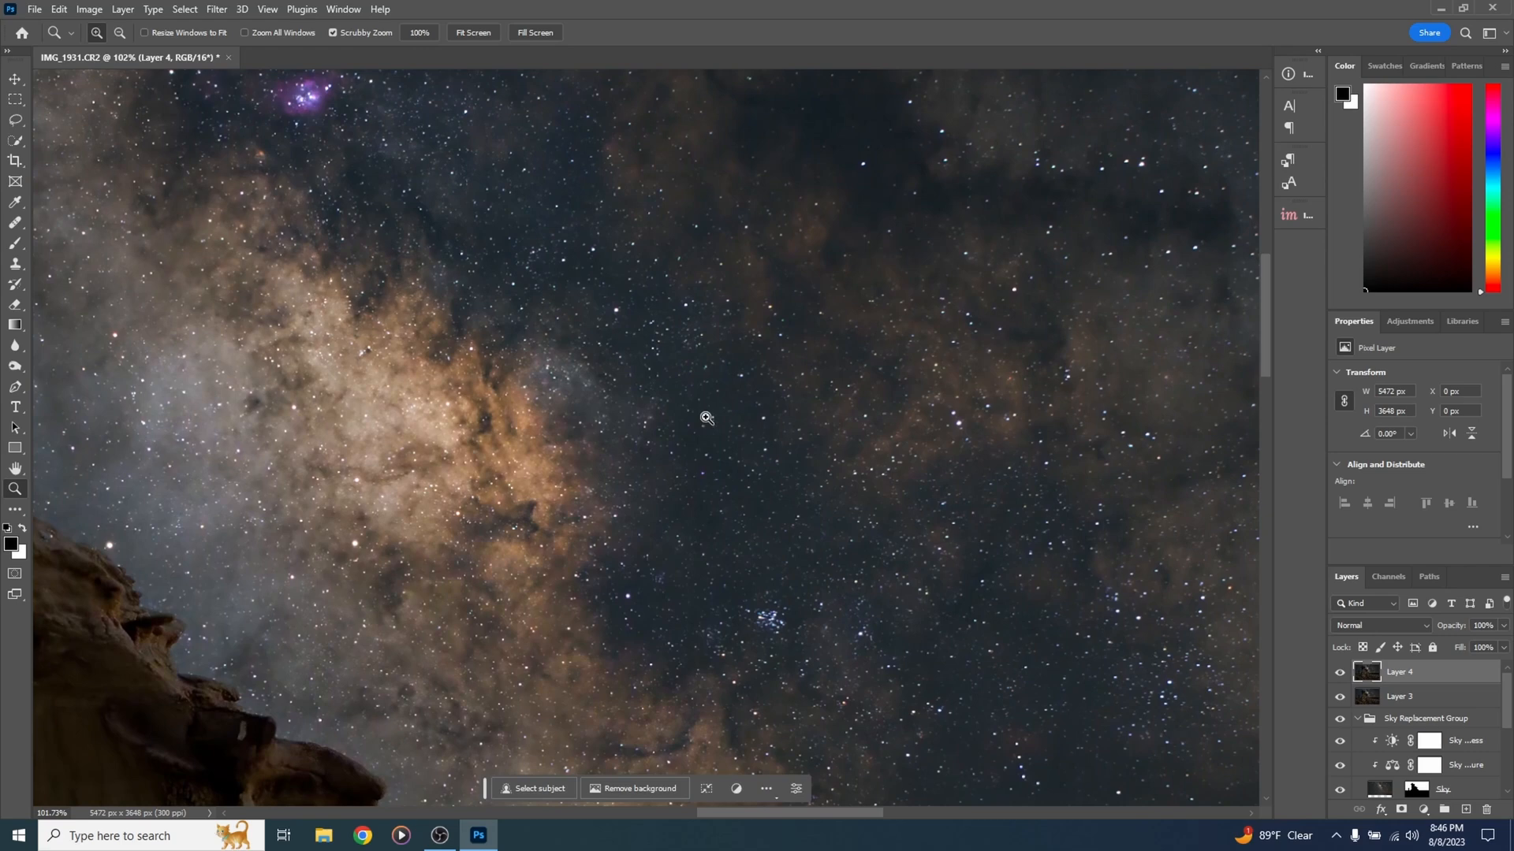
mouse_move(468, 23)
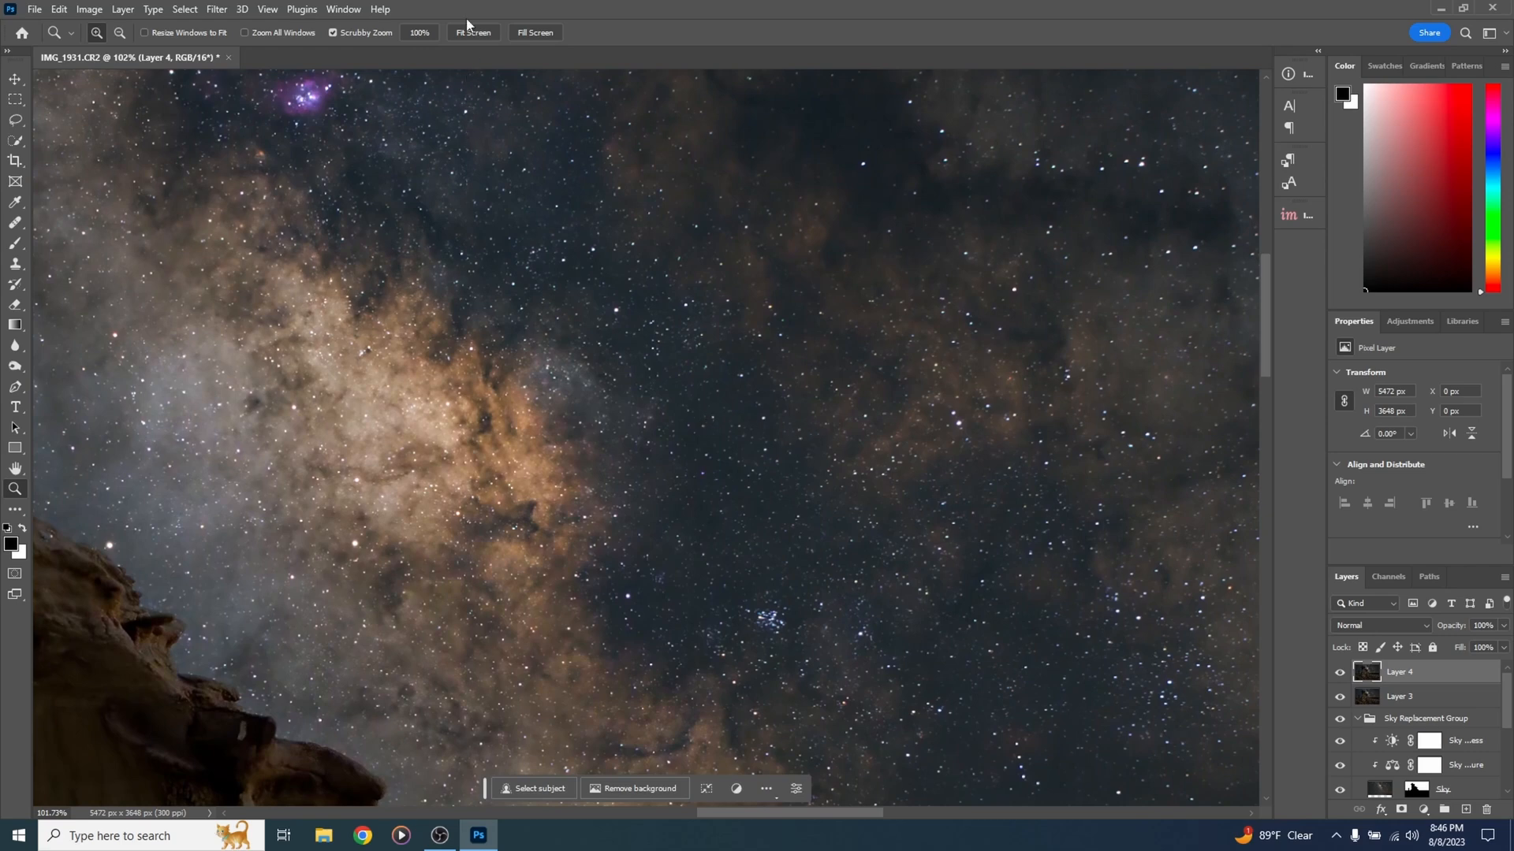
left_click(472, 32)
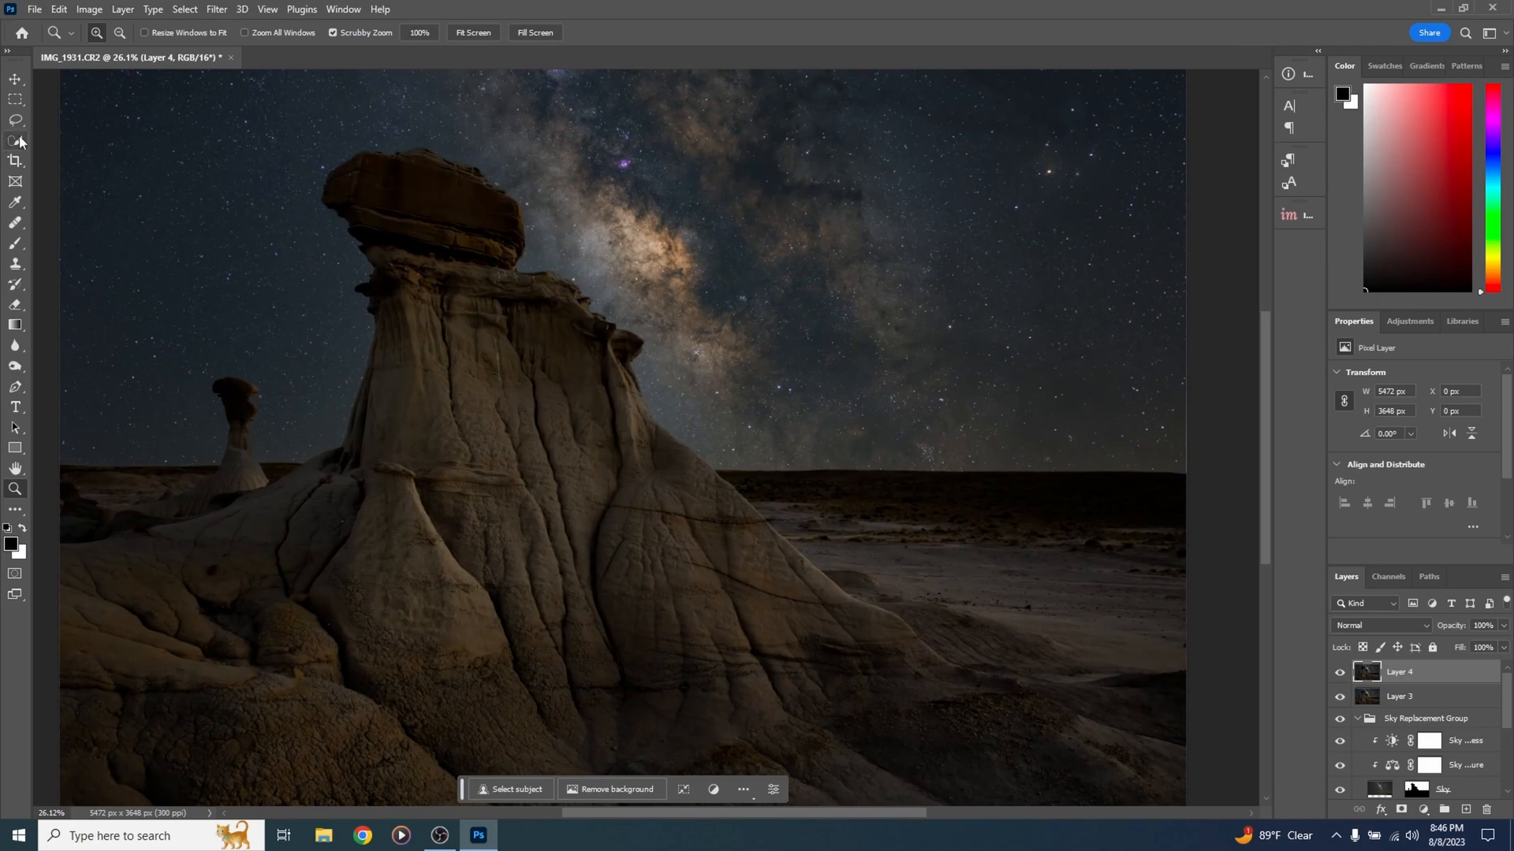
Step: Pull the crop boundary inward slightly to roughly 5268 × 3512 px
left_click(16, 153)
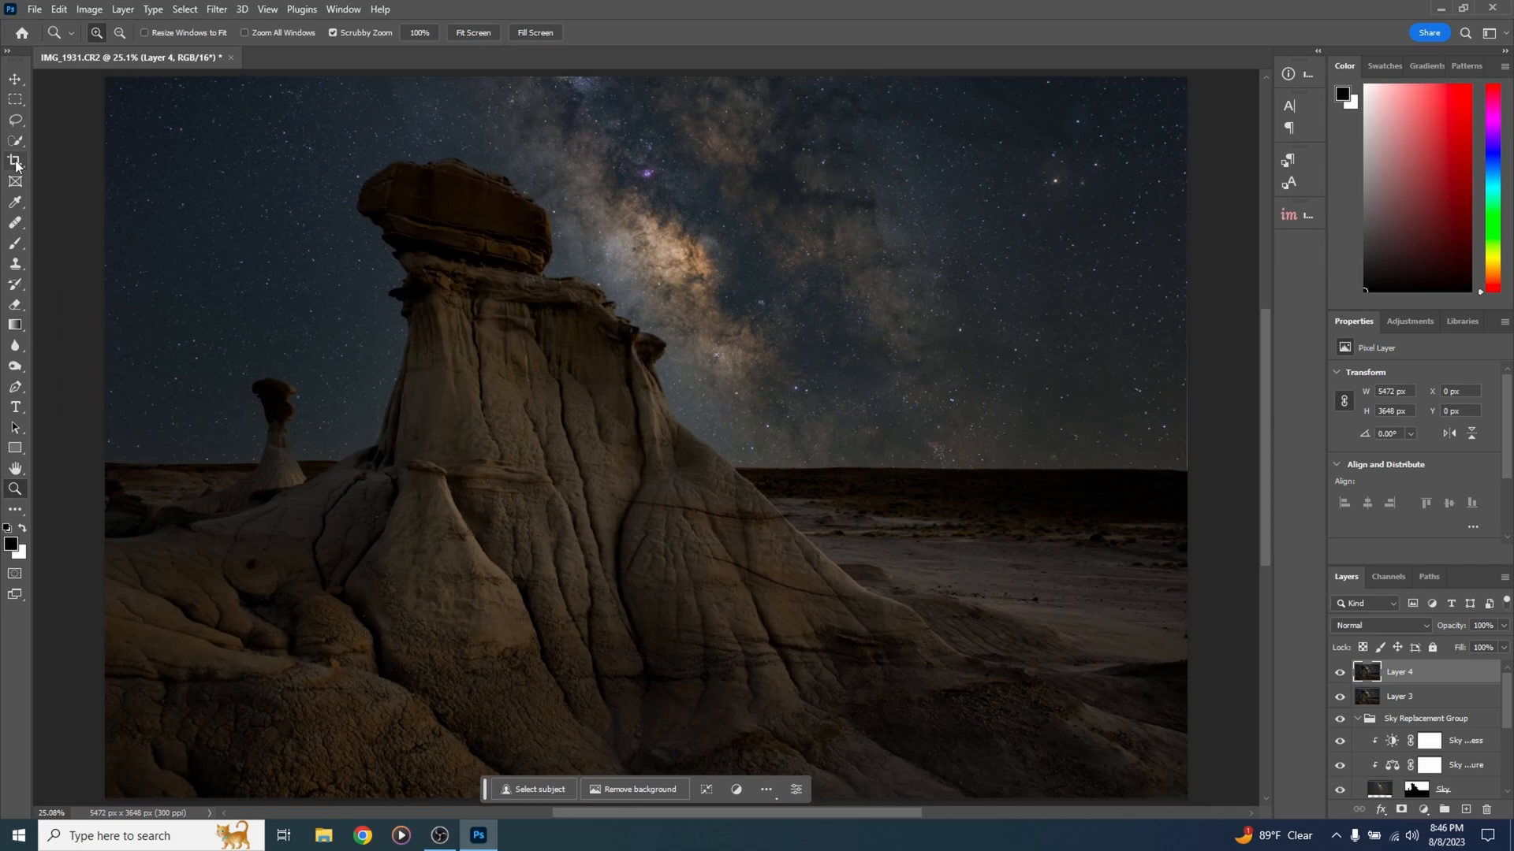
left_click(16, 160)
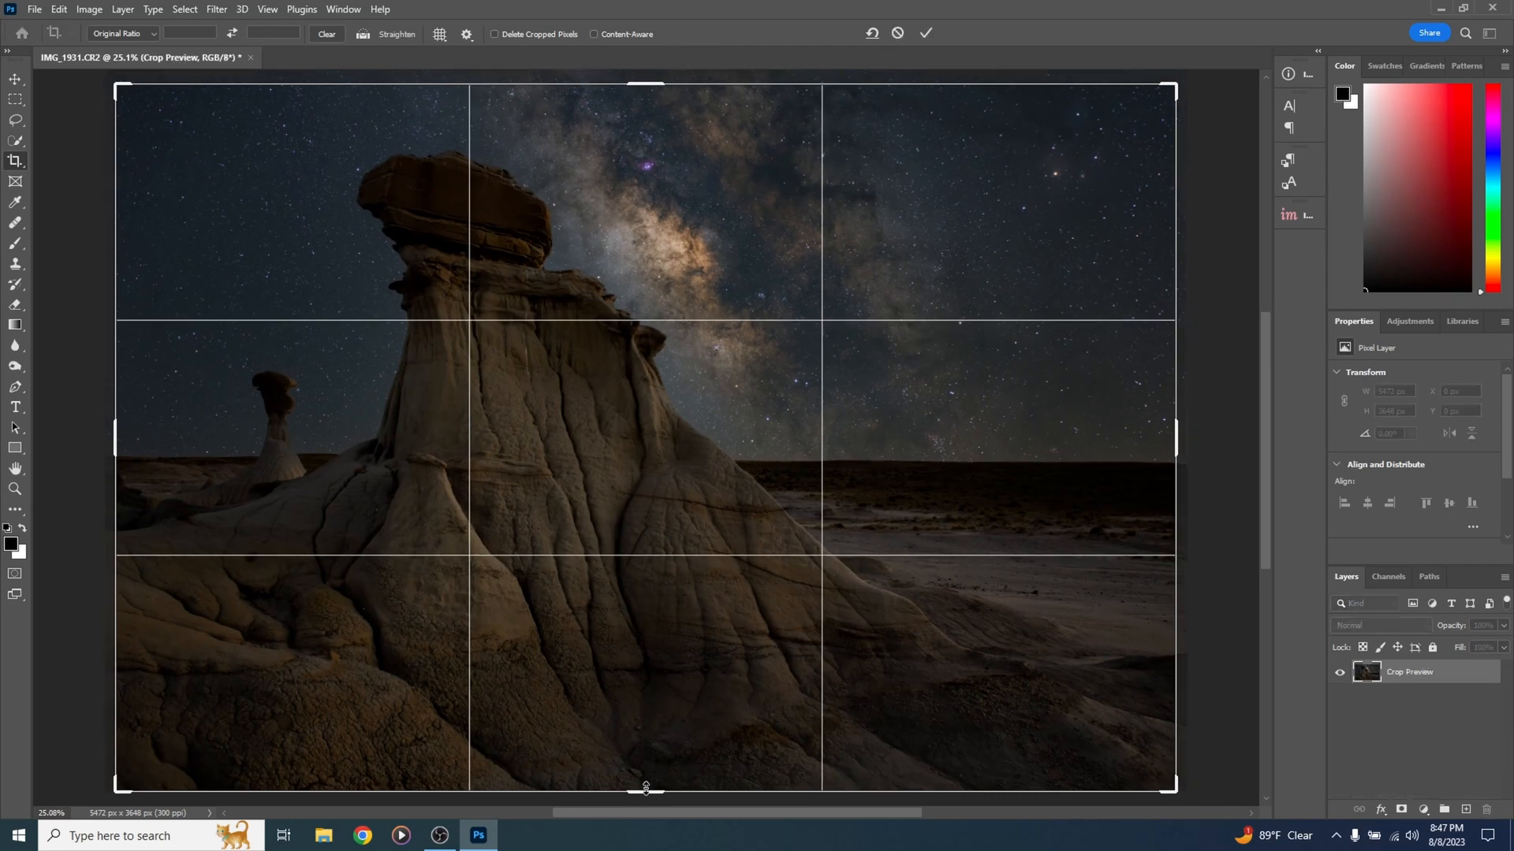
left_click_drag(645, 786, 645, 782)
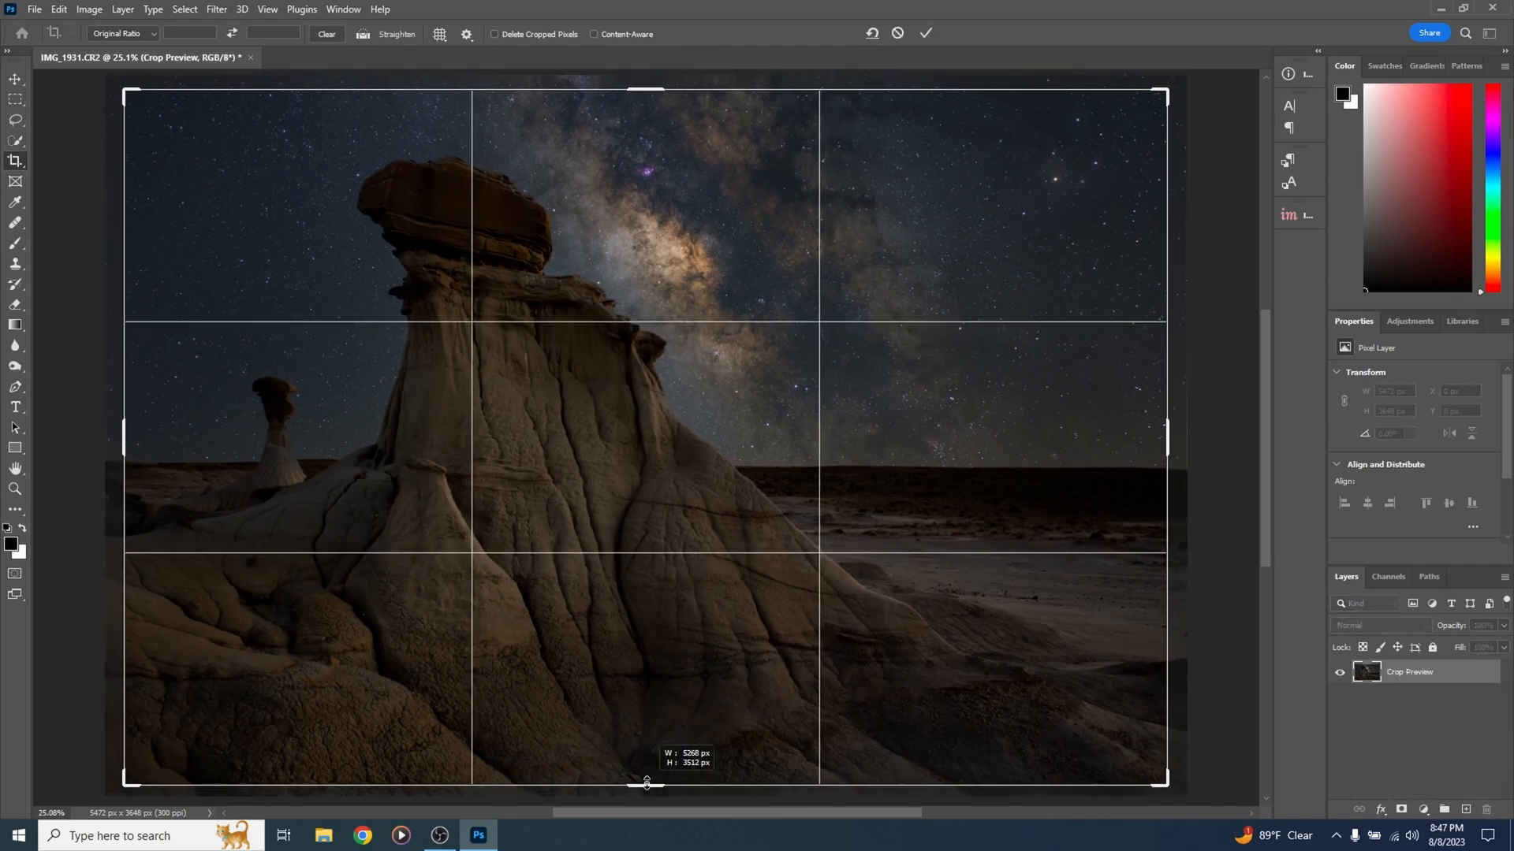